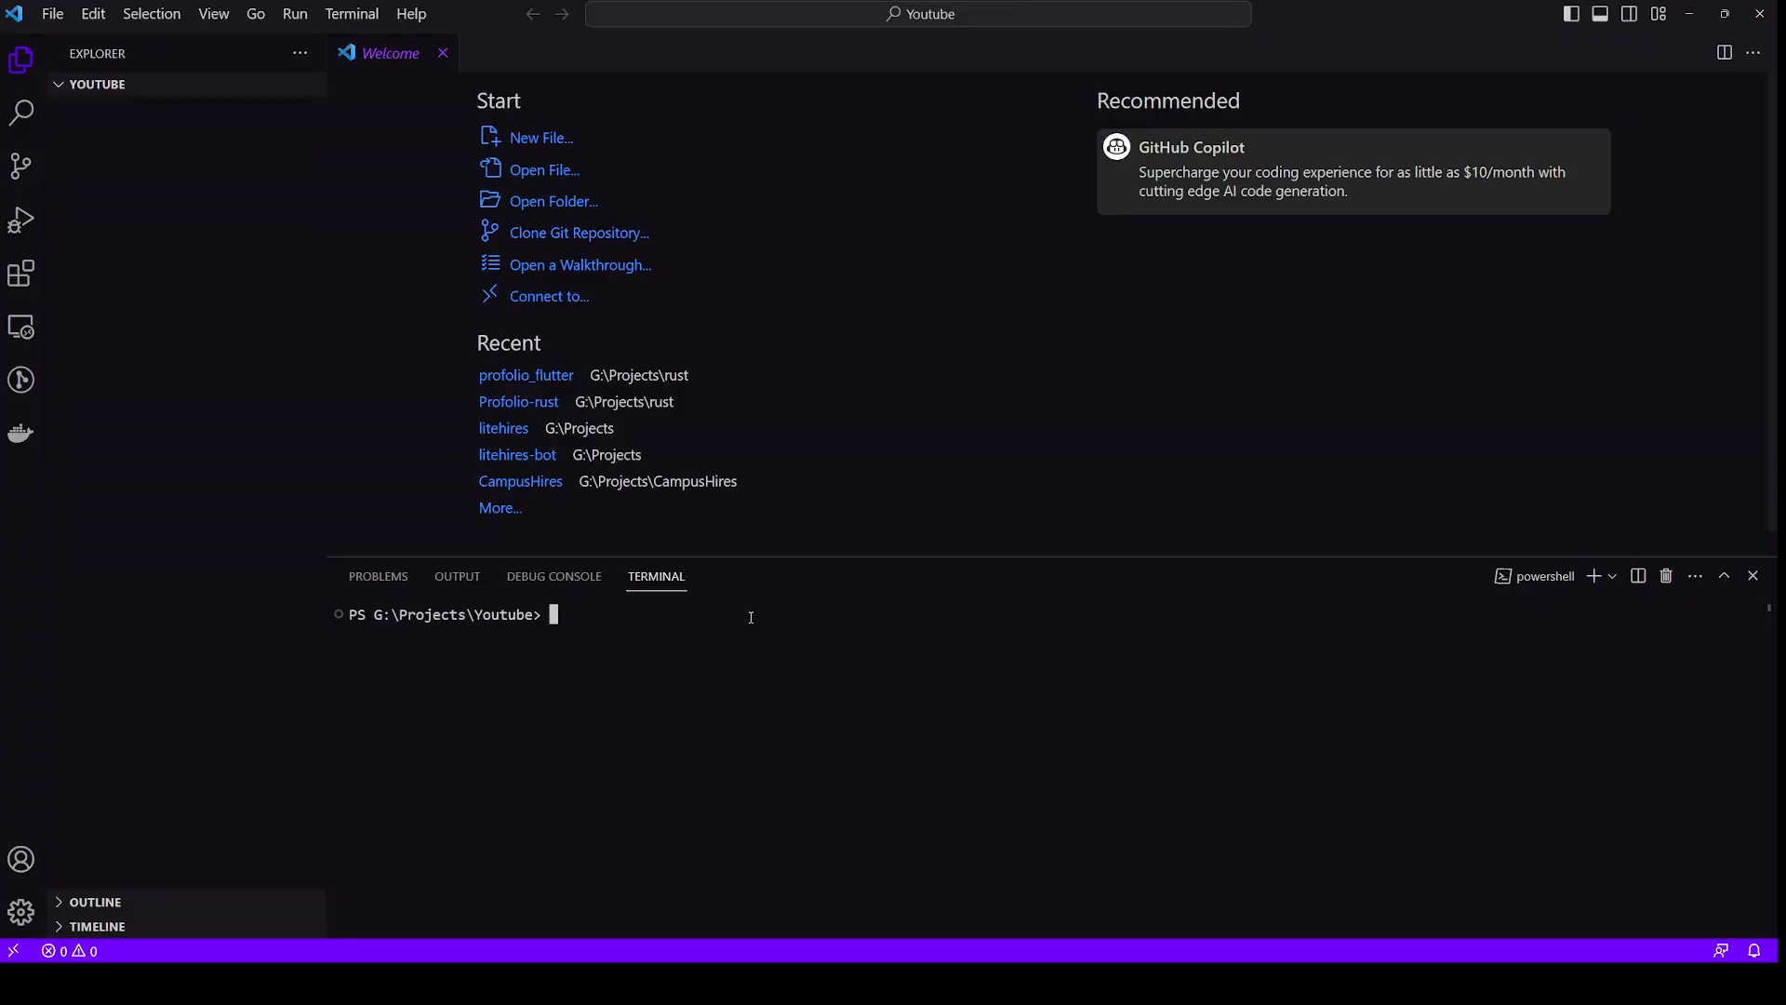
{"action": "mouse_move", "coordinate": [659, 644]}
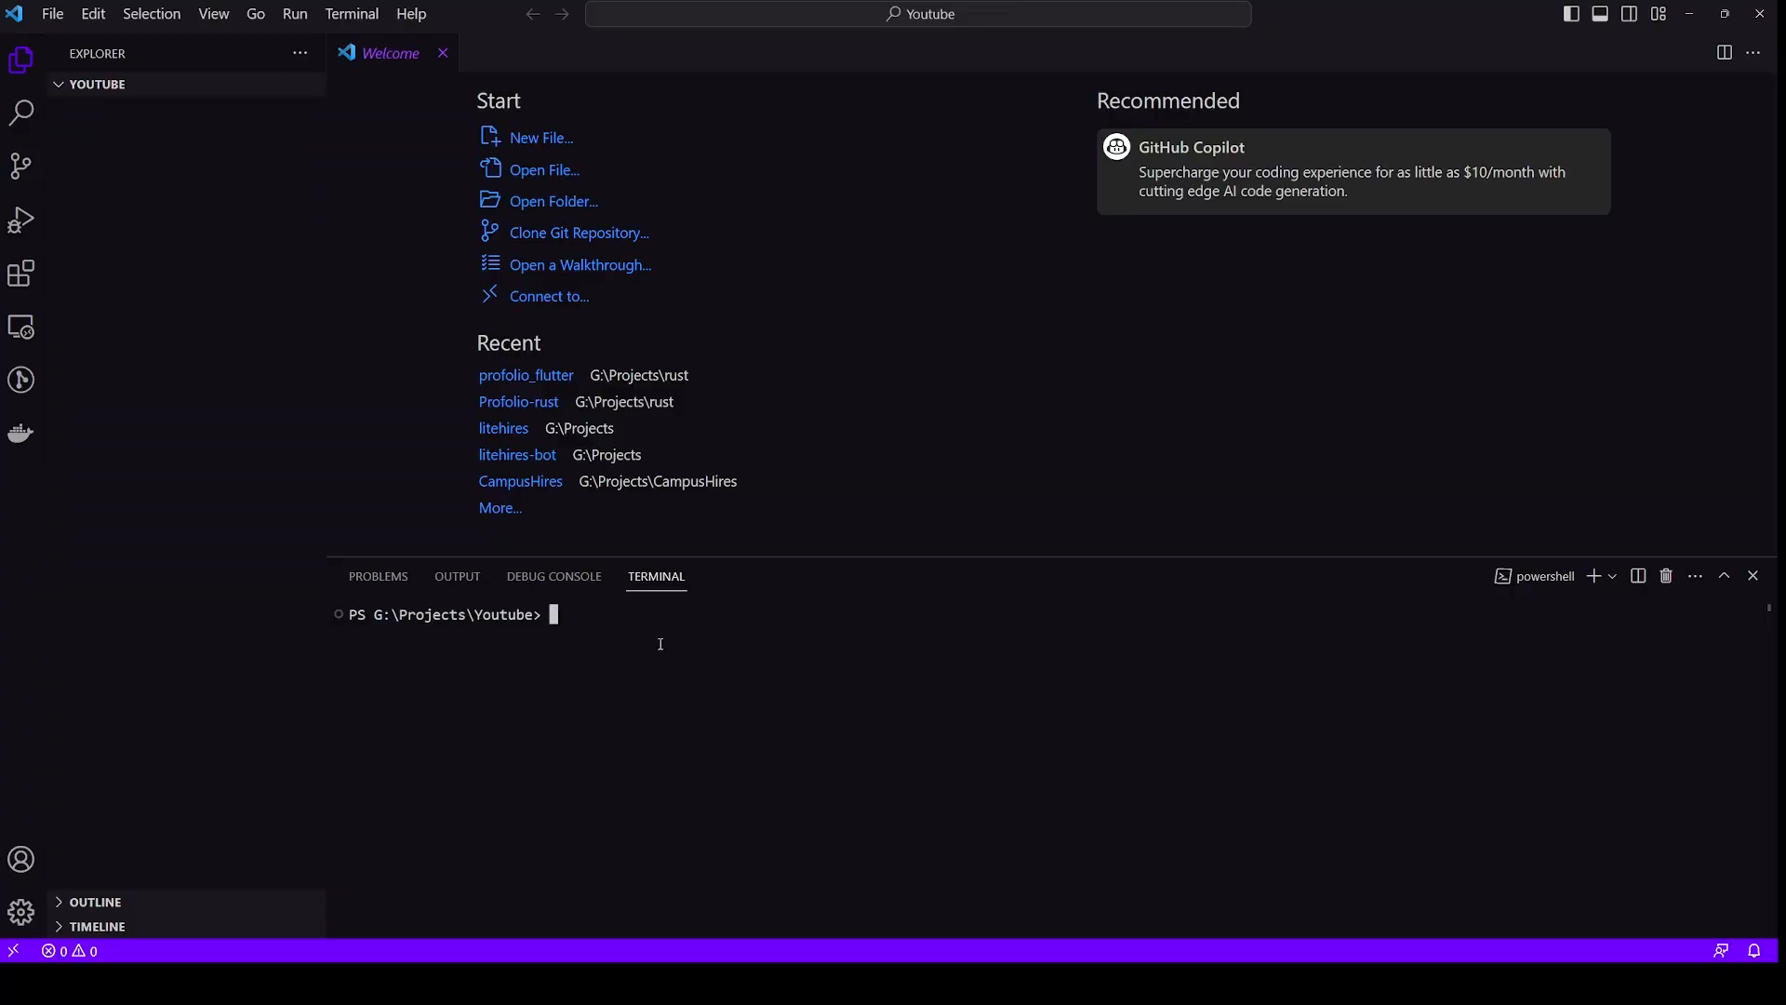
Run cargo new Rust_Axum in the terminal to create the binary project
{"action": "type", "text": "ca"}
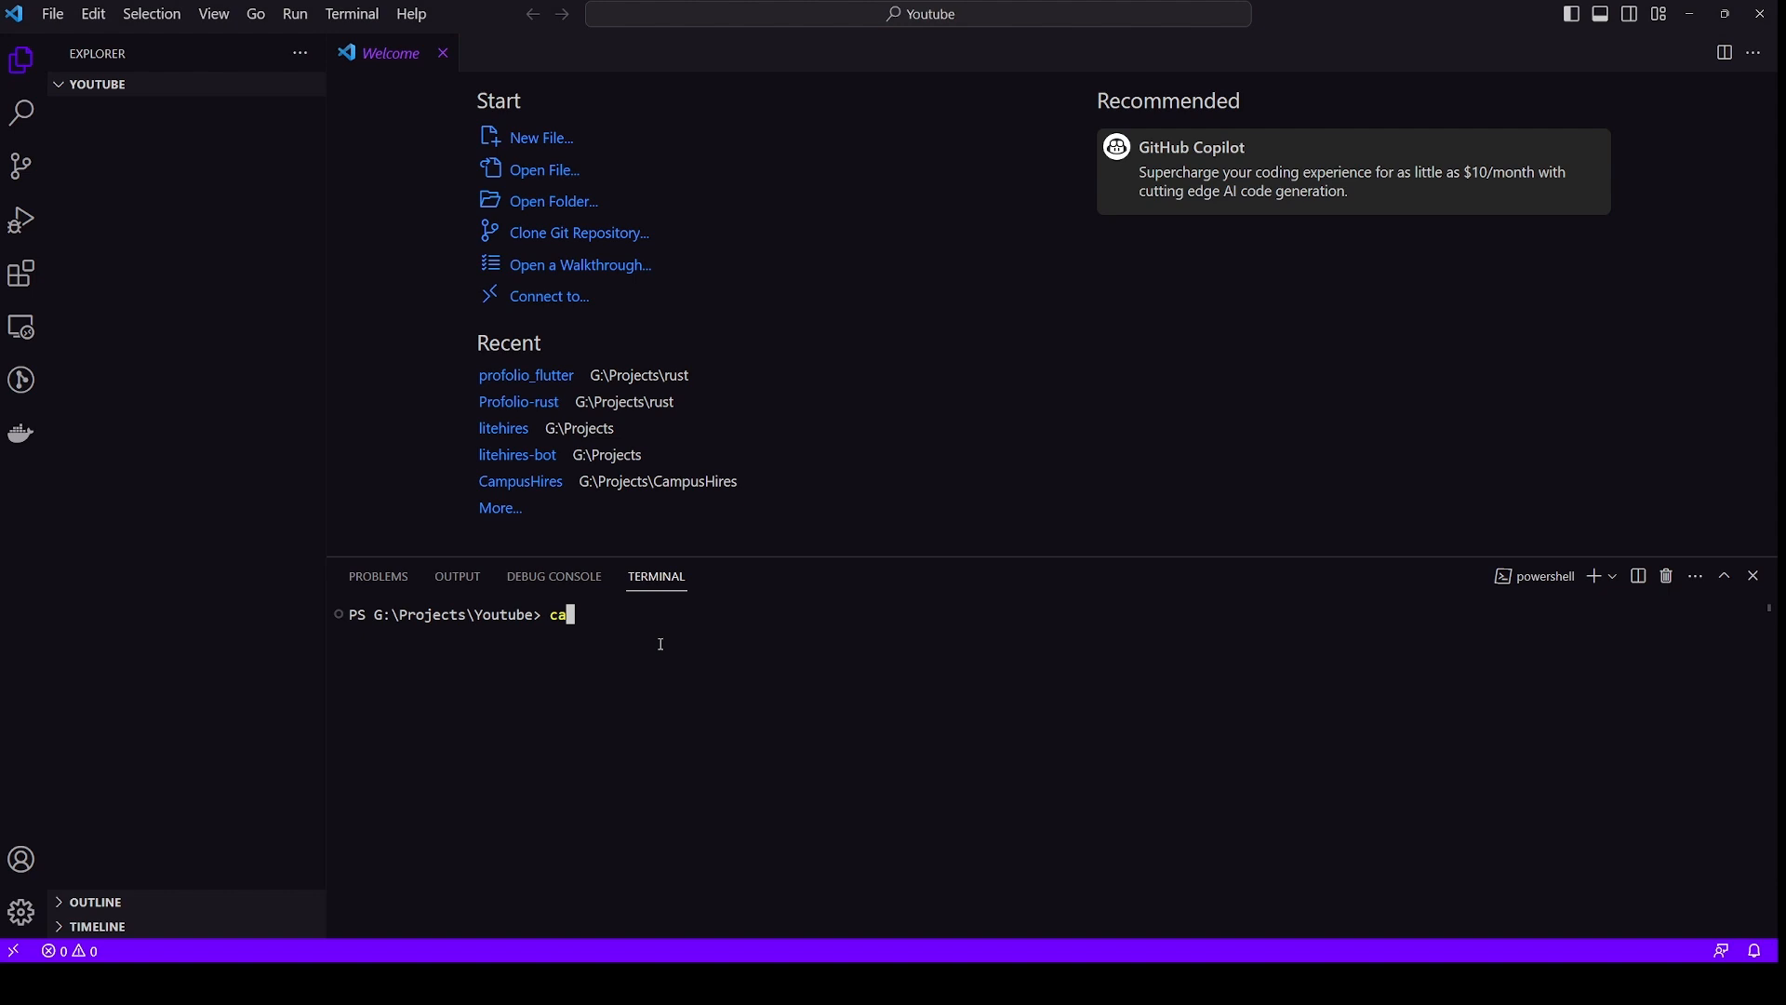
{"action": "type", "text": "rgo"}
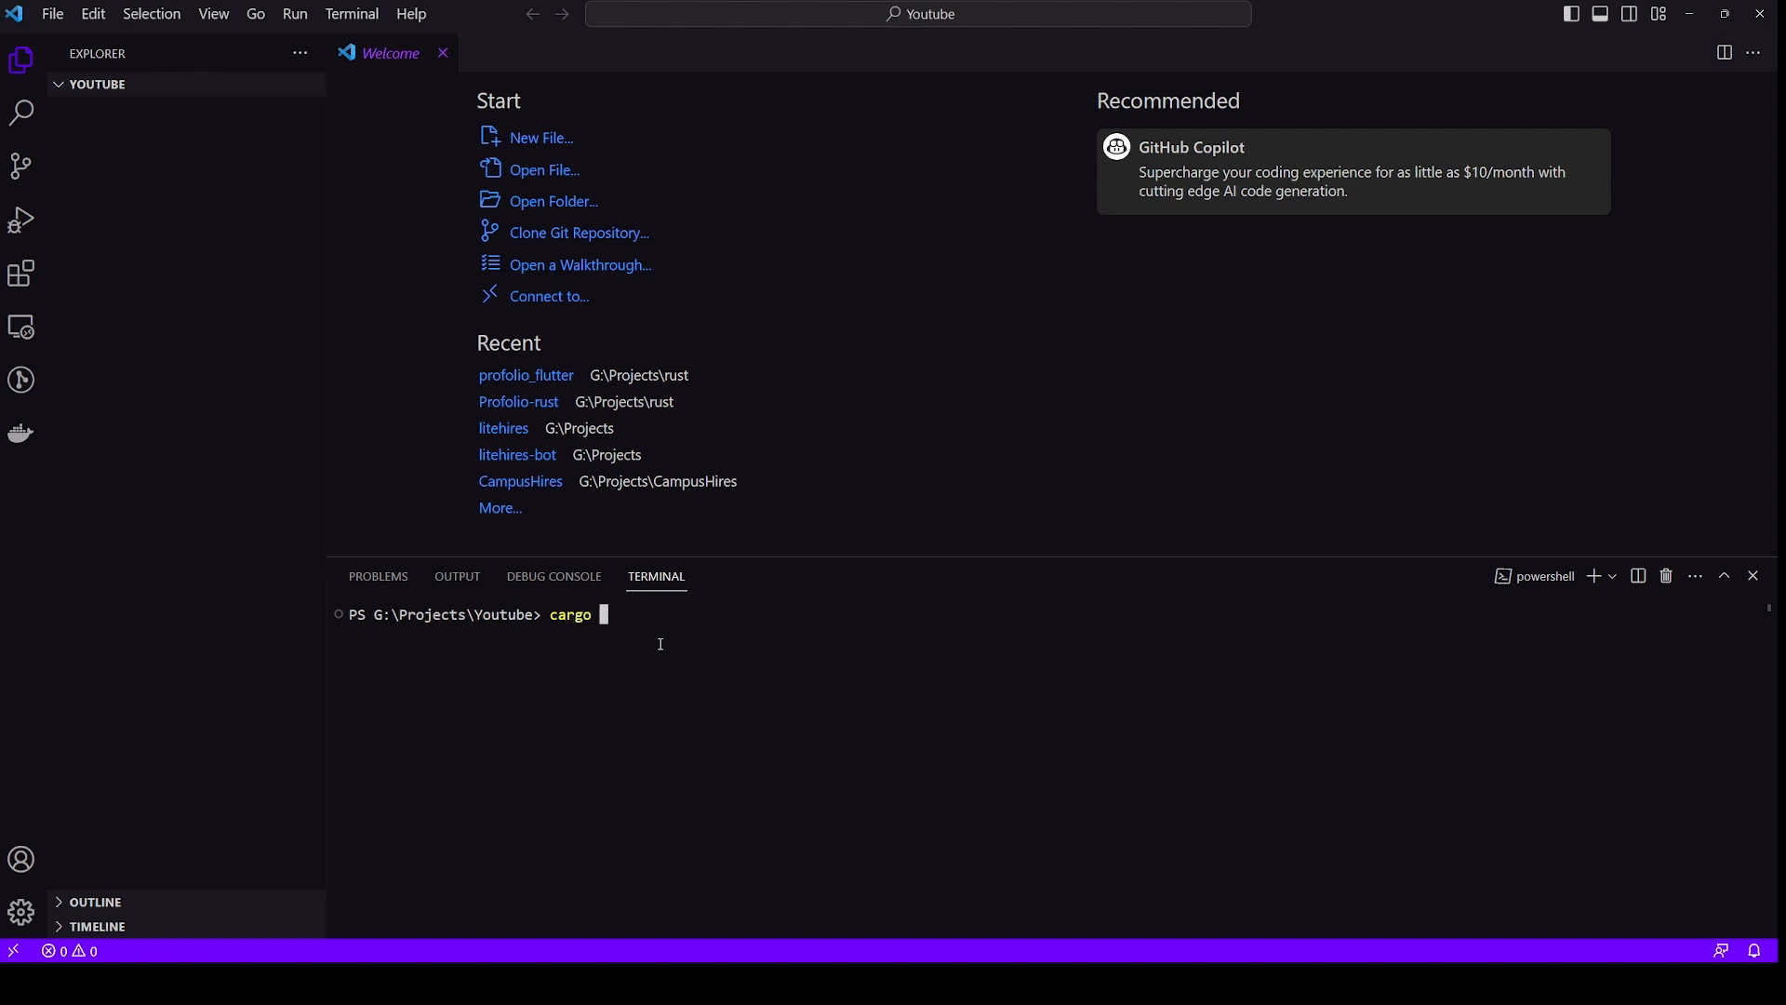
{"action": "type", "text": "new Rust_Axum"}
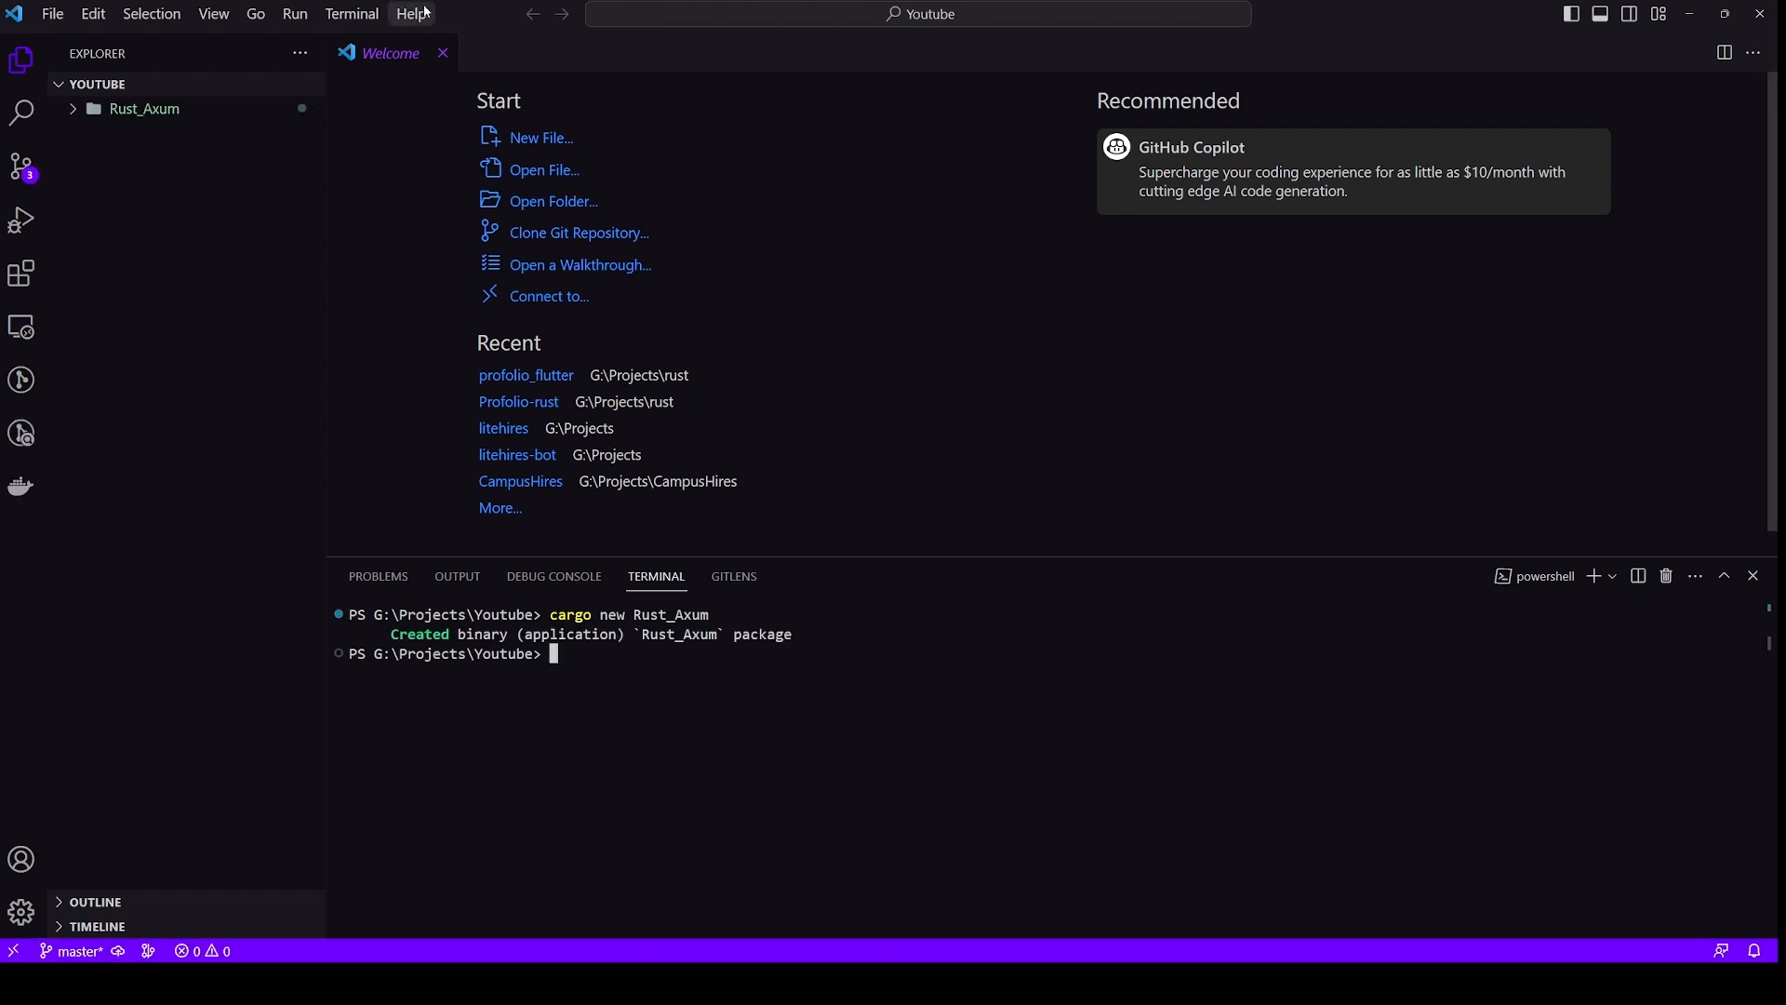
Expand Rust_Axum and view its Cargo.toml, starting a cargo add command
{"action": "left_click", "coordinate": [143, 108]}
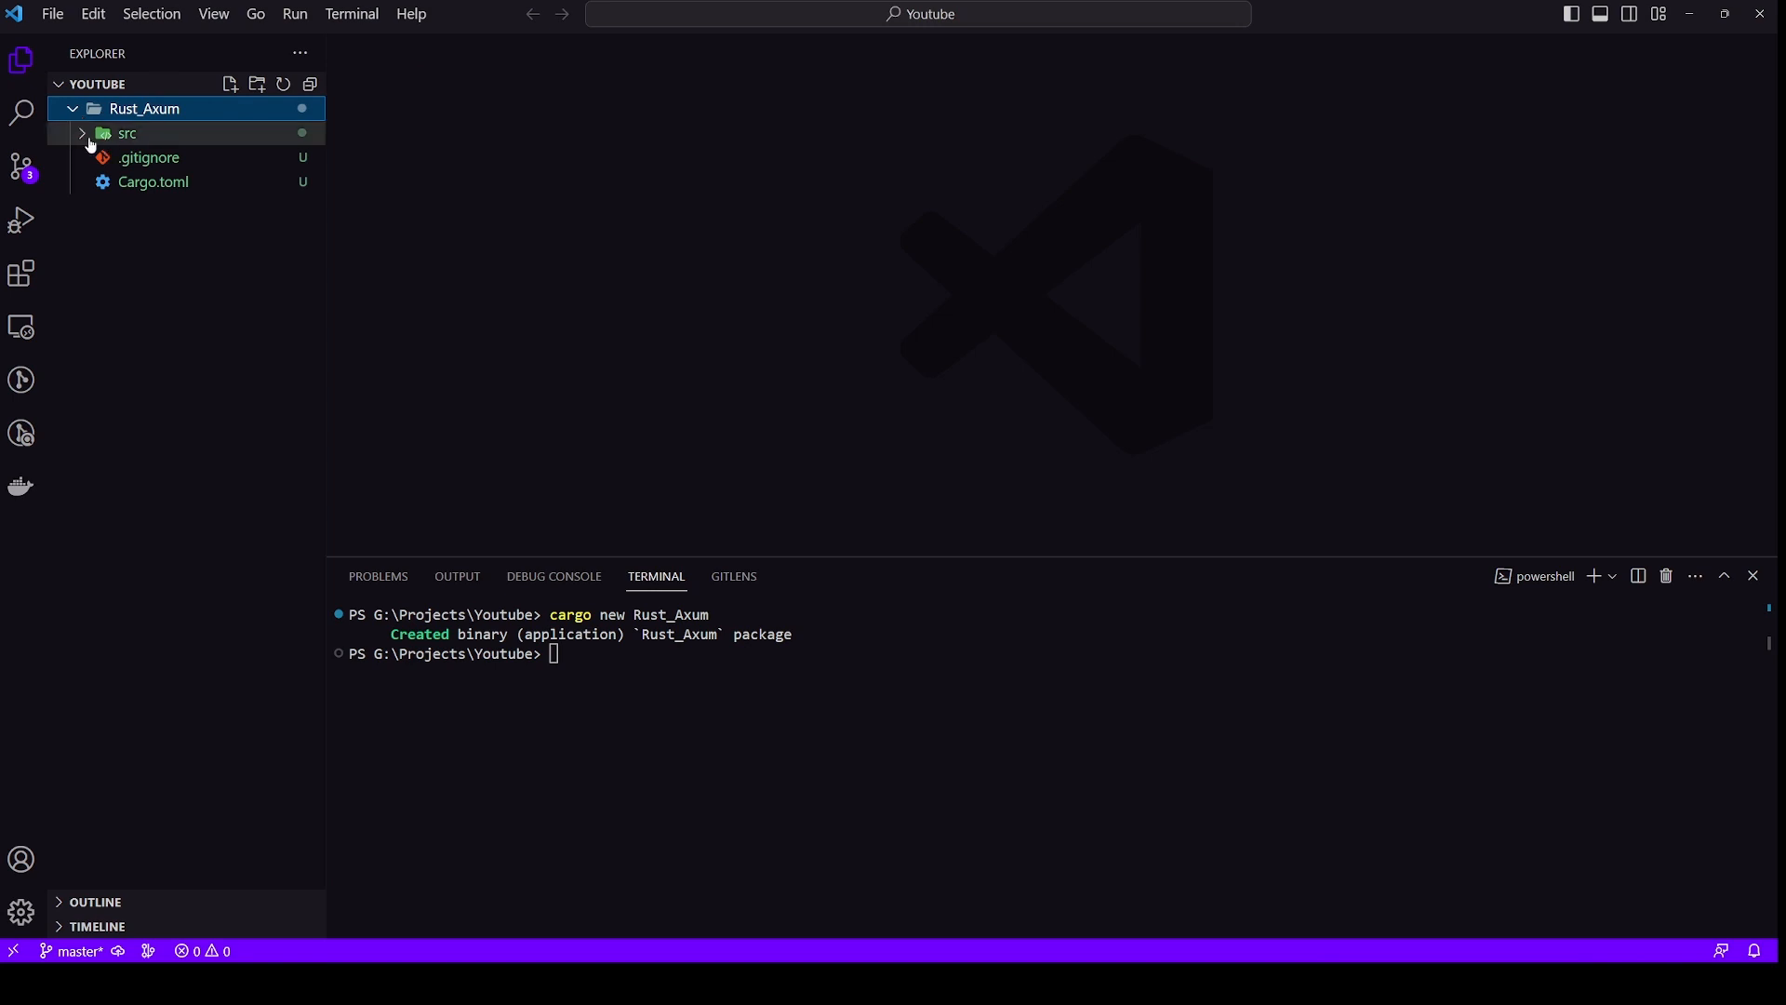
{"action": "left_click", "coordinate": [126, 133]}
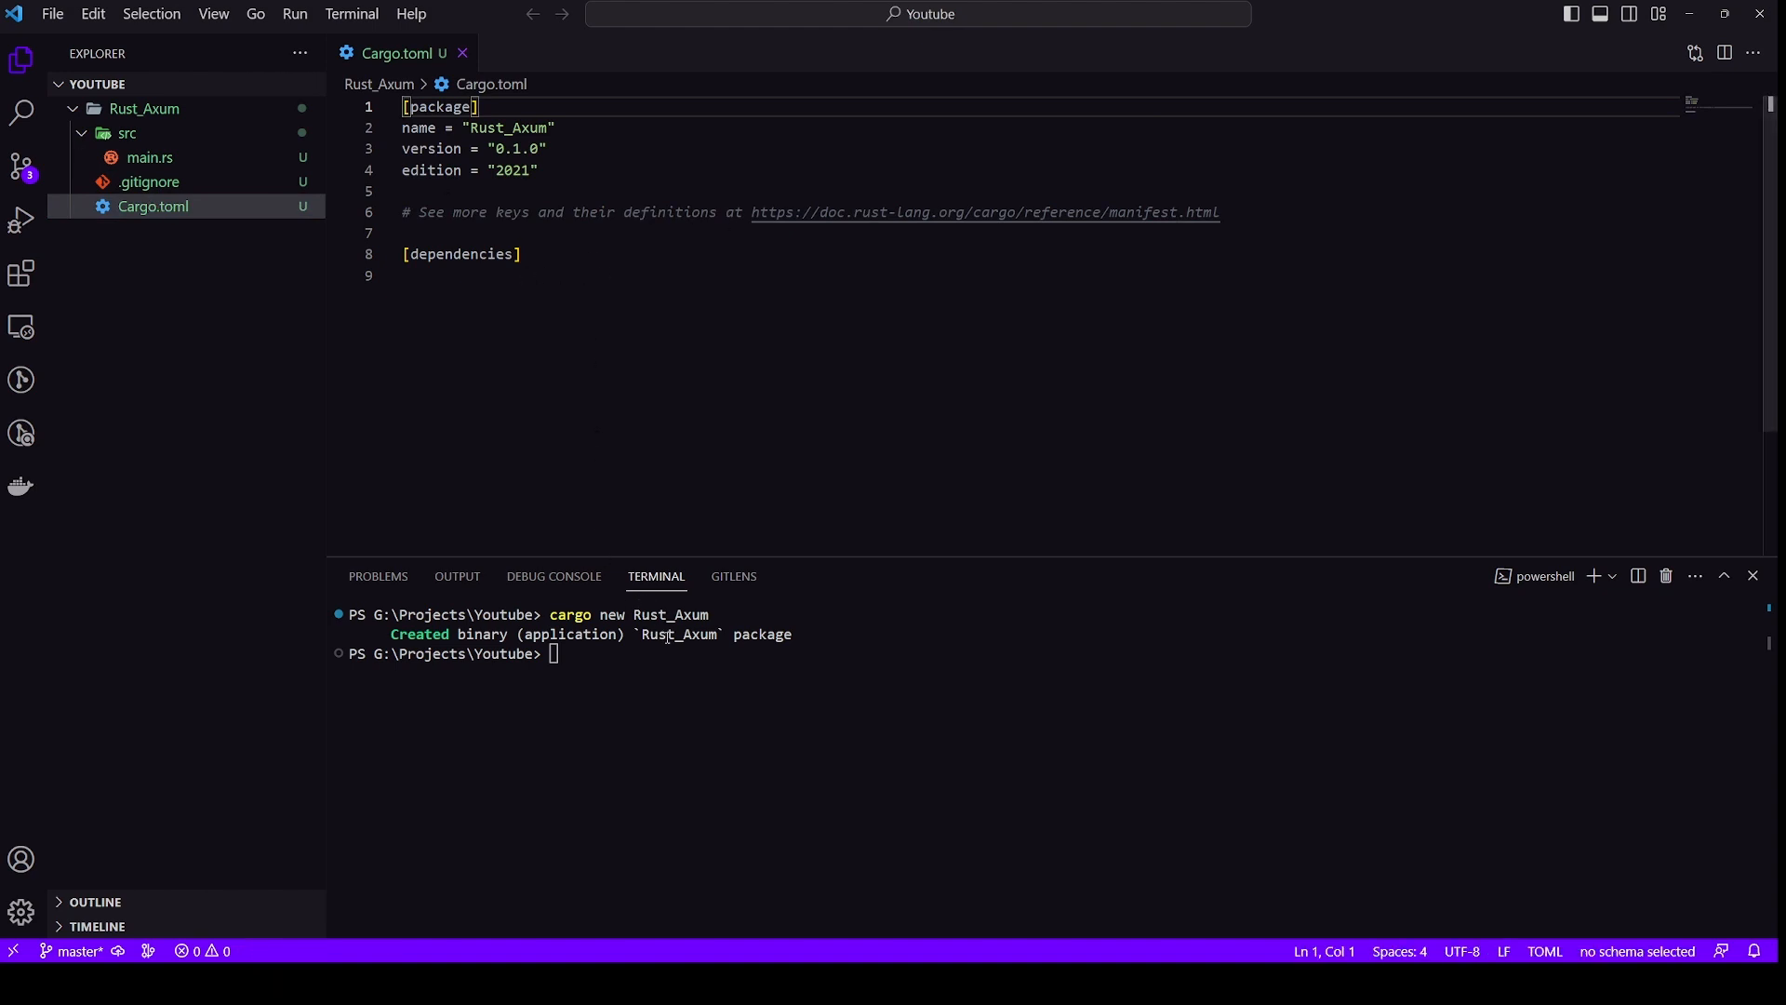
{"action": "type", "text": "cargo add"}
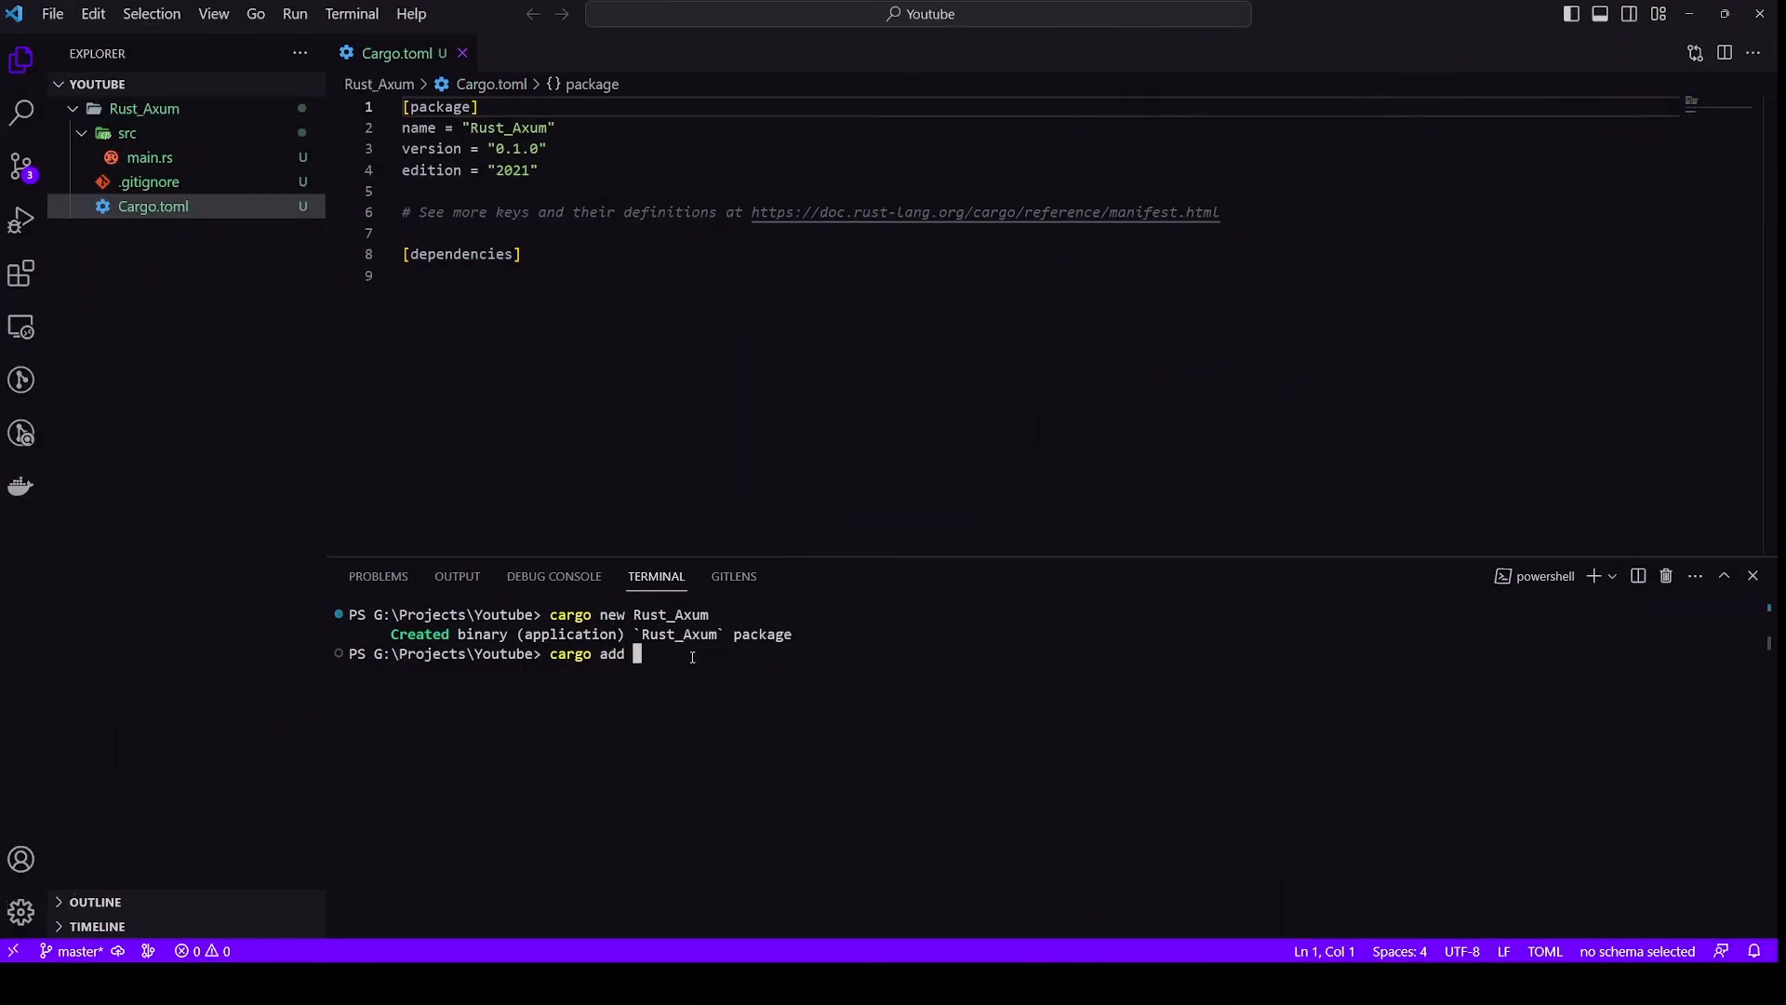
Add axum 0.6.20 in Rust_Axum with cargo add, then enable its headers feature
{"action": "type", "text": "ax"}
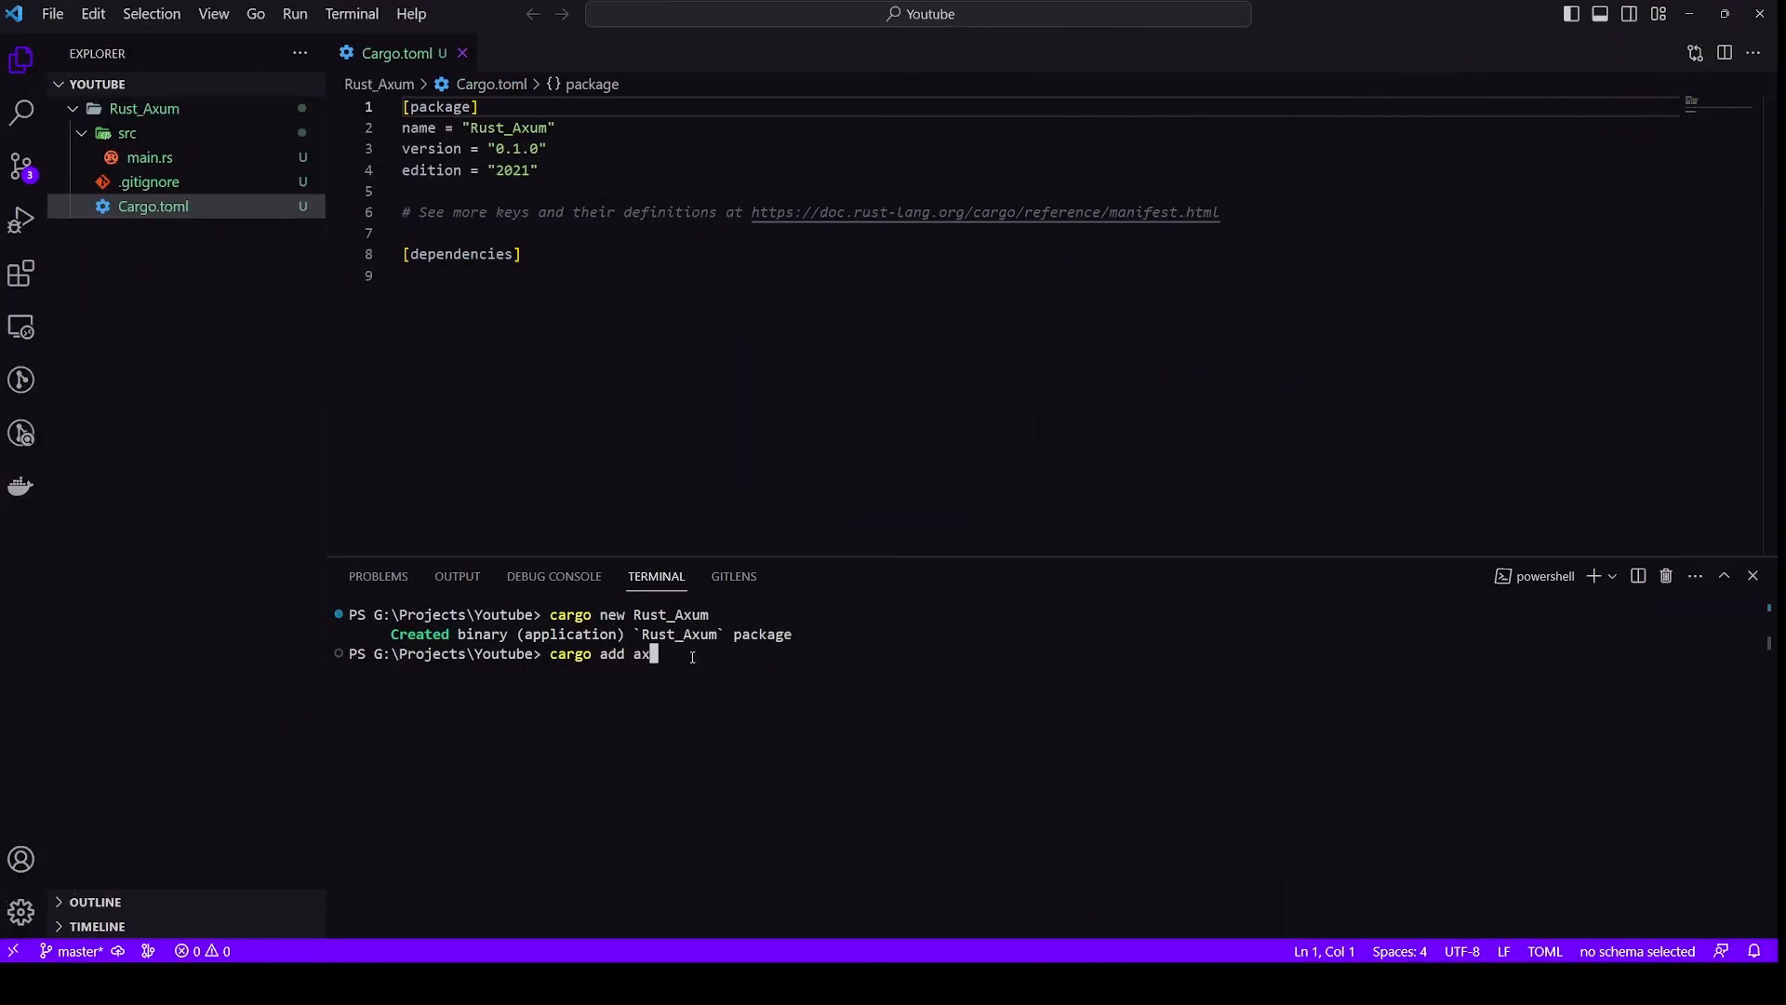
{"action": "key", "text": "Enter"}
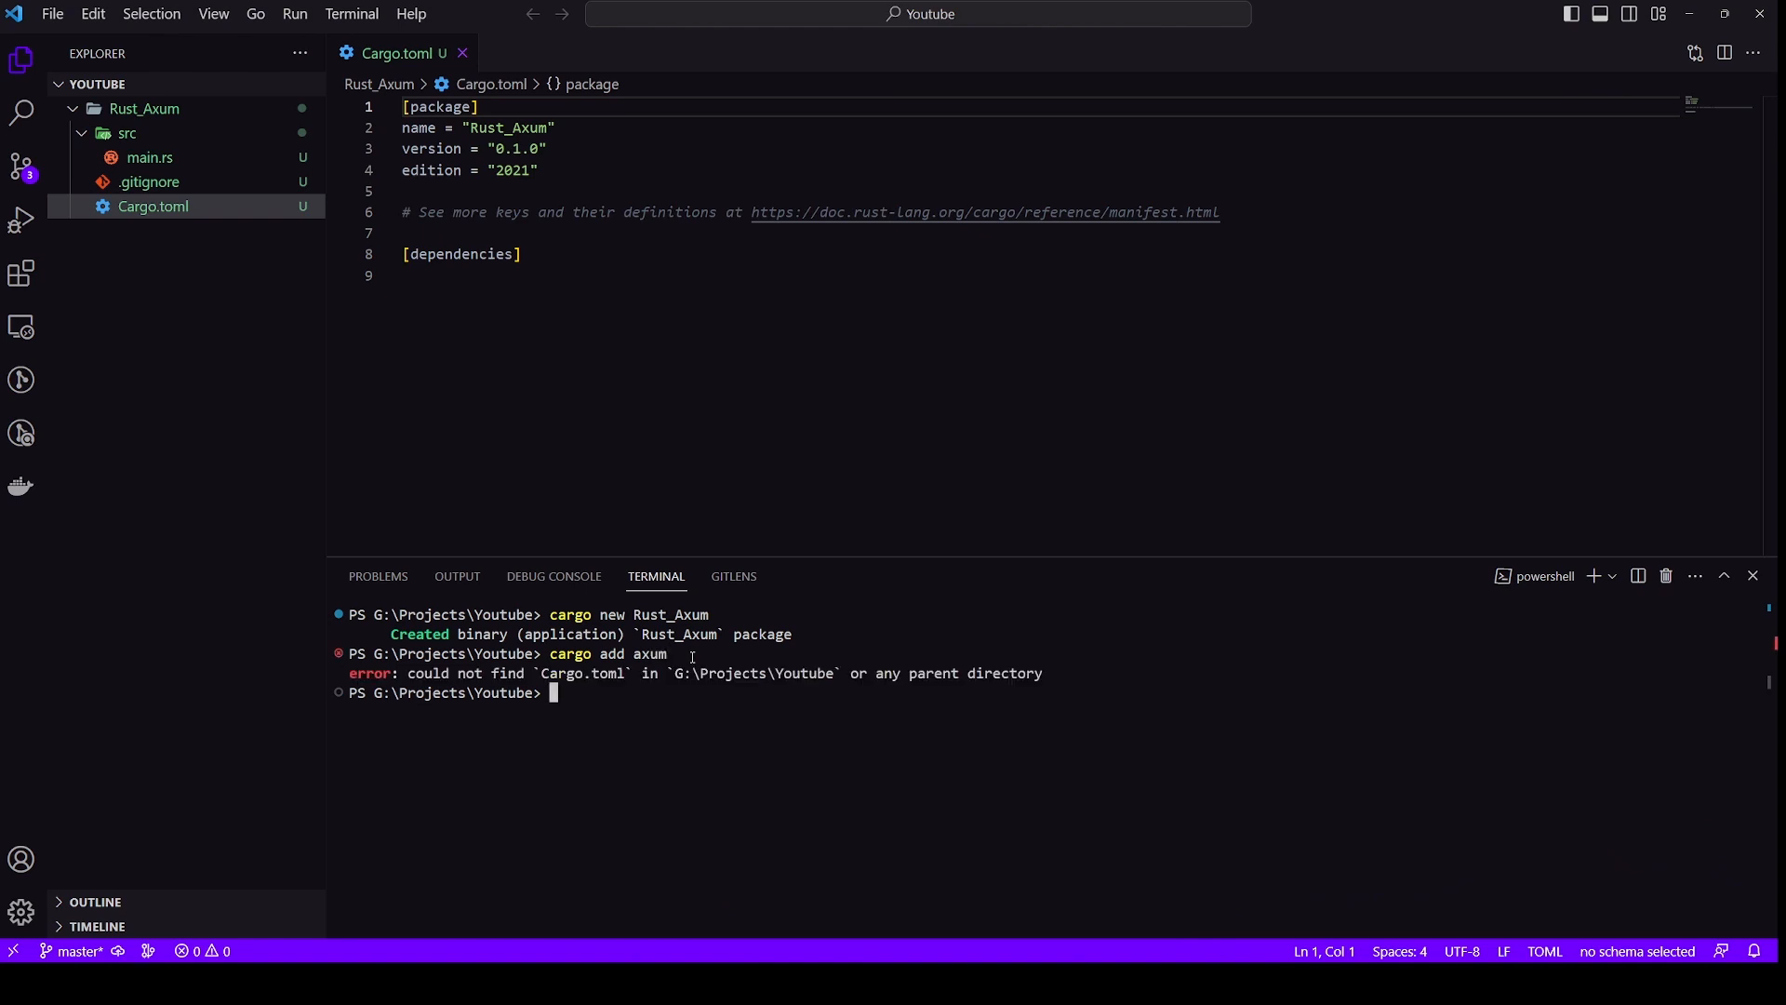
{"action": "type", "text": "cd"}
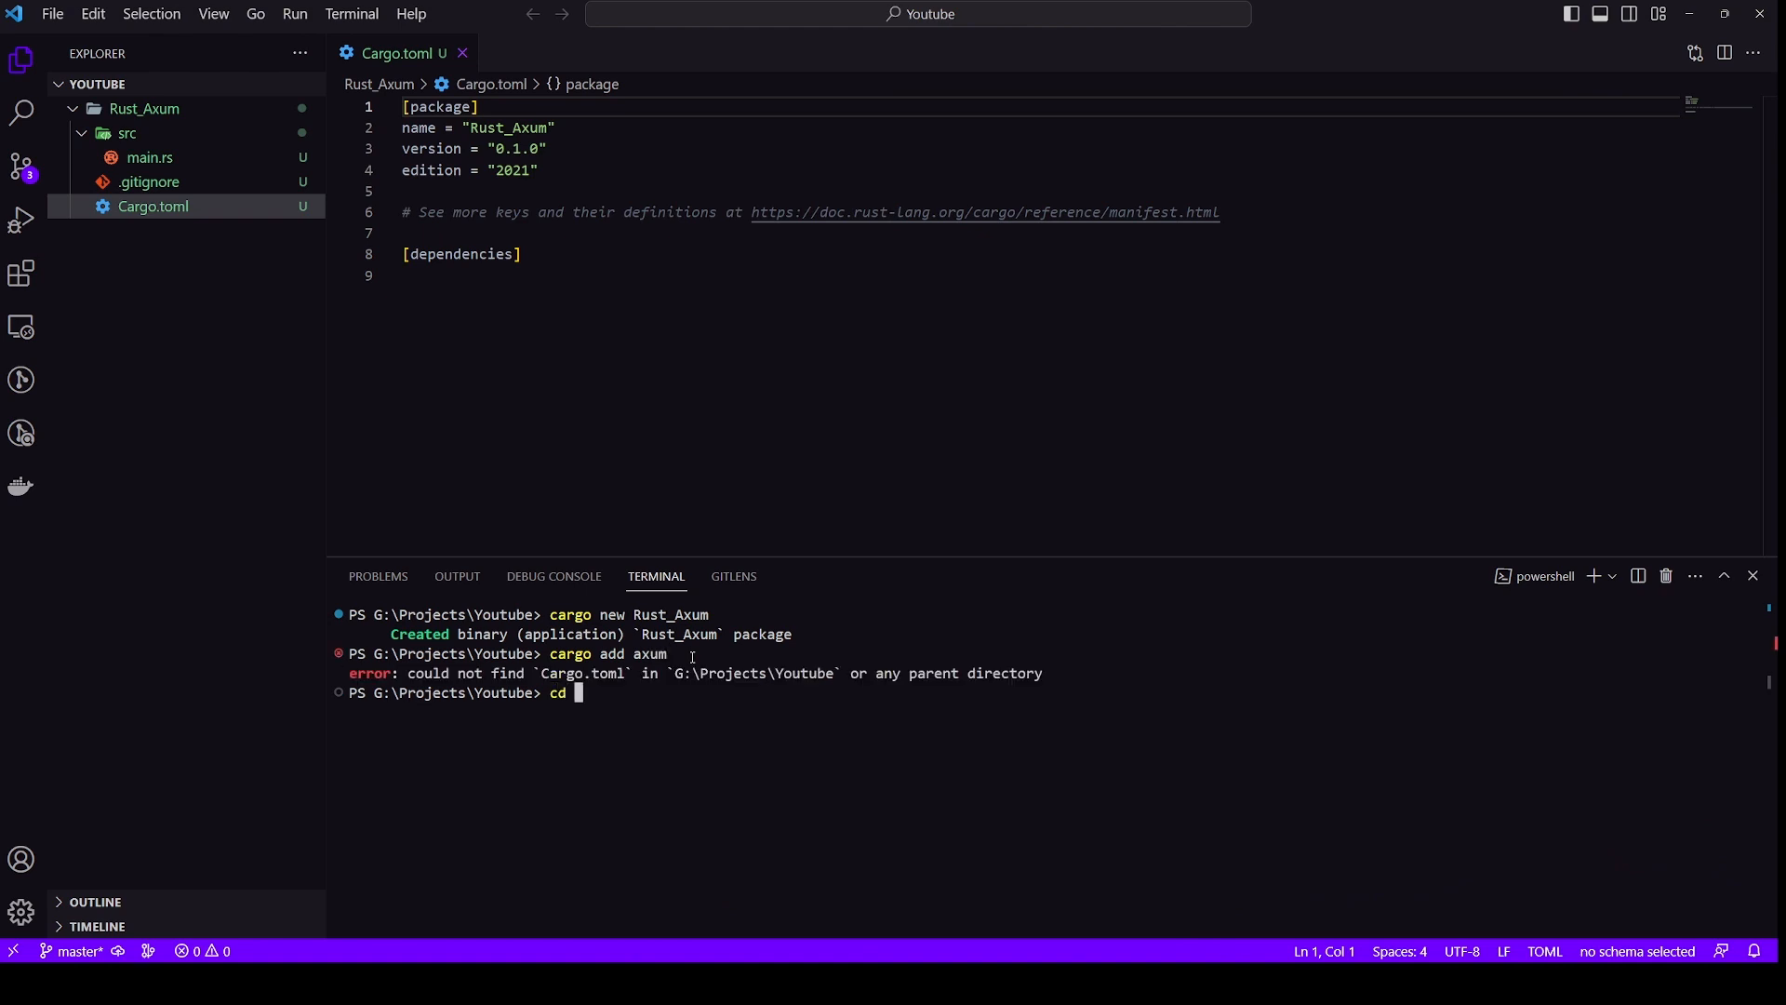
{"action": "type", "text": "Ru"}
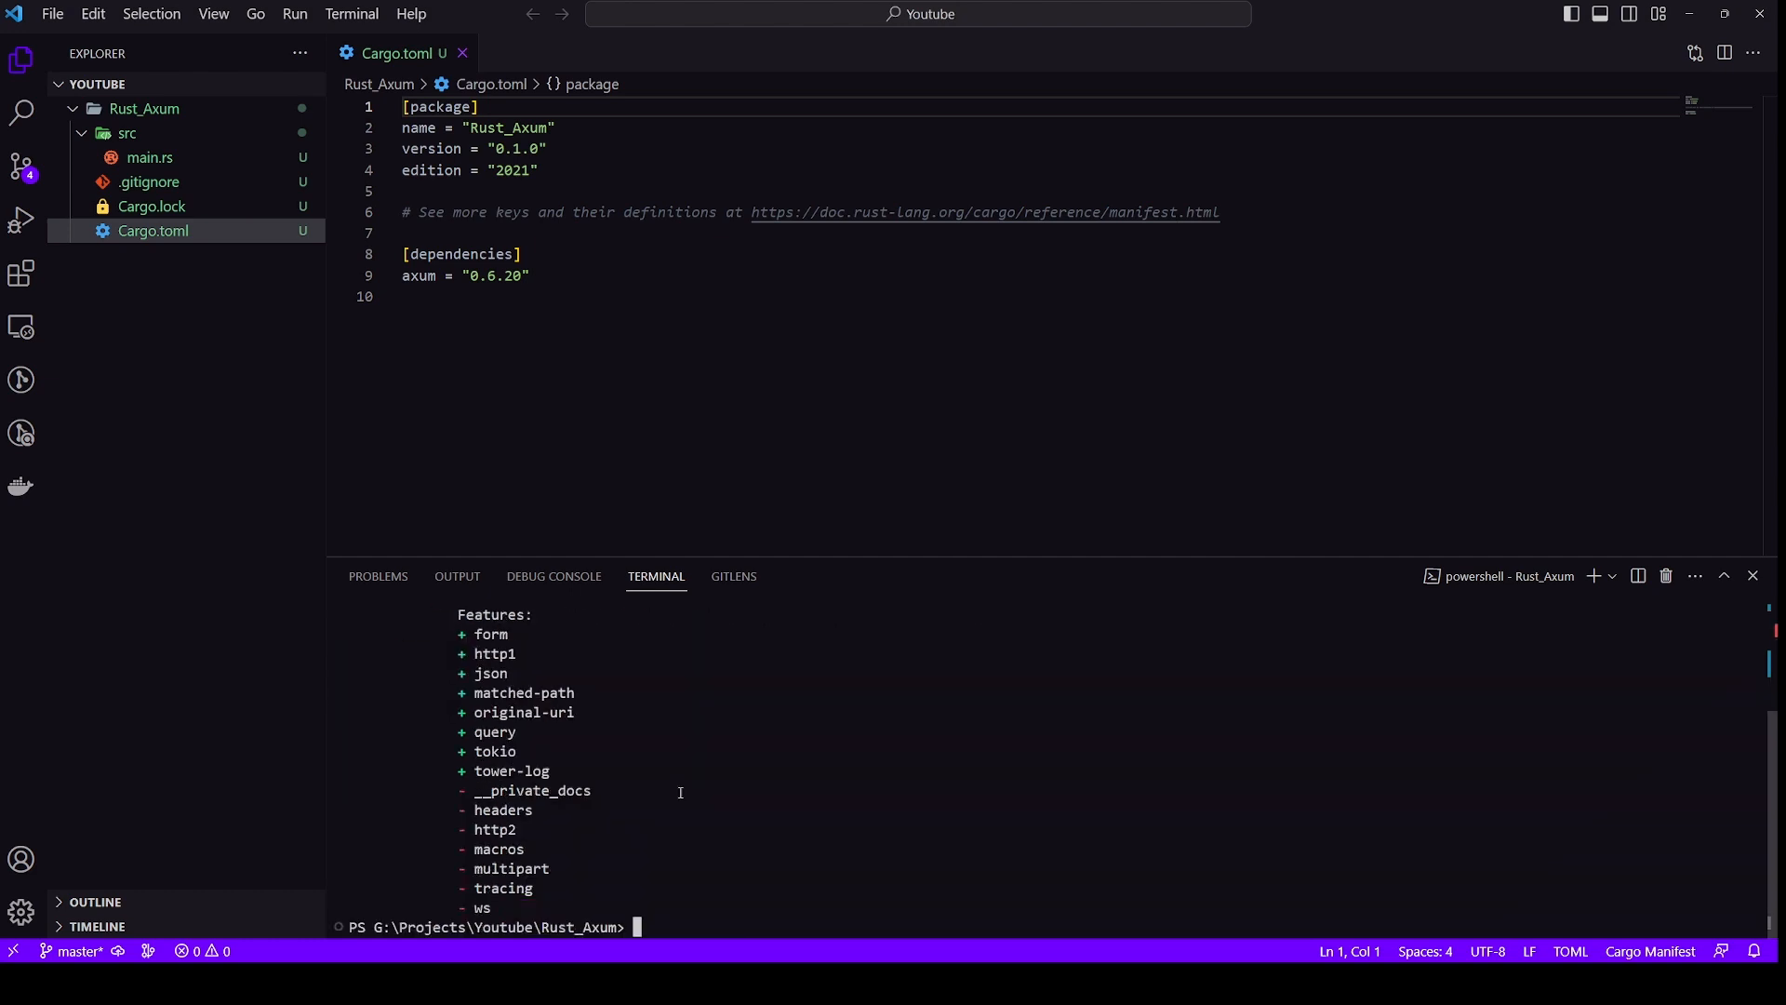
{"action": "mouse_move", "coordinate": [664, 781]}
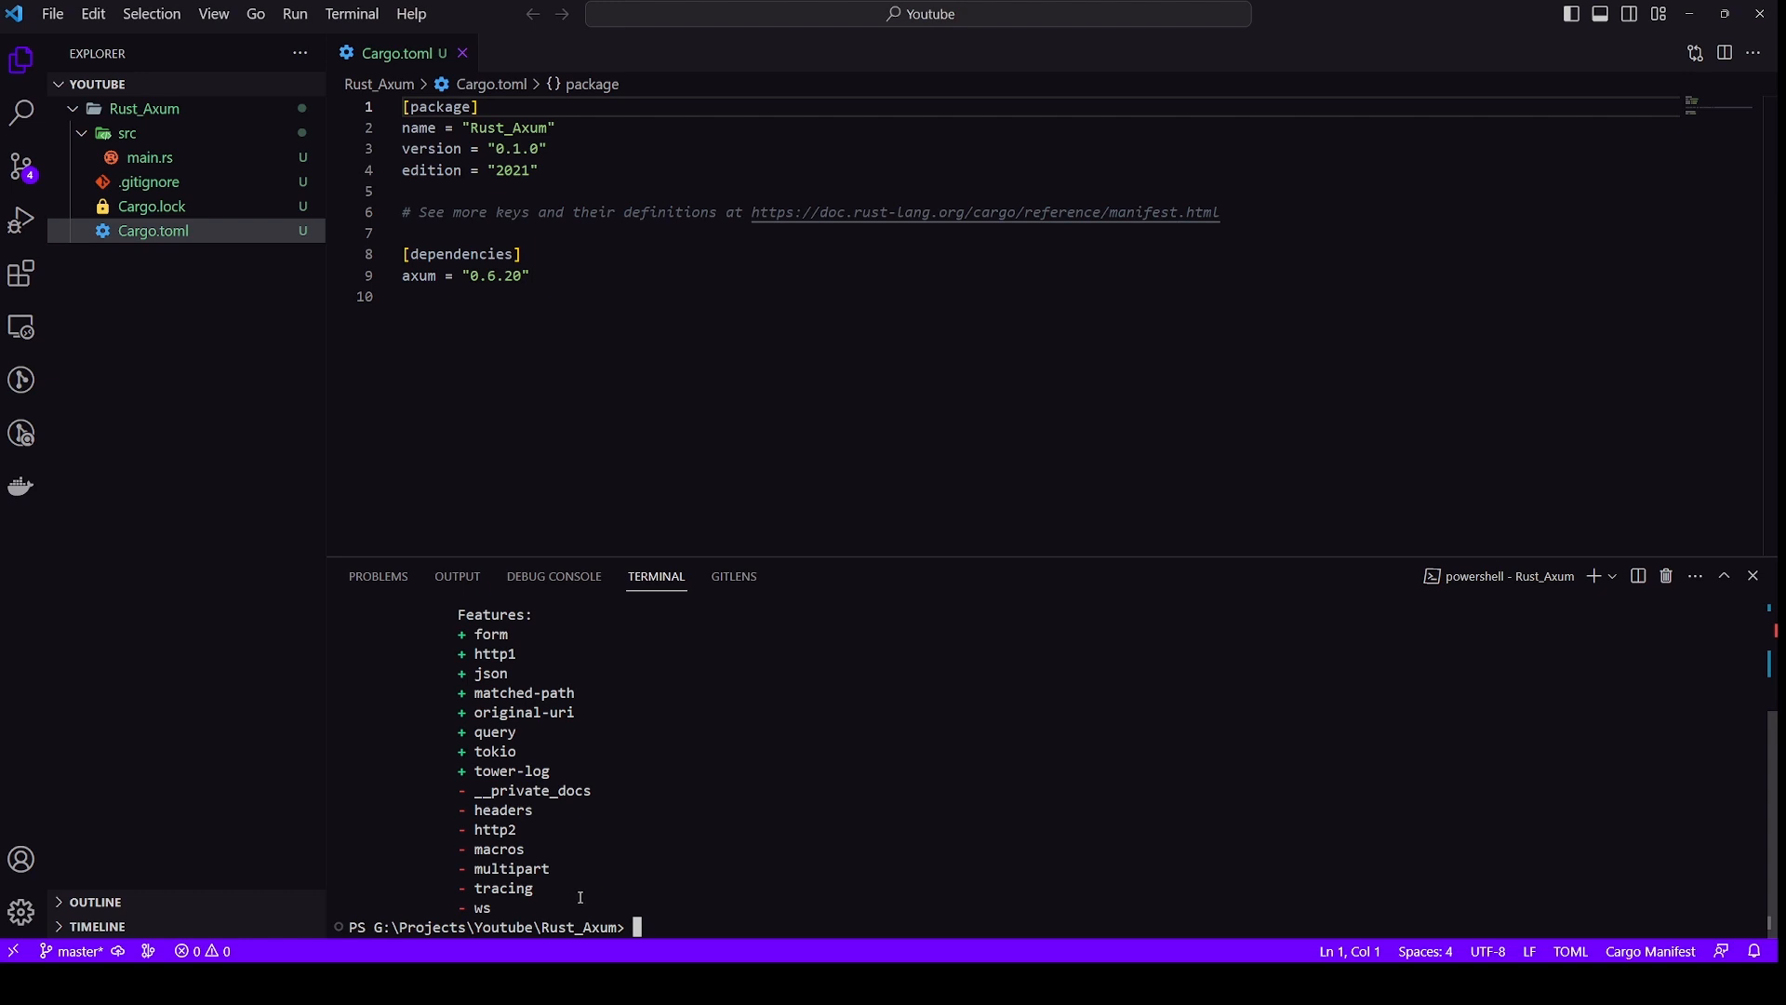
{"action": "double_click", "coordinate": [511, 868]}
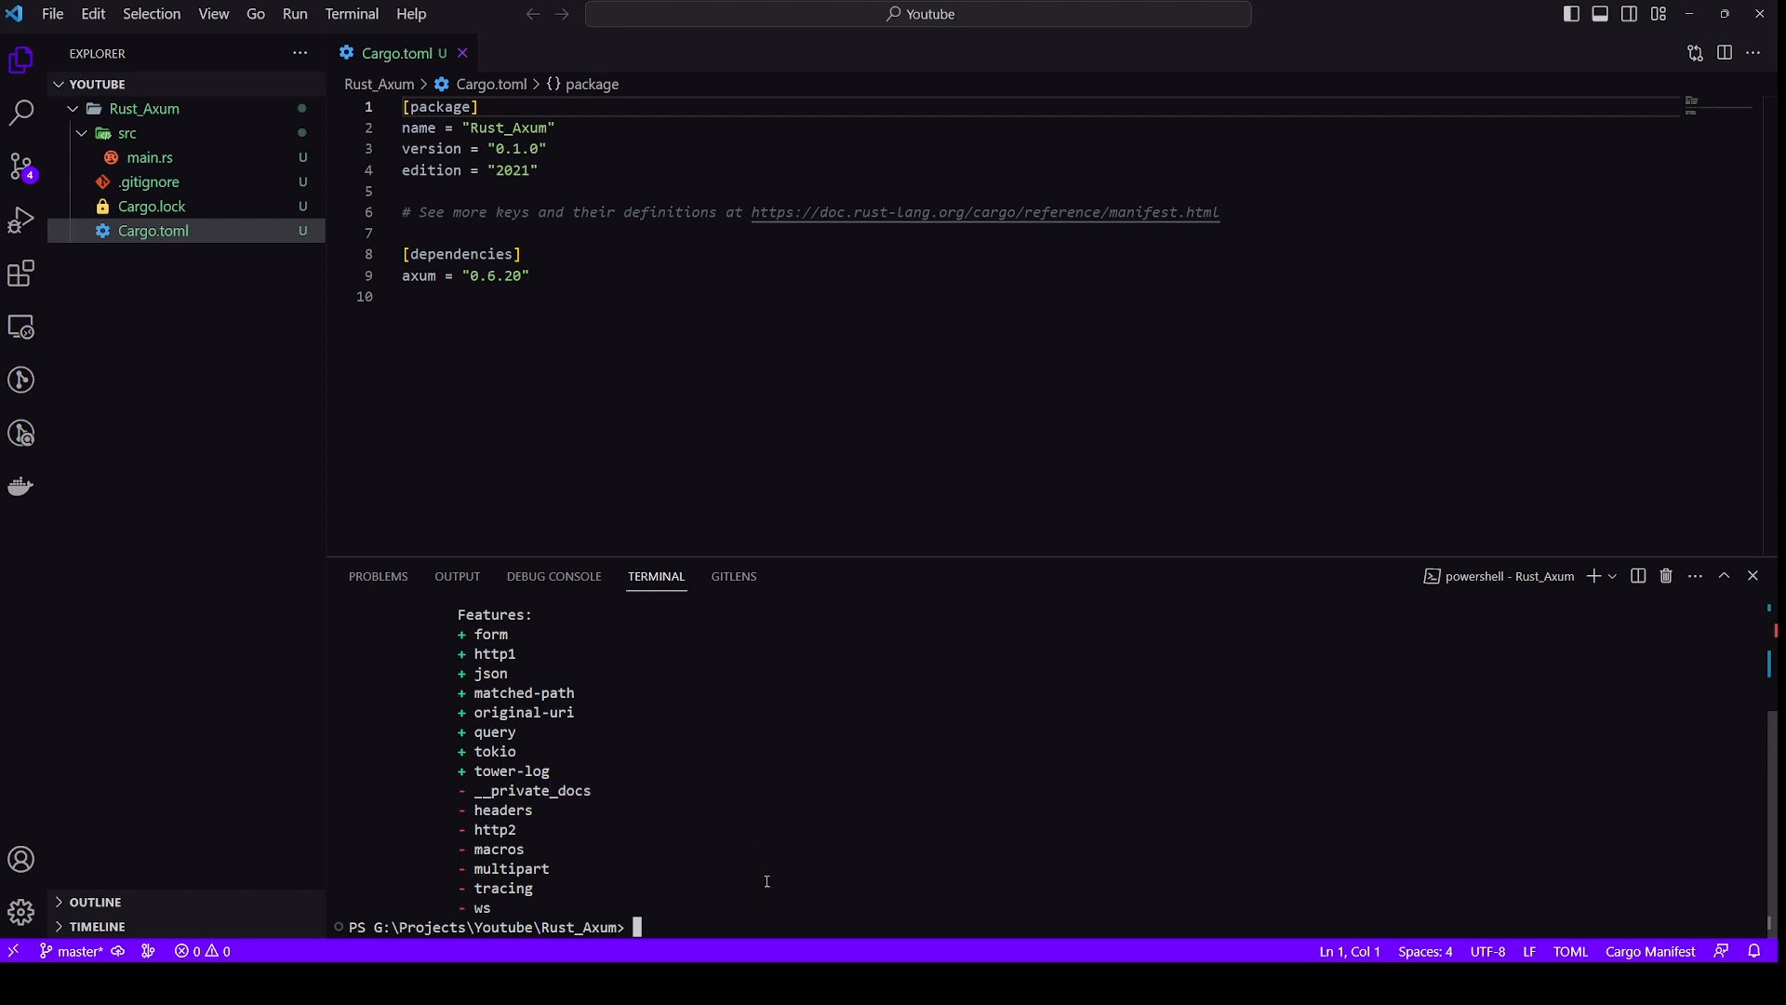
{"action": "type", "text": "cargo add axum -"}
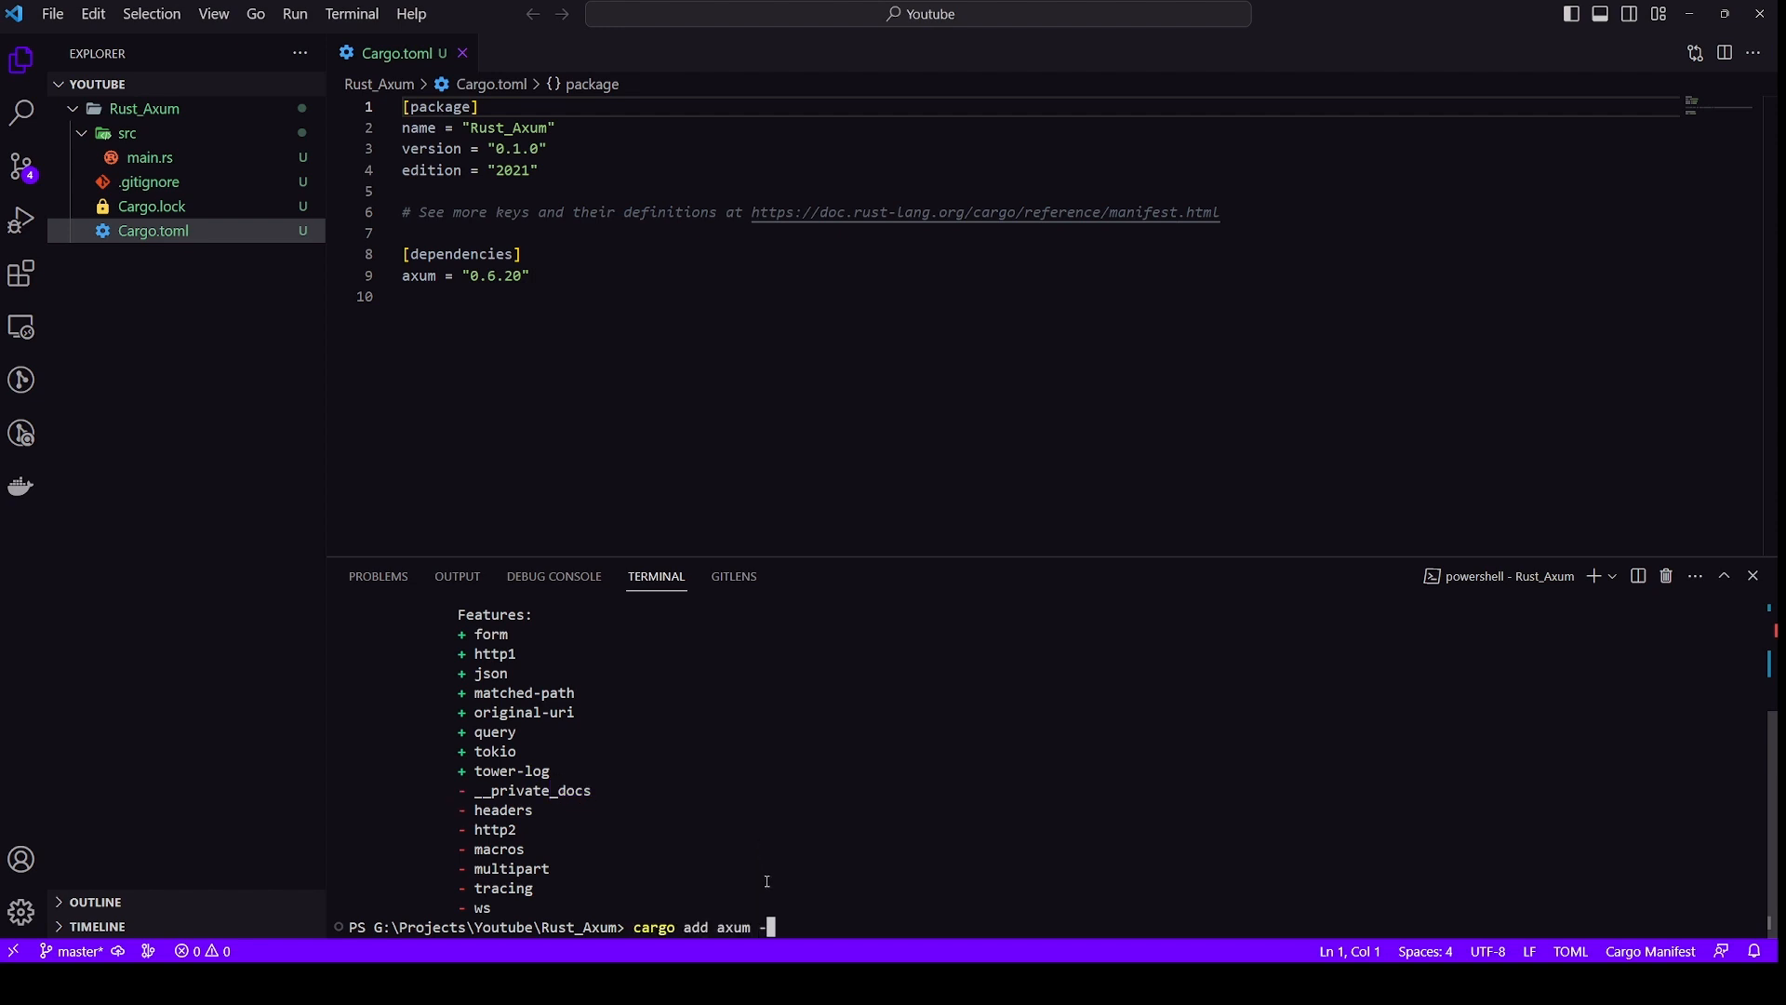
{"action": "type", "text": "header"}
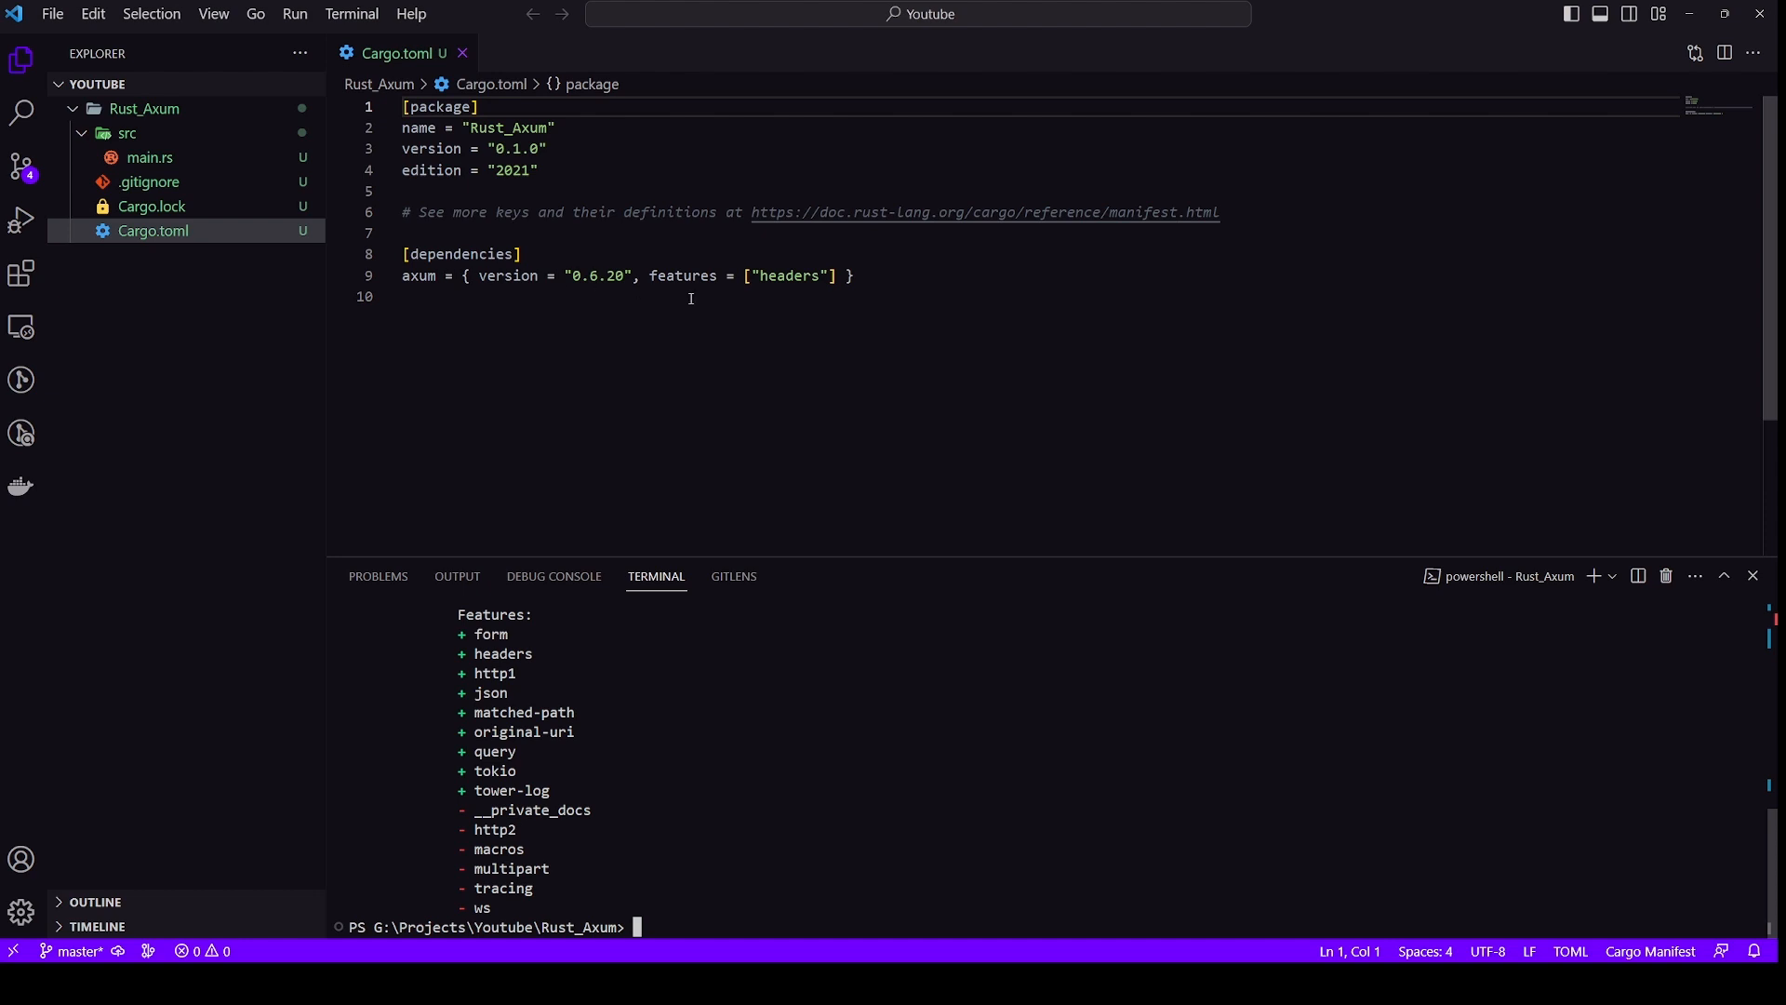
{"action": "mouse_move", "coordinate": [820, 684]}
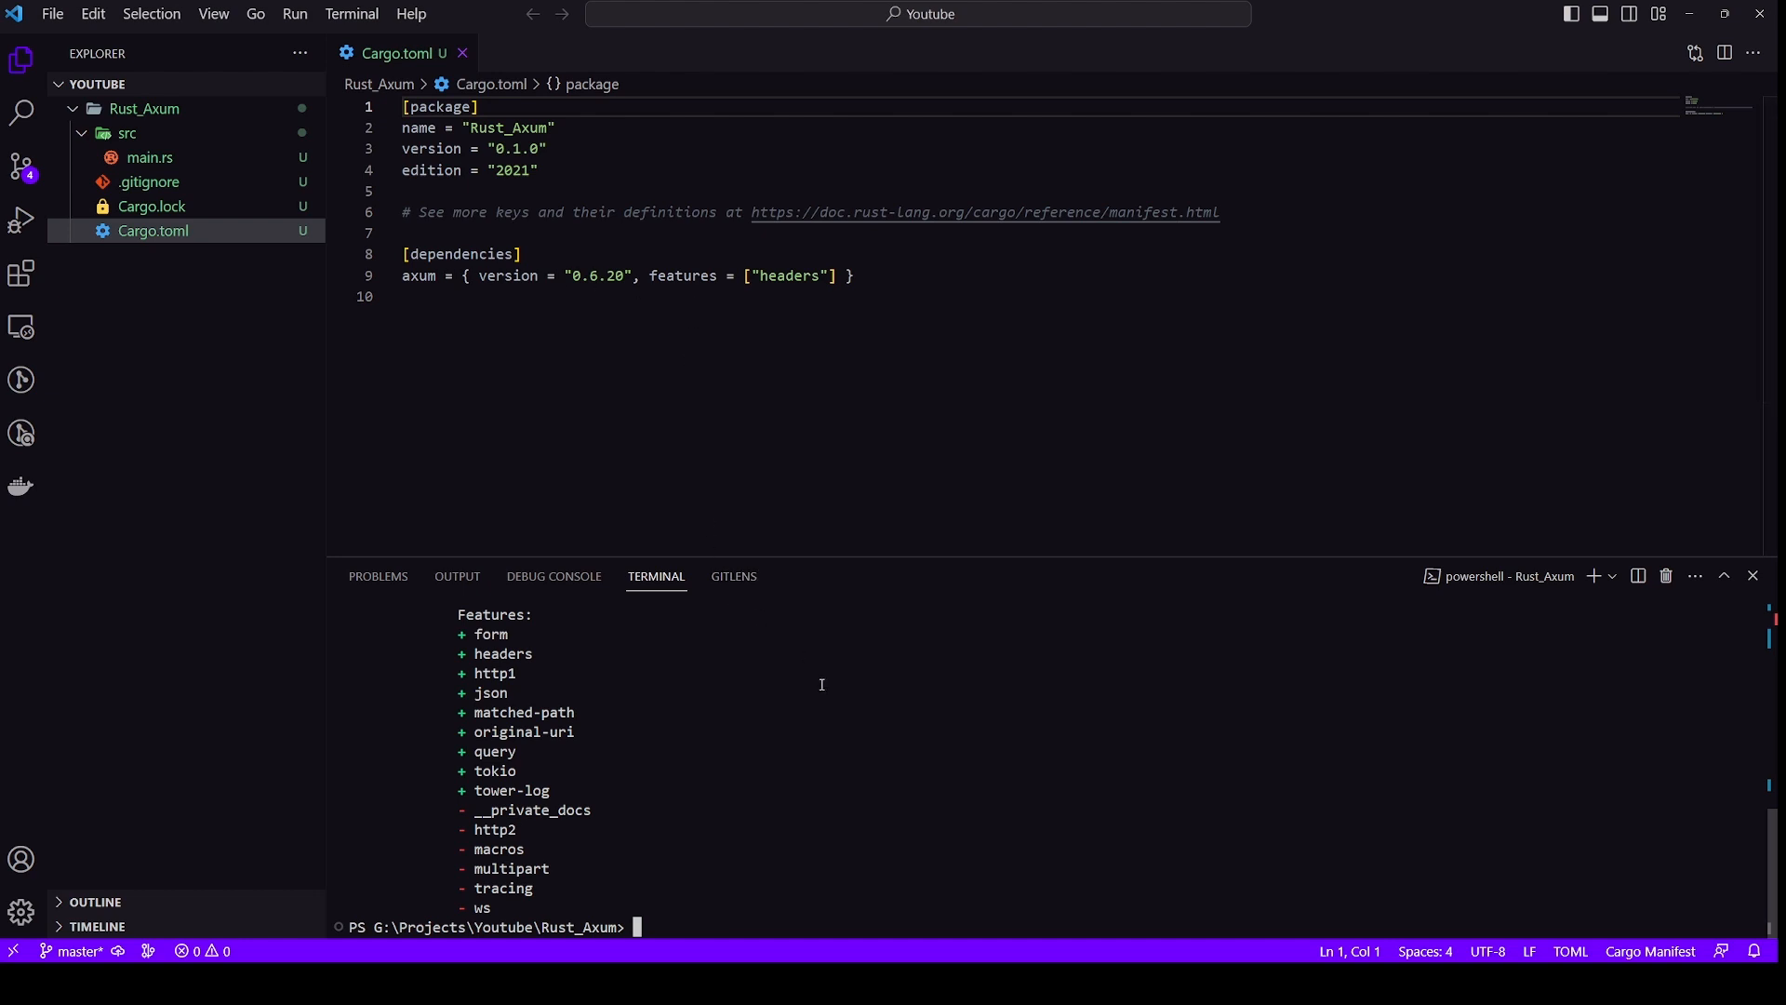
Add tokio 1.31.0 via cargo add and set its Cargo.toml entry to features = ["full"]
{"action": "type", "text": "cargo add axum -F headers"}
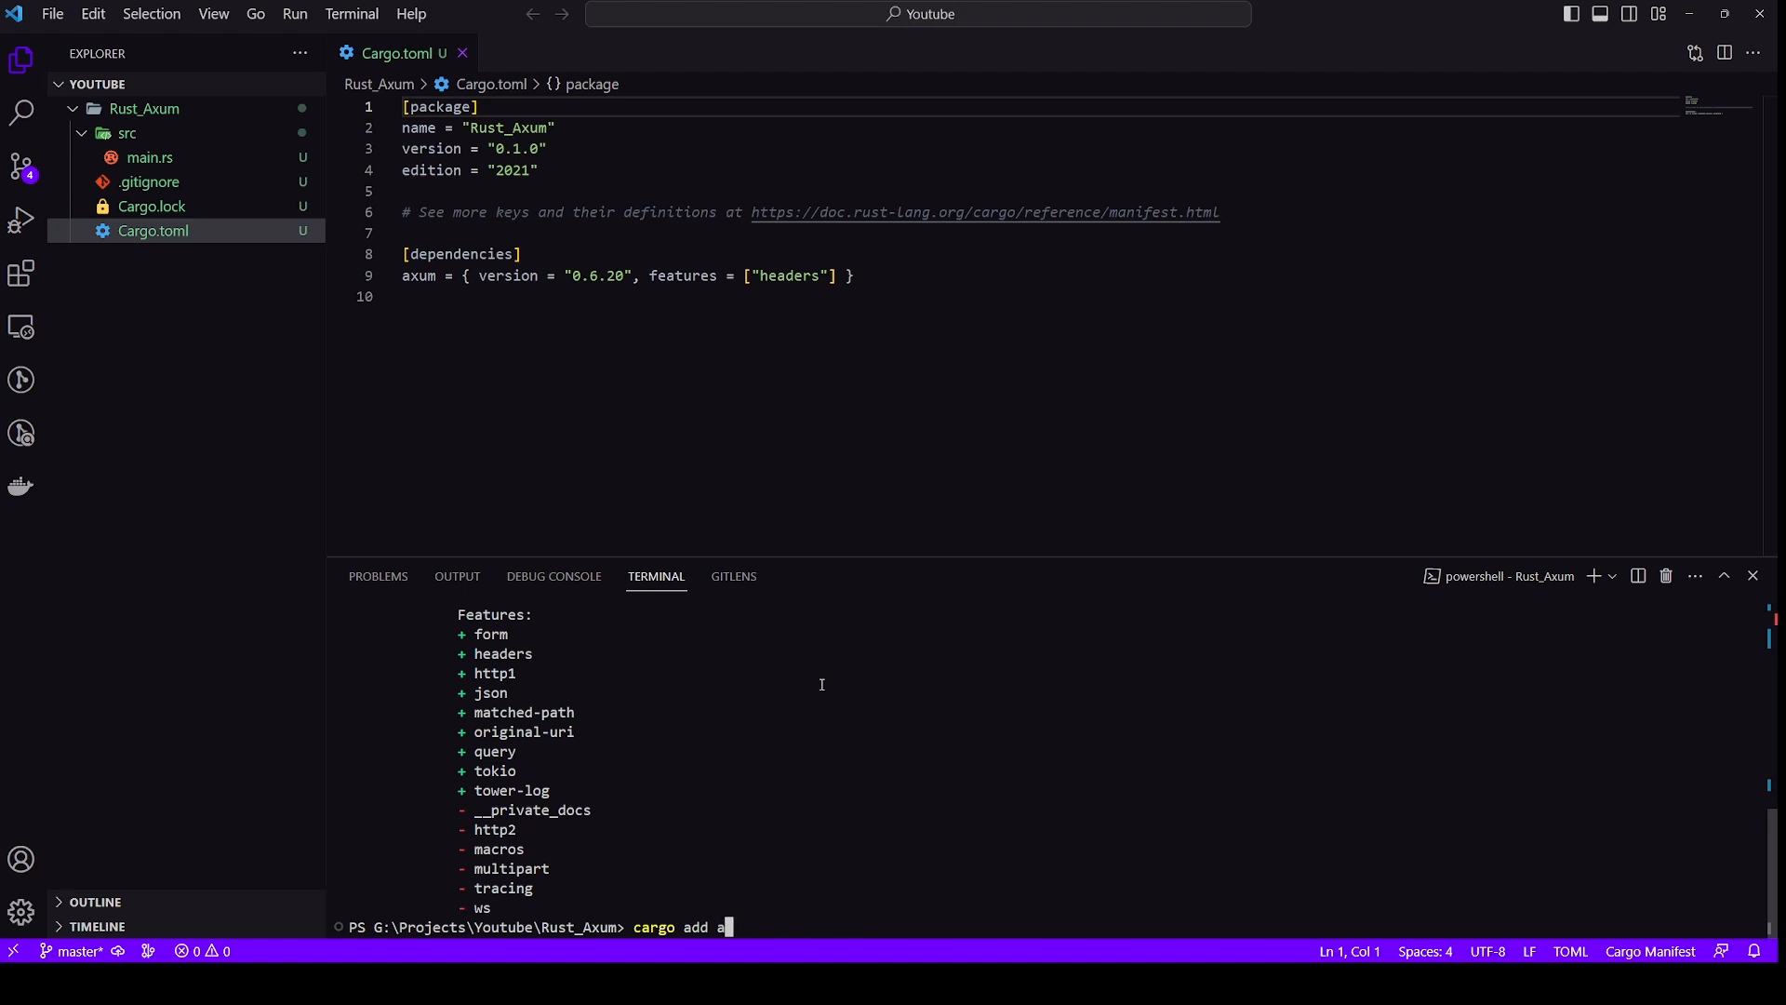
{"action": "type", "text": "tokio"}
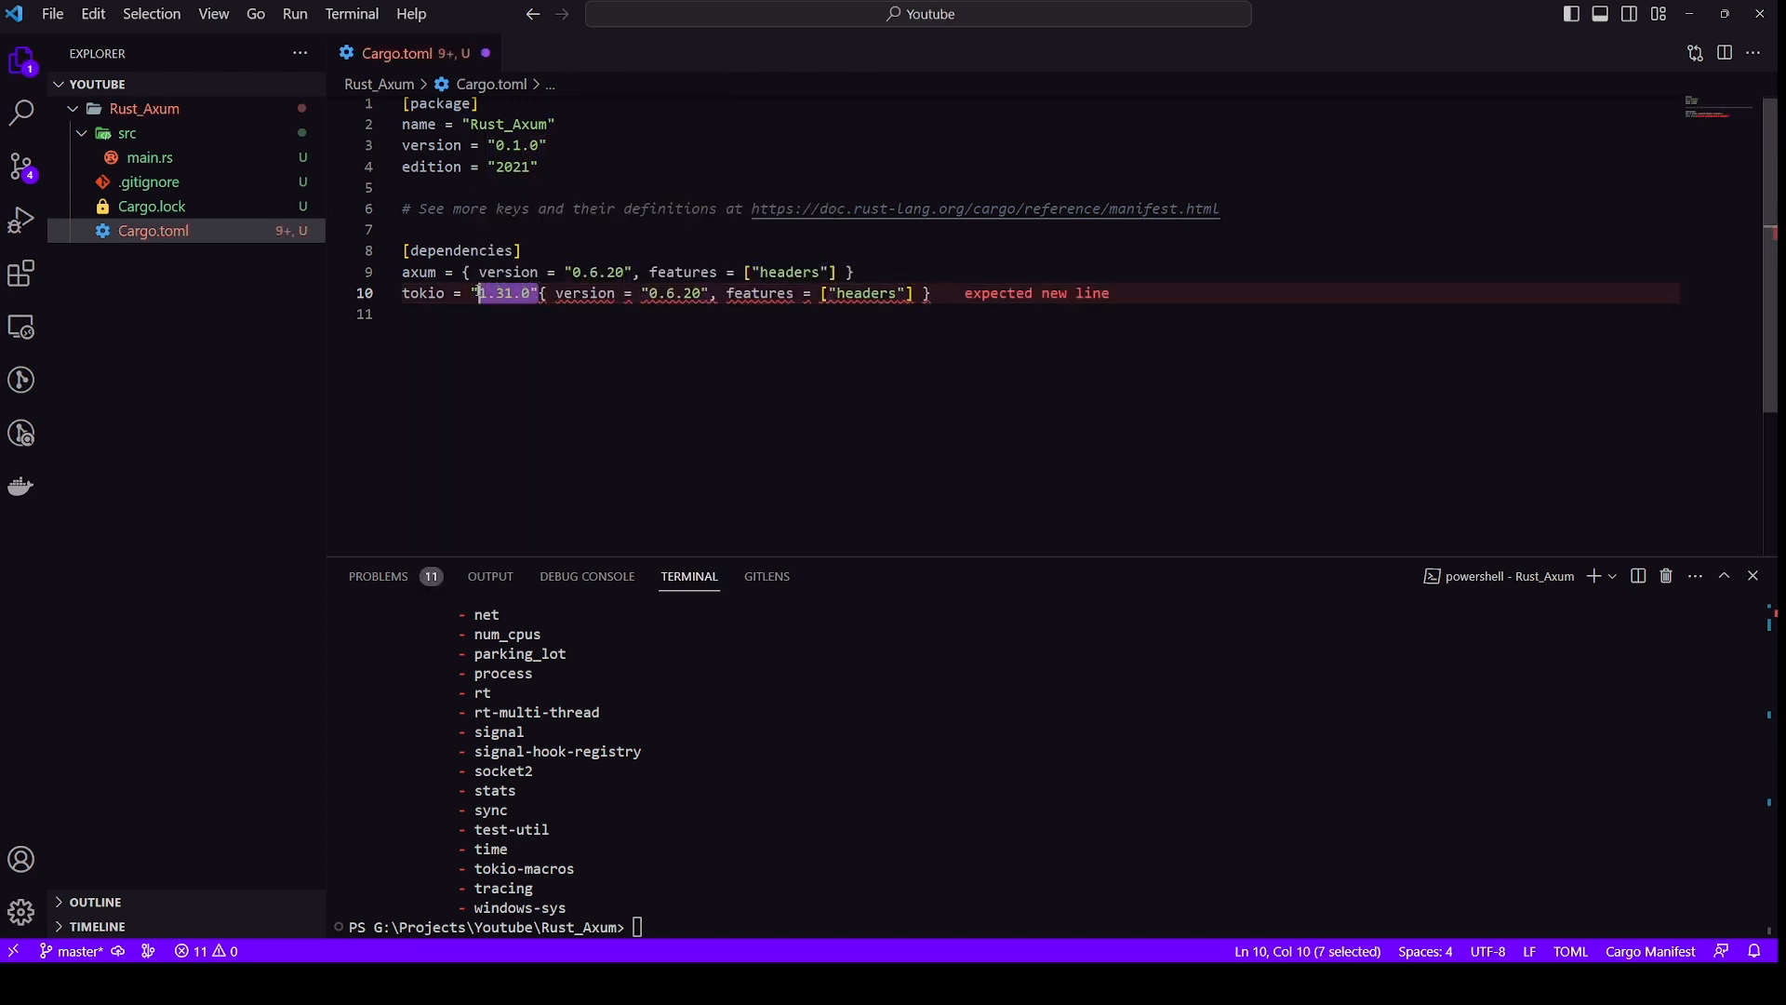
{"action": "key", "text": "Delete"}
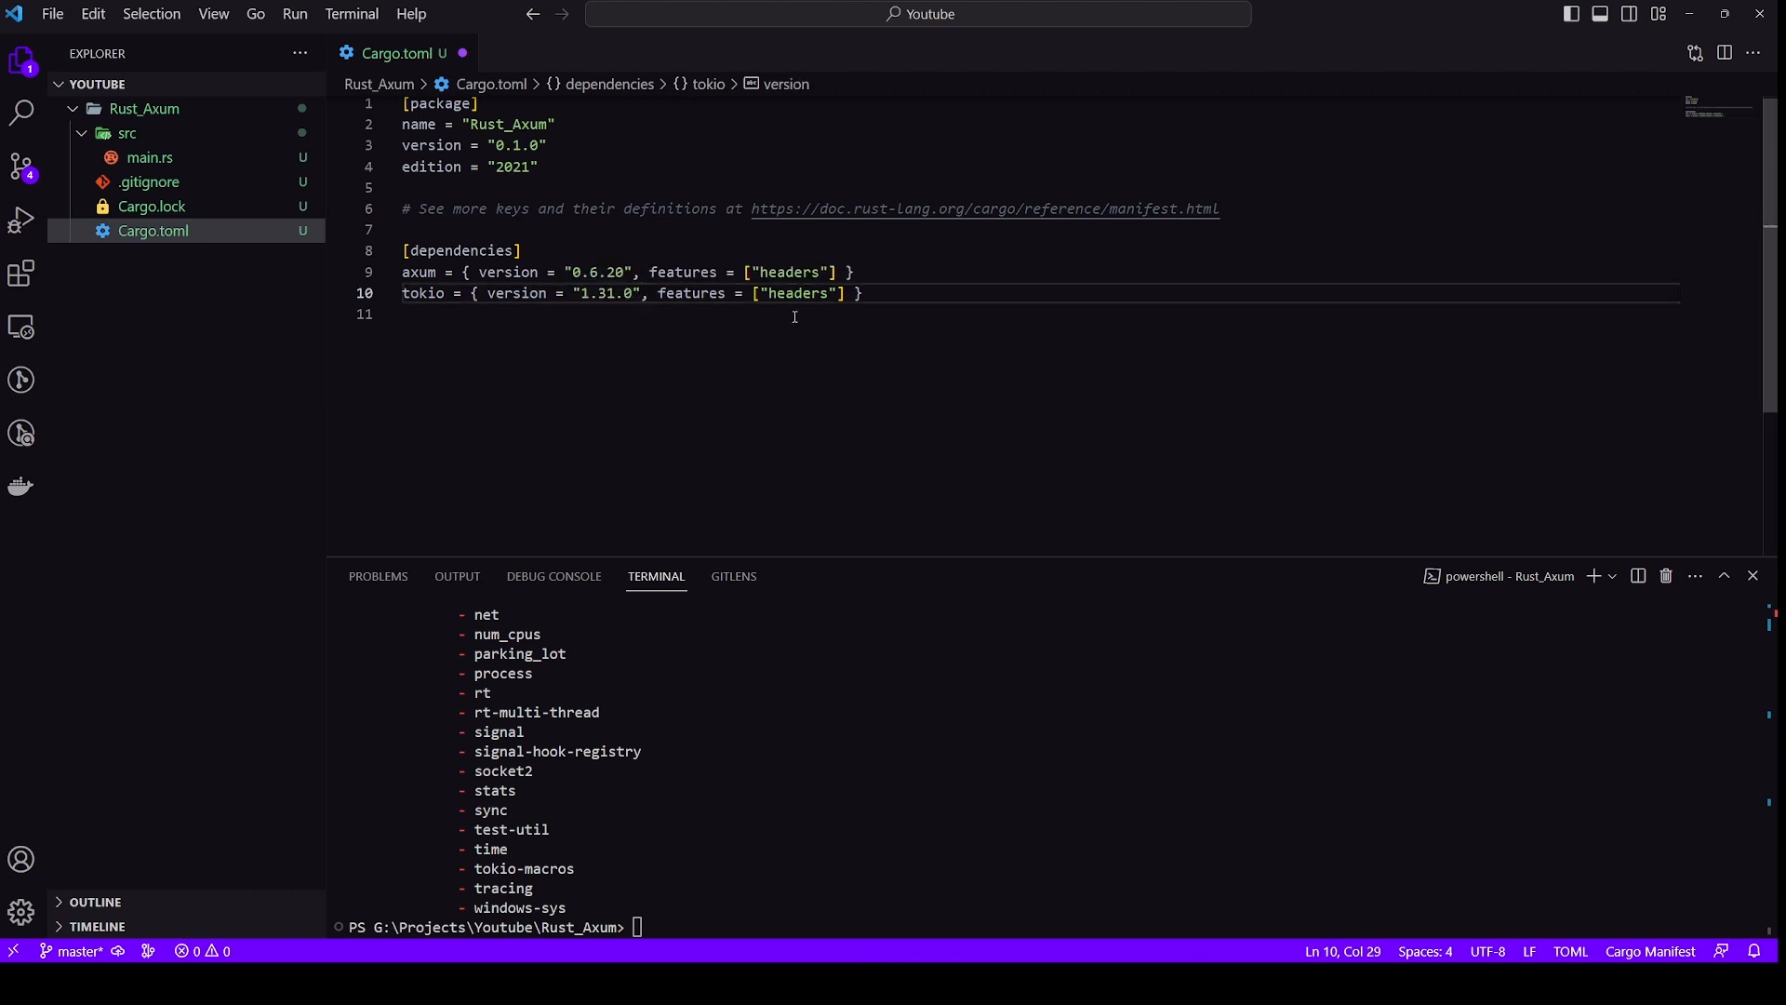
{"action": "double_click", "coordinate": [799, 293]}
{"action": "type", "text": "full"}
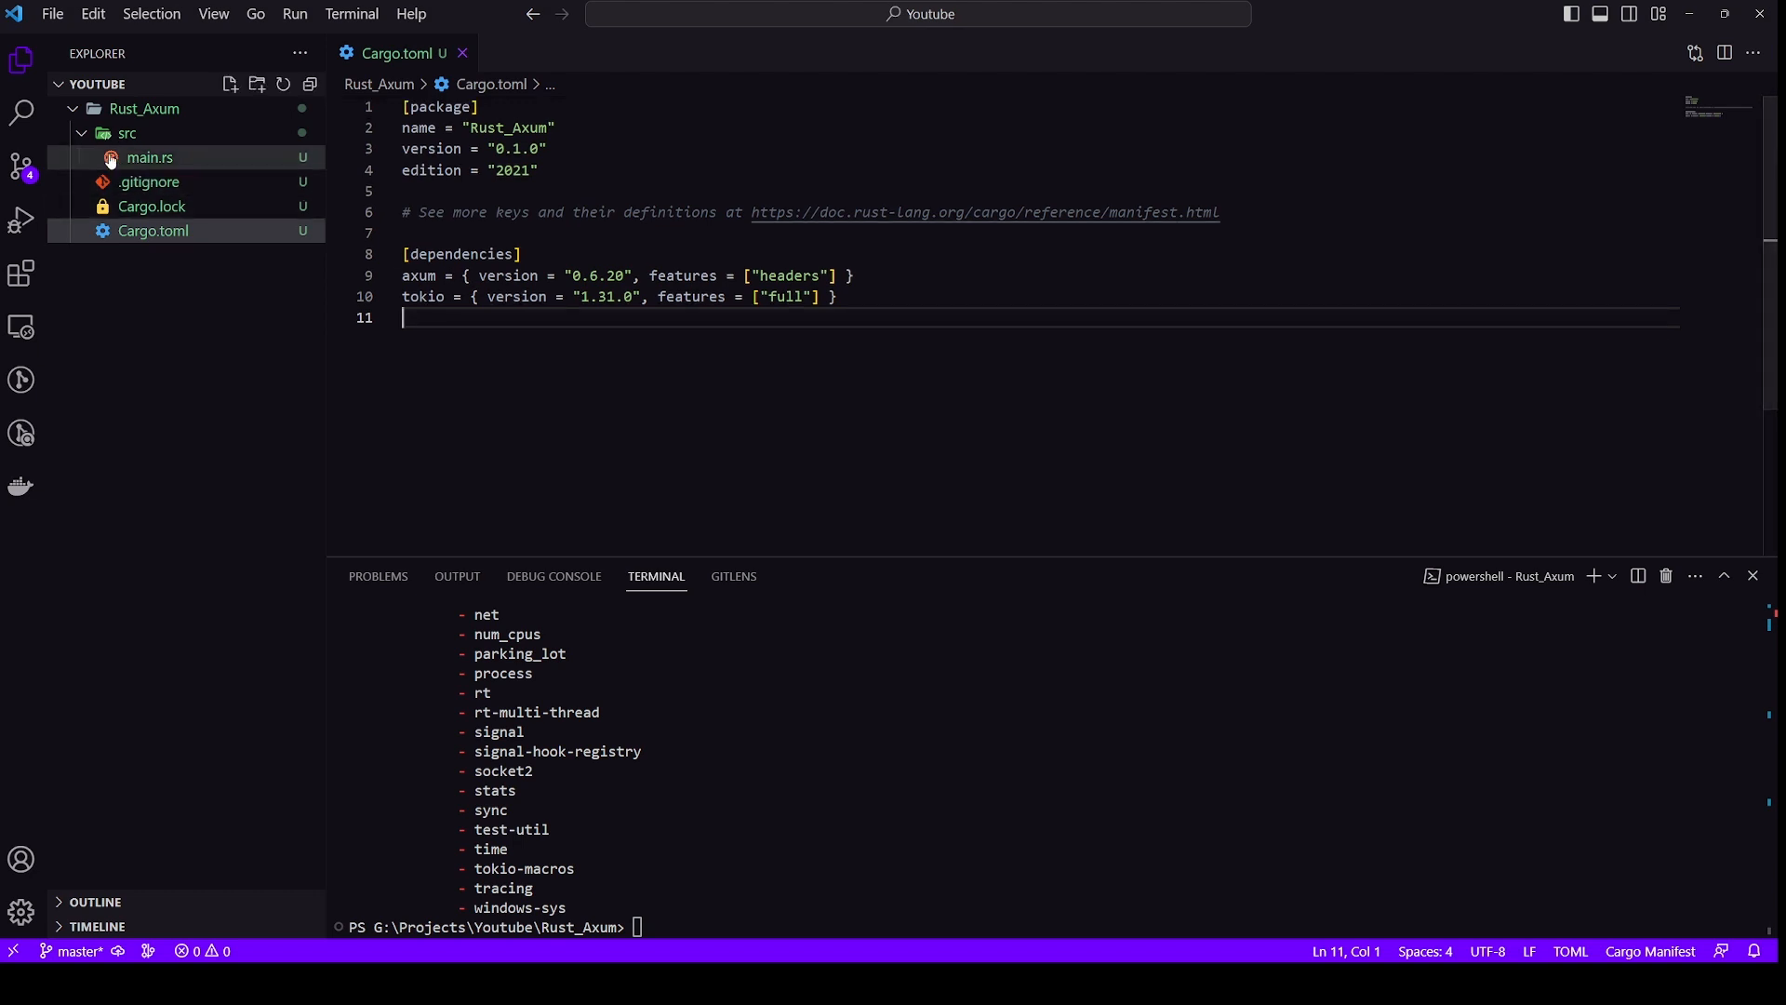
Open src/main.rs of the Rust_Axum project from the Explorer
{"action": "left_click", "coordinate": [149, 157]}
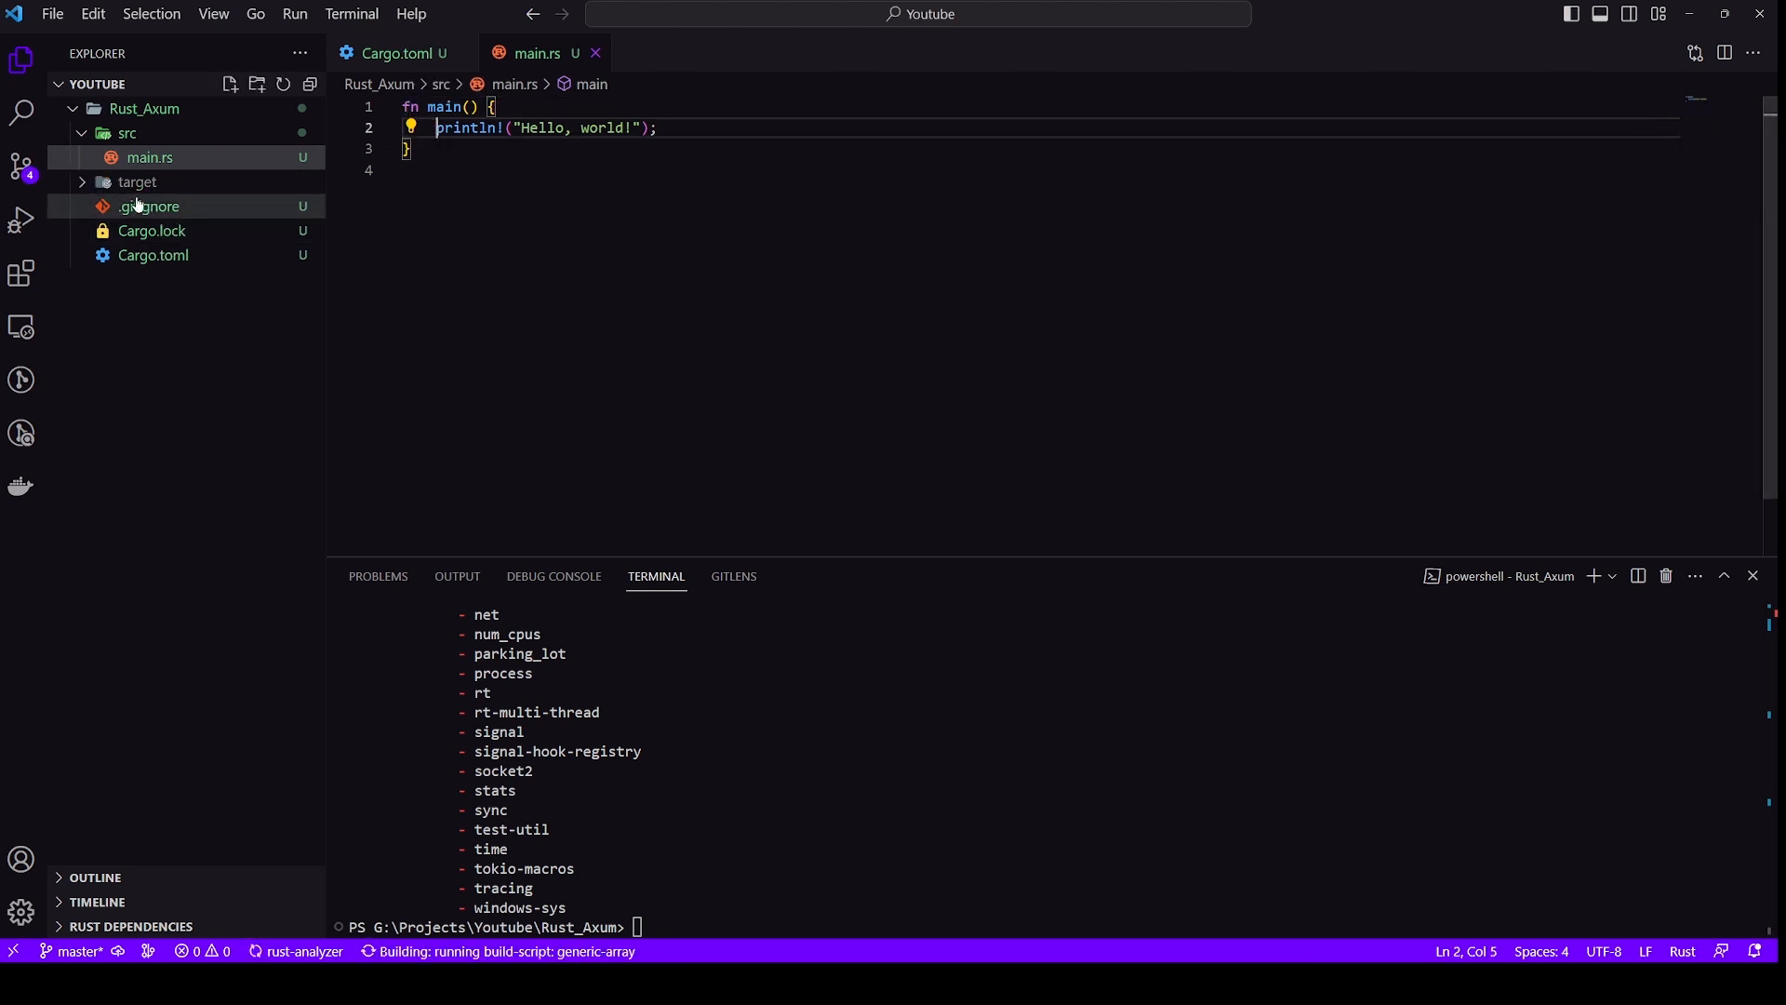
{"action": "left_click", "coordinate": [136, 181]}
{"action": "type", "text": "#["}
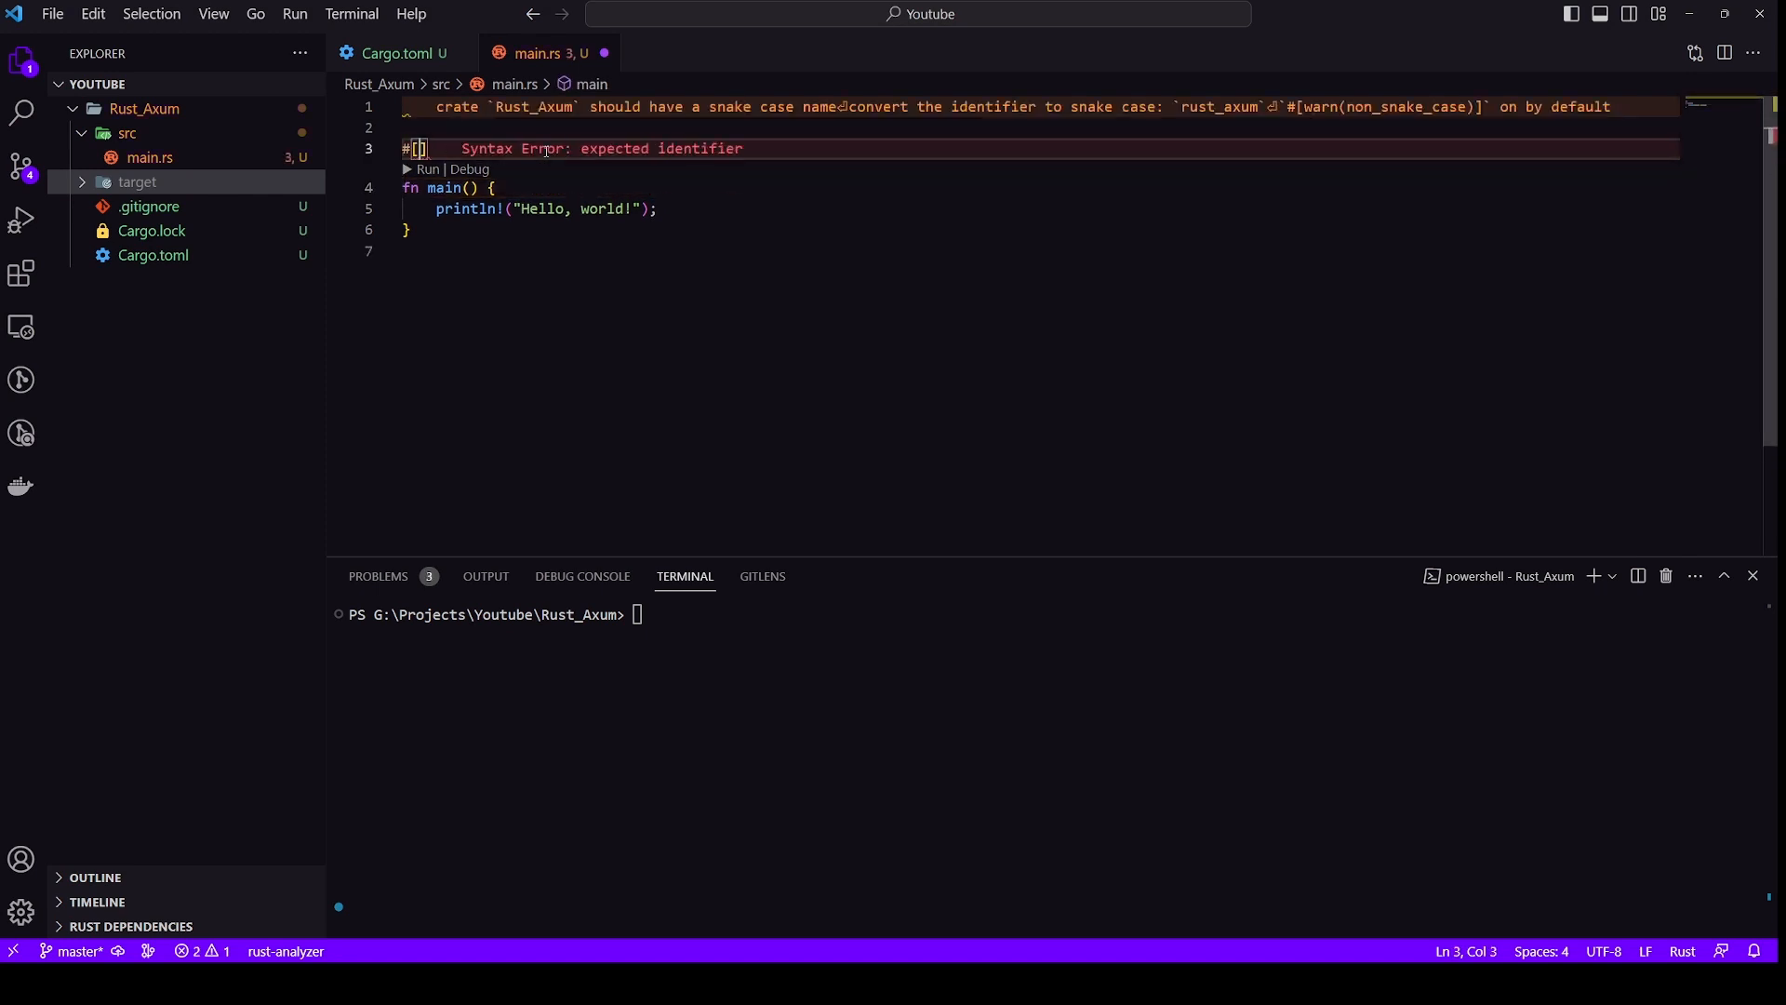
Add the #[tokio::main] attribute and an empty async fn server() function
{"action": "type", "text": "tokio::main"}
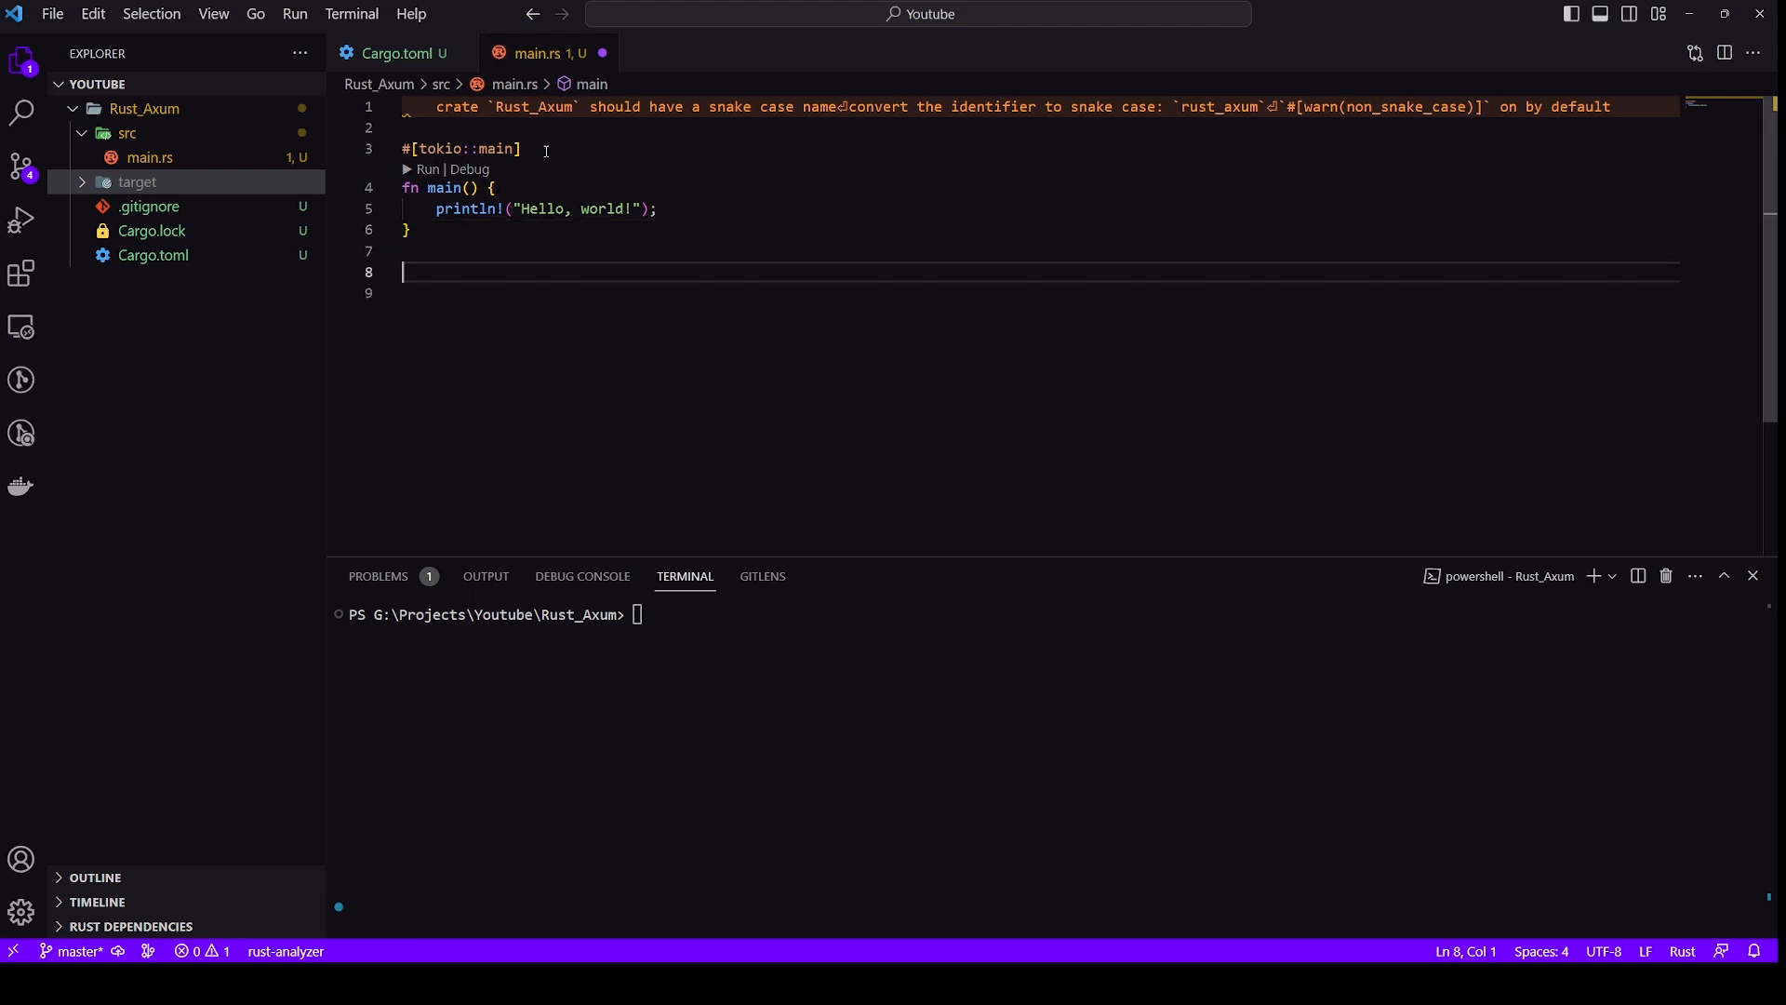
{"action": "type", "text": "fn"}
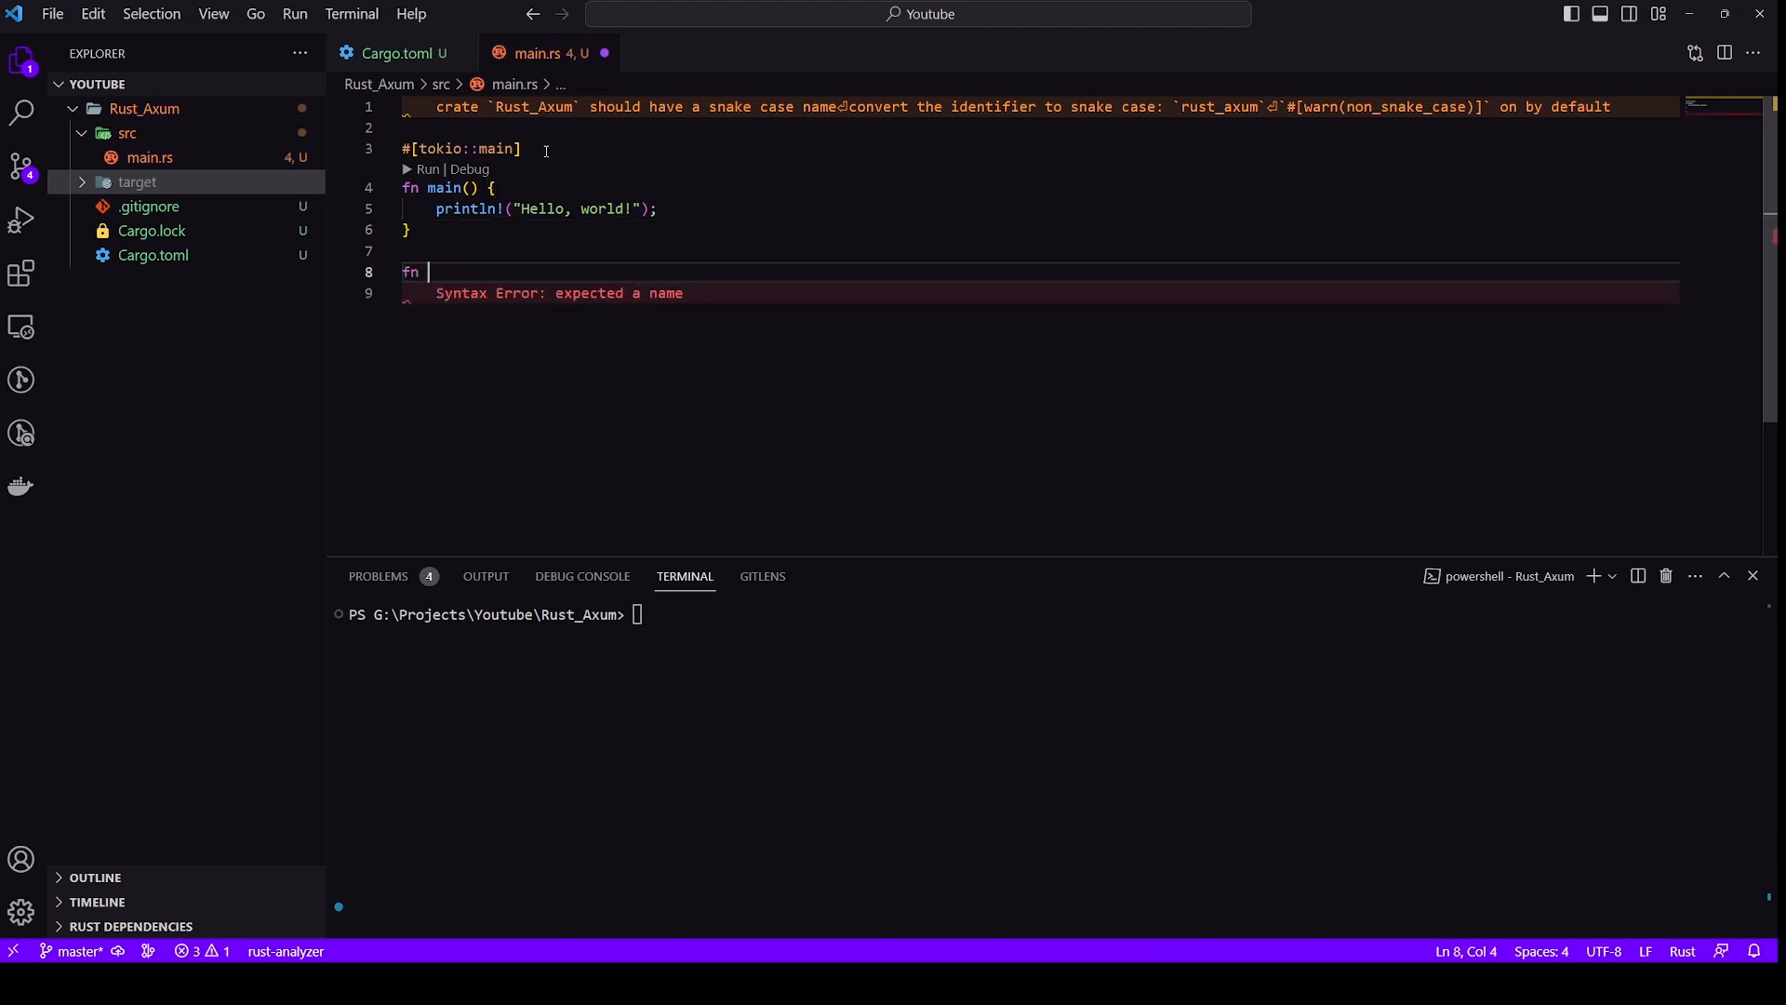
{"action": "type", "text": "server"}
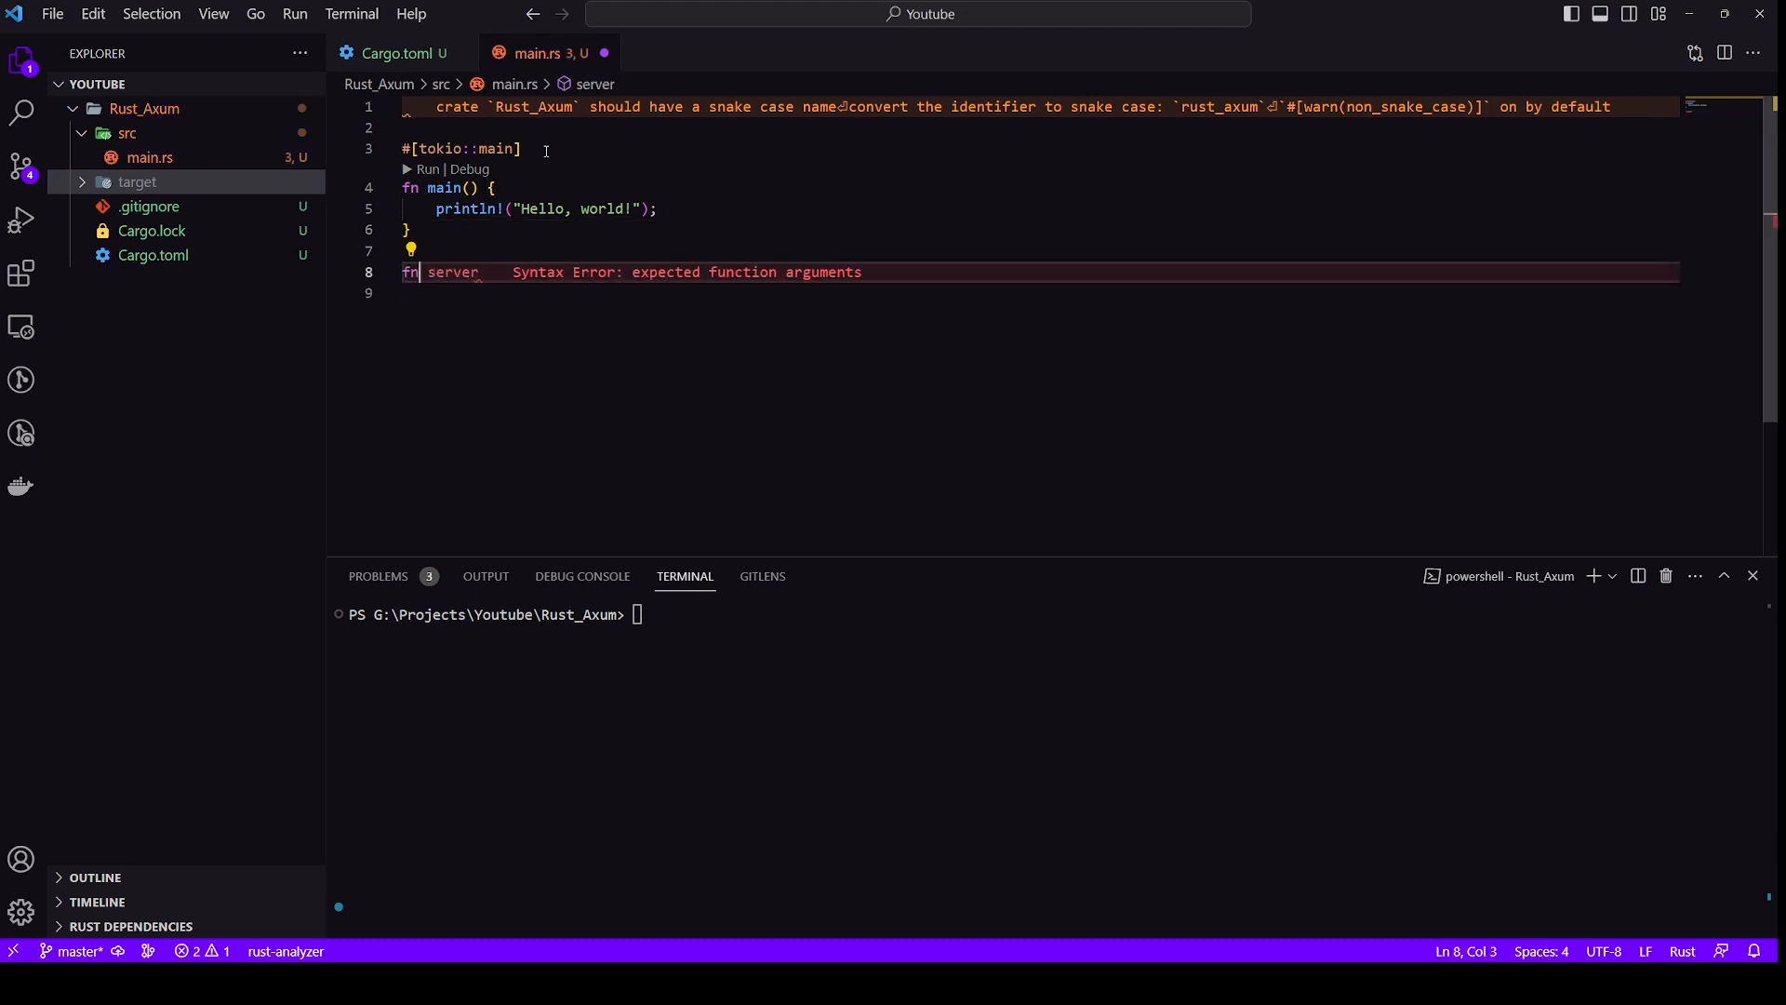
{"action": "type", "text": "async"}
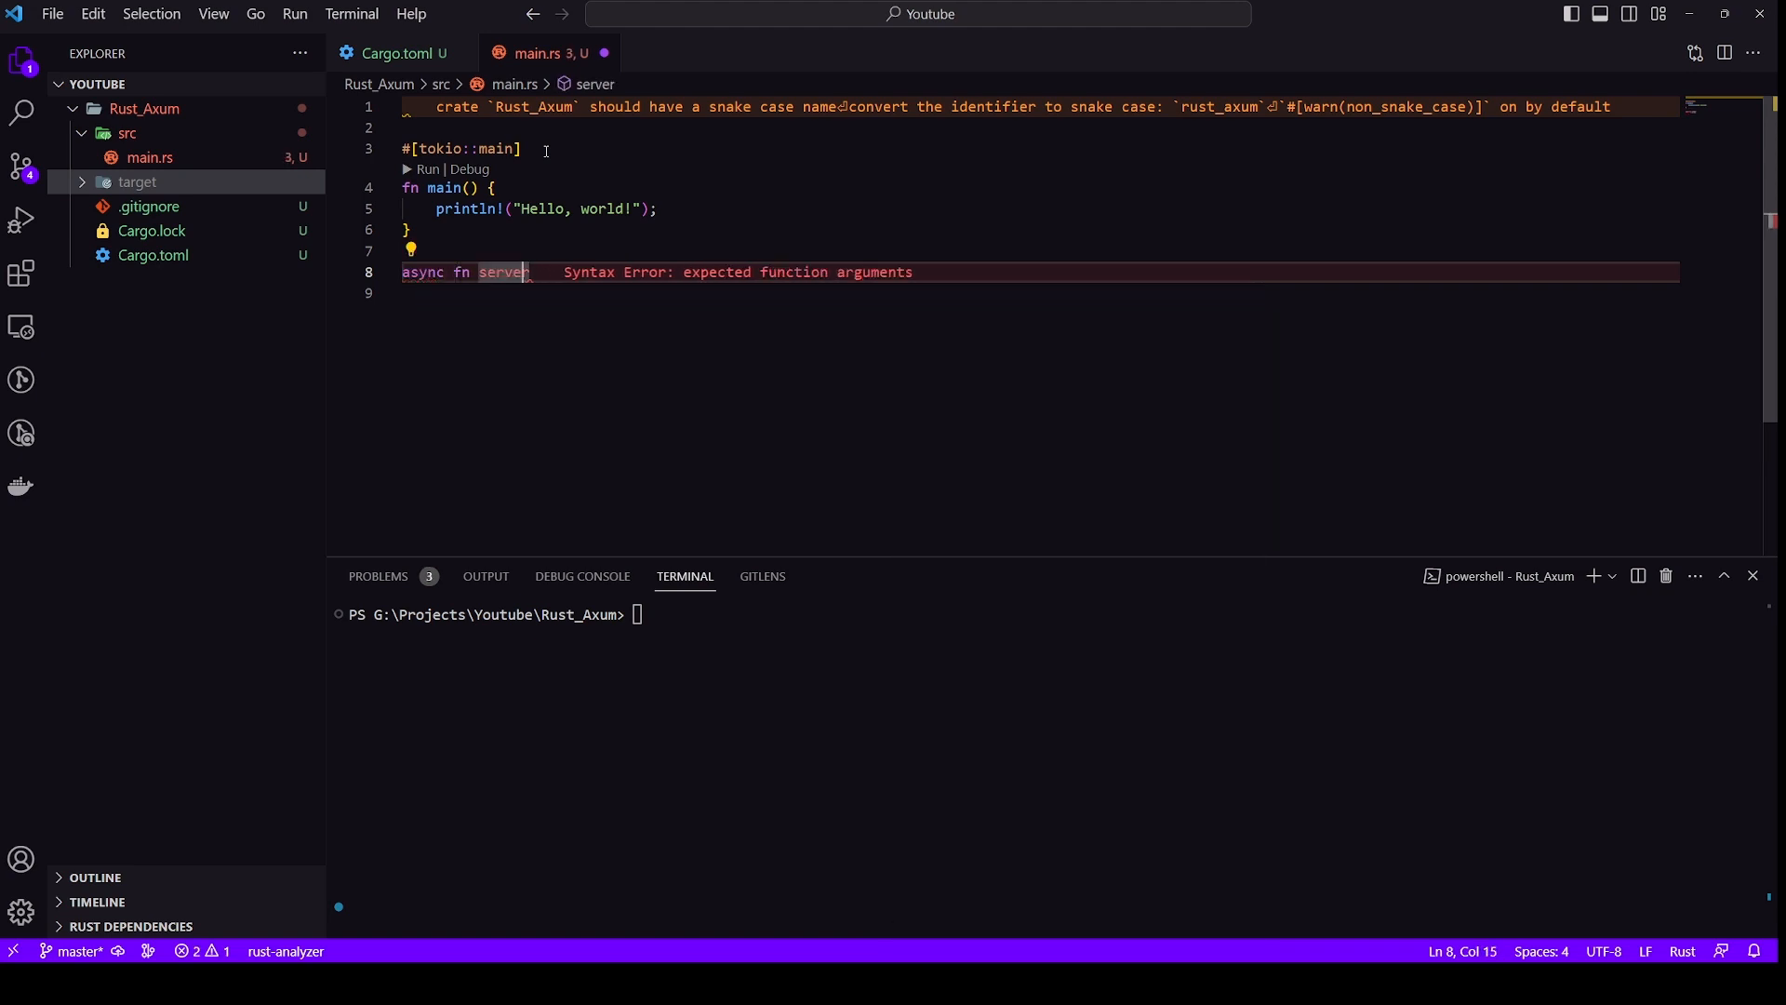
{"action": "type", "text": "()"}
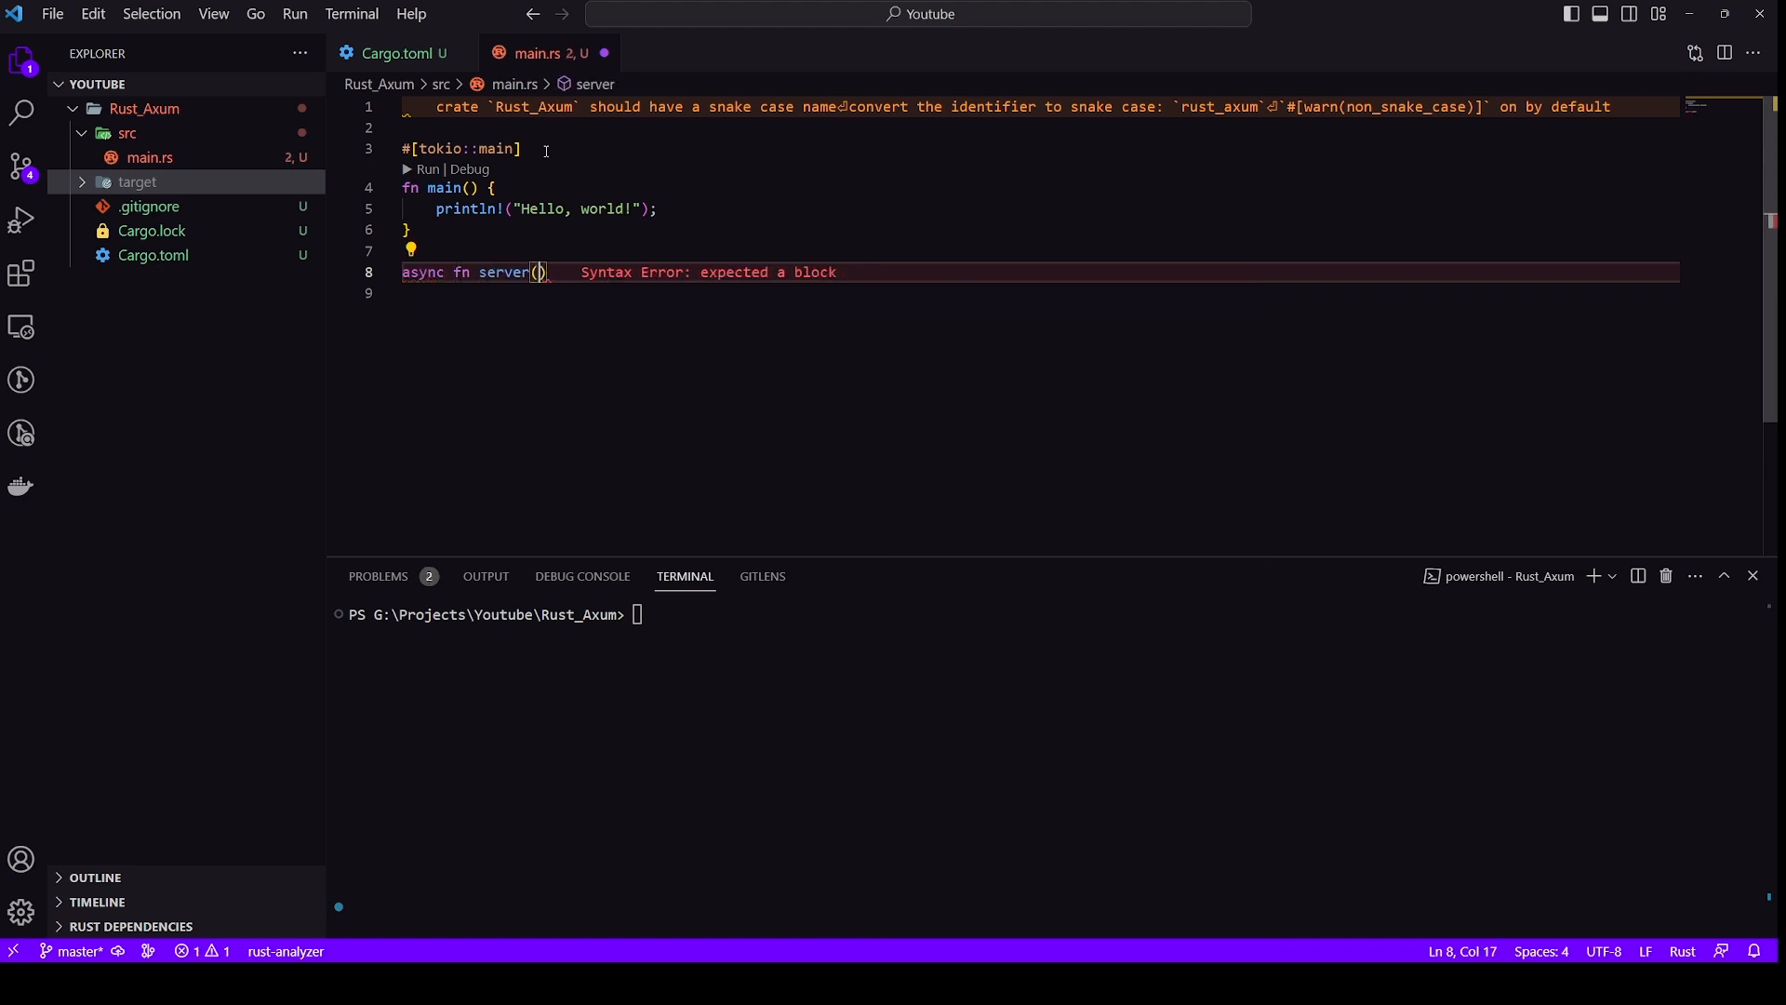
{"action": "type", "text": "{"}
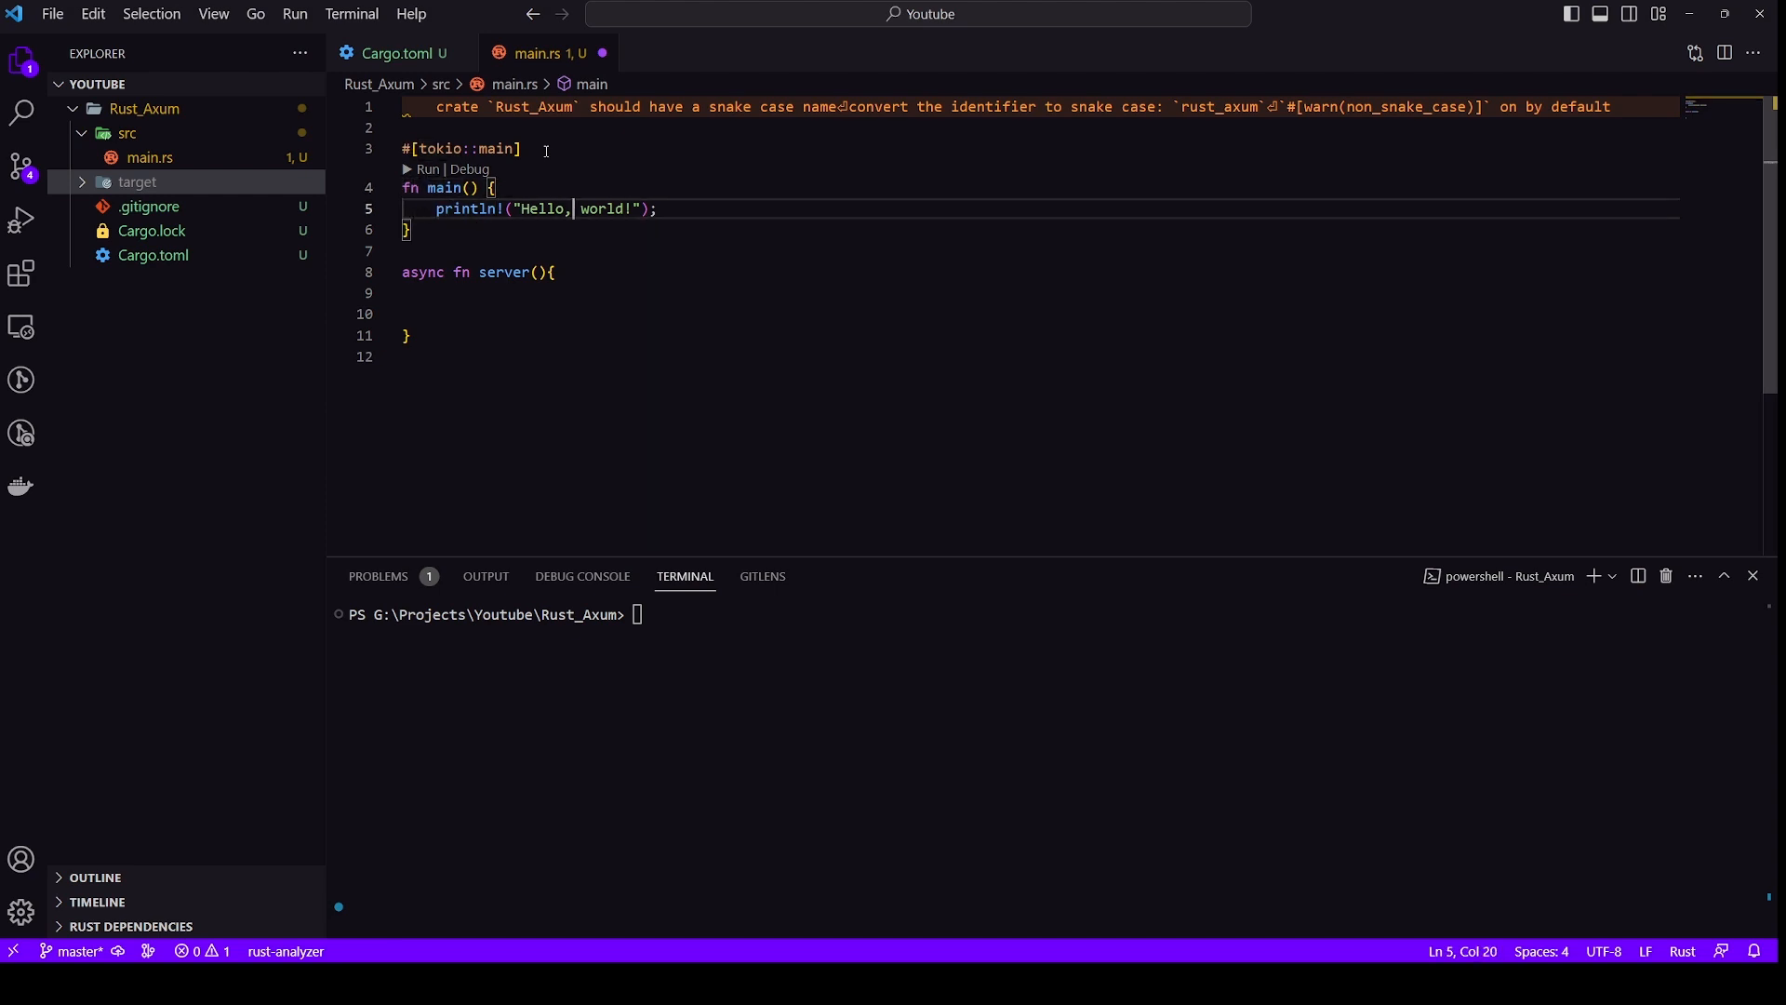
Call server() from an async main and run the project with cargo run
{"action": "key", "text": "Enter"}
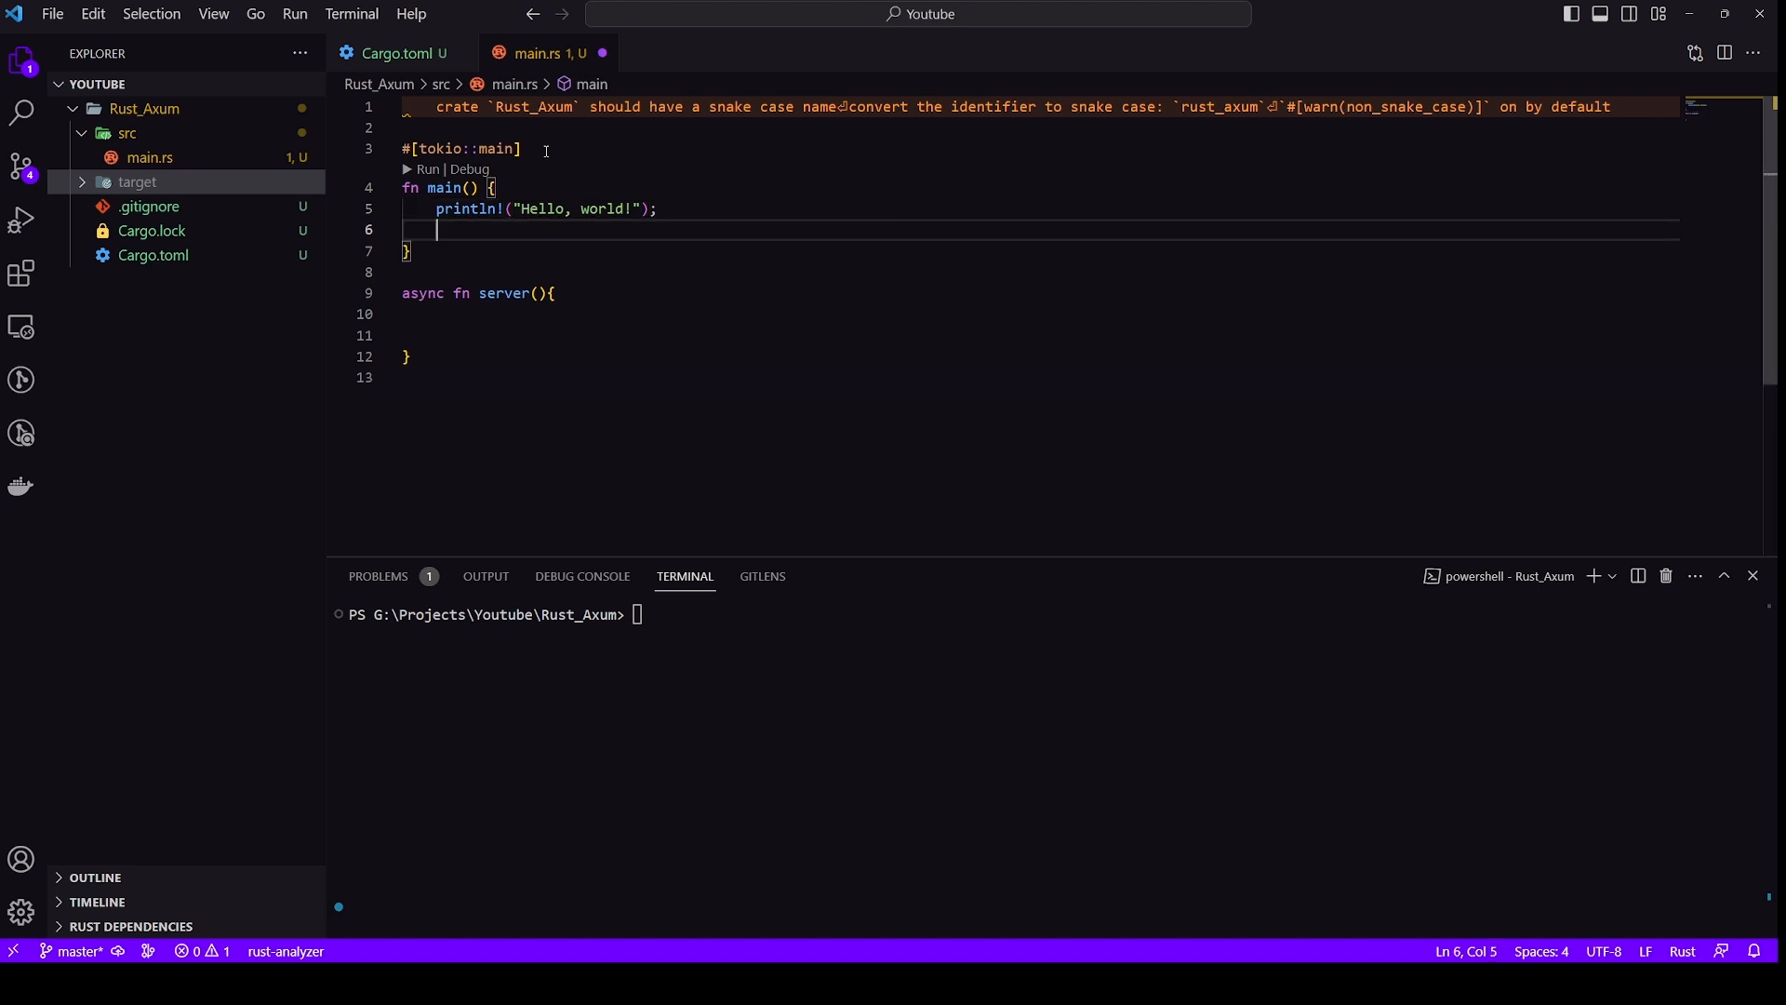
{"action": "type", "text": "server()"}
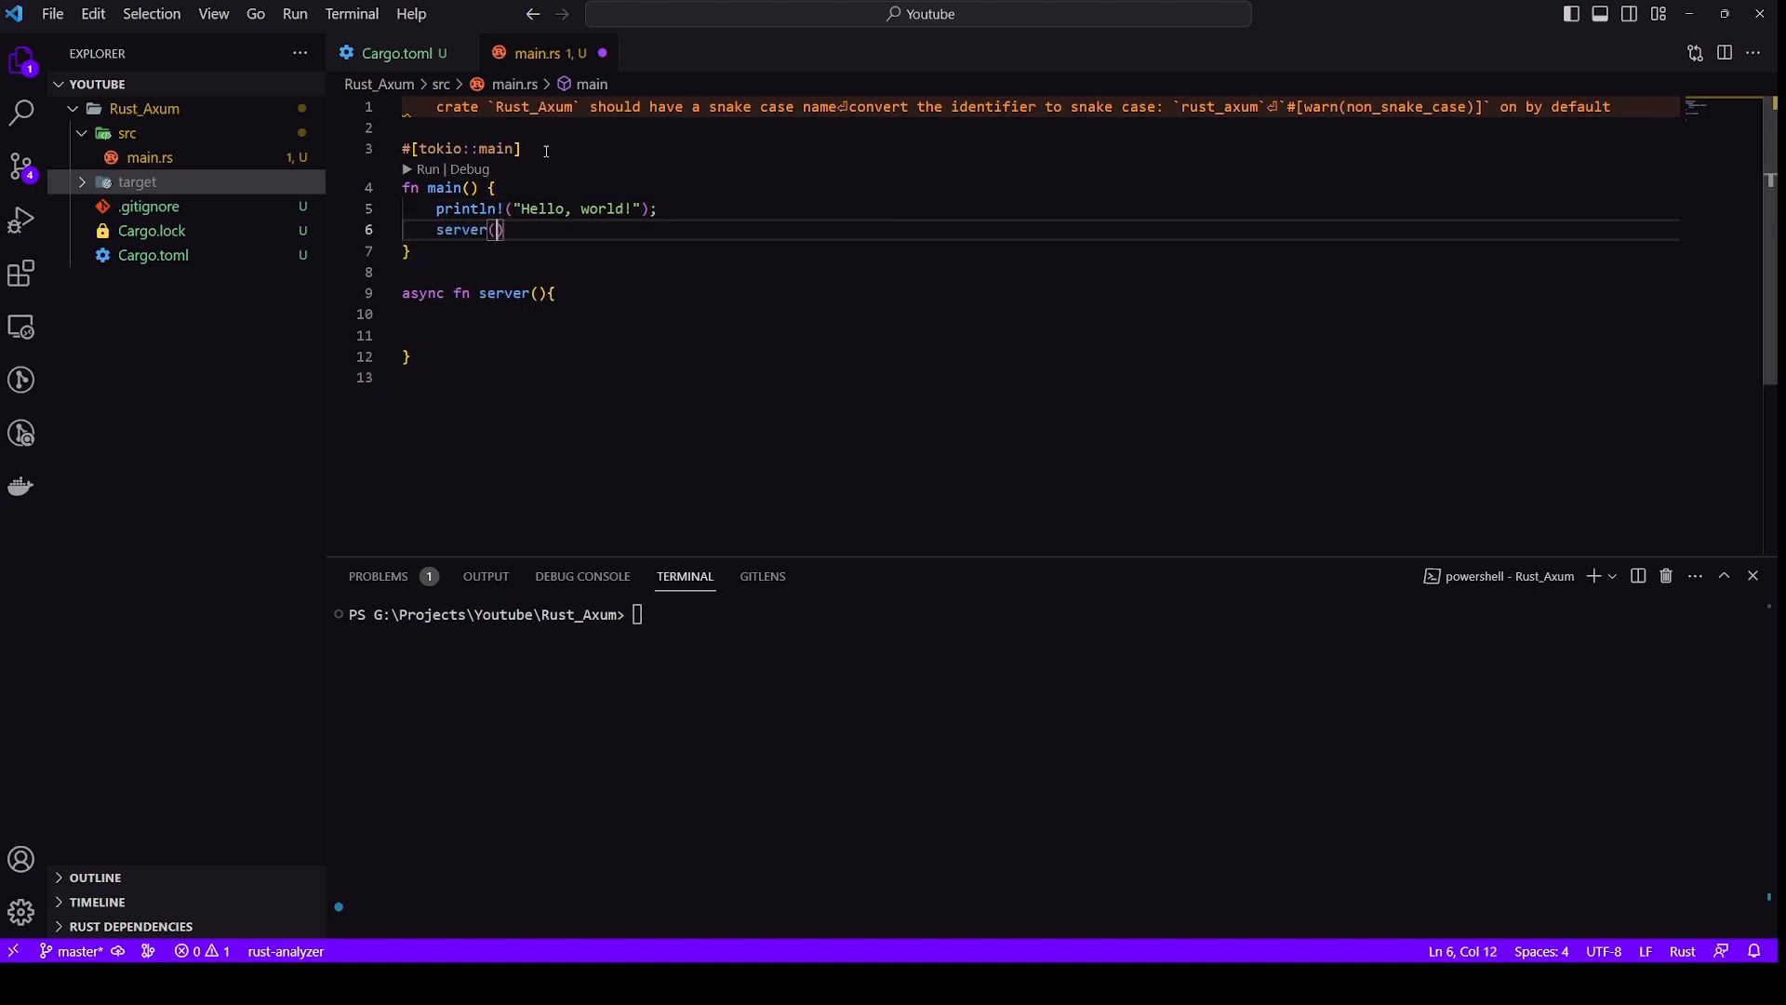
{"action": "type", "text": ";"}
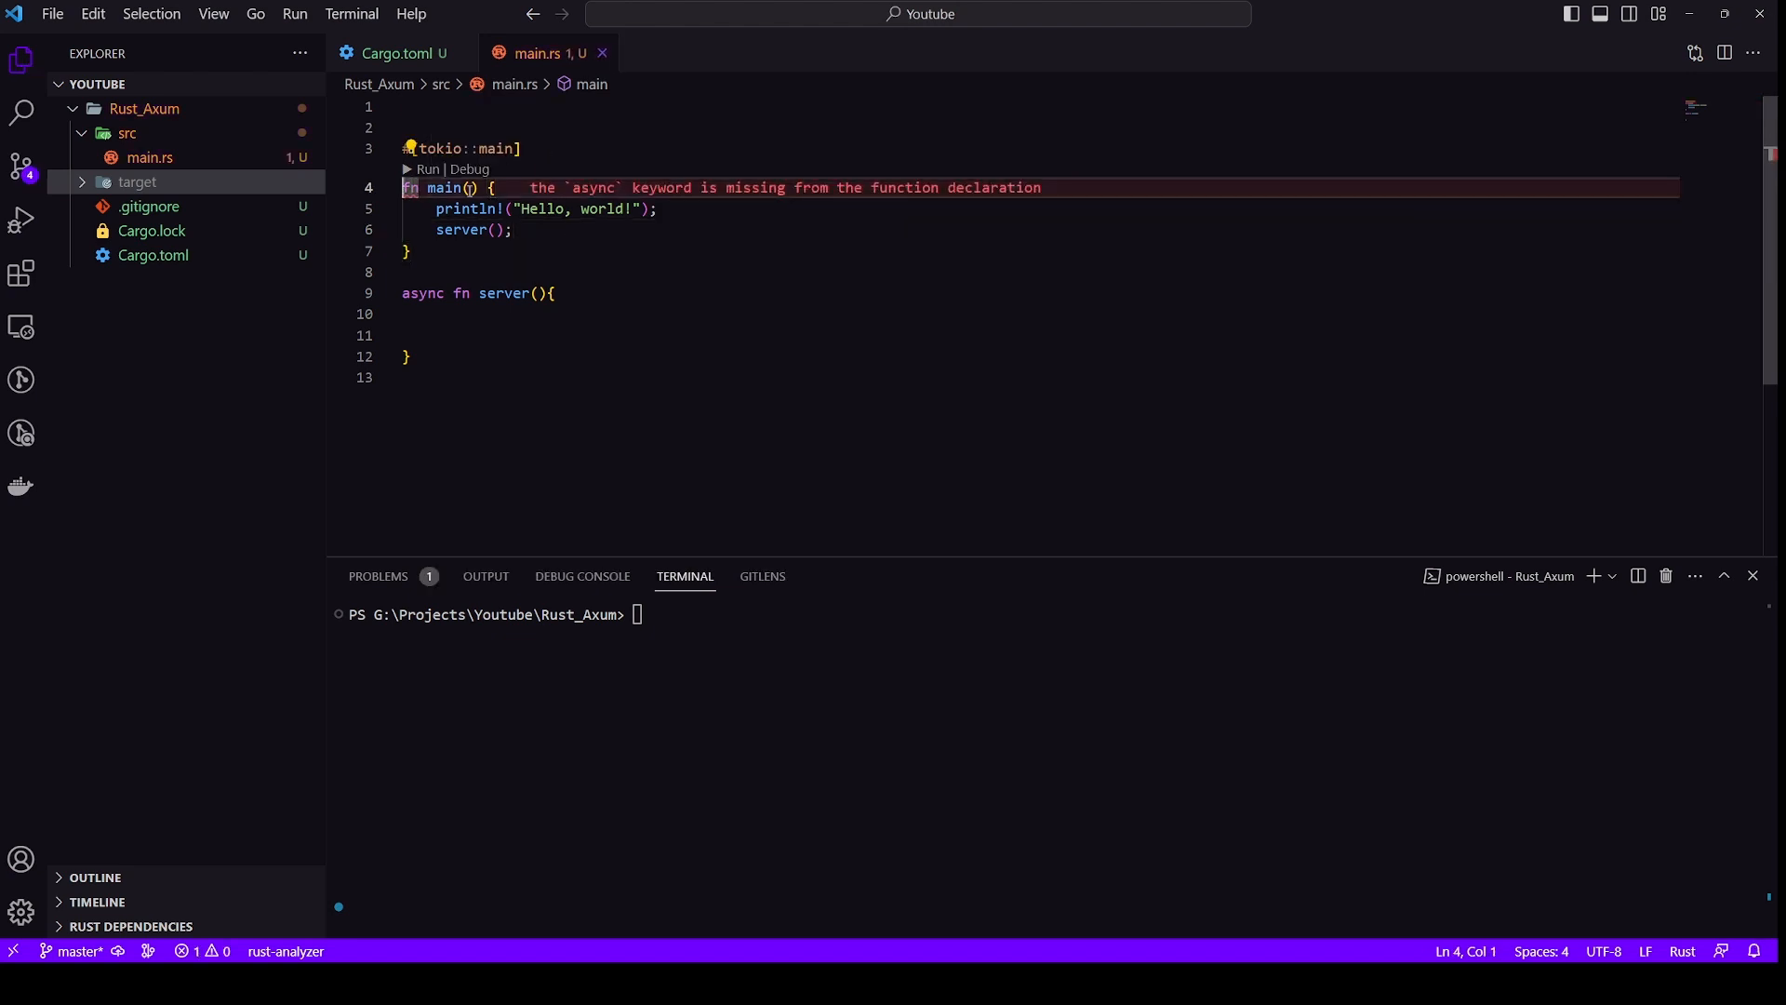
{"action": "type", "text": "as"}
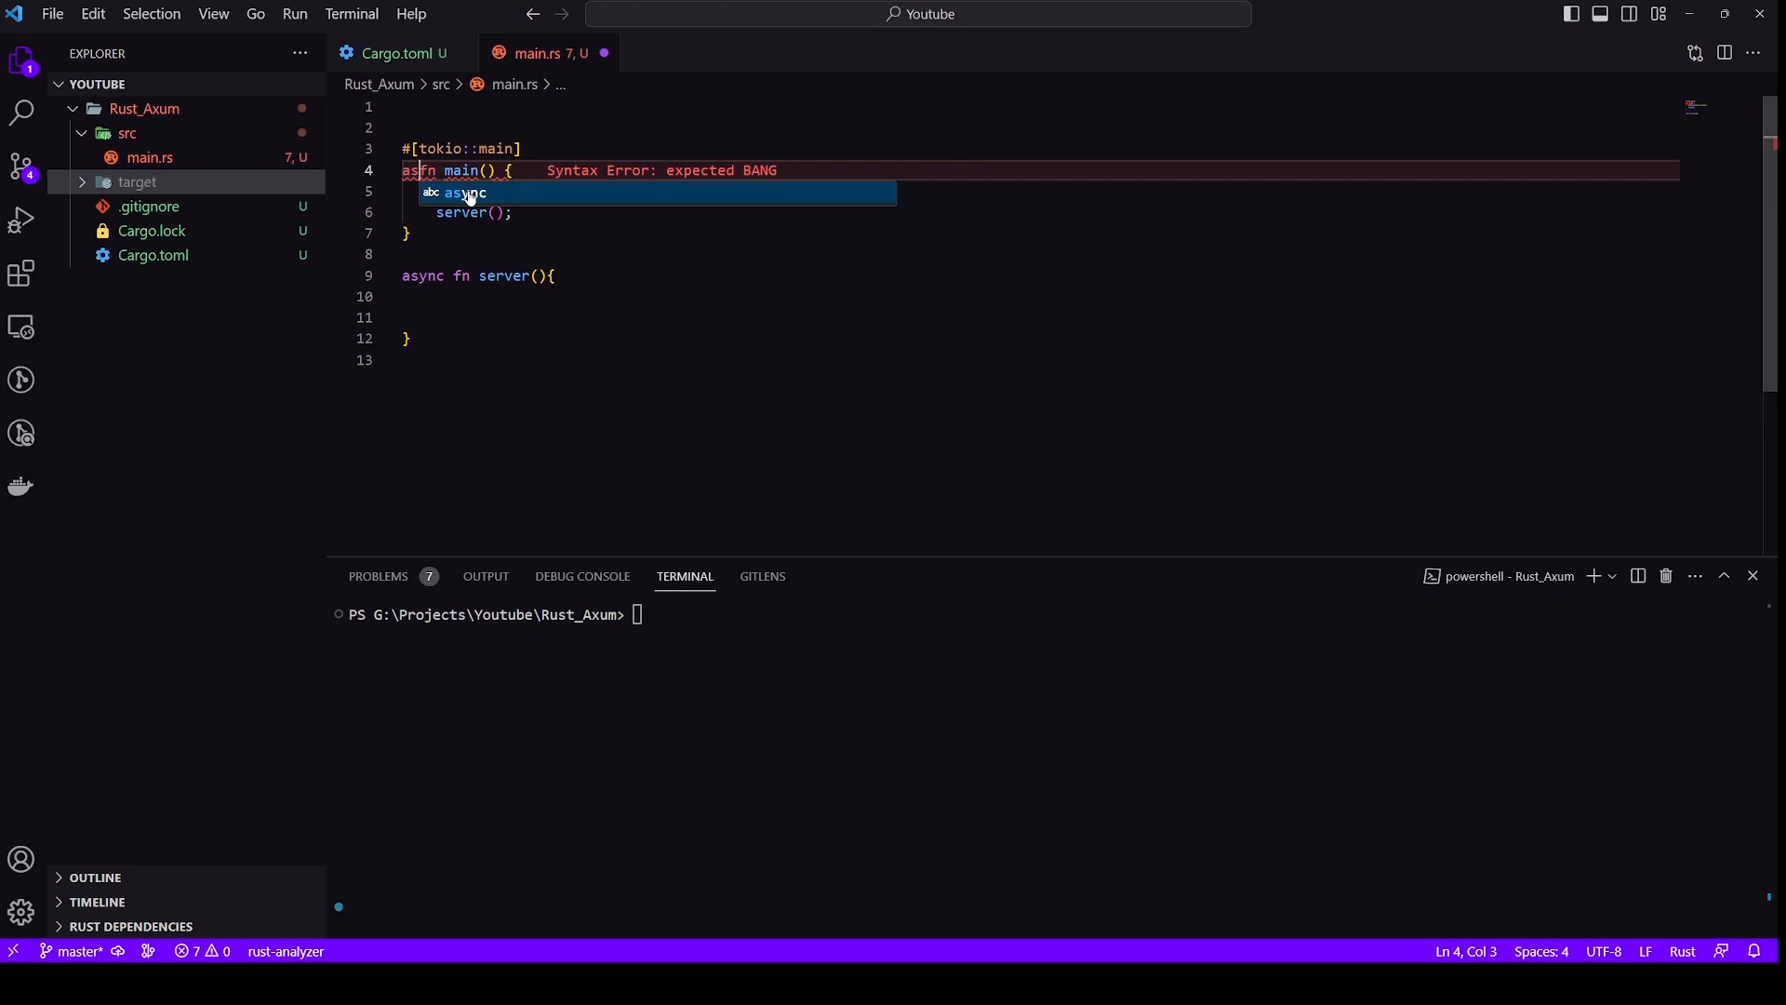
{"action": "type", "text": "println!(\"Hello, world!\");"}
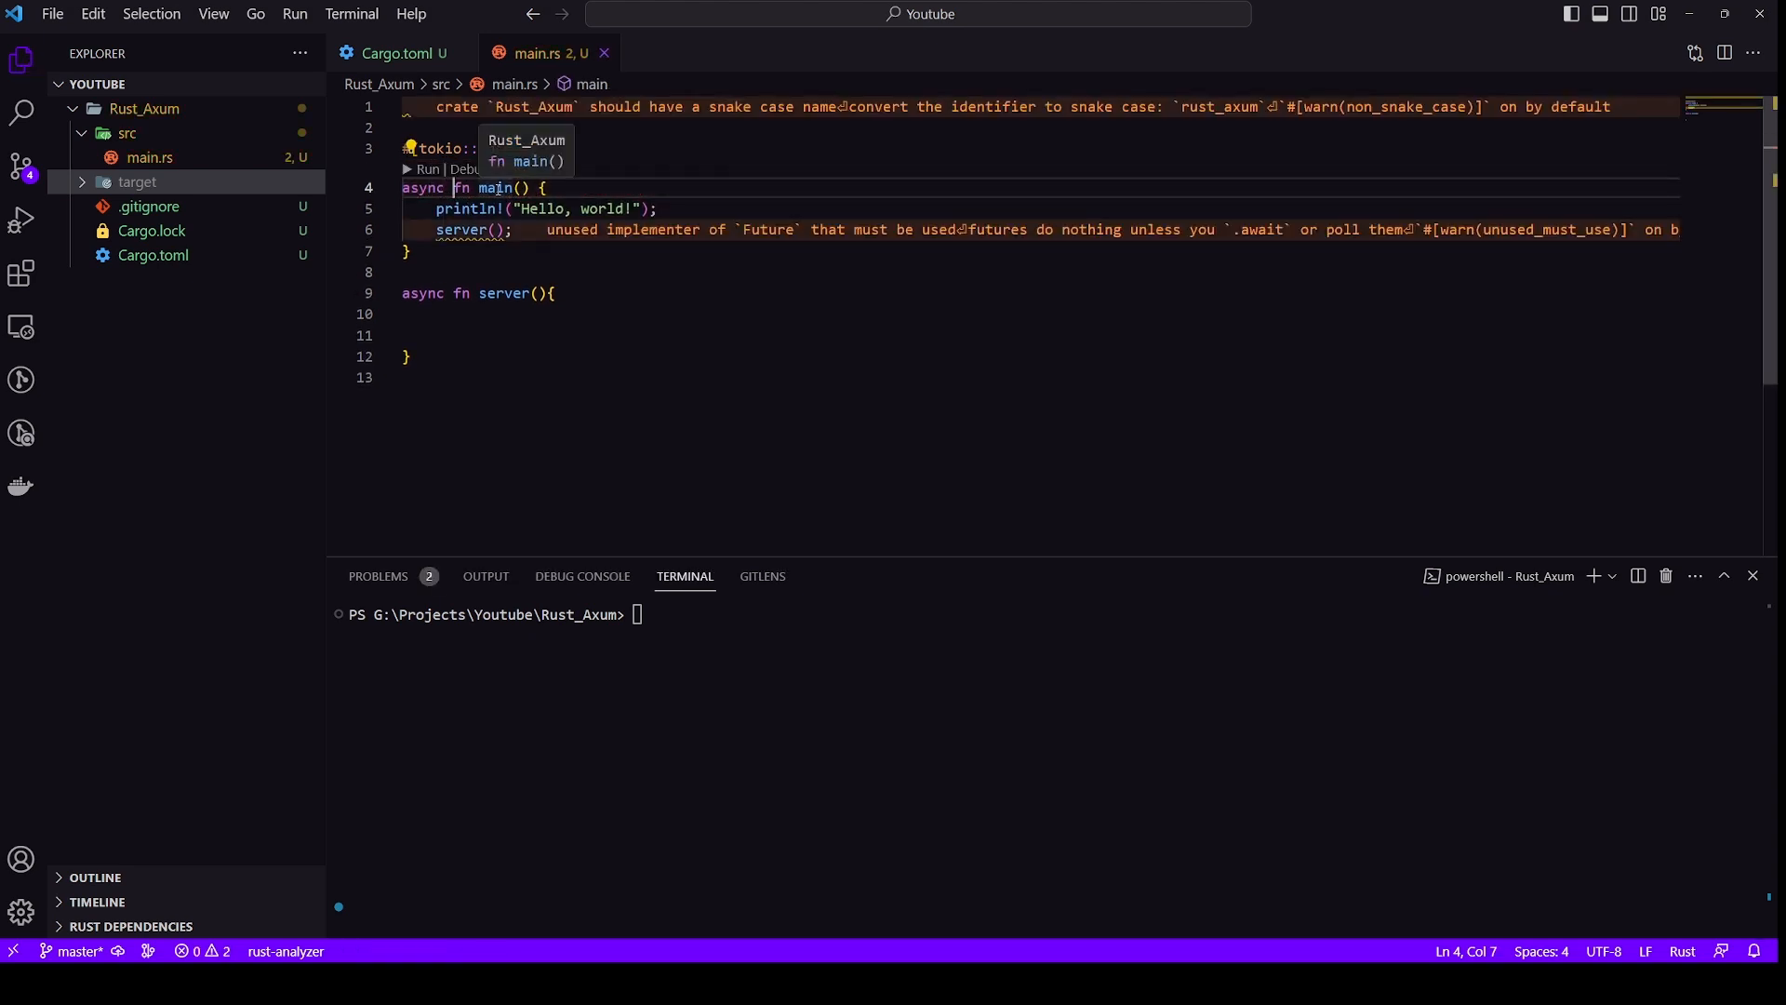
{"action": "type", "text": "carg"}
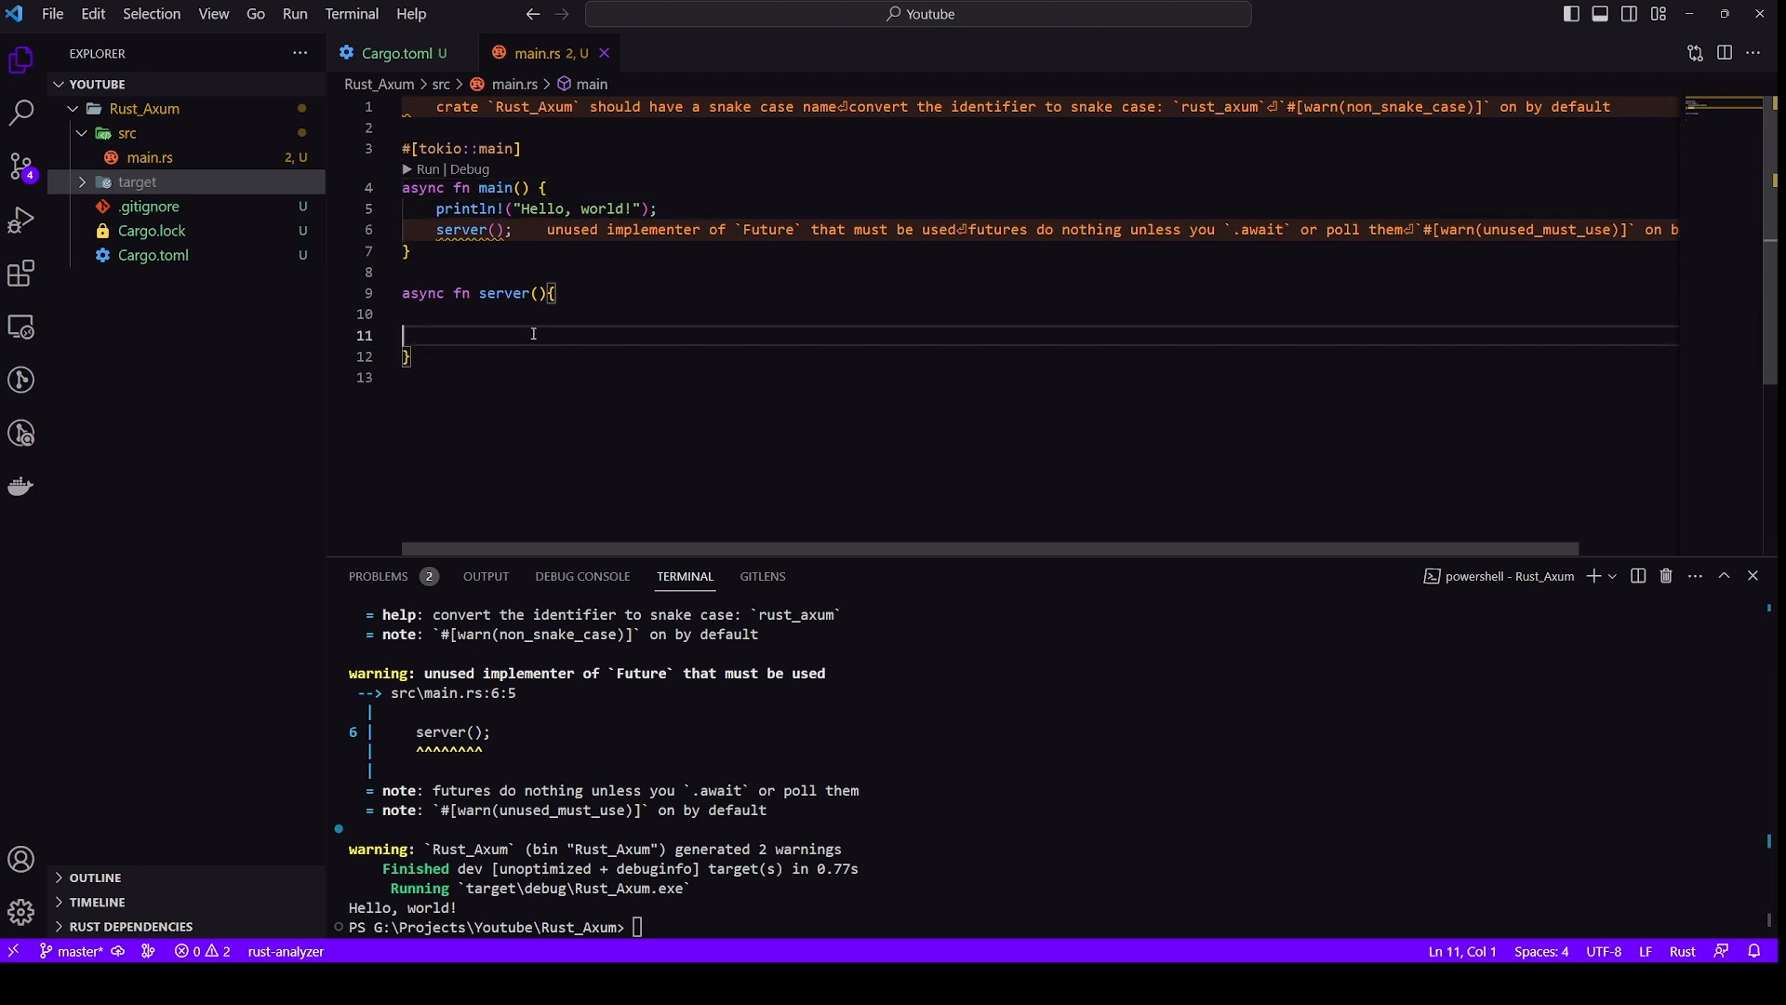
Make server print "Server", await server() in main, and rerun with cargo run
{"action": "type", "text": "println!(\"Hello, world!\");"}
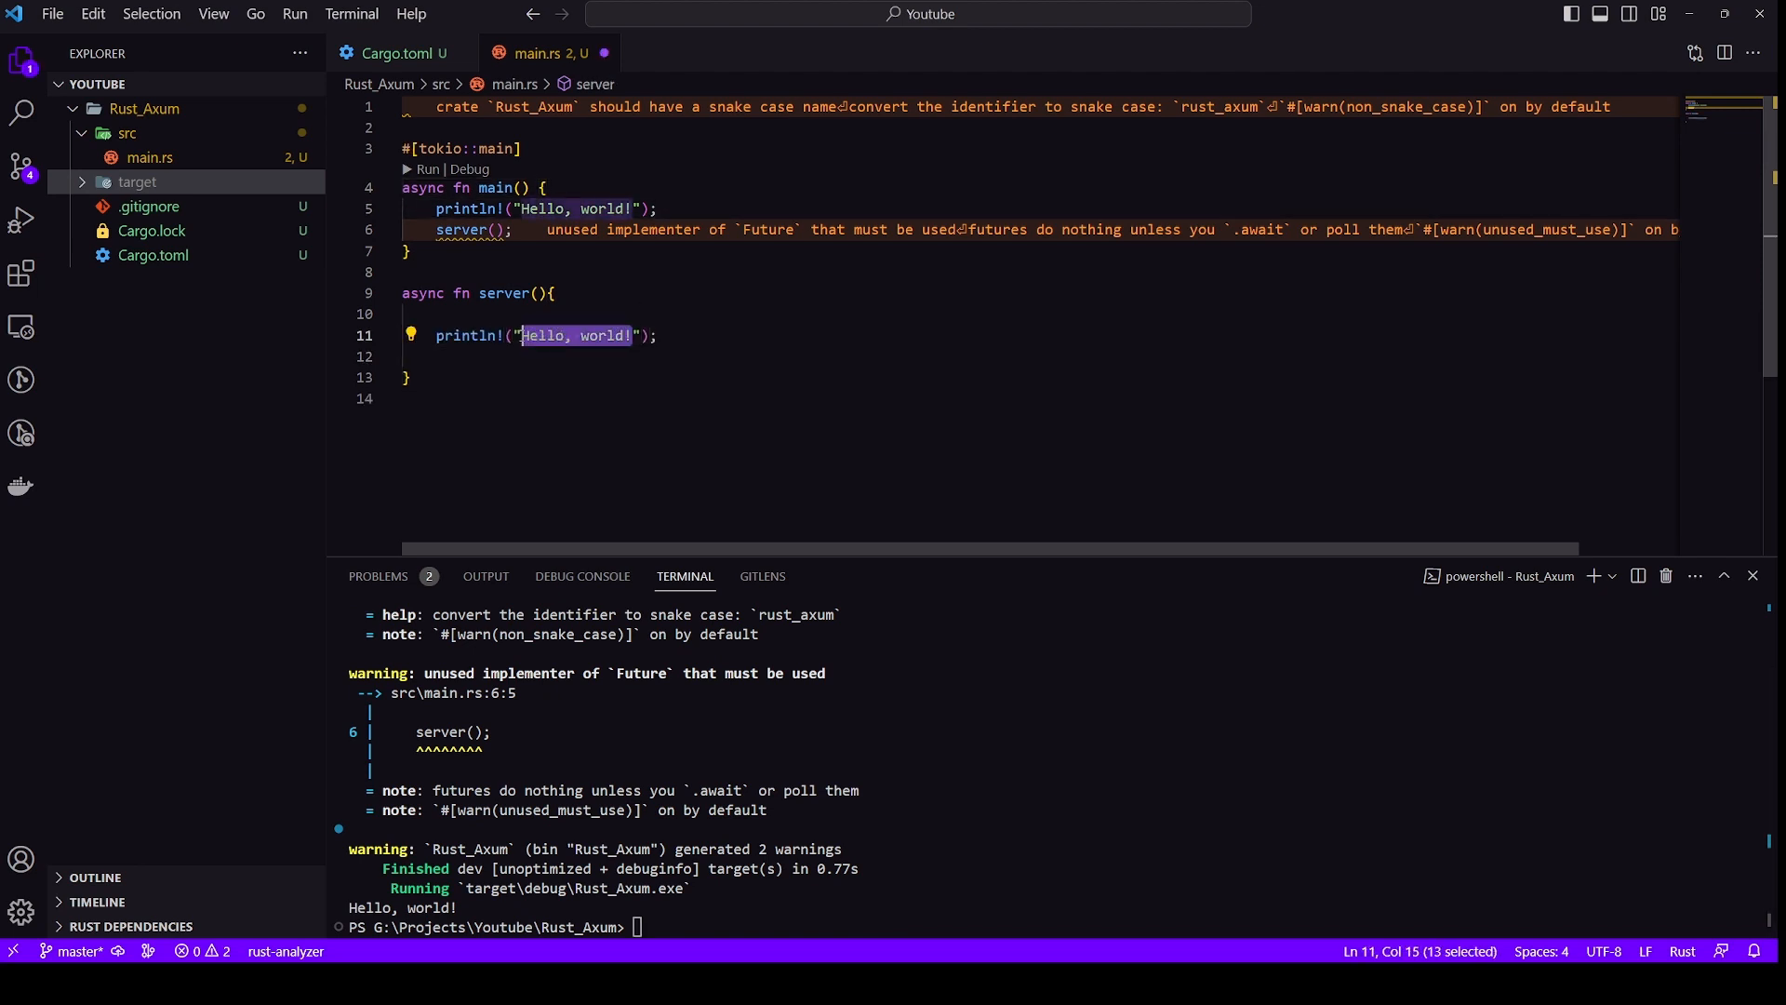
{"action": "type", "text": "Server"}
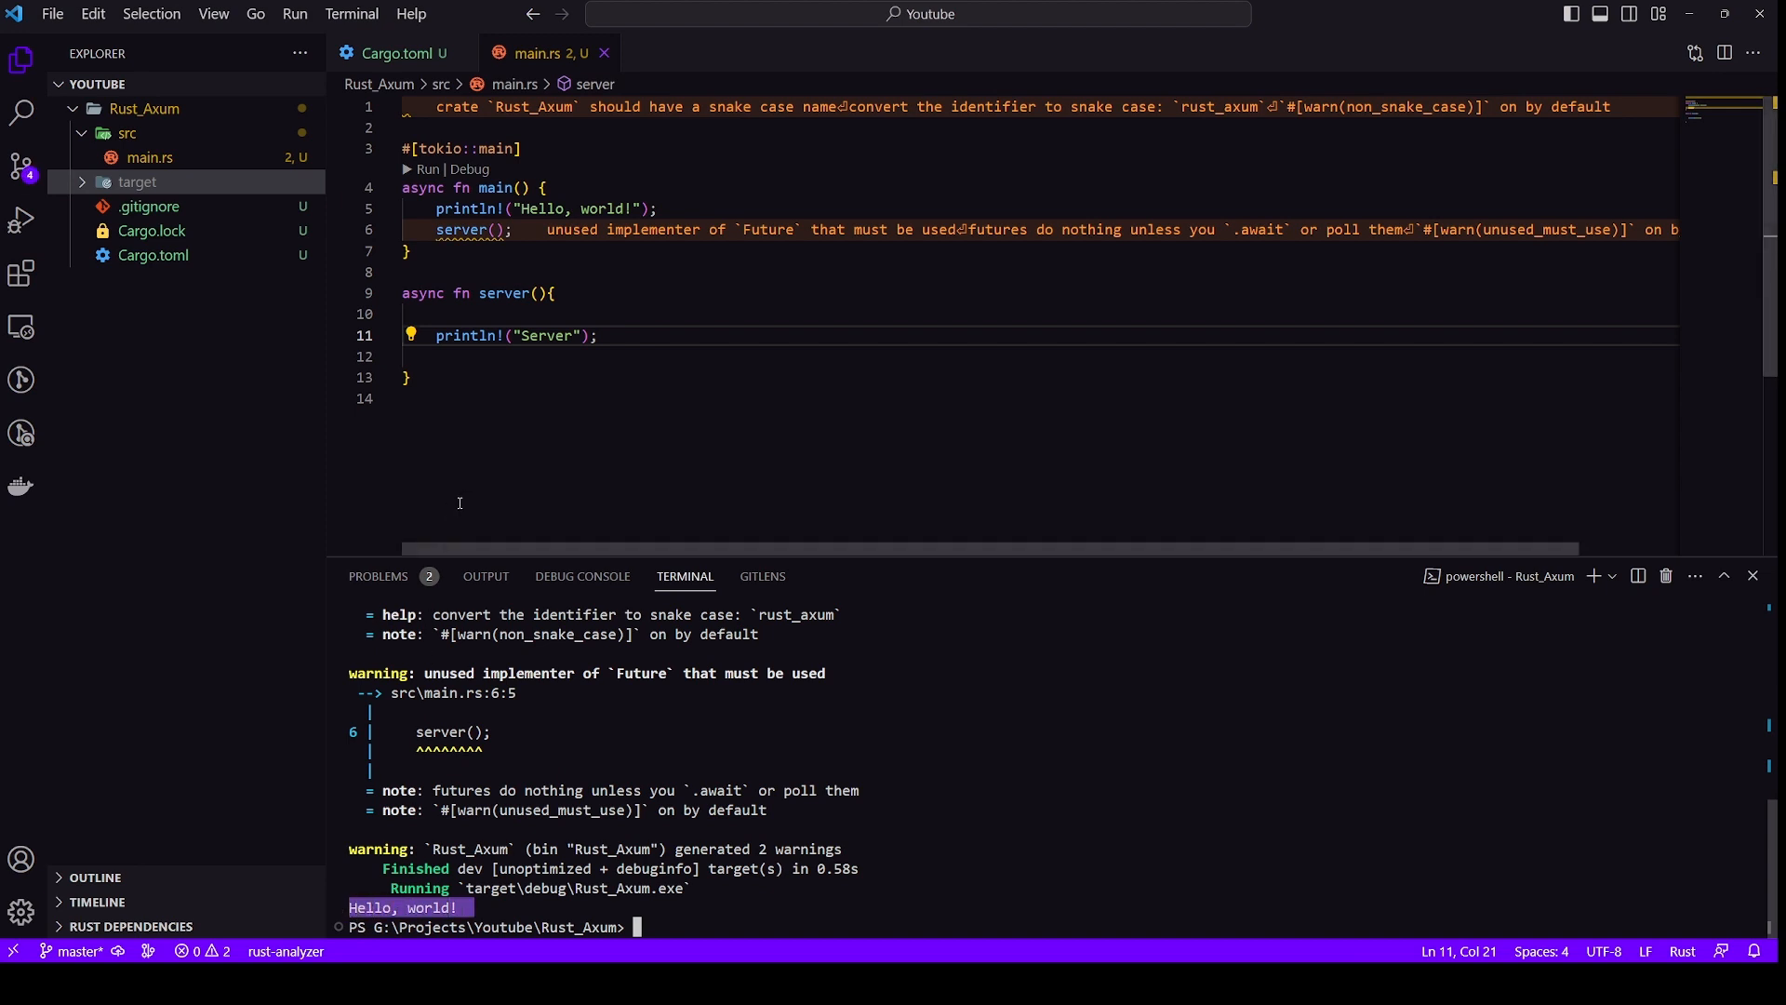
{"action": "left_click", "coordinate": [513, 229]}
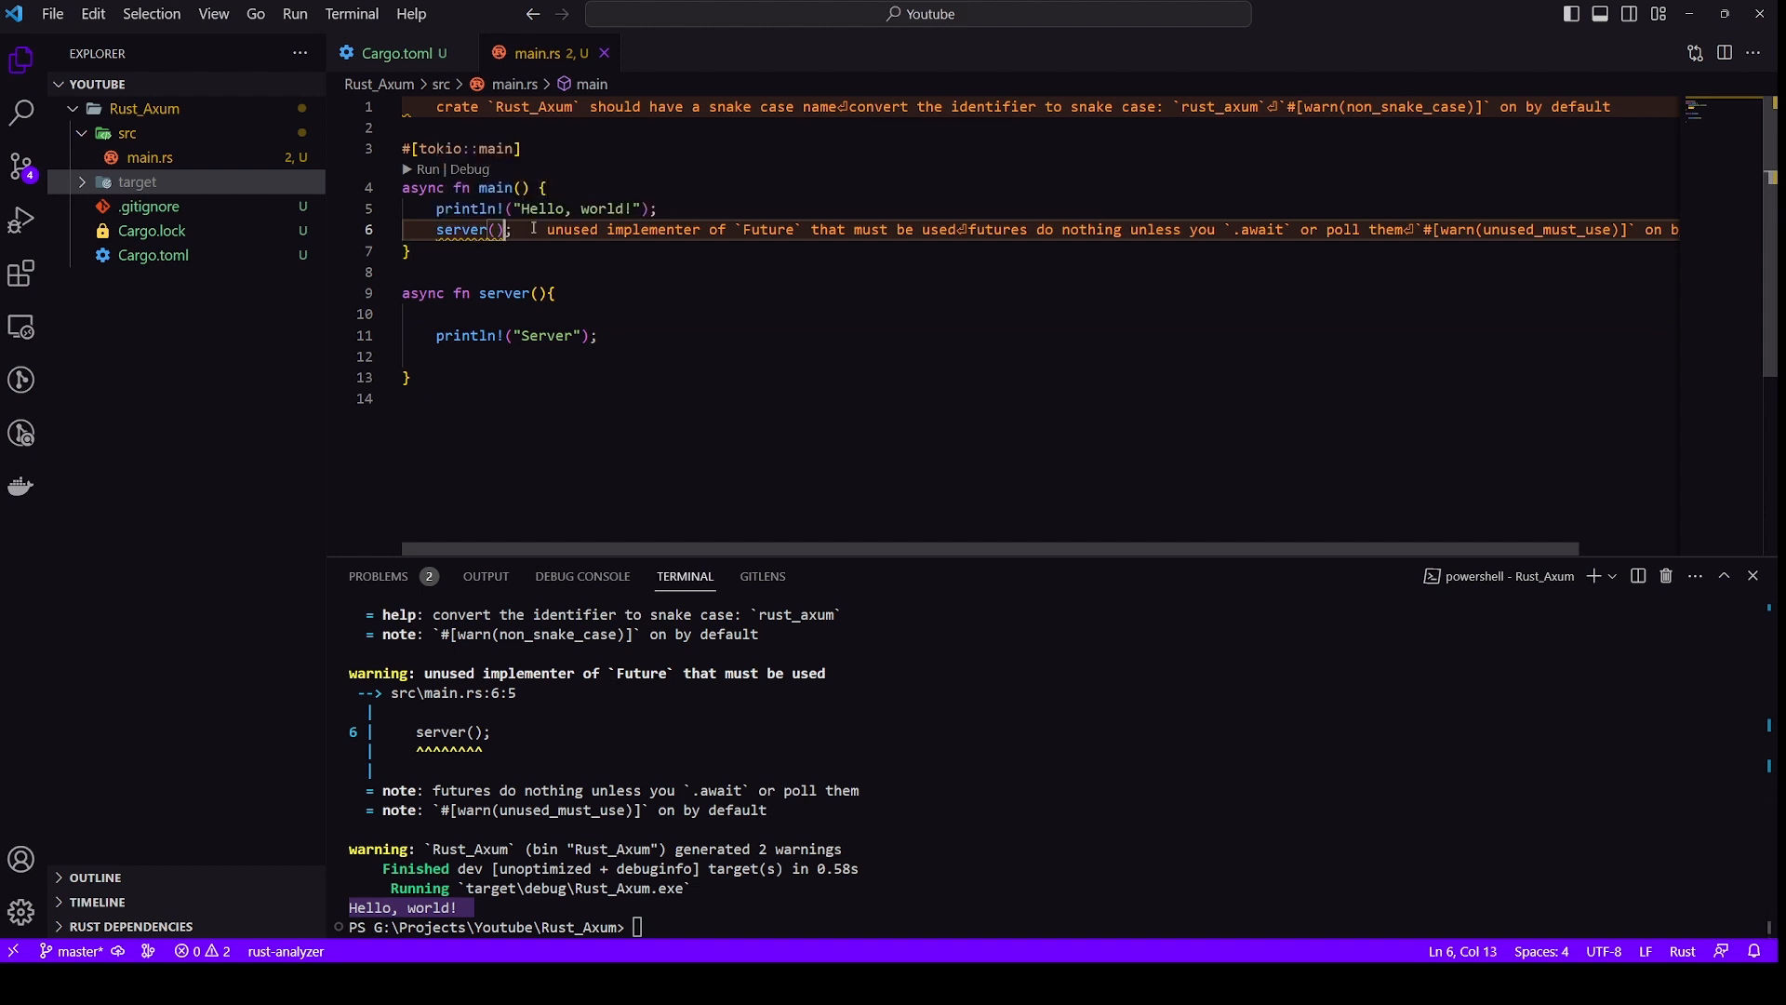
{"action": "type", "text": ".await"}
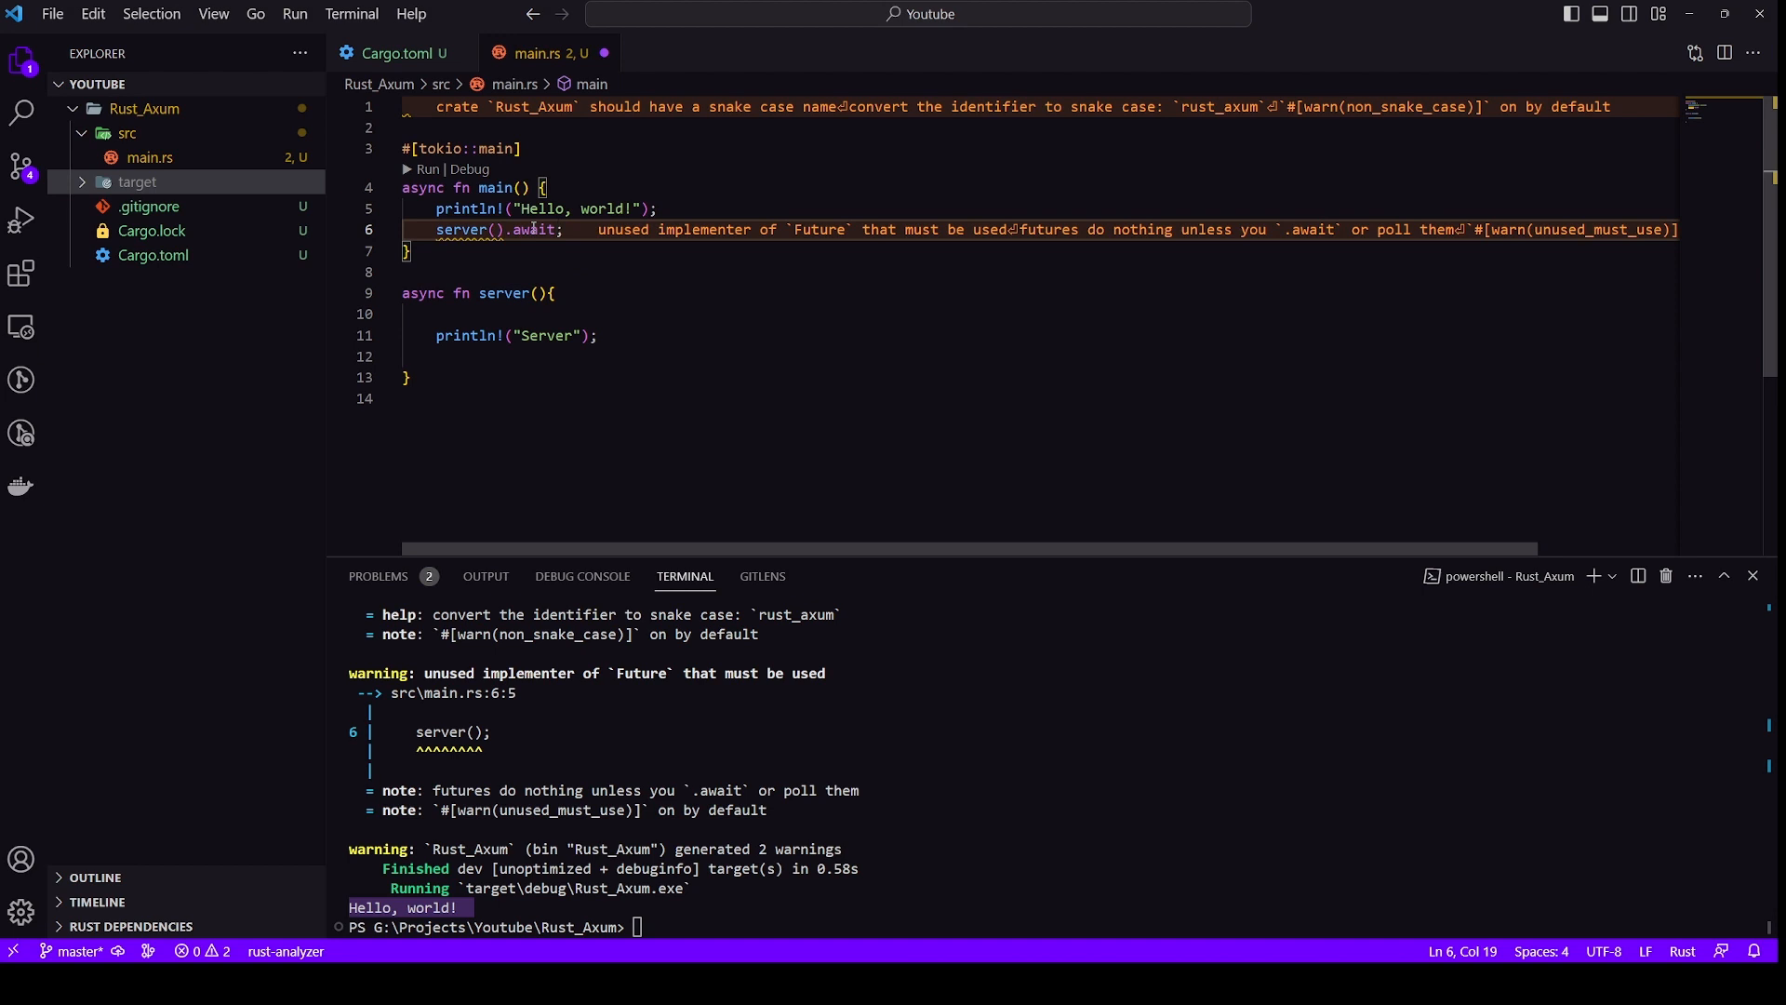
{"action": "type", "text": "cargo run"}
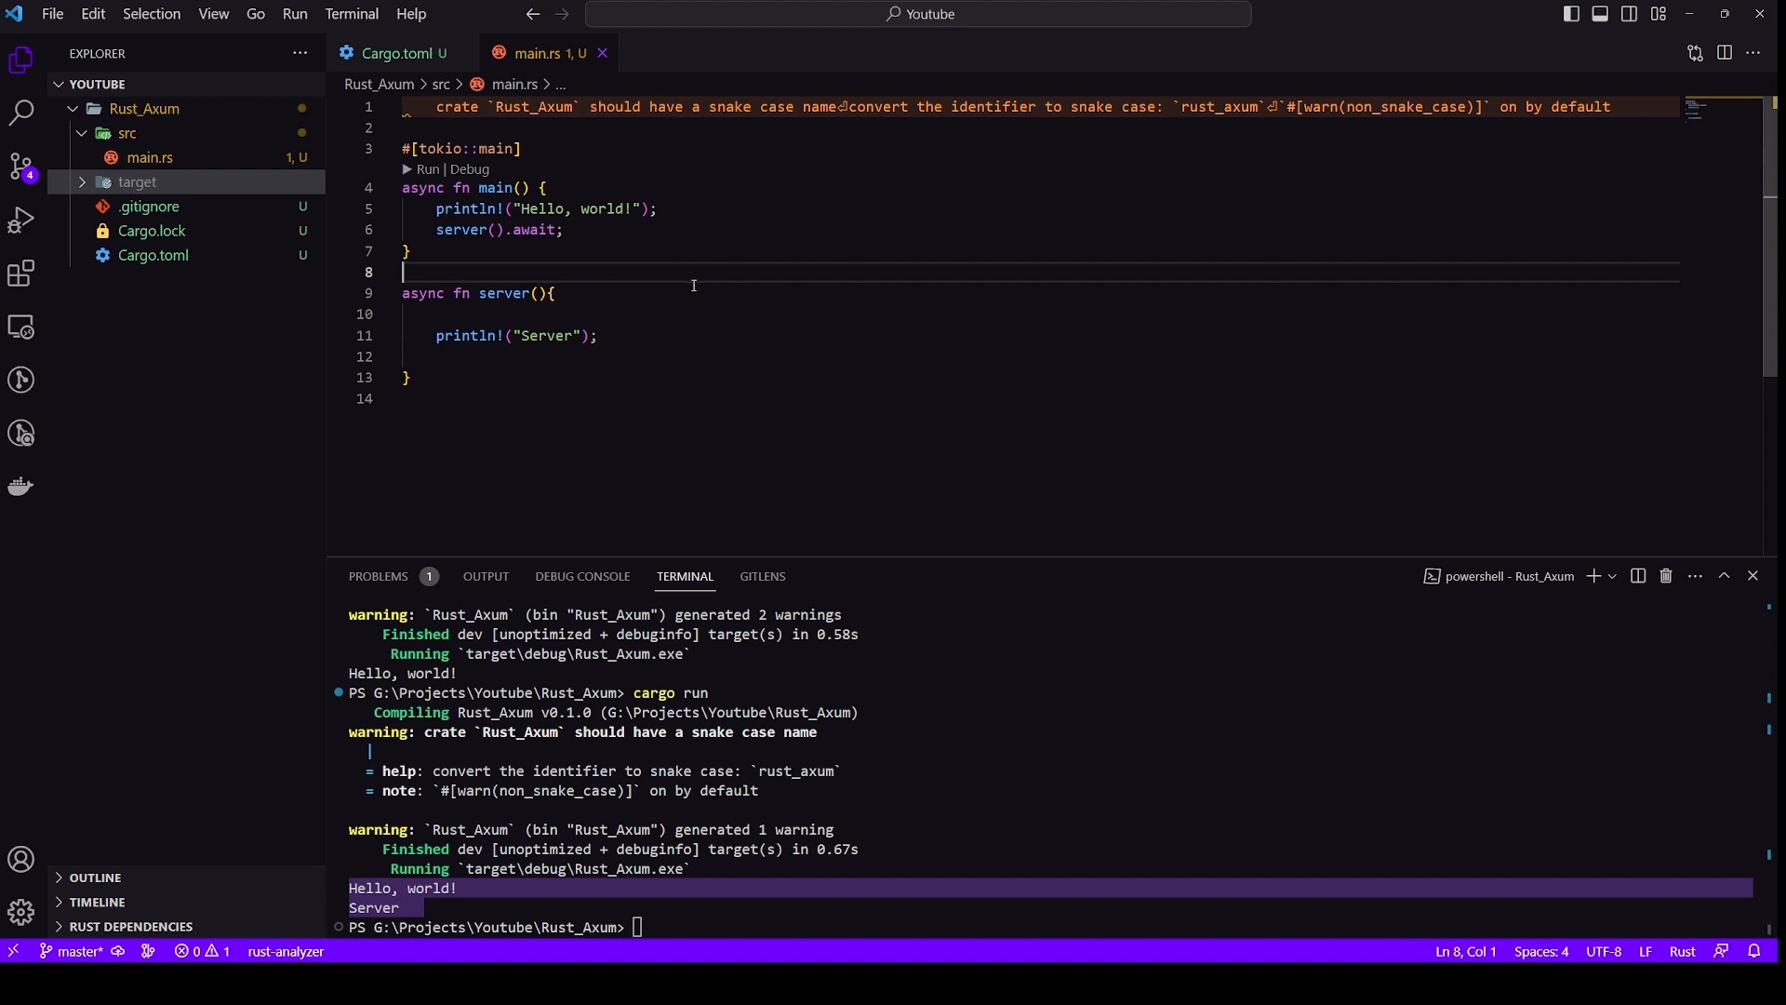
{"action": "mouse_move", "coordinate": [649, 336]}
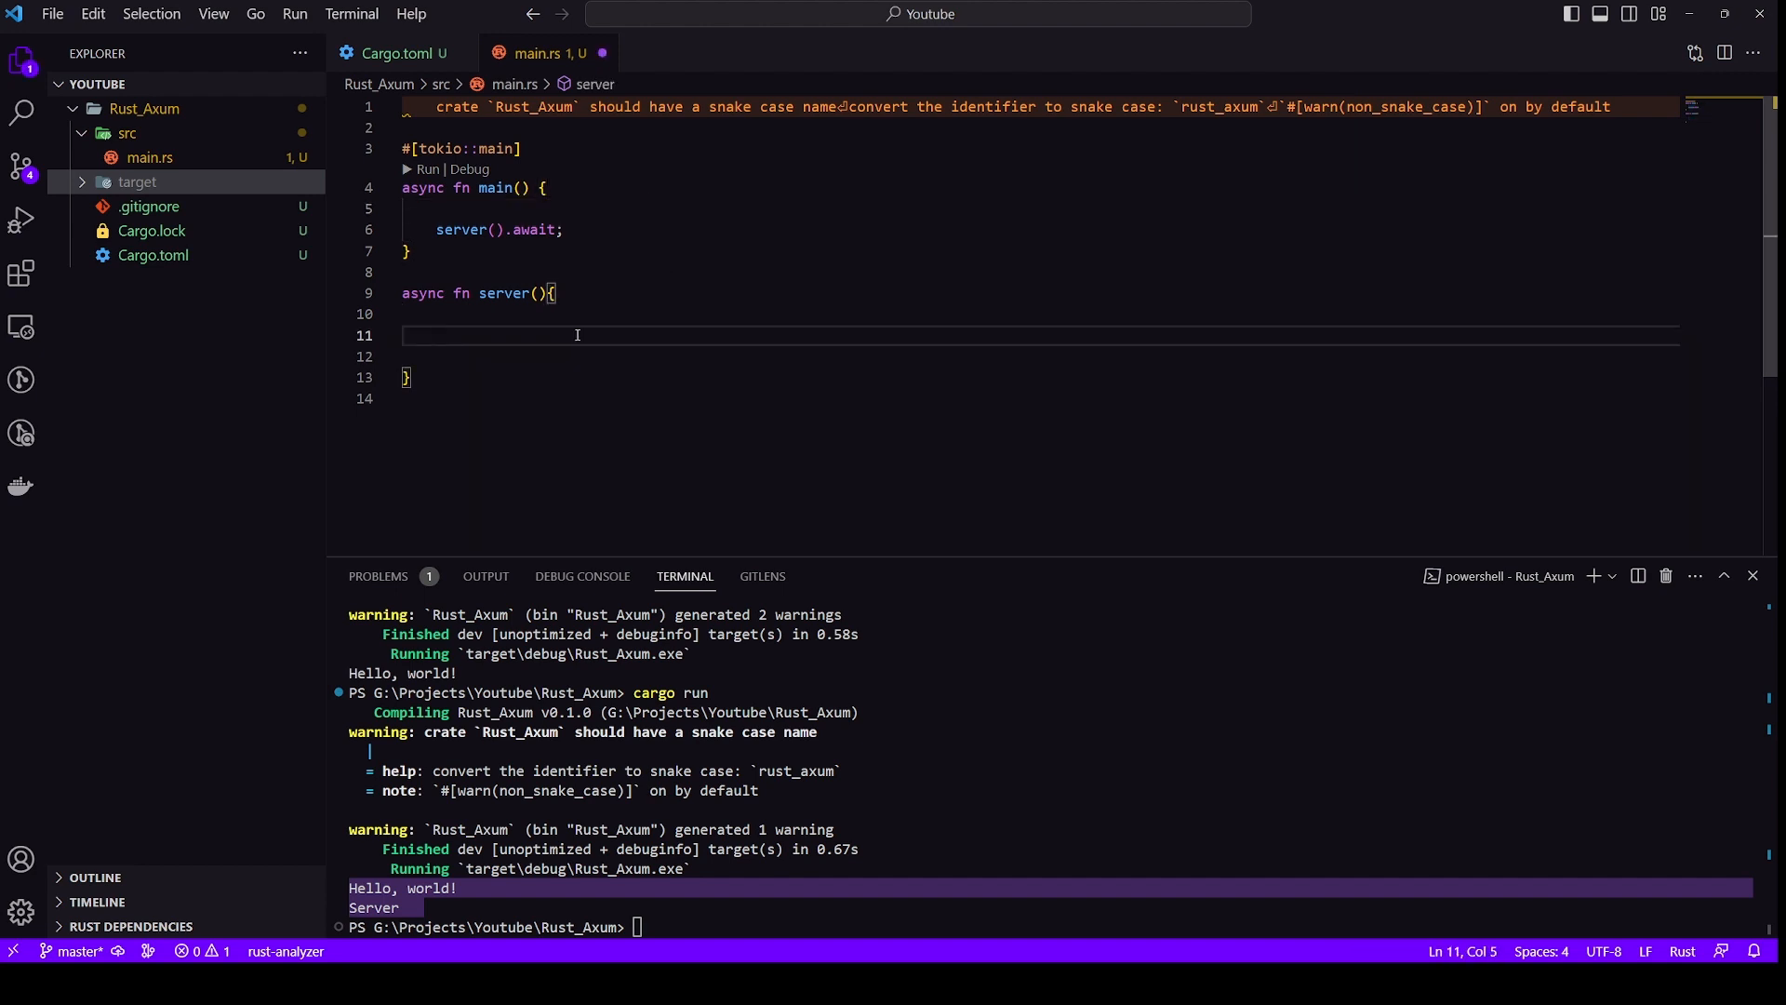
Write let app: Router = Router::new().route("/api/test"); inside server
{"action": "type", "text": "let"}
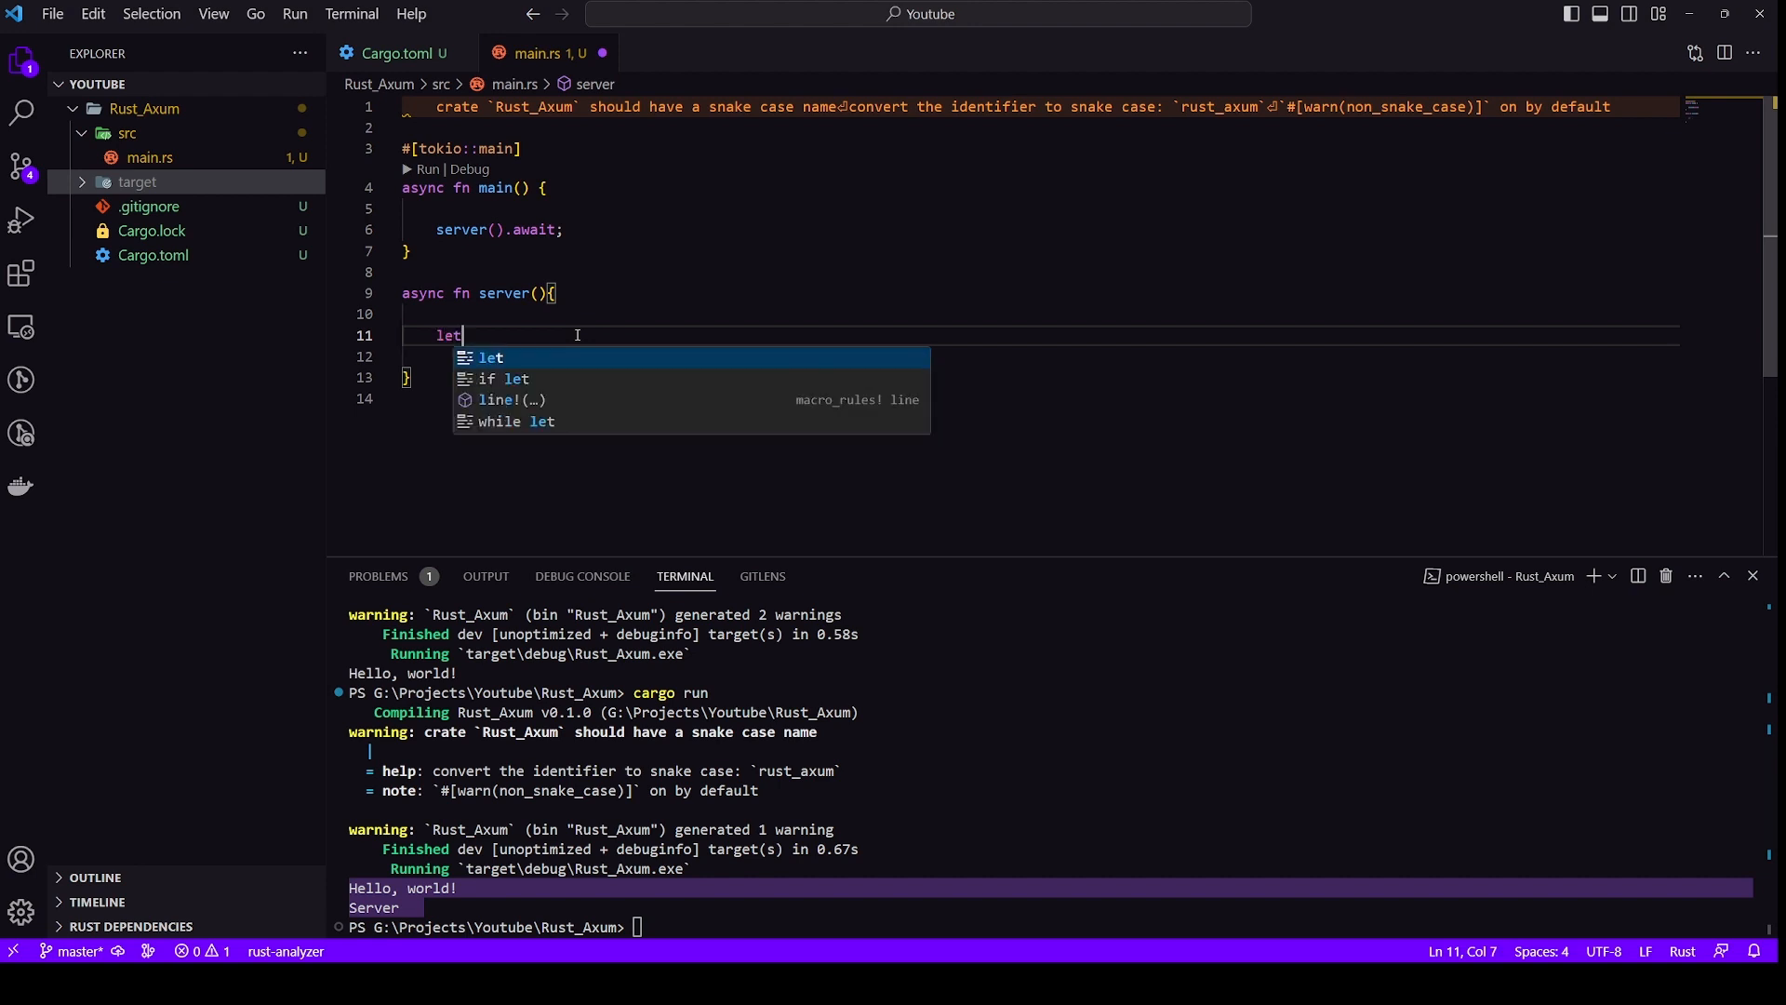
{"action": "type", "text": "app"}
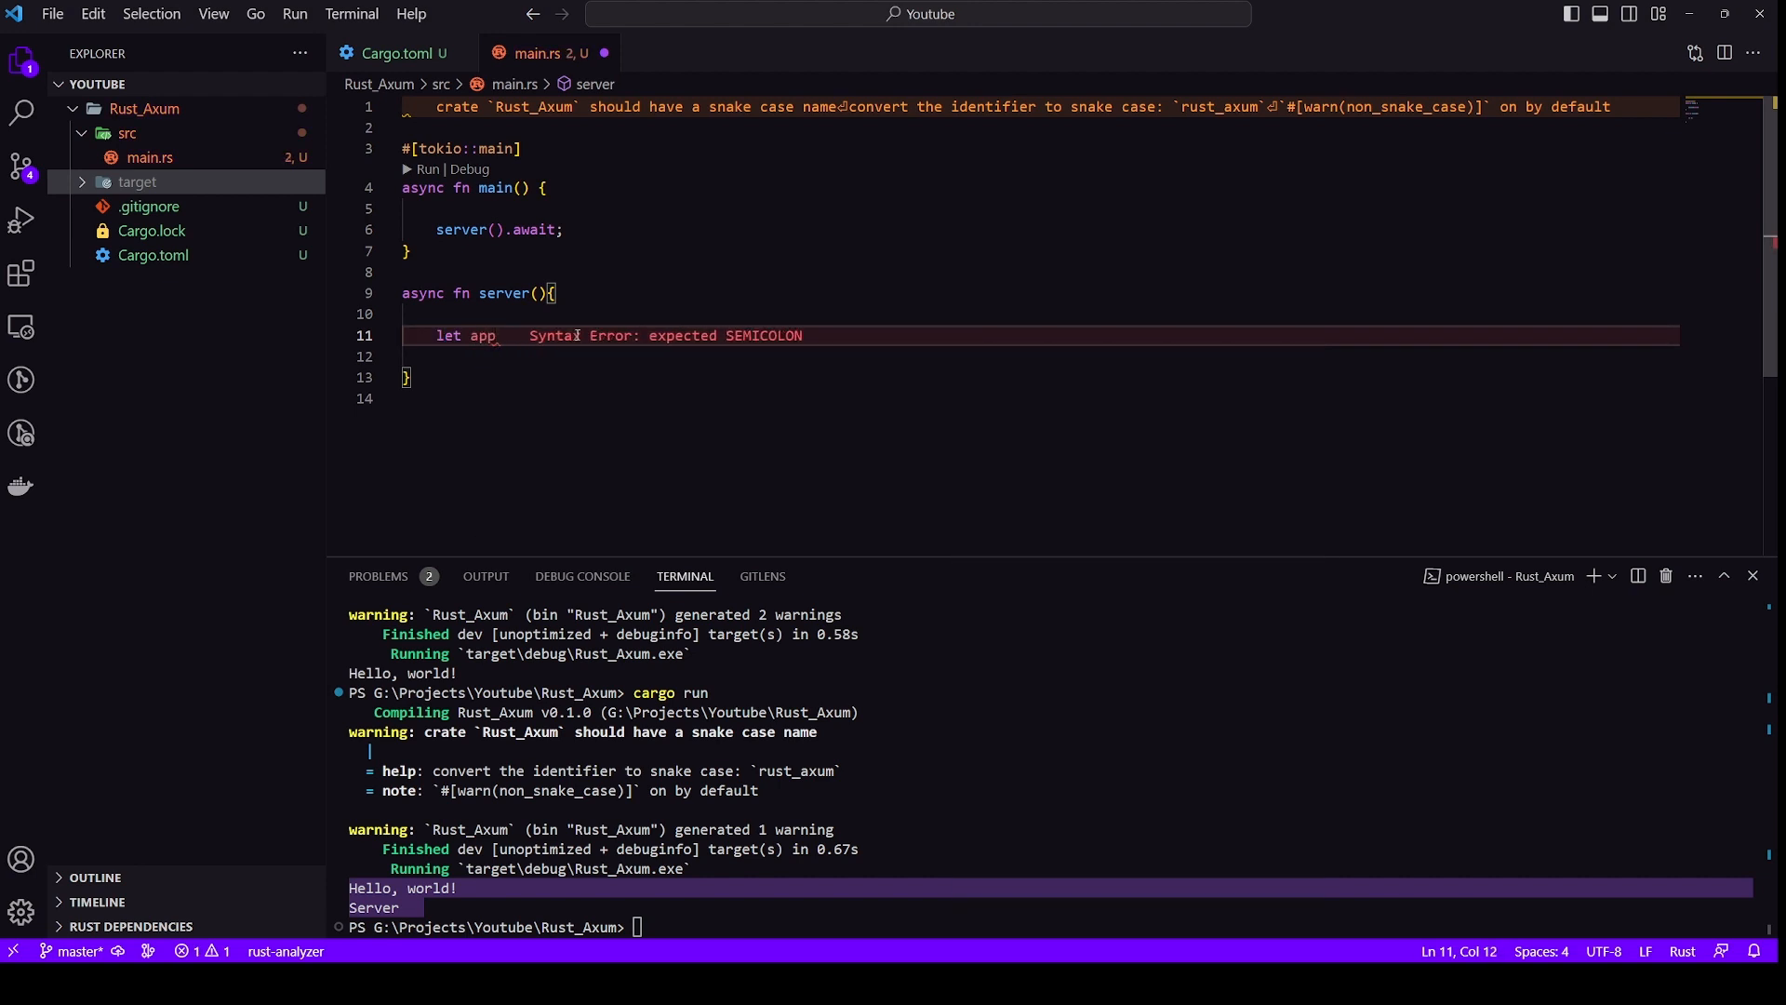
{"action": "type", "text": ": ROuter"}
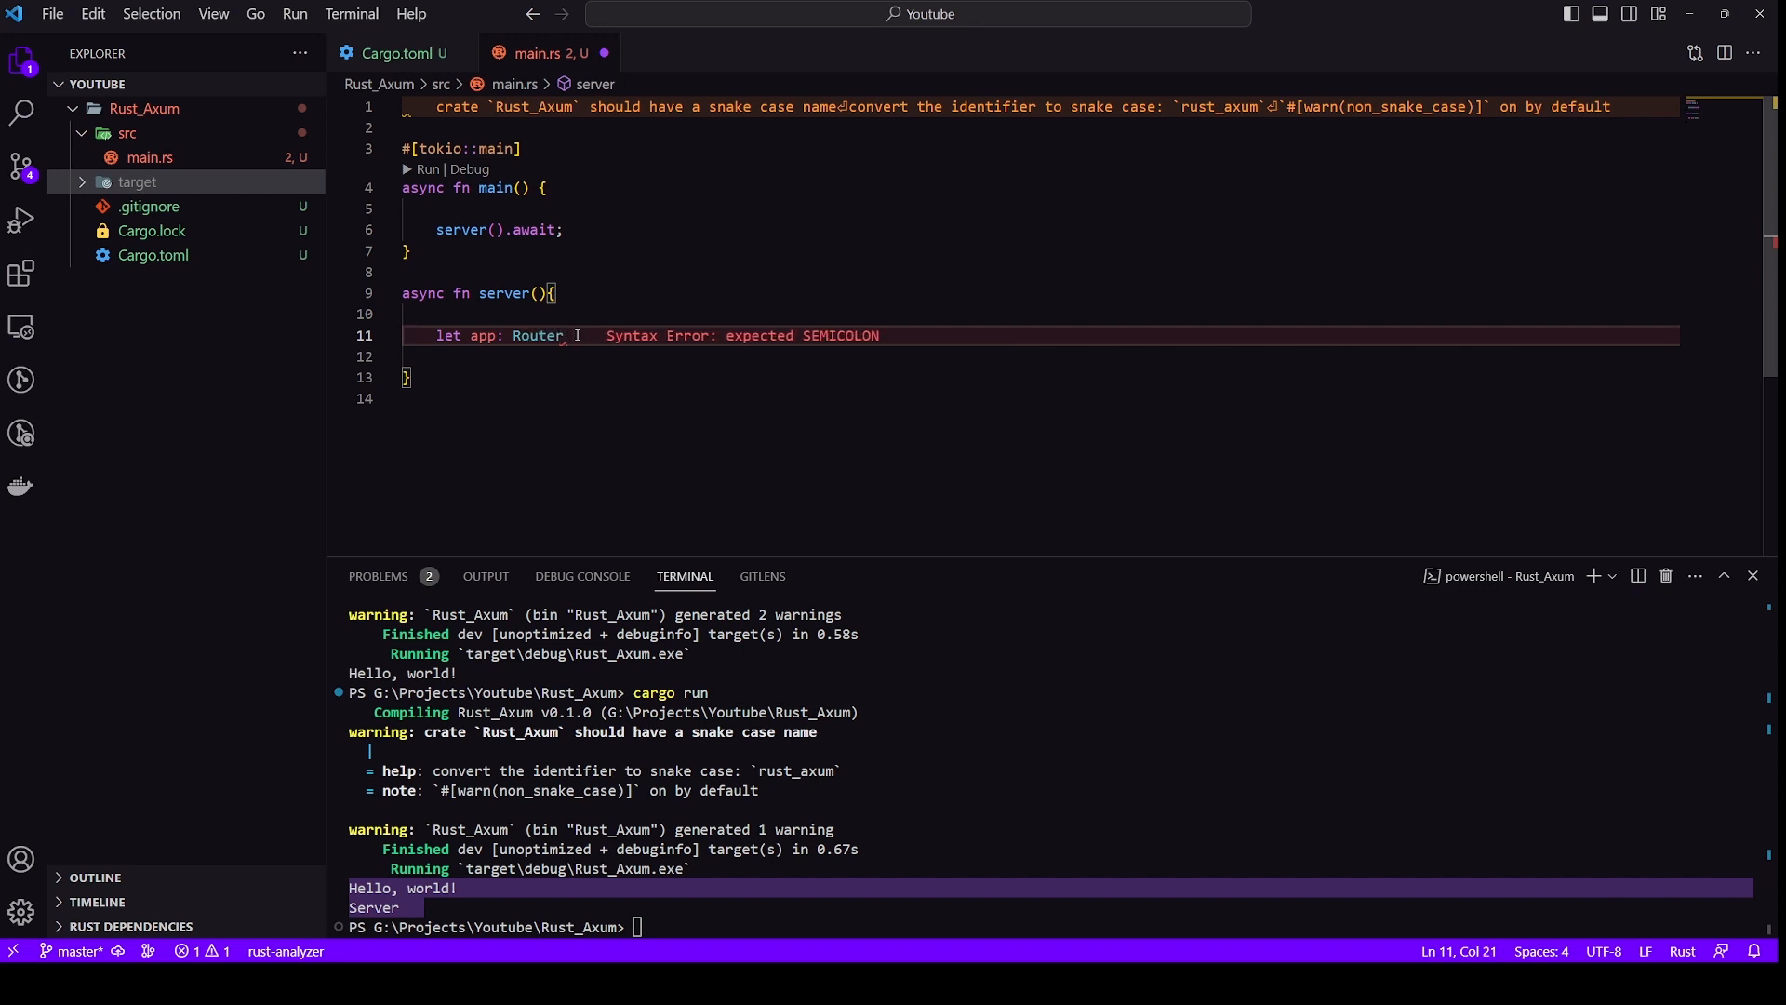
{"action": "type", "text": "="}
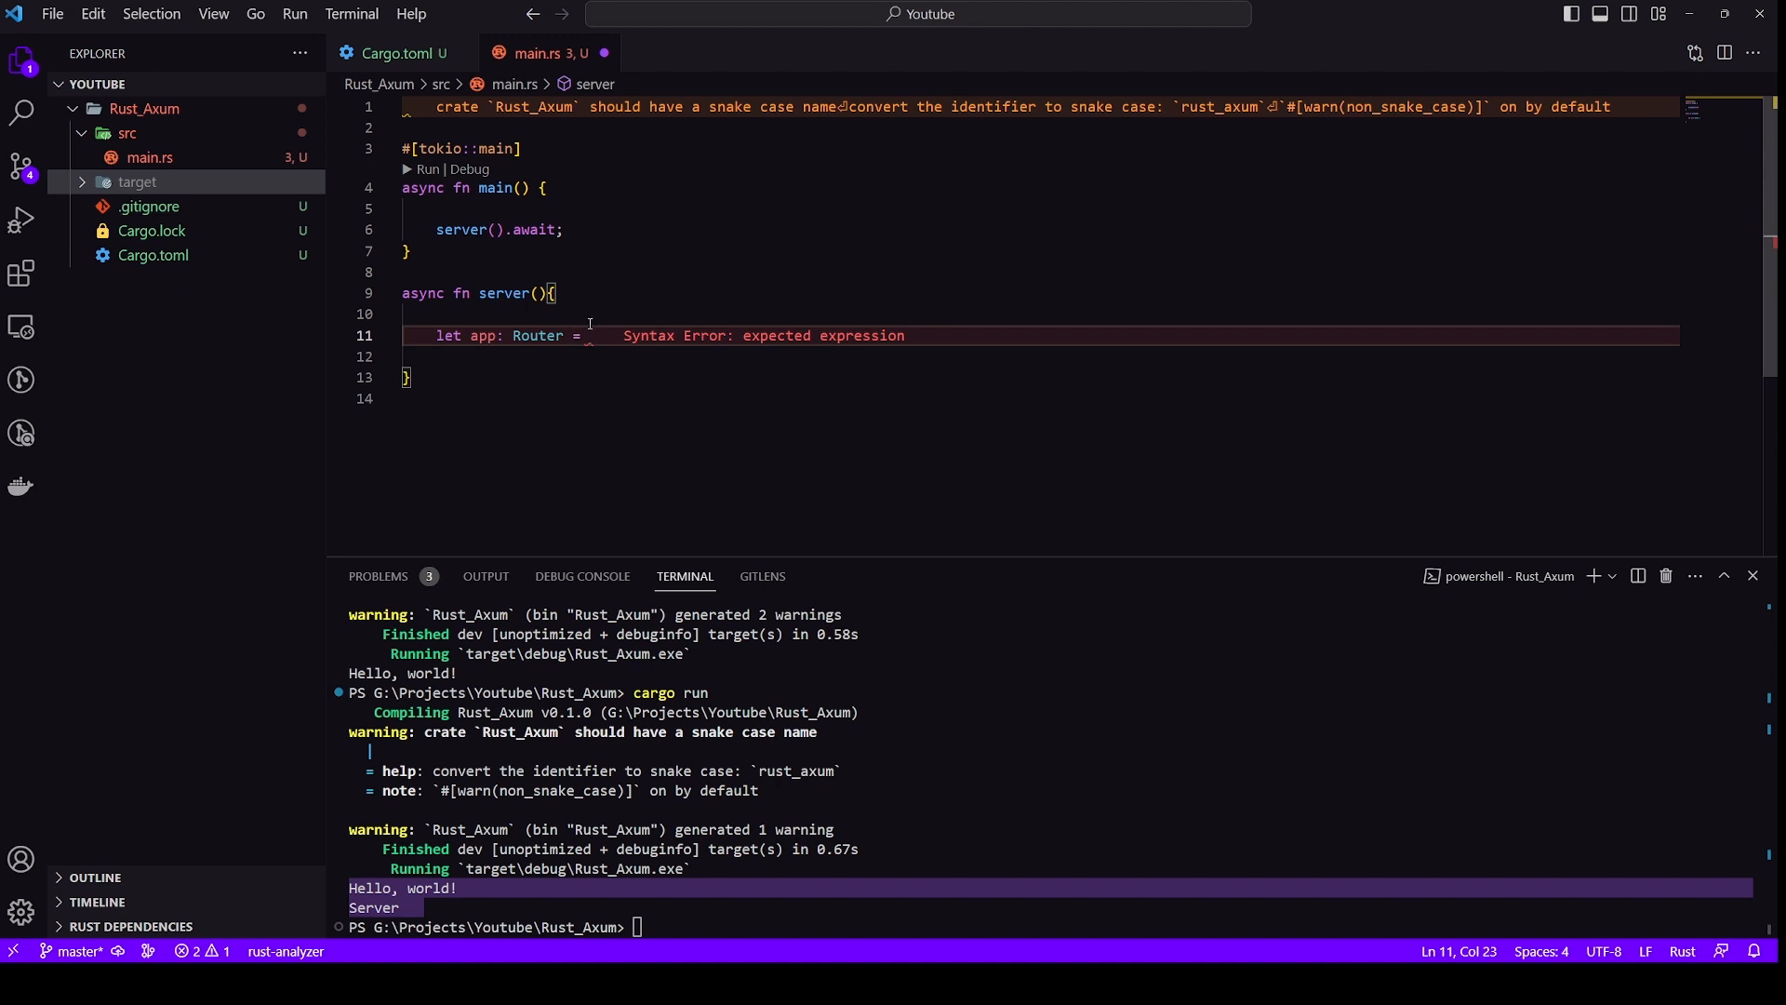
{"action": "type", "text": "Router::"}
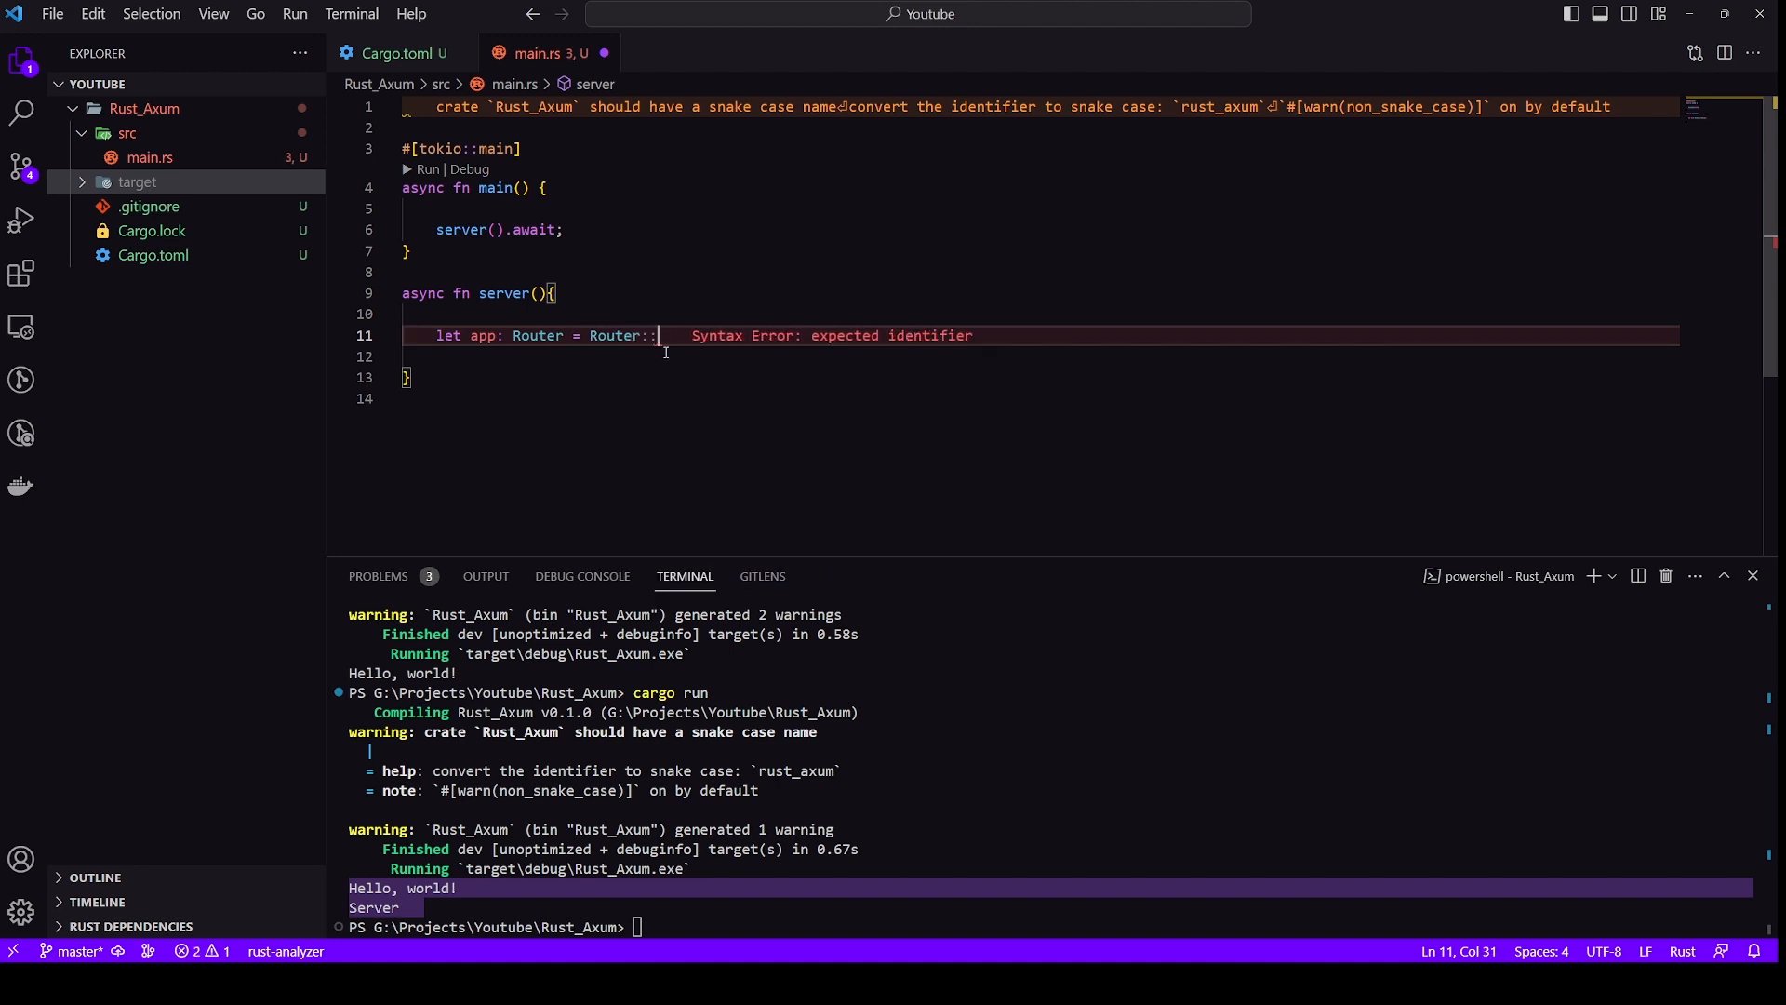
{"action": "type", "text": "new()"}
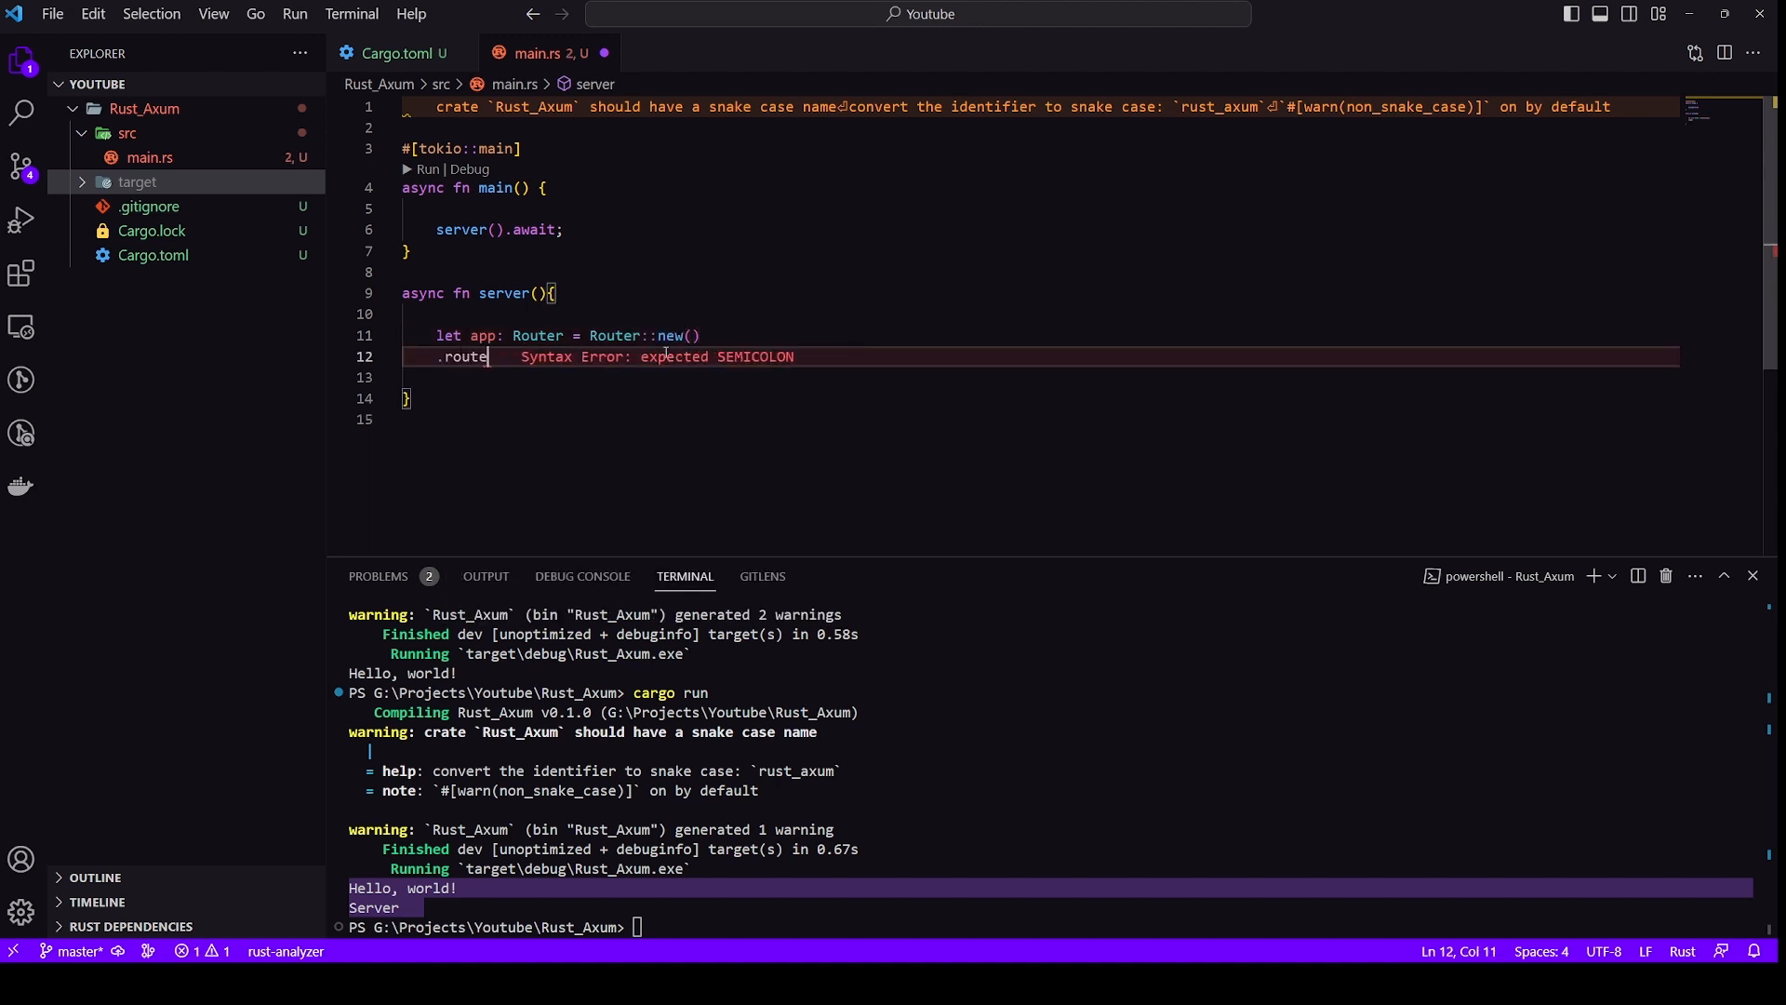
{"action": "type", "text": "(\"\")"}
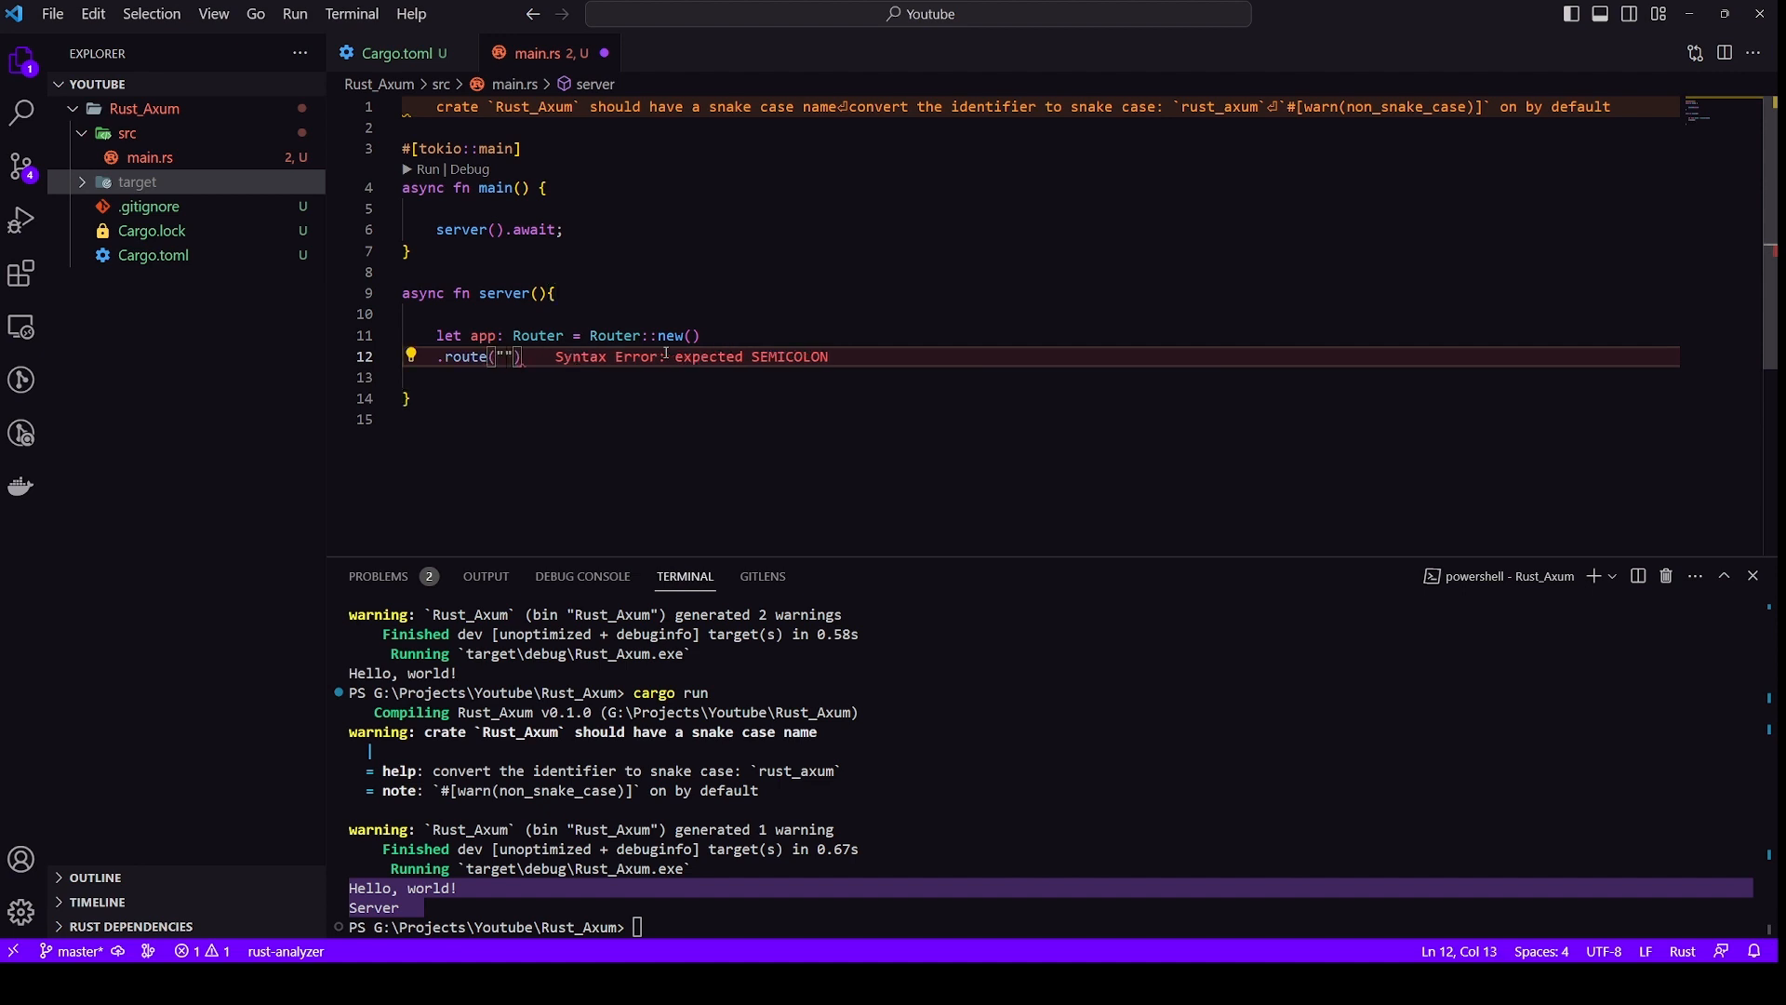
{"action": "type", "text": "/api"}
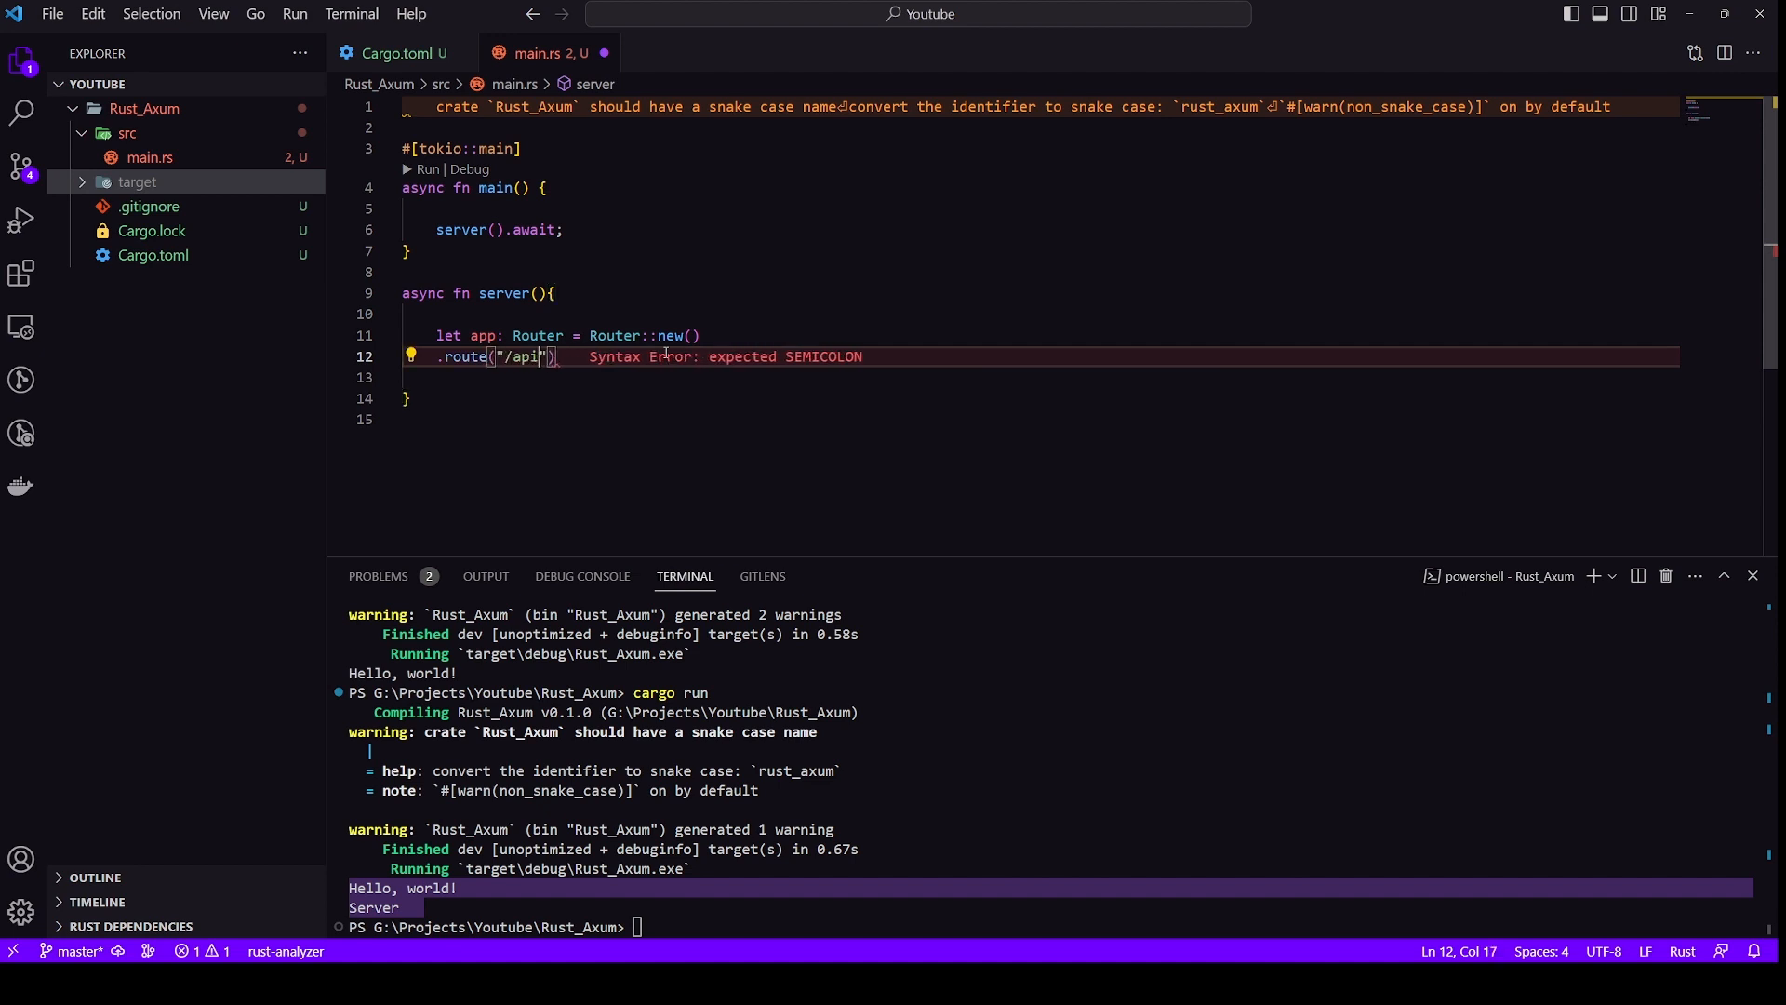
{"action": "type", "text": "/test"}
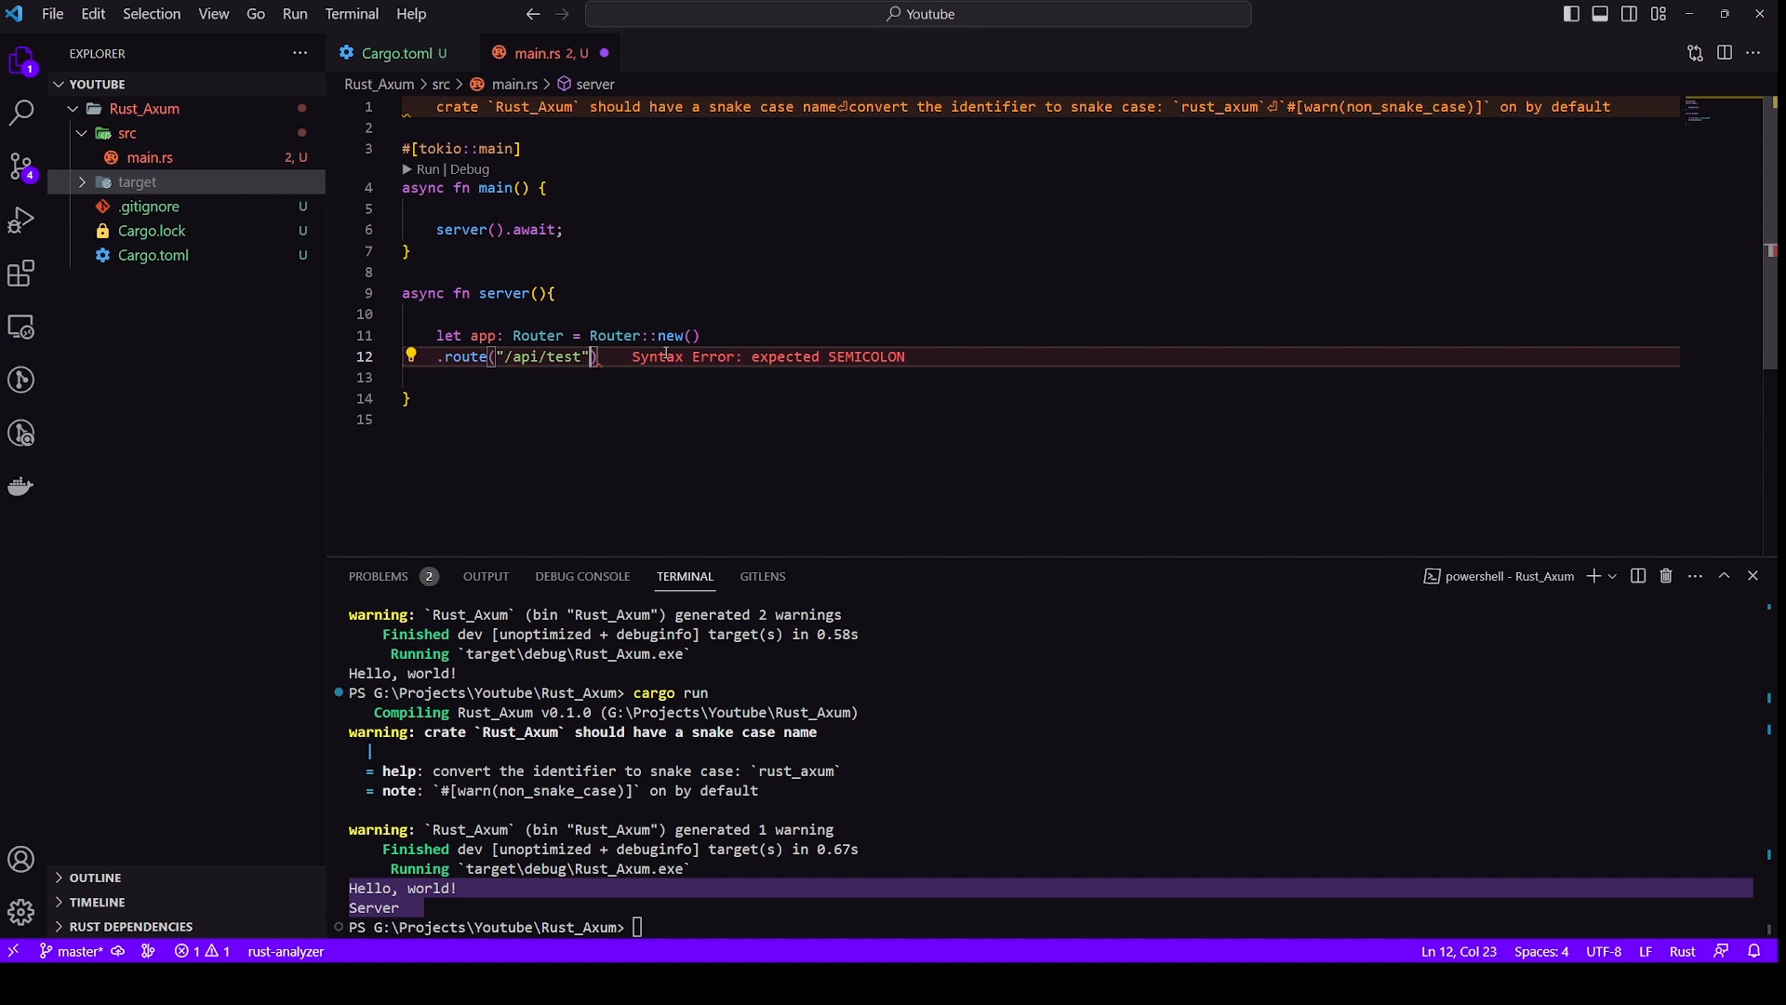
{"action": "type", "text": ";"}
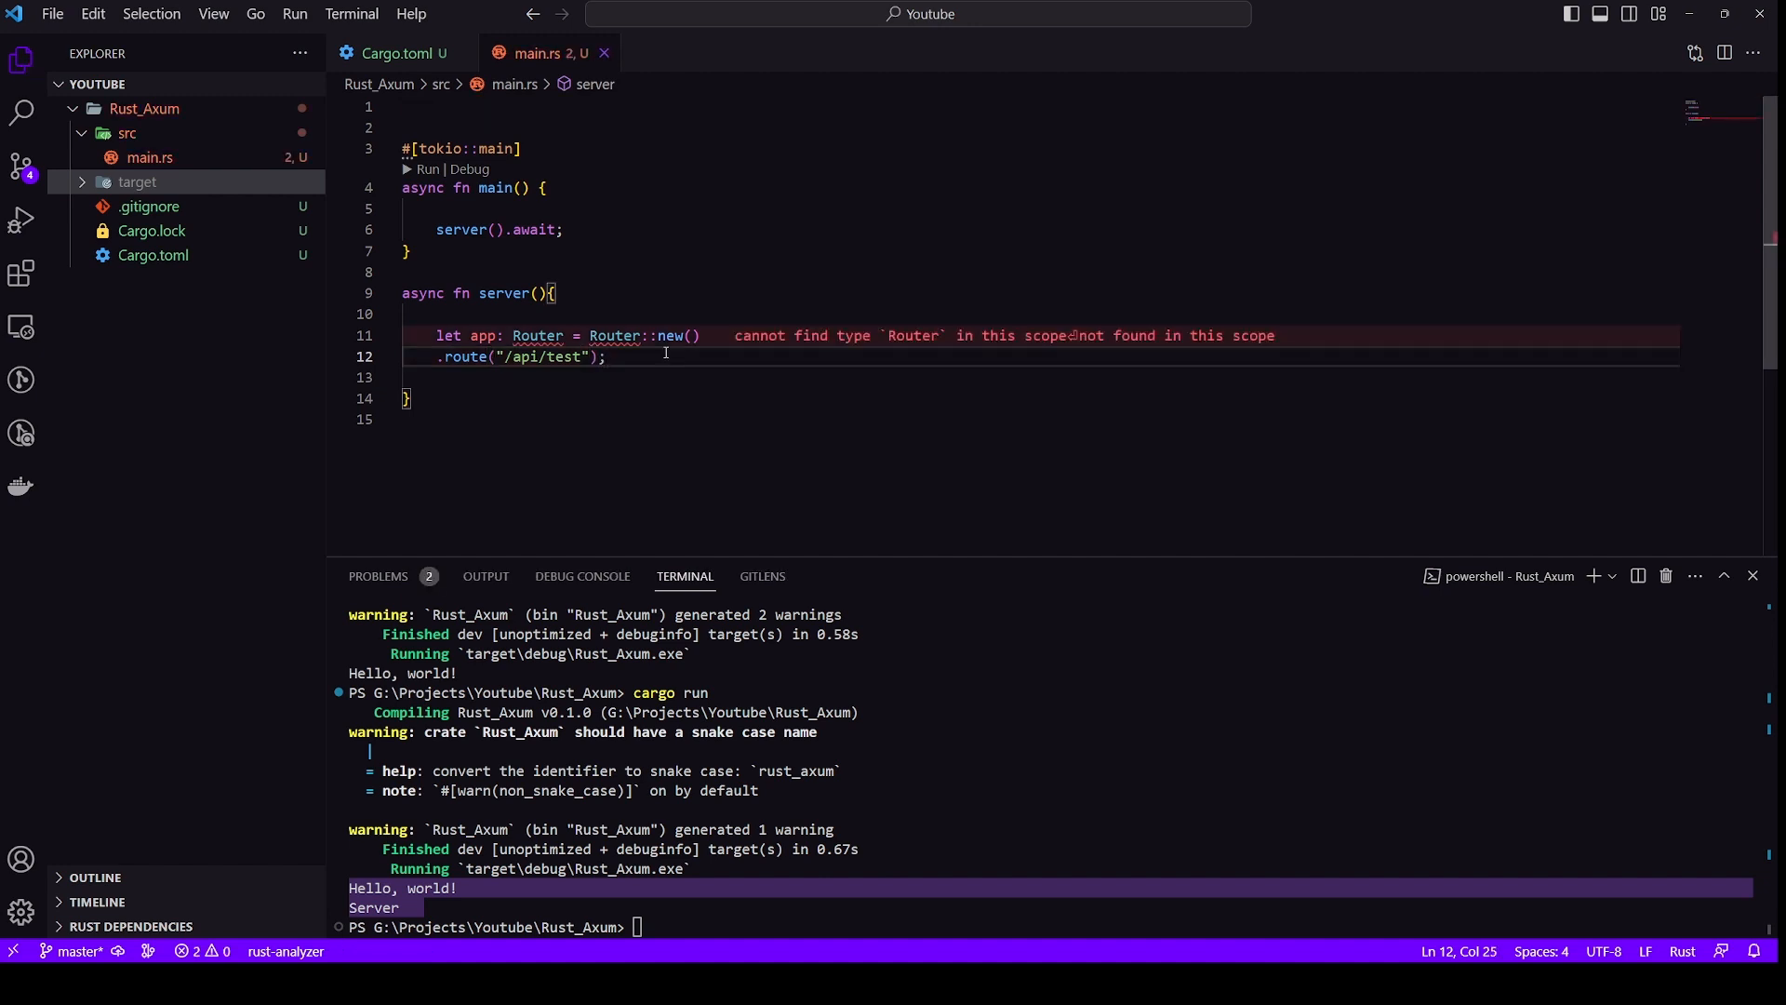
Add use axum::Router; and set the route handler to get(test)
{"action": "type", "text": "use axum::Router;"}
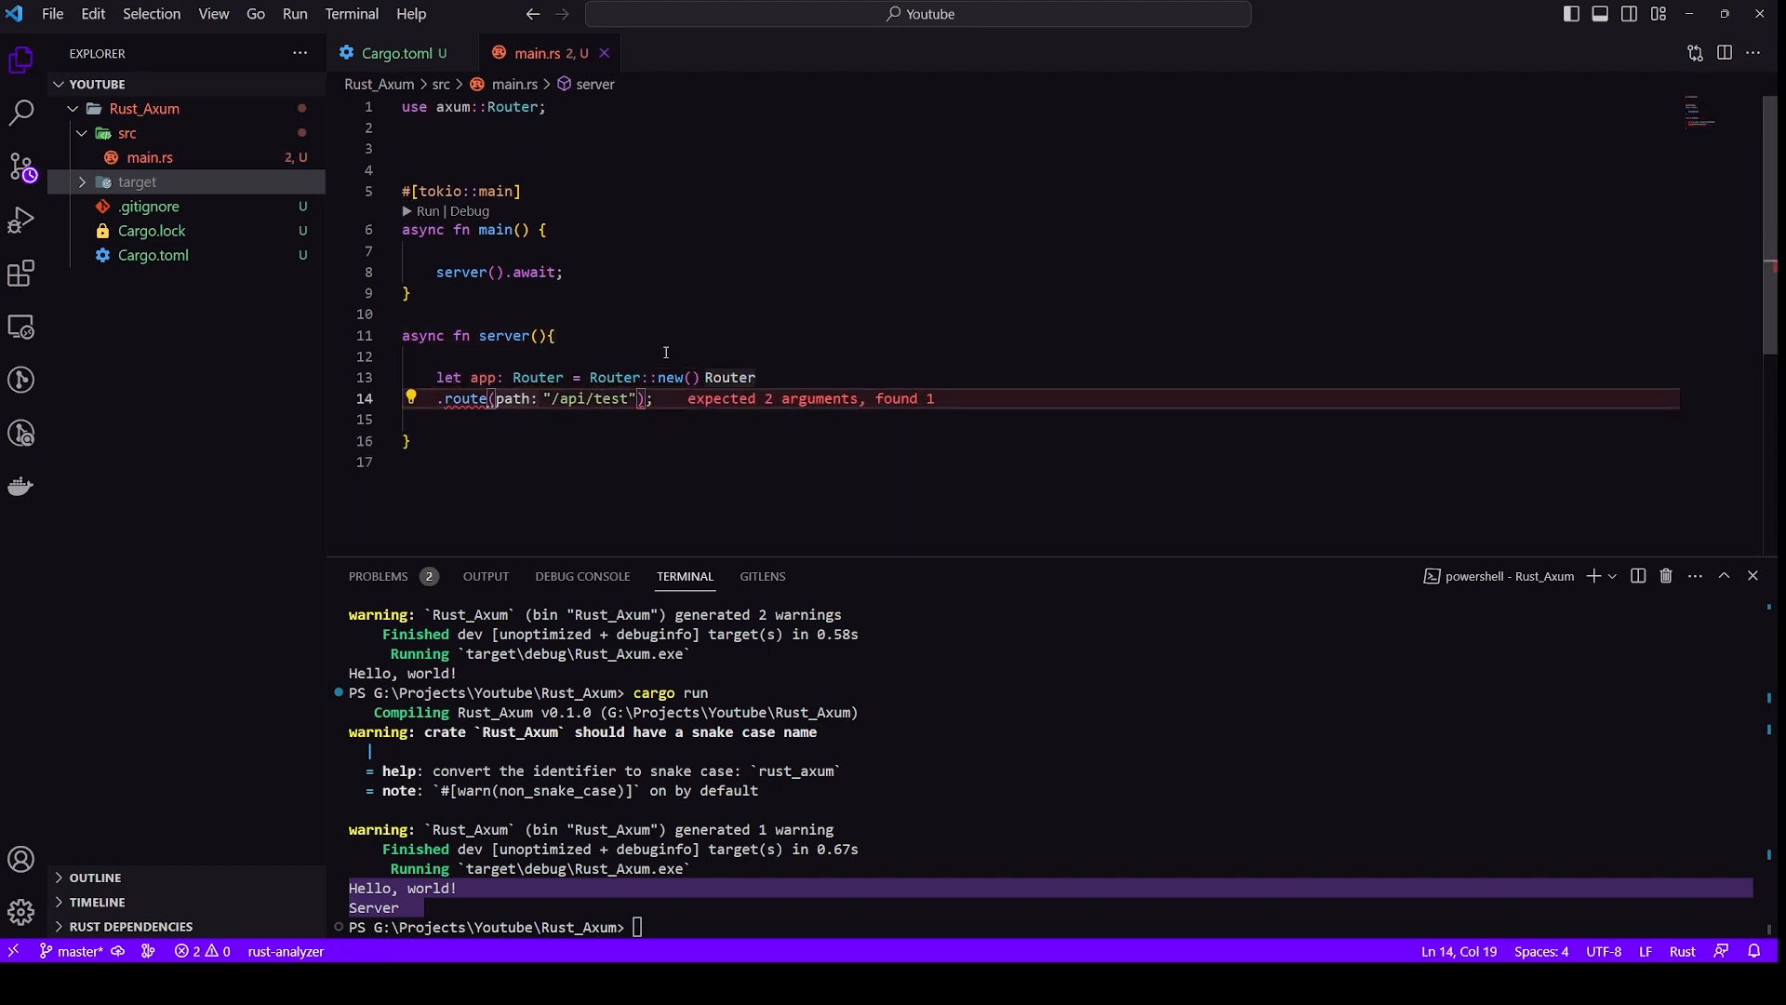
{"action": "type", "text": "get"}
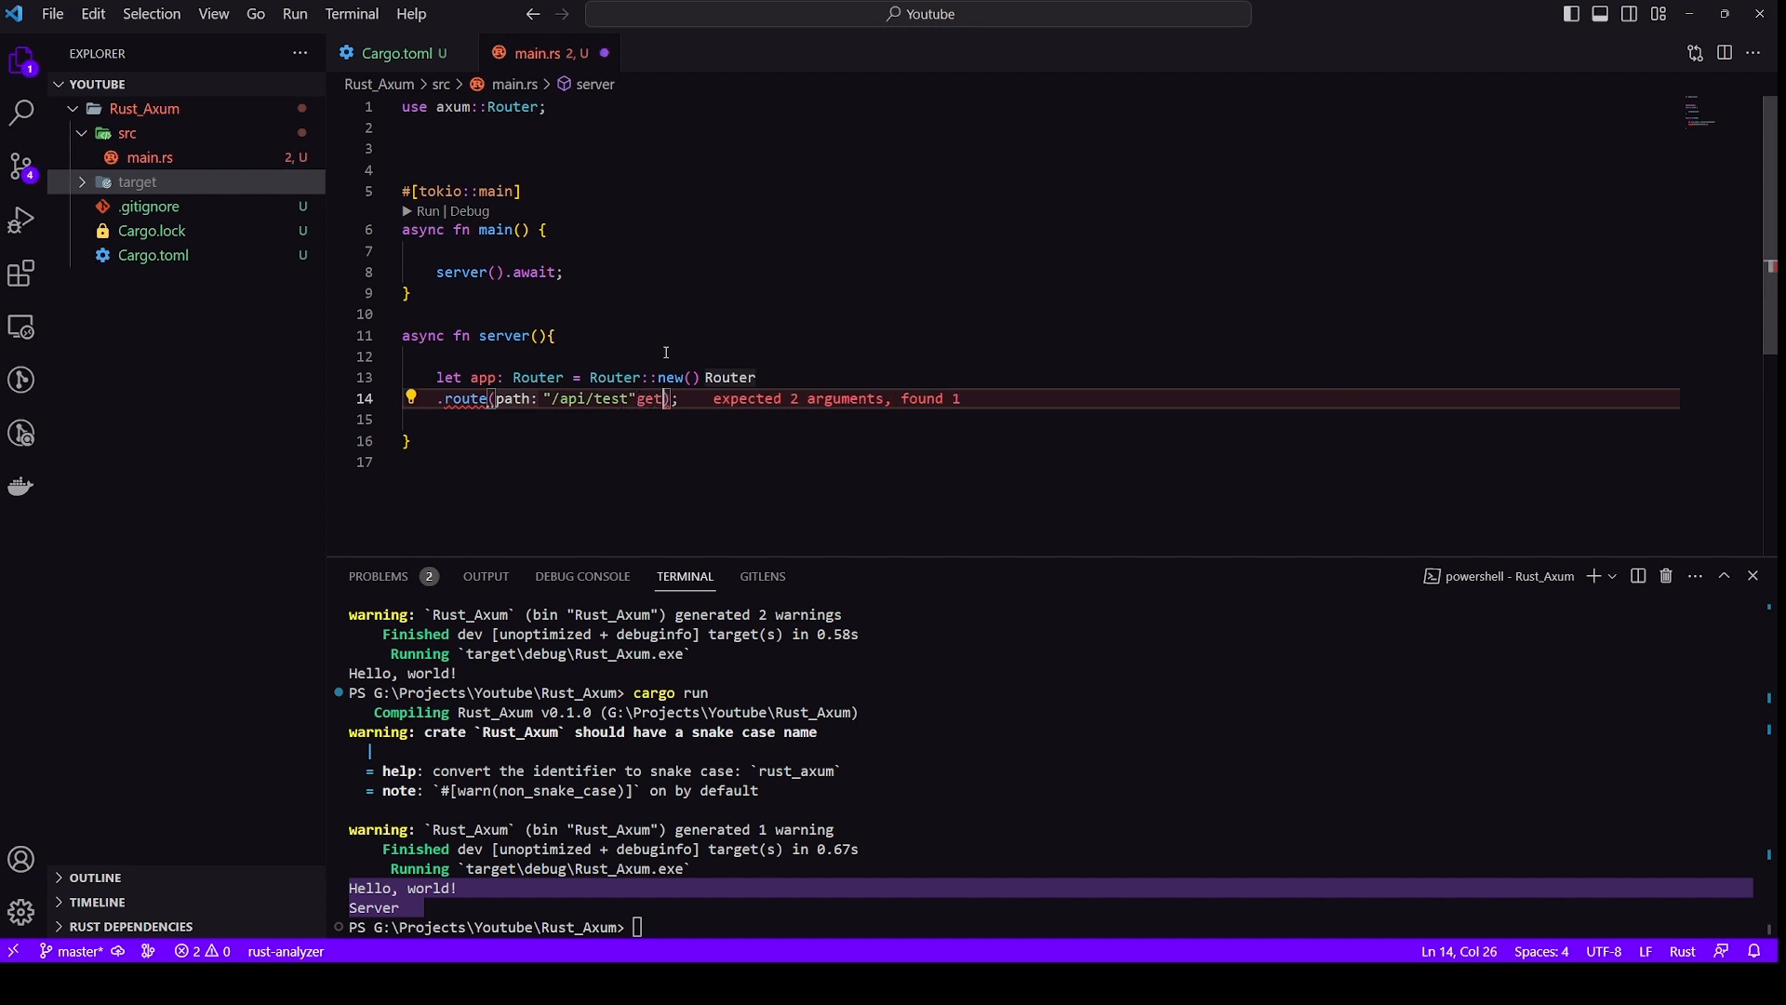
{"action": "type", "text": "()"}
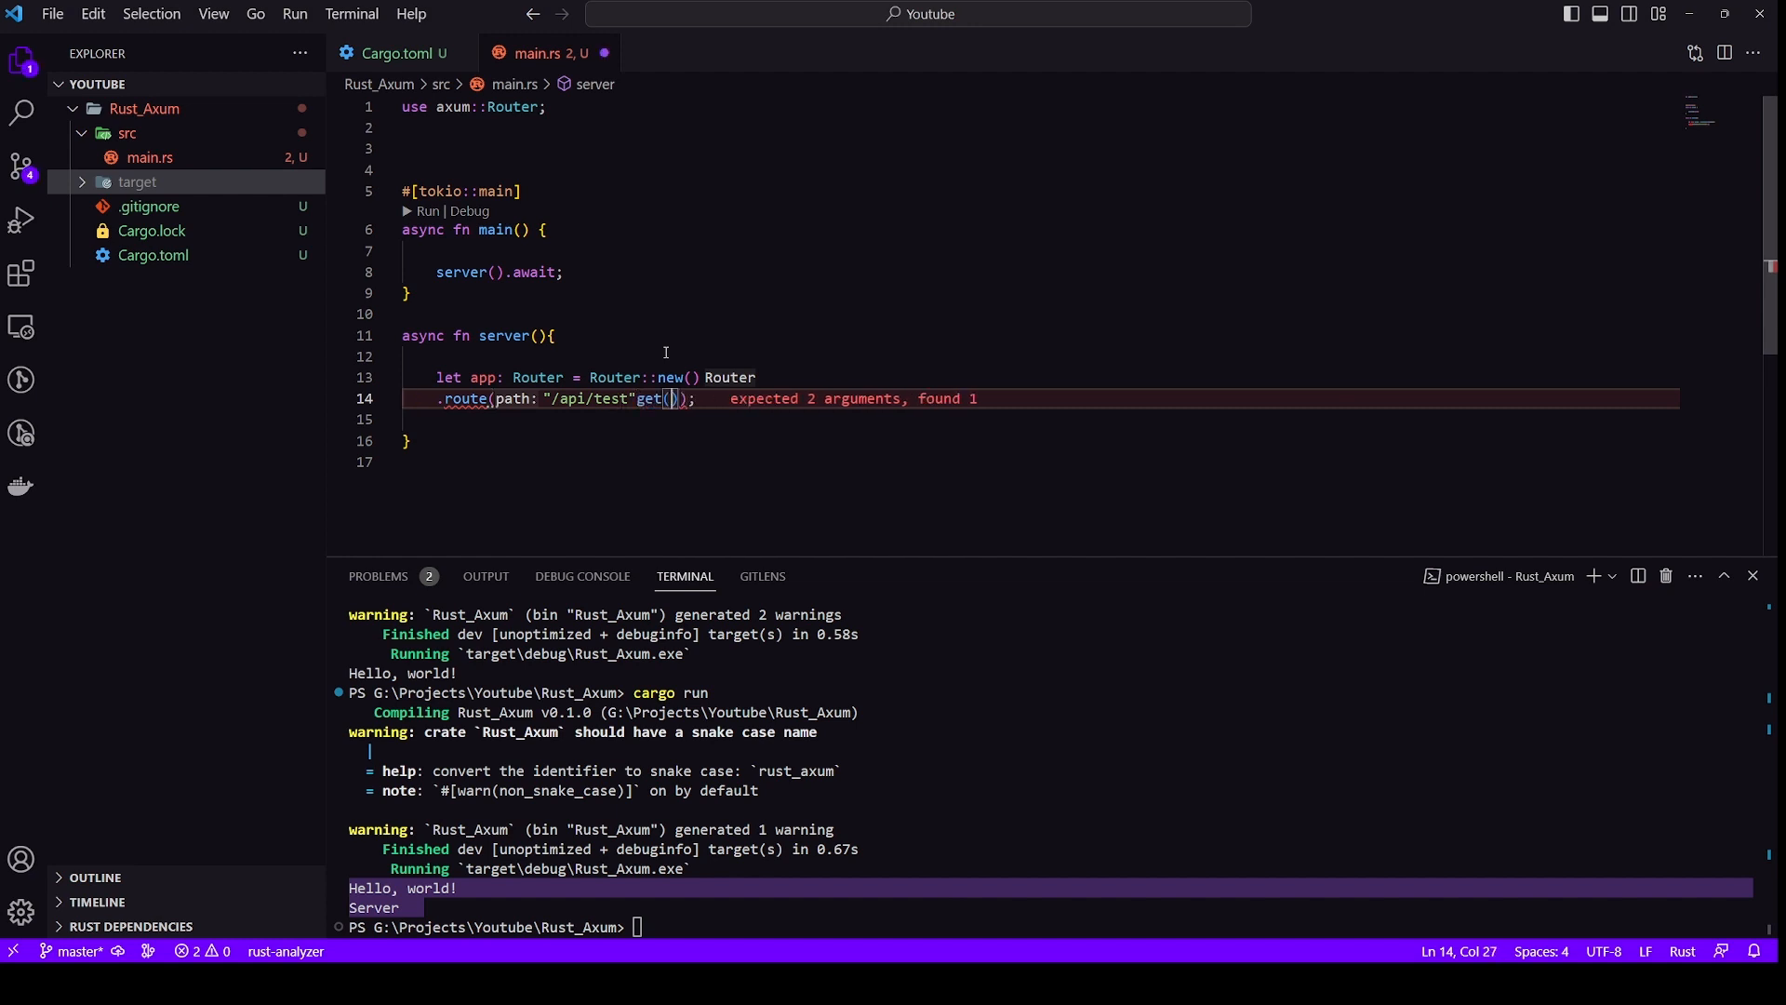
{"action": "type", "text": "test"}
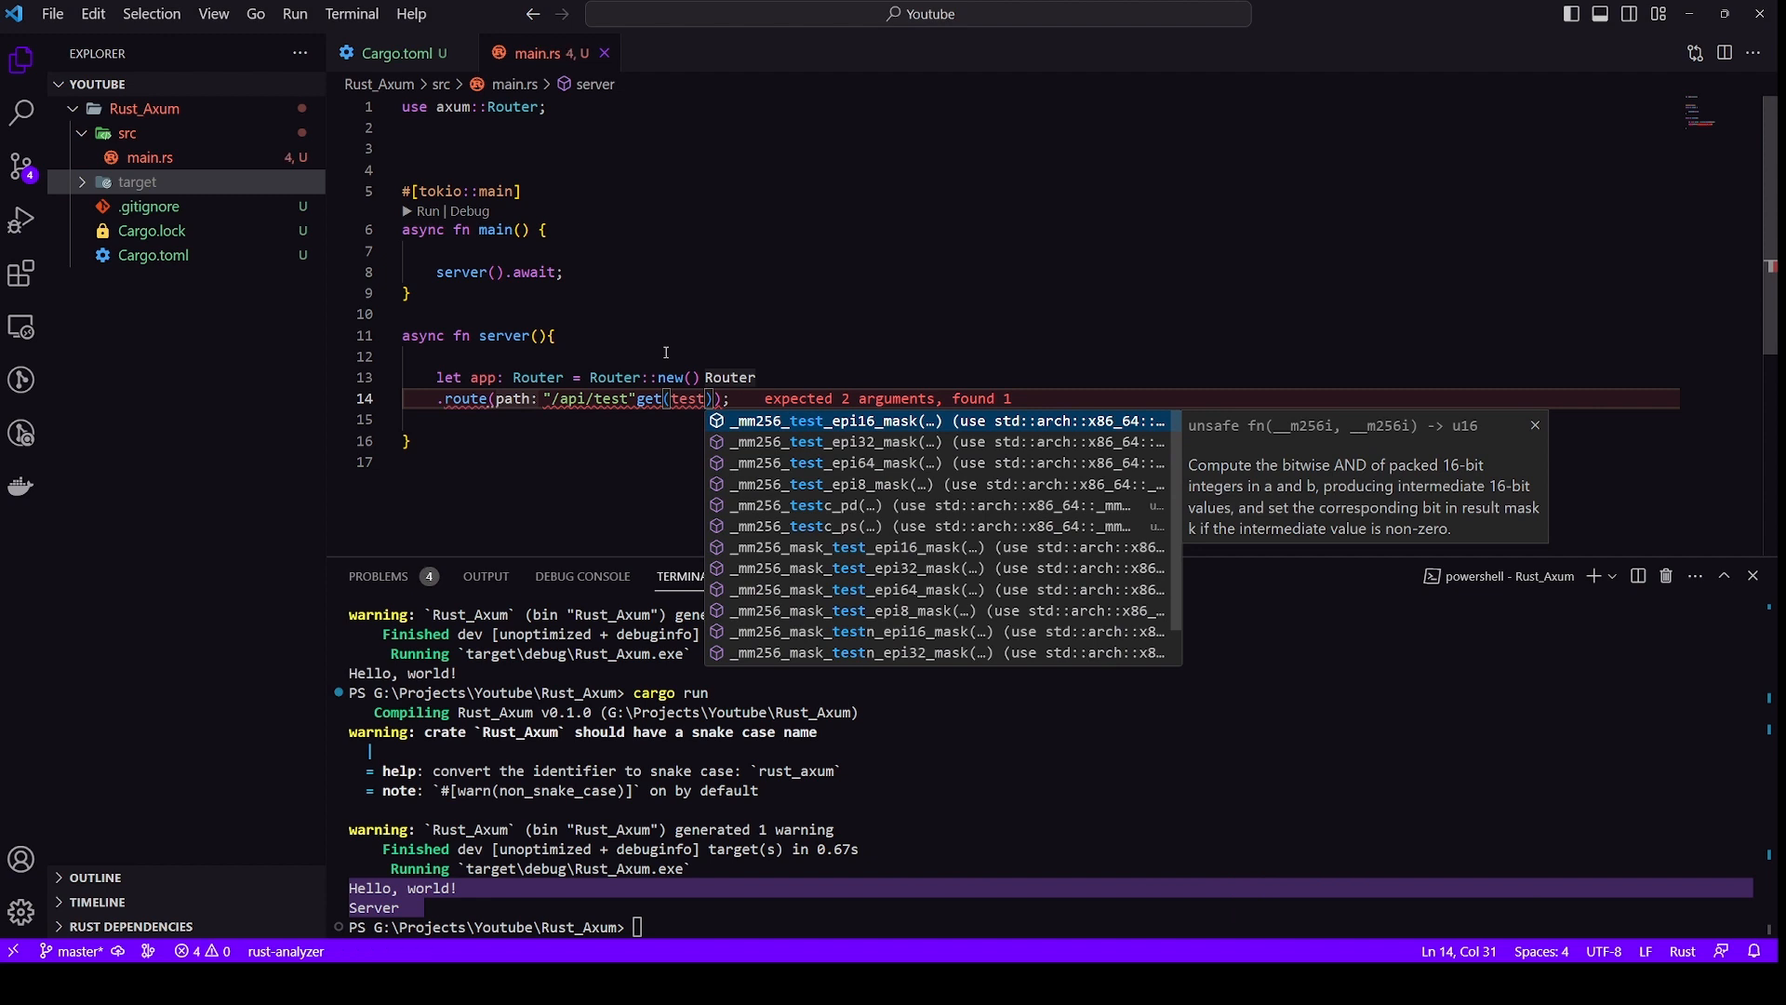
{"action": "key", "text": "Escape"}
{"action": "type", "text": ","}
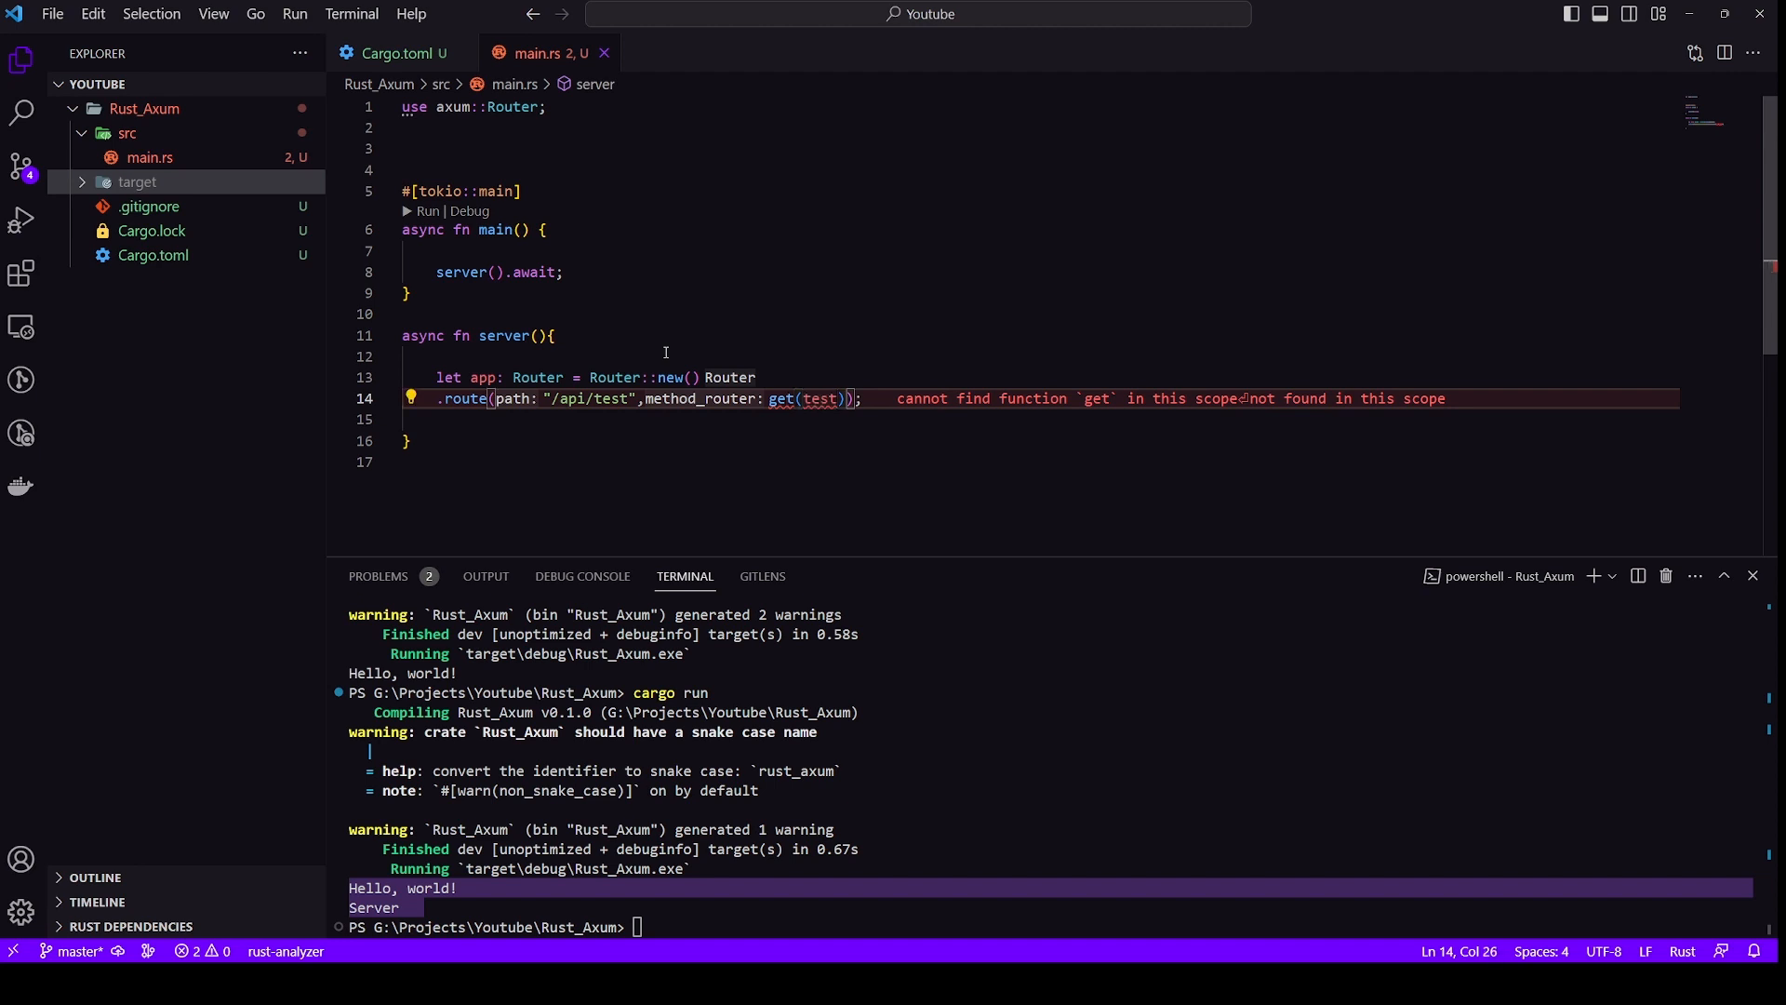
Import get from axum::routing through the lightbulb quick fix
{"action": "left_click", "coordinate": [407, 397]}
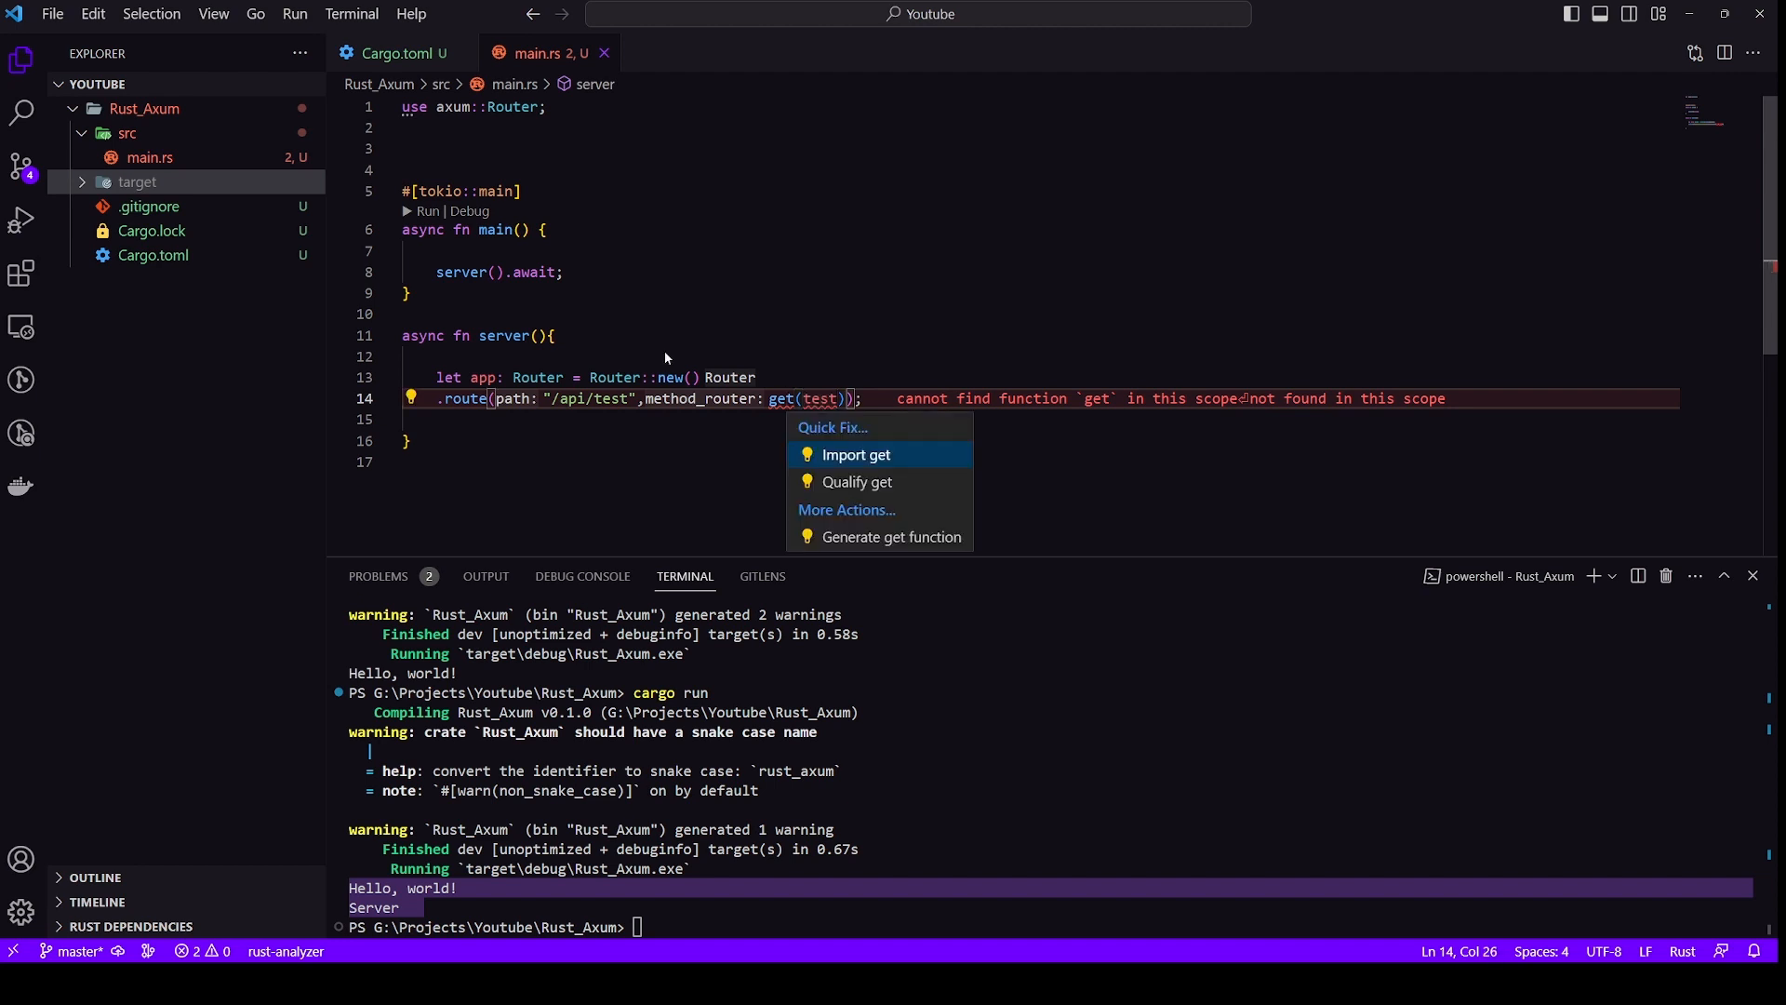
{"action": "left_click", "coordinate": [854, 453]}
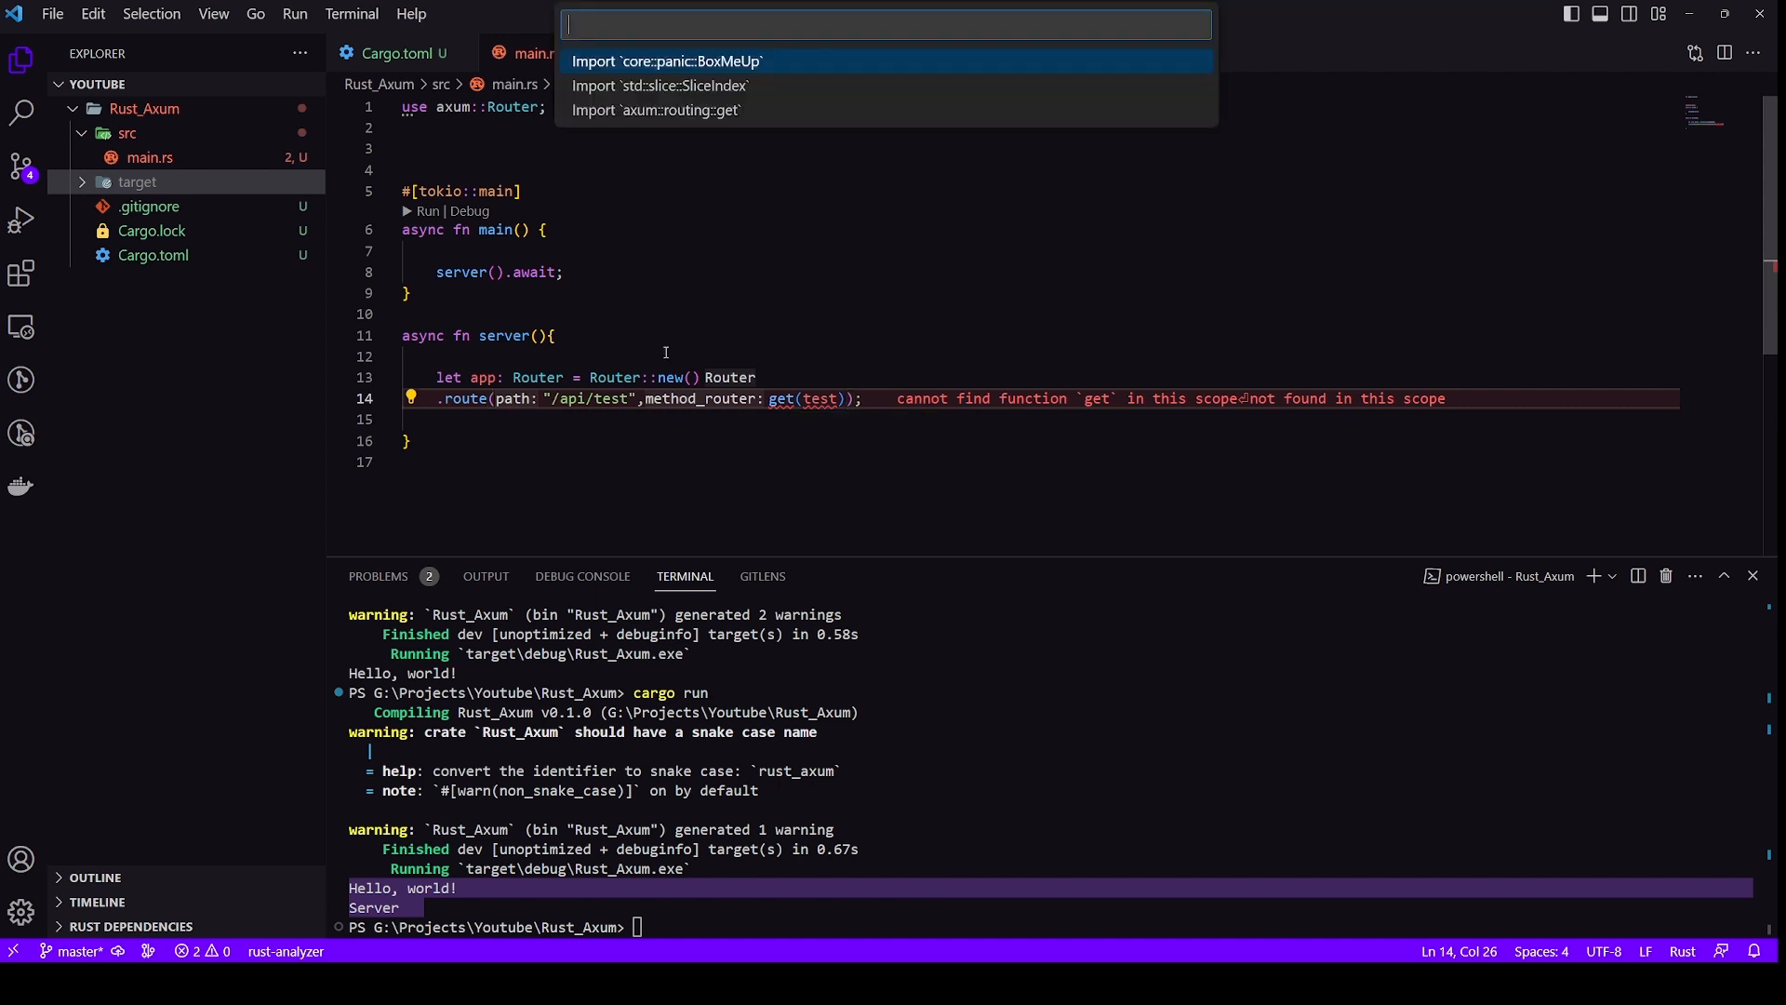
{"action": "key", "text": "Down"}
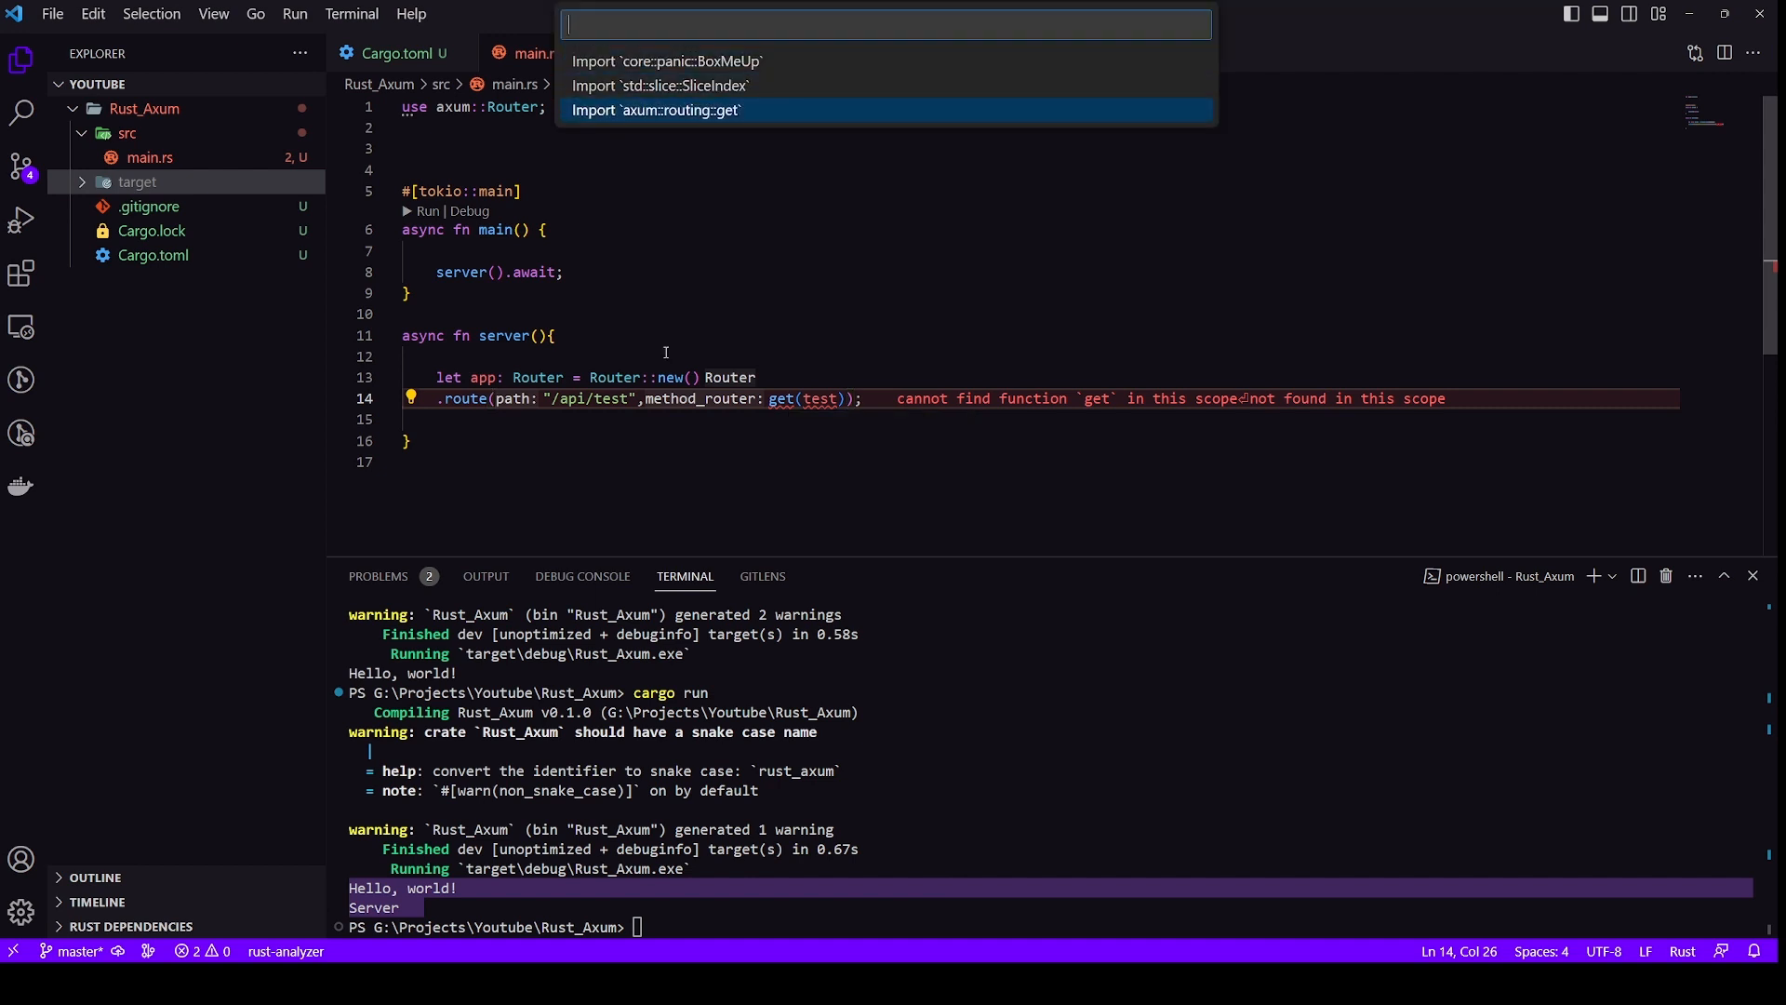
{"action": "left_click", "coordinate": [656, 110]}
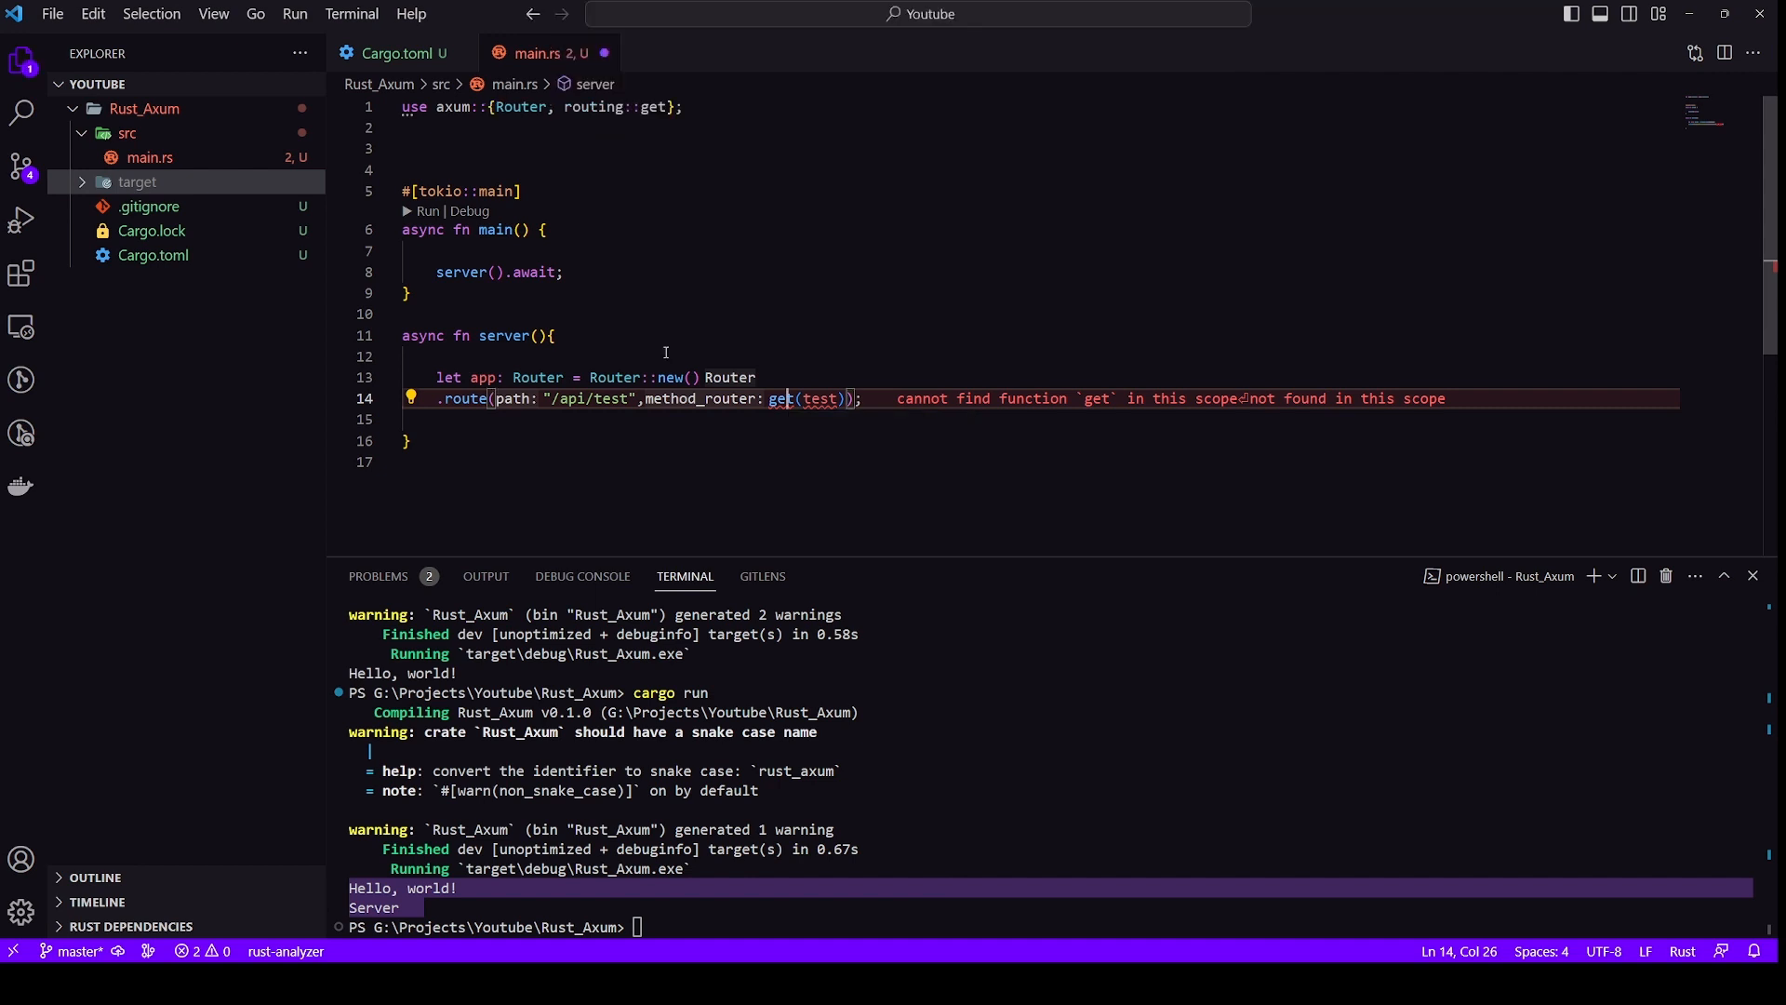
{"action": "type", "text": "handler:"}
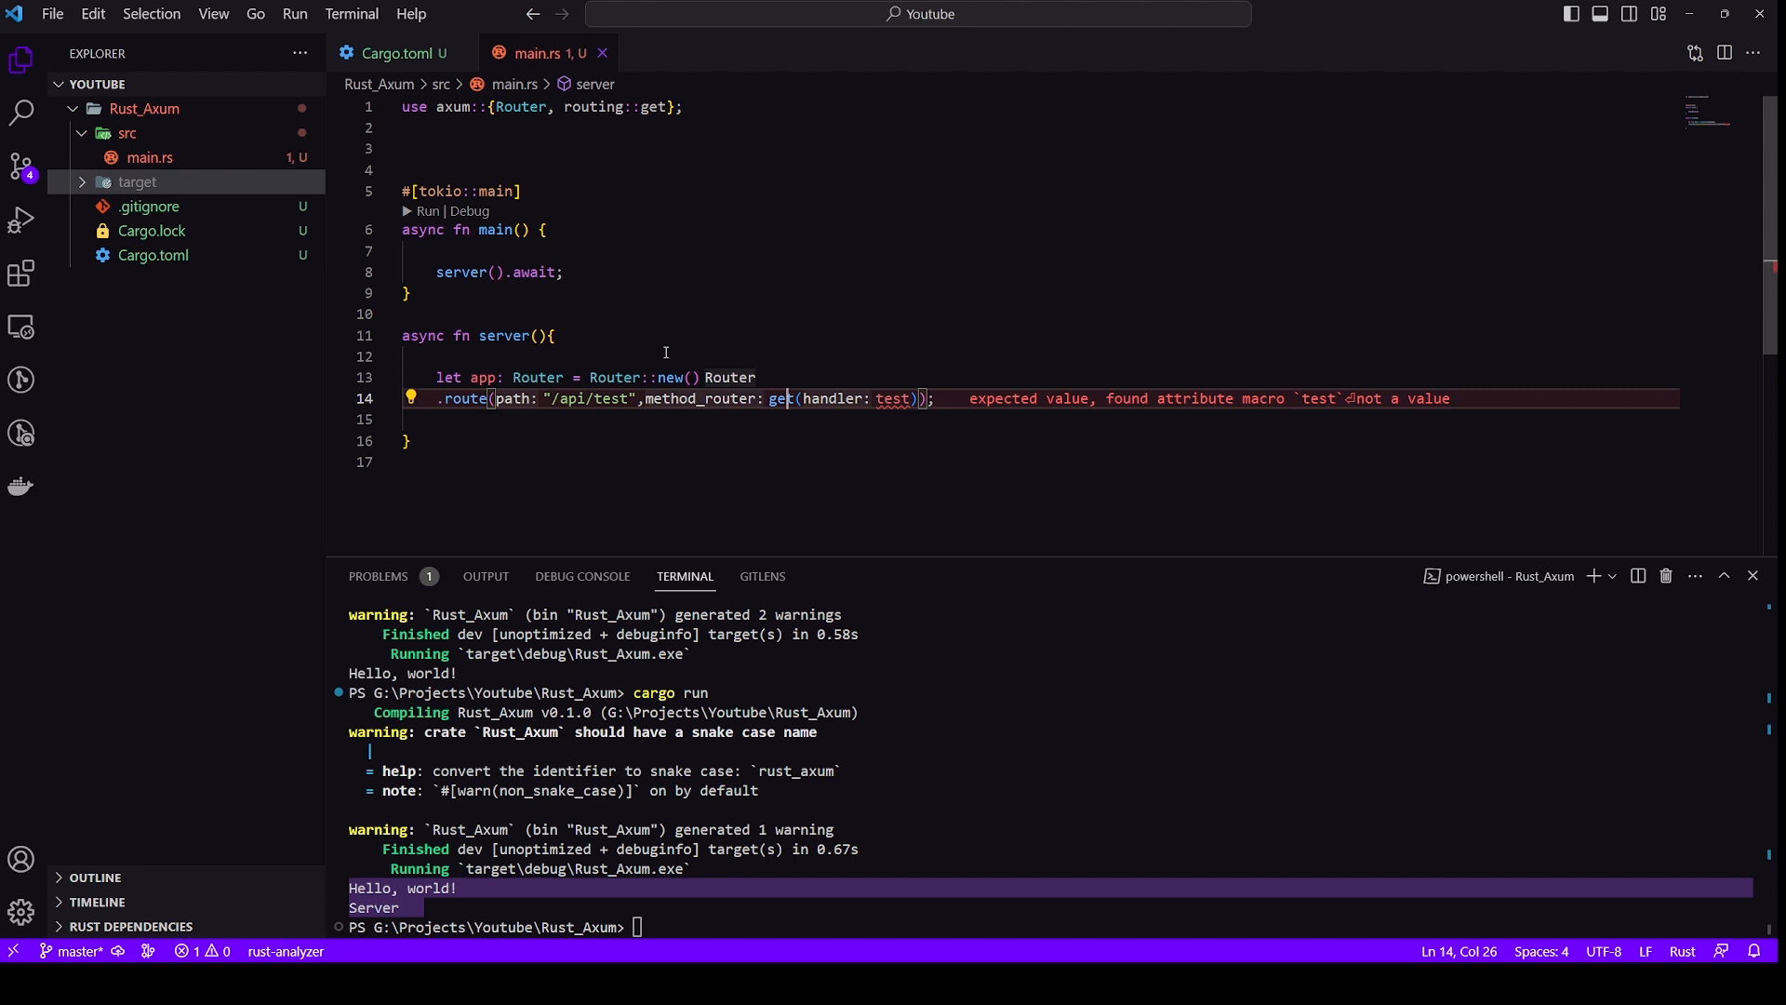
{"action": "left_click", "coordinate": [409, 398]}
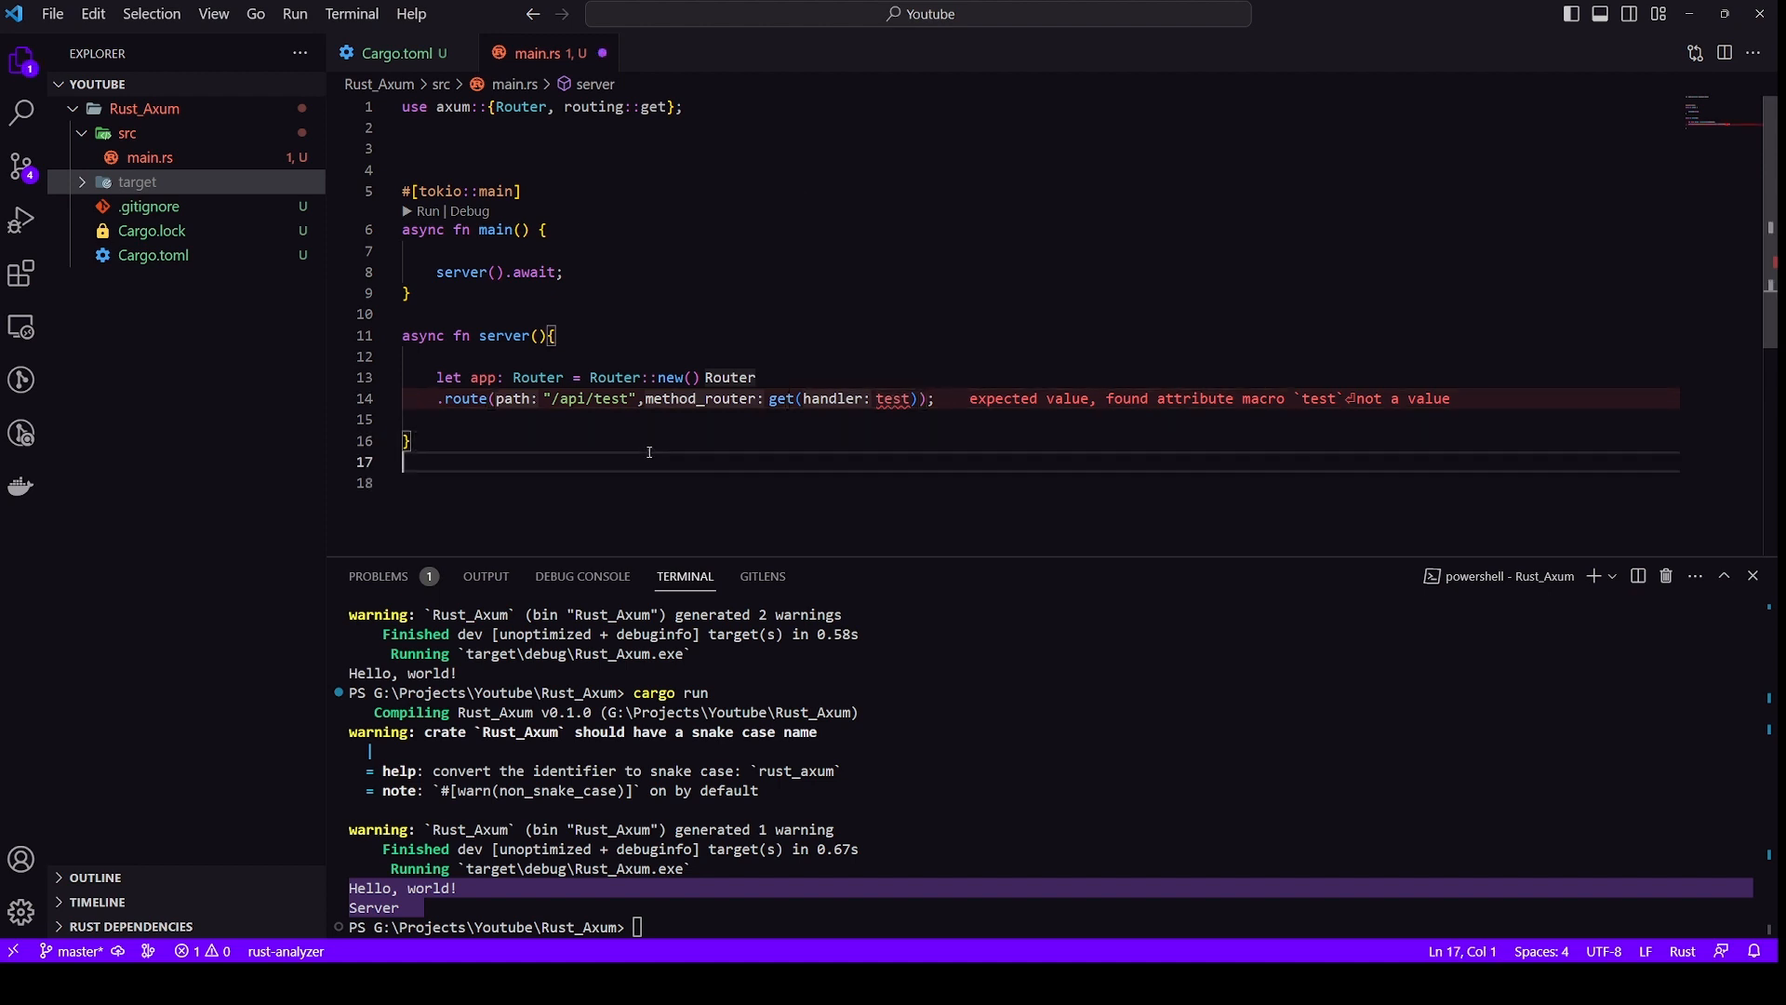
Declare the handler signature async fn test() -> impl IntoResponse
{"action": "type", "text": "async"}
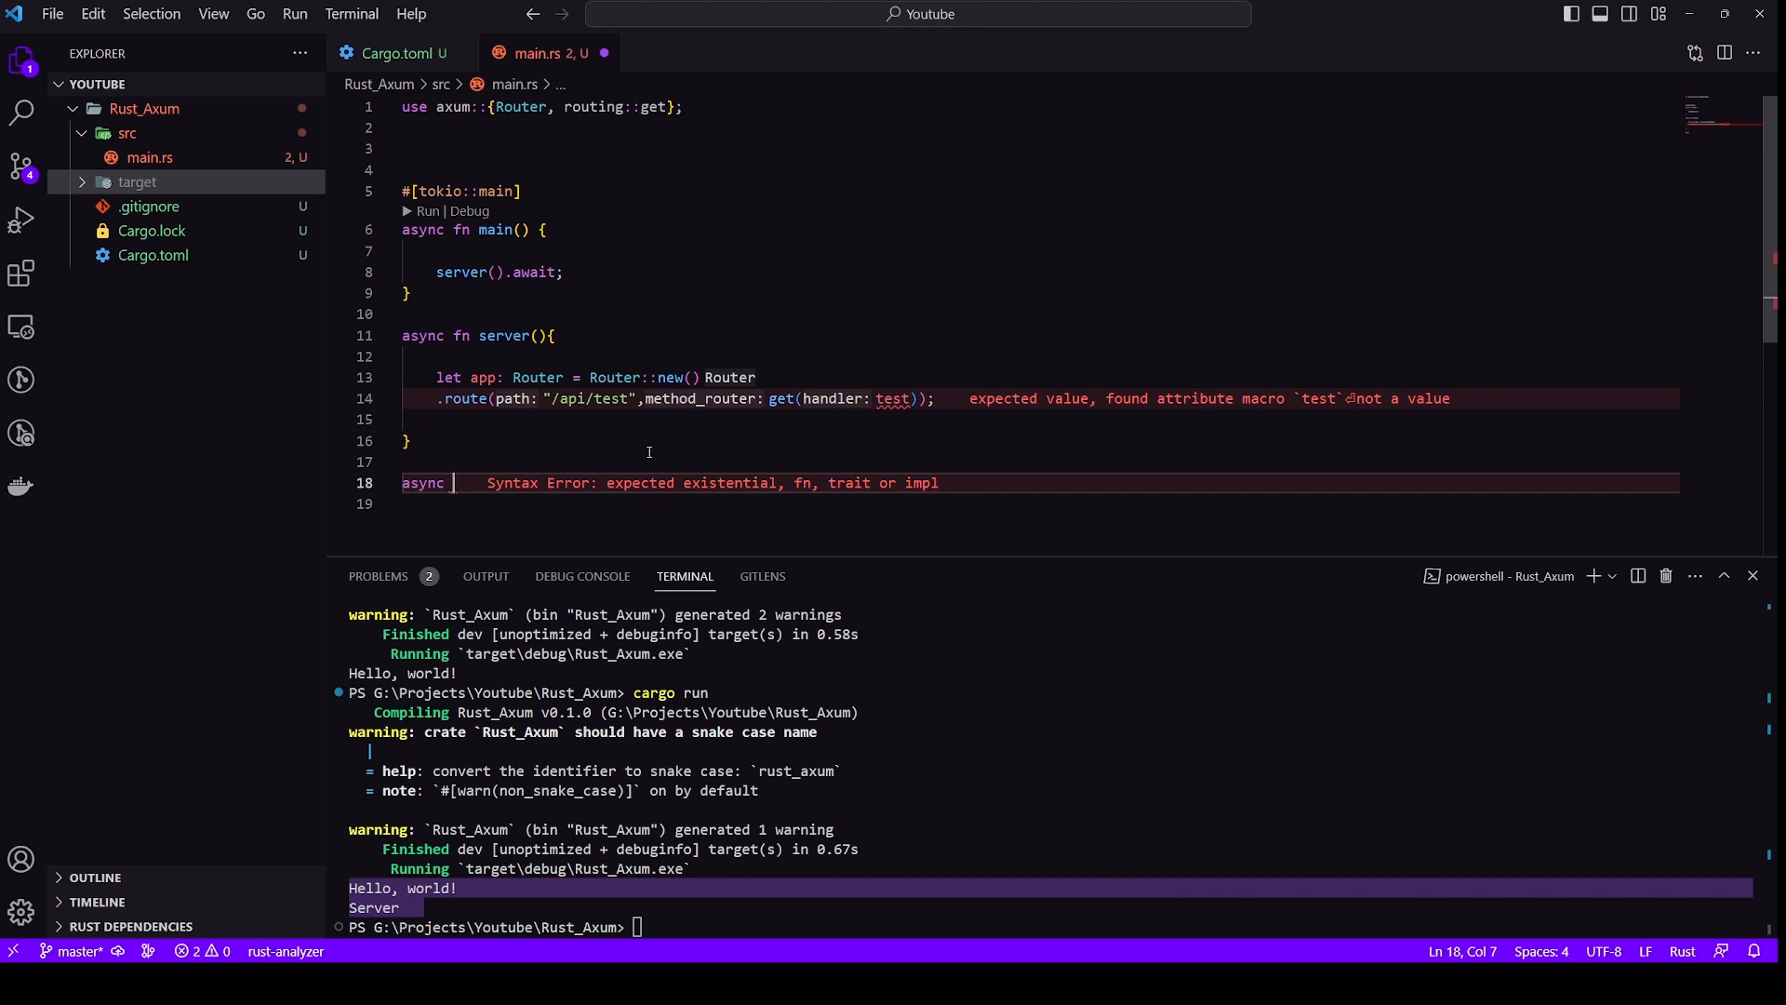
{"action": "type", "text": "fn"}
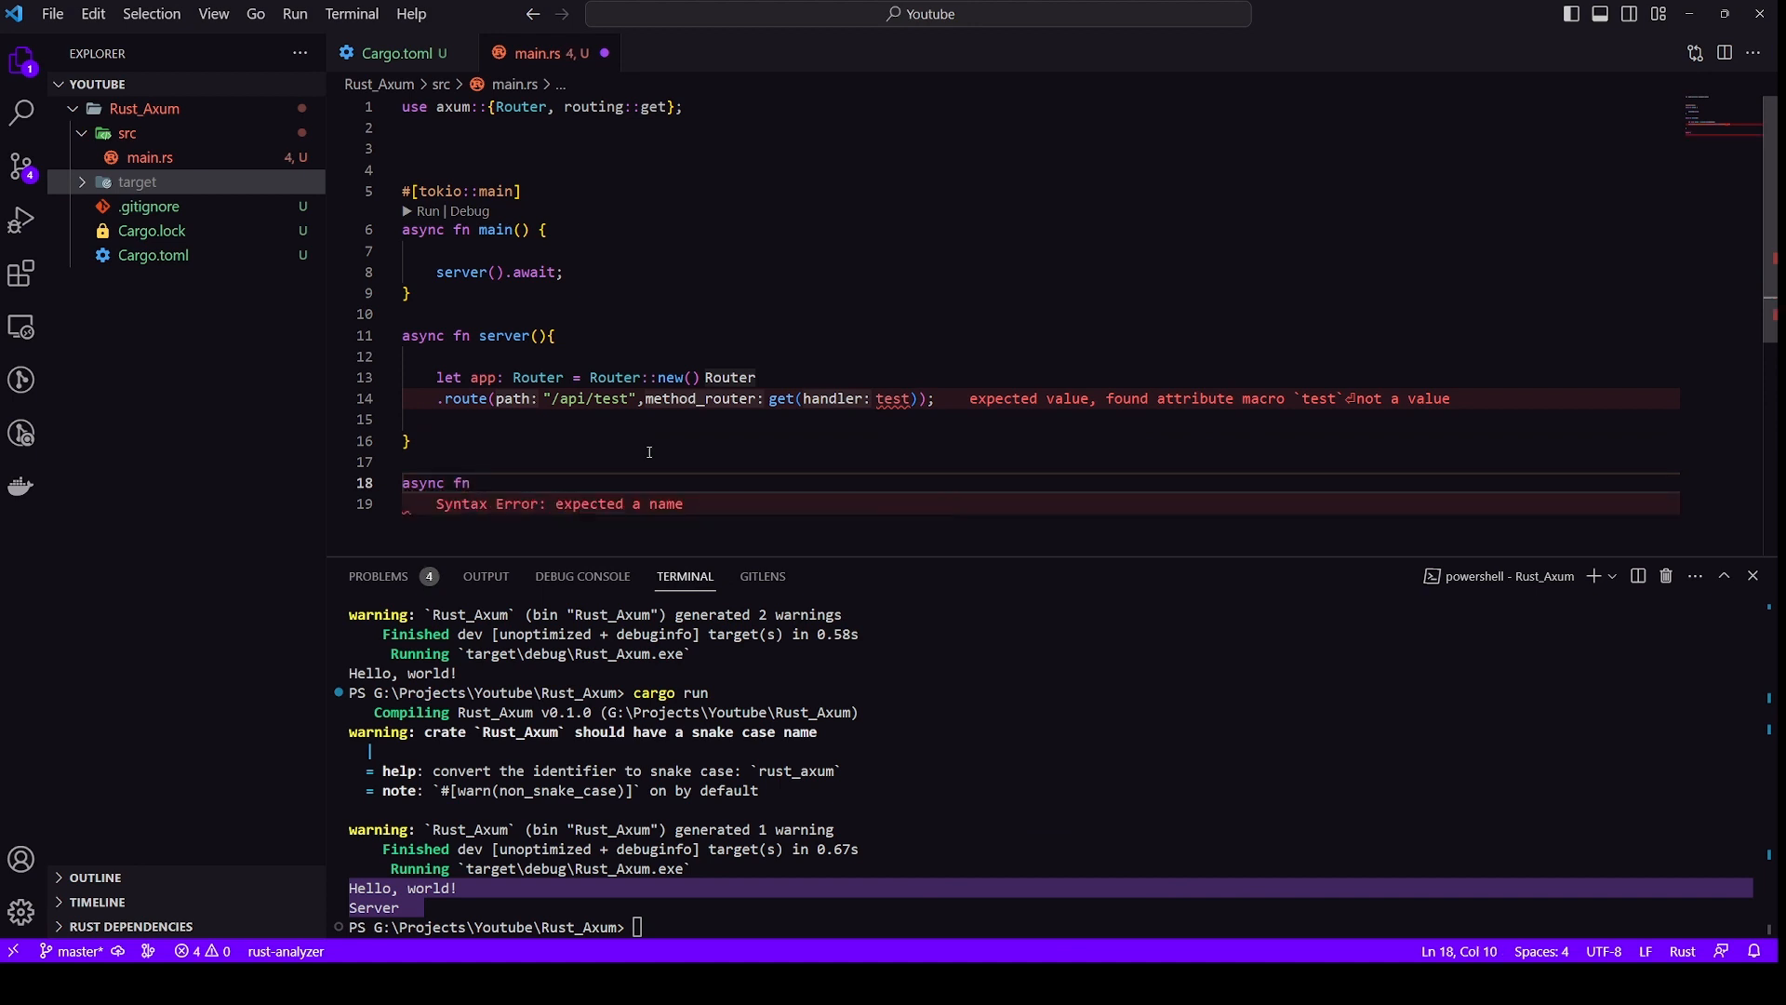
{"action": "type", "text": "test"}
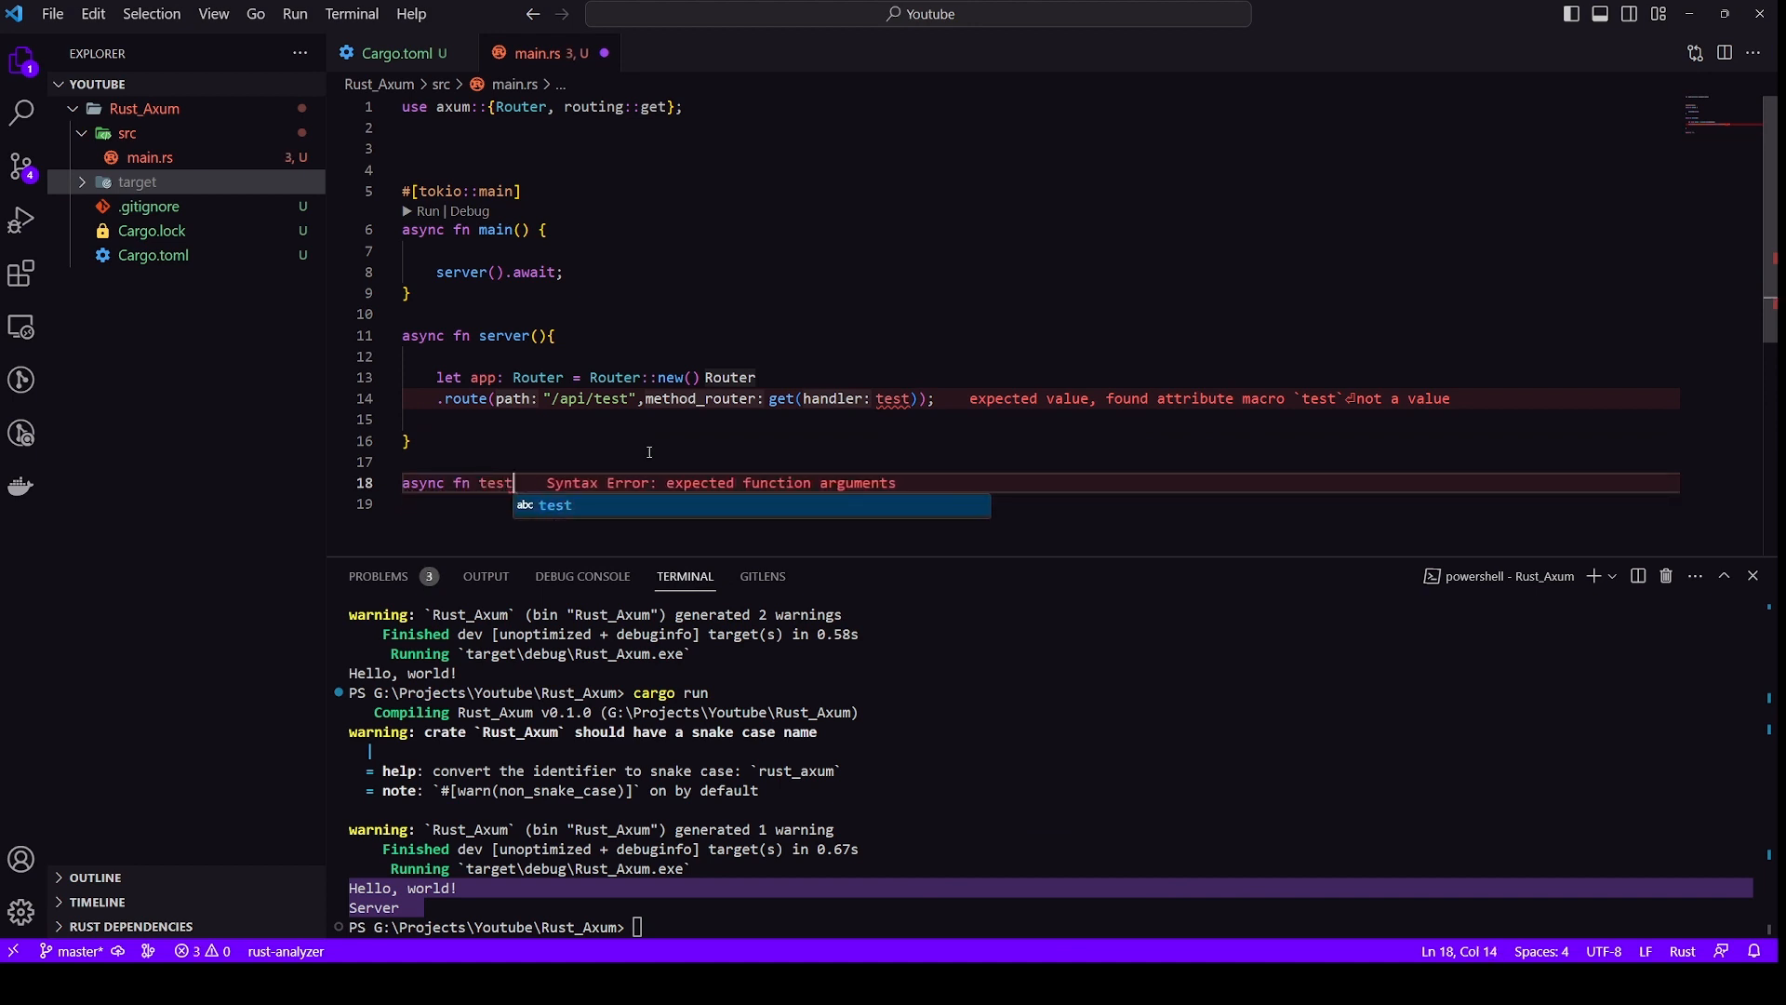
{"action": "type", "text": "()"}
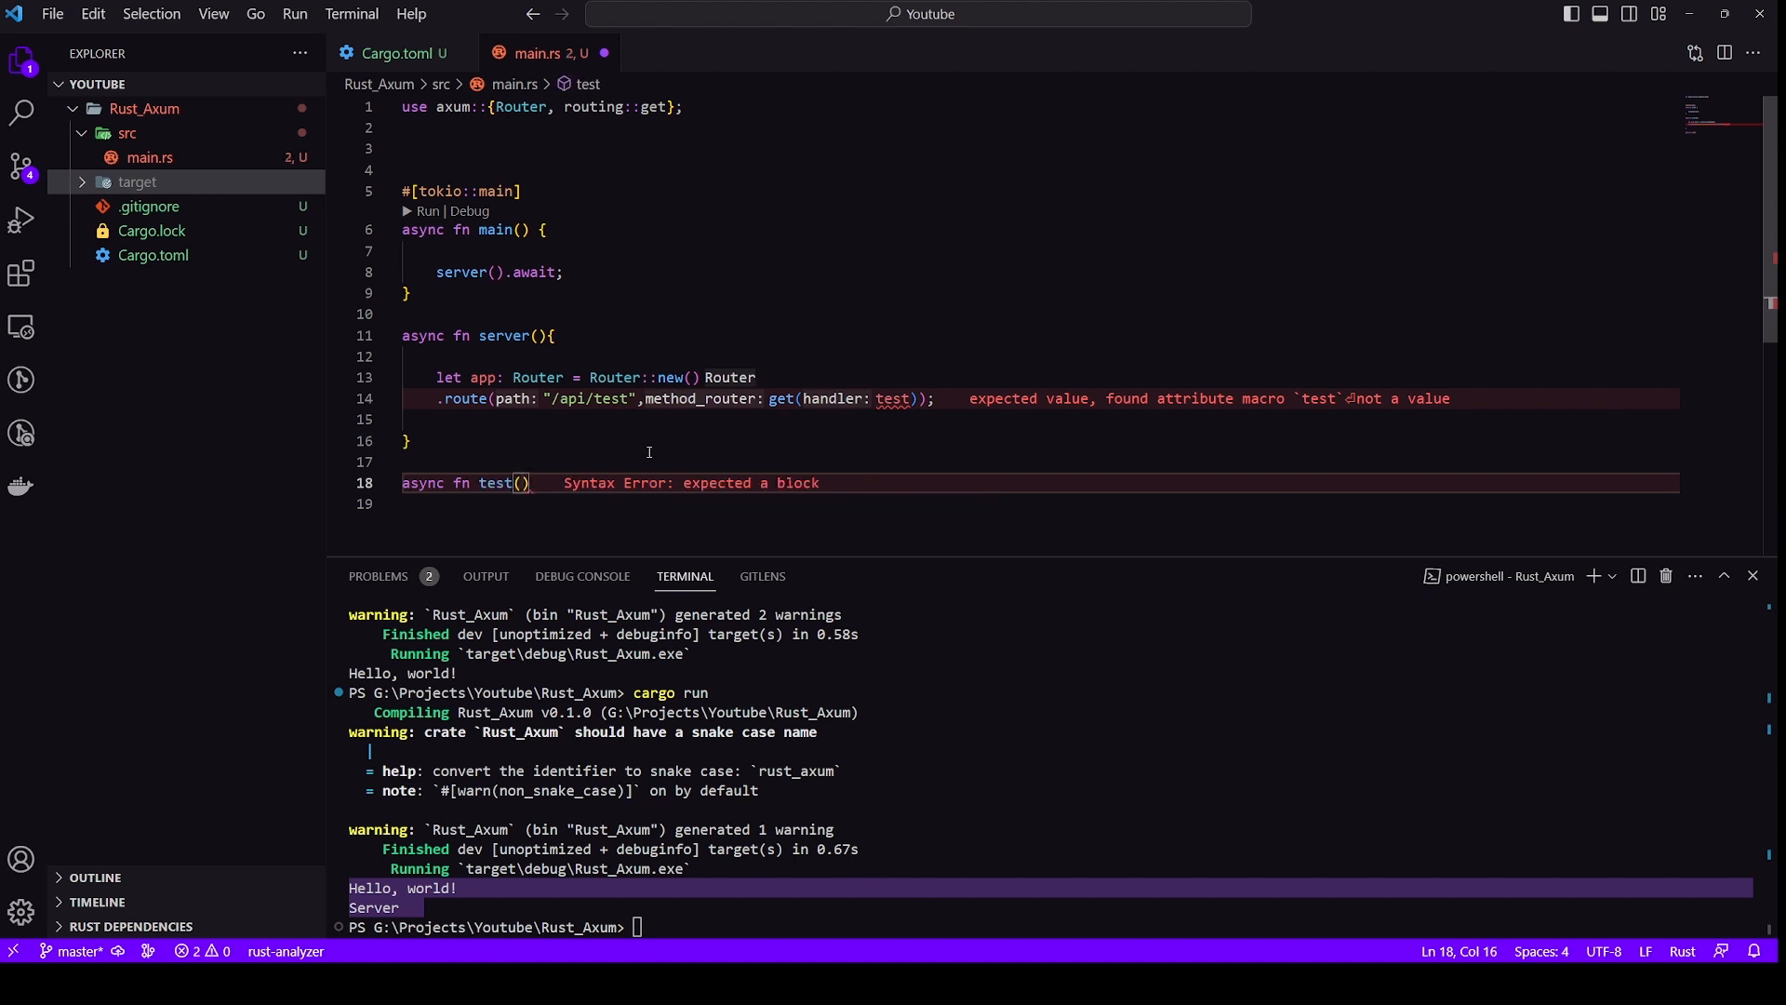
{"action": "type", "text": "{"}
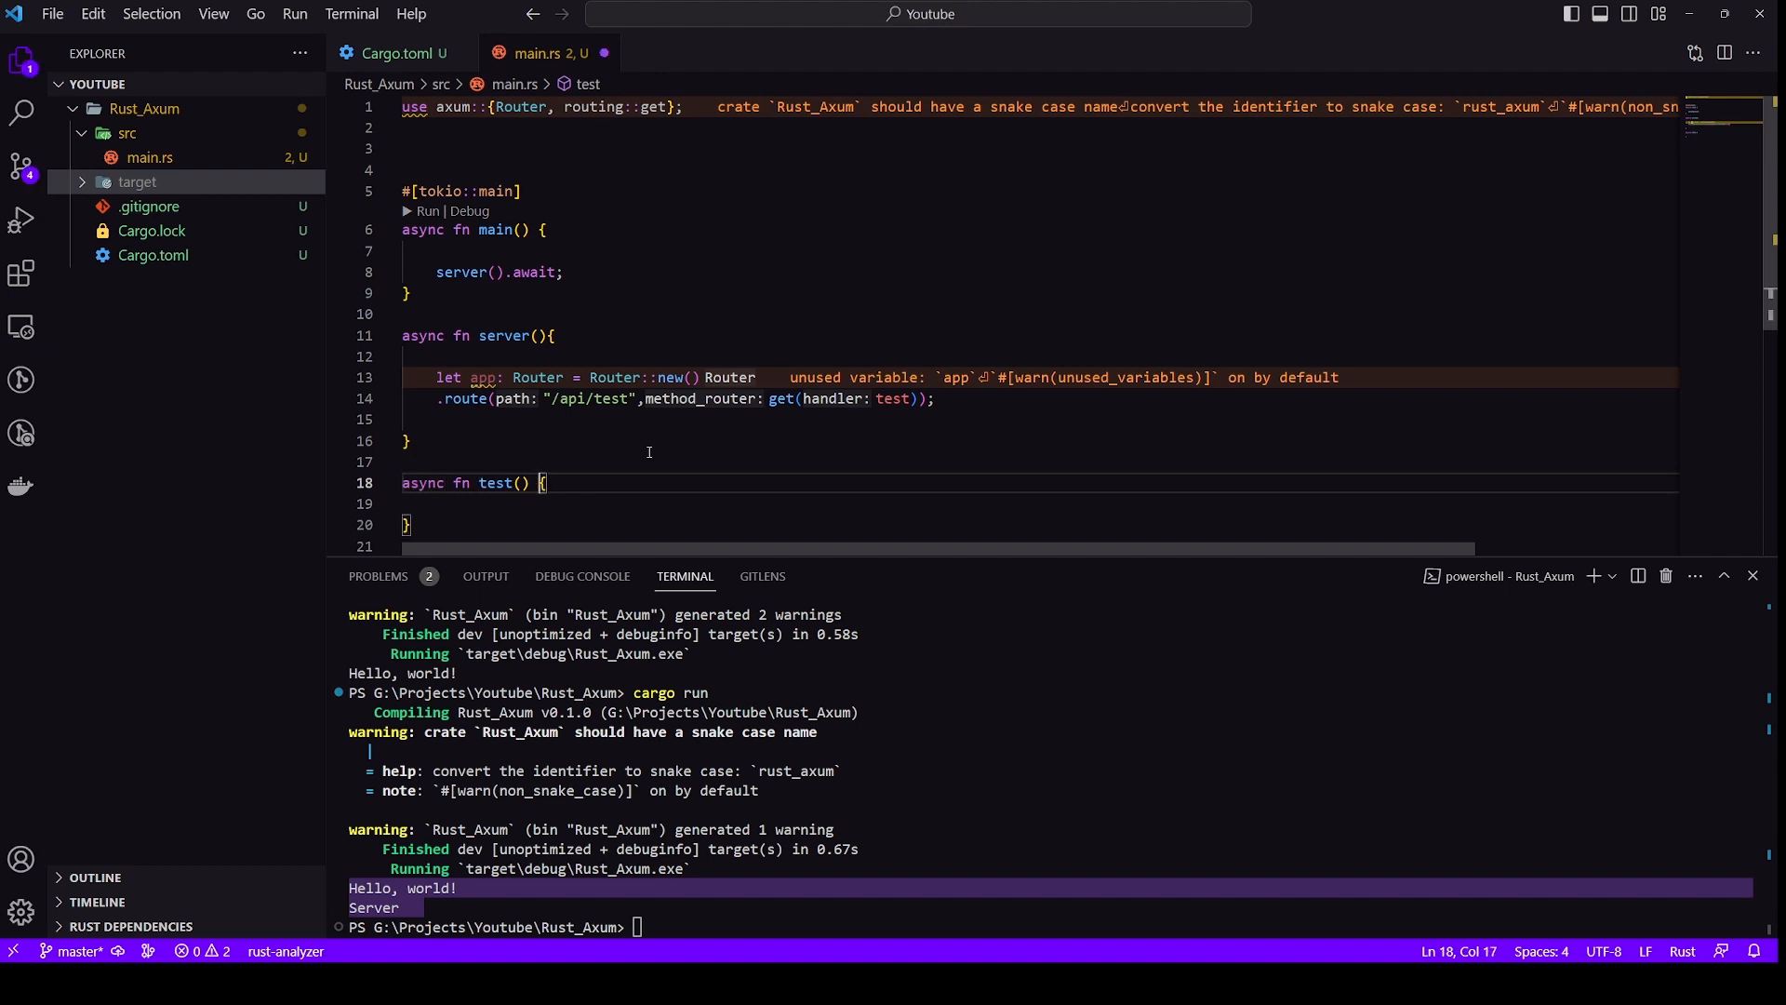
{"action": "type", "text": "->"}
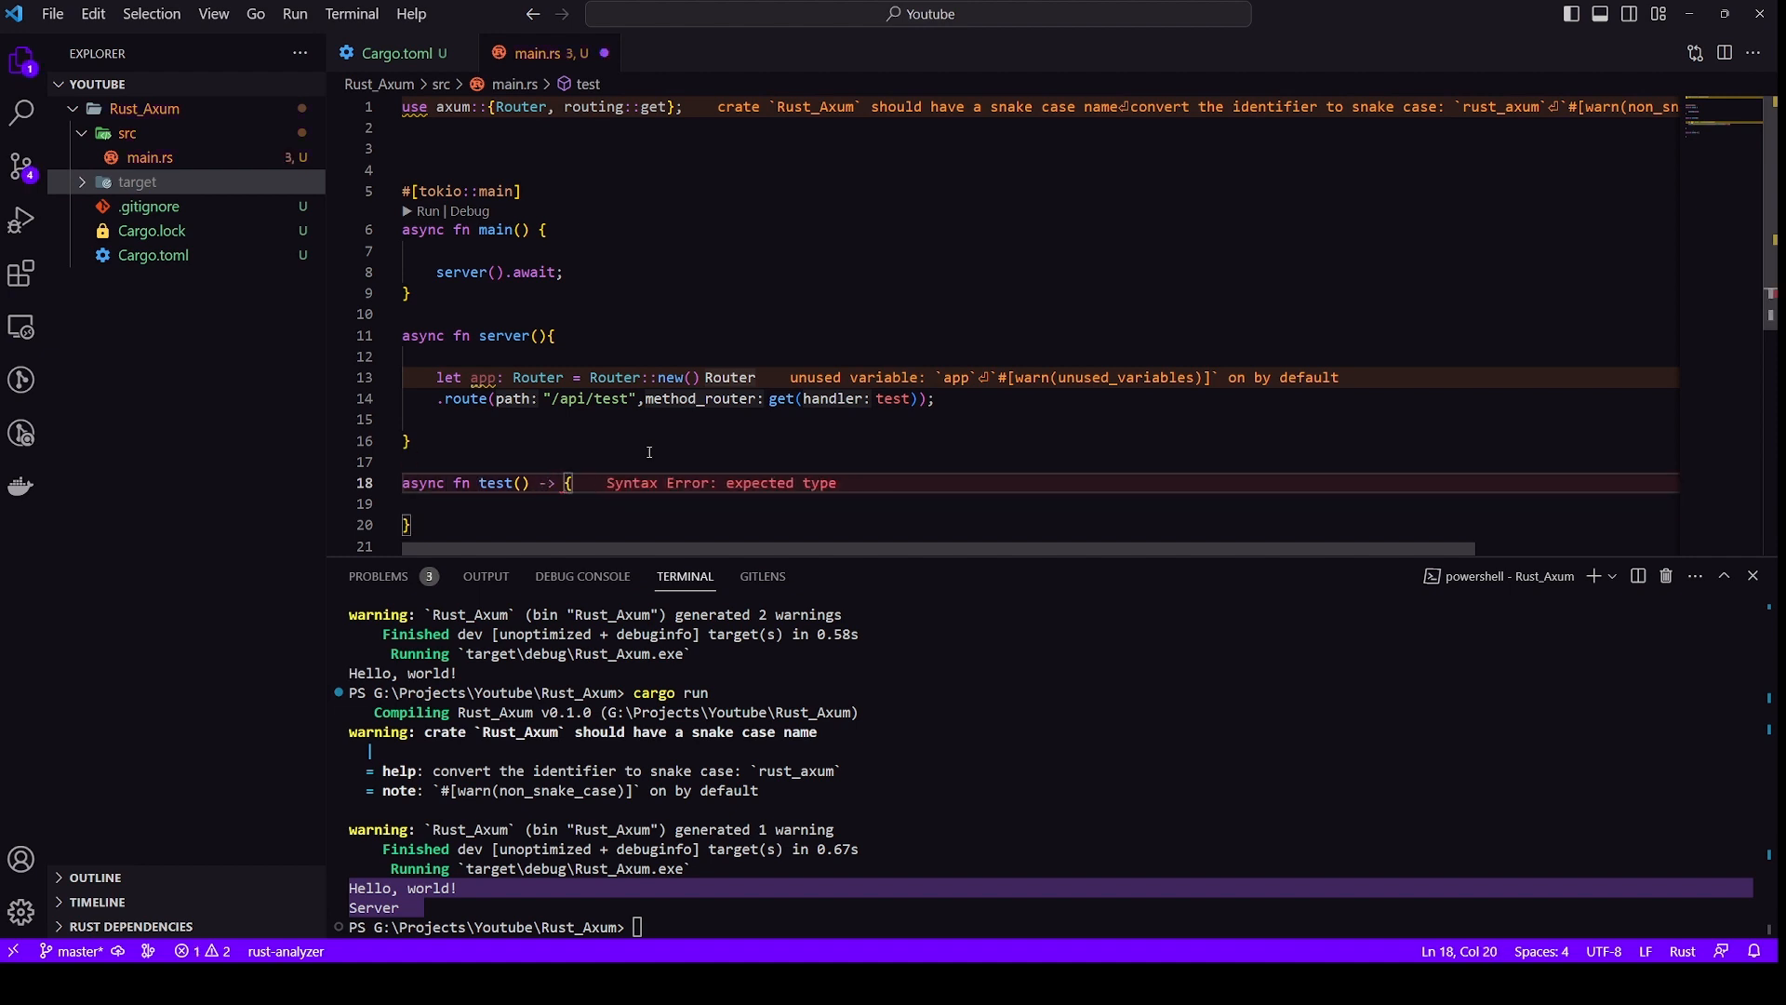
{"action": "type", "text": "impl Intr"}
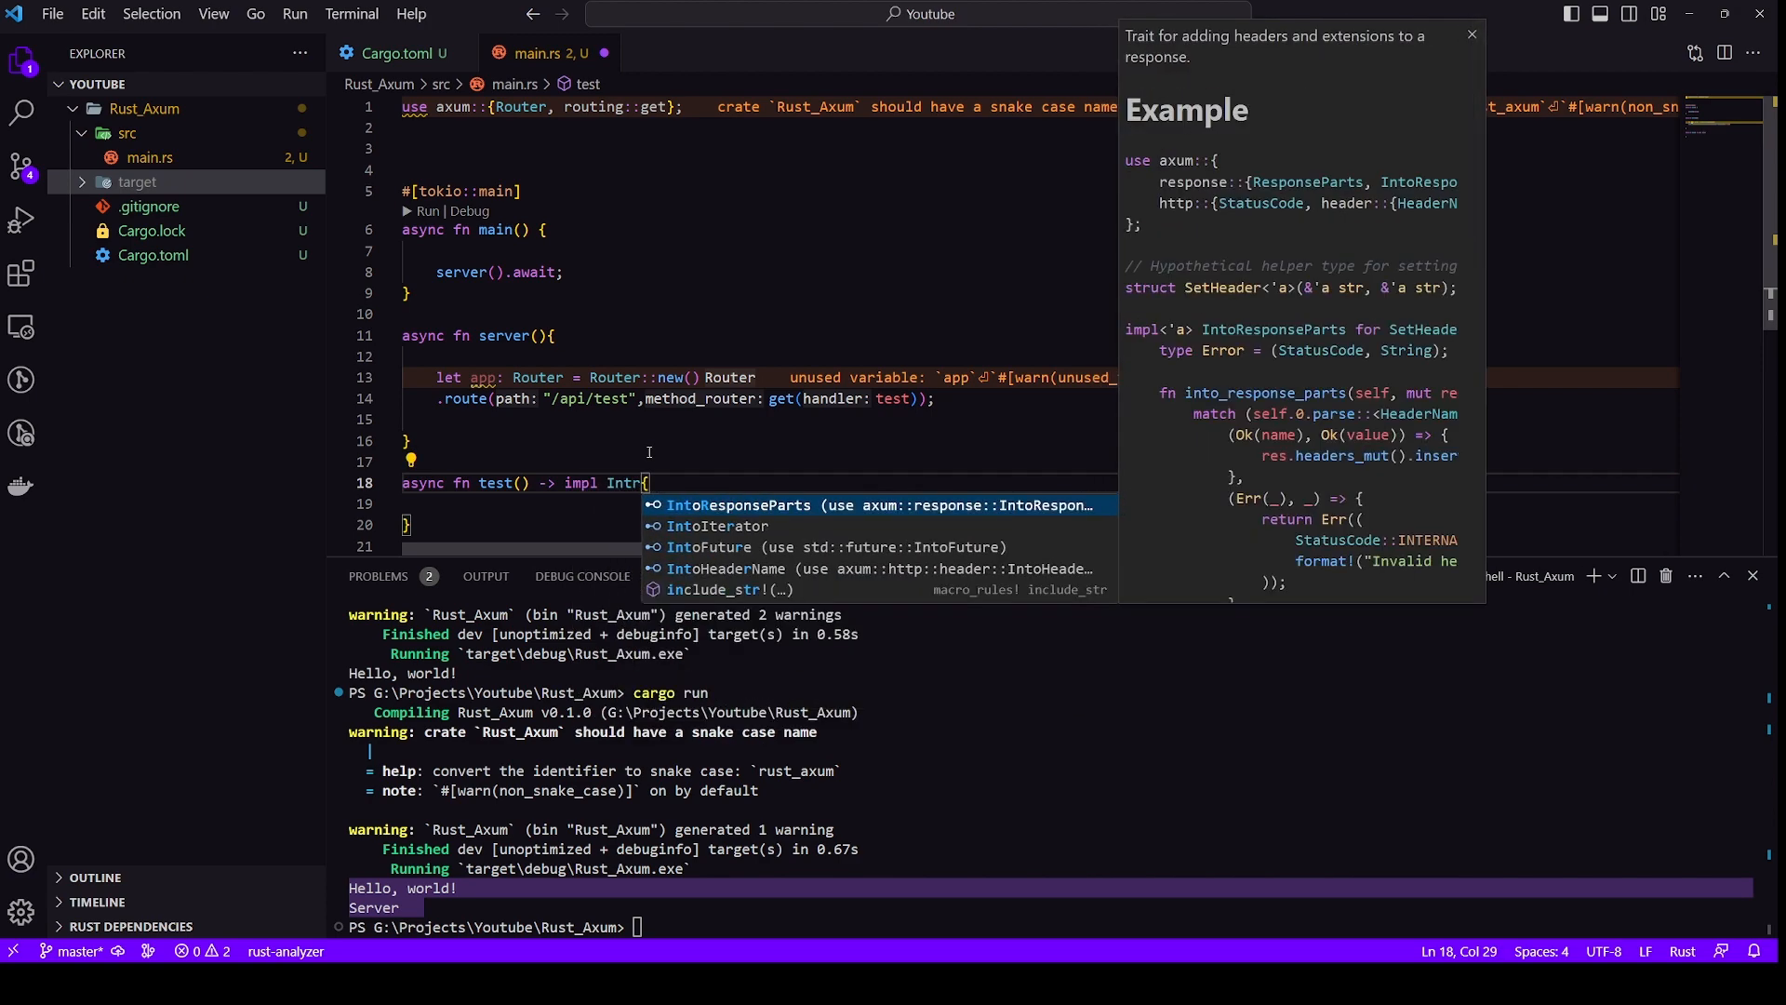
{"action": "type", "text": "oRe"}
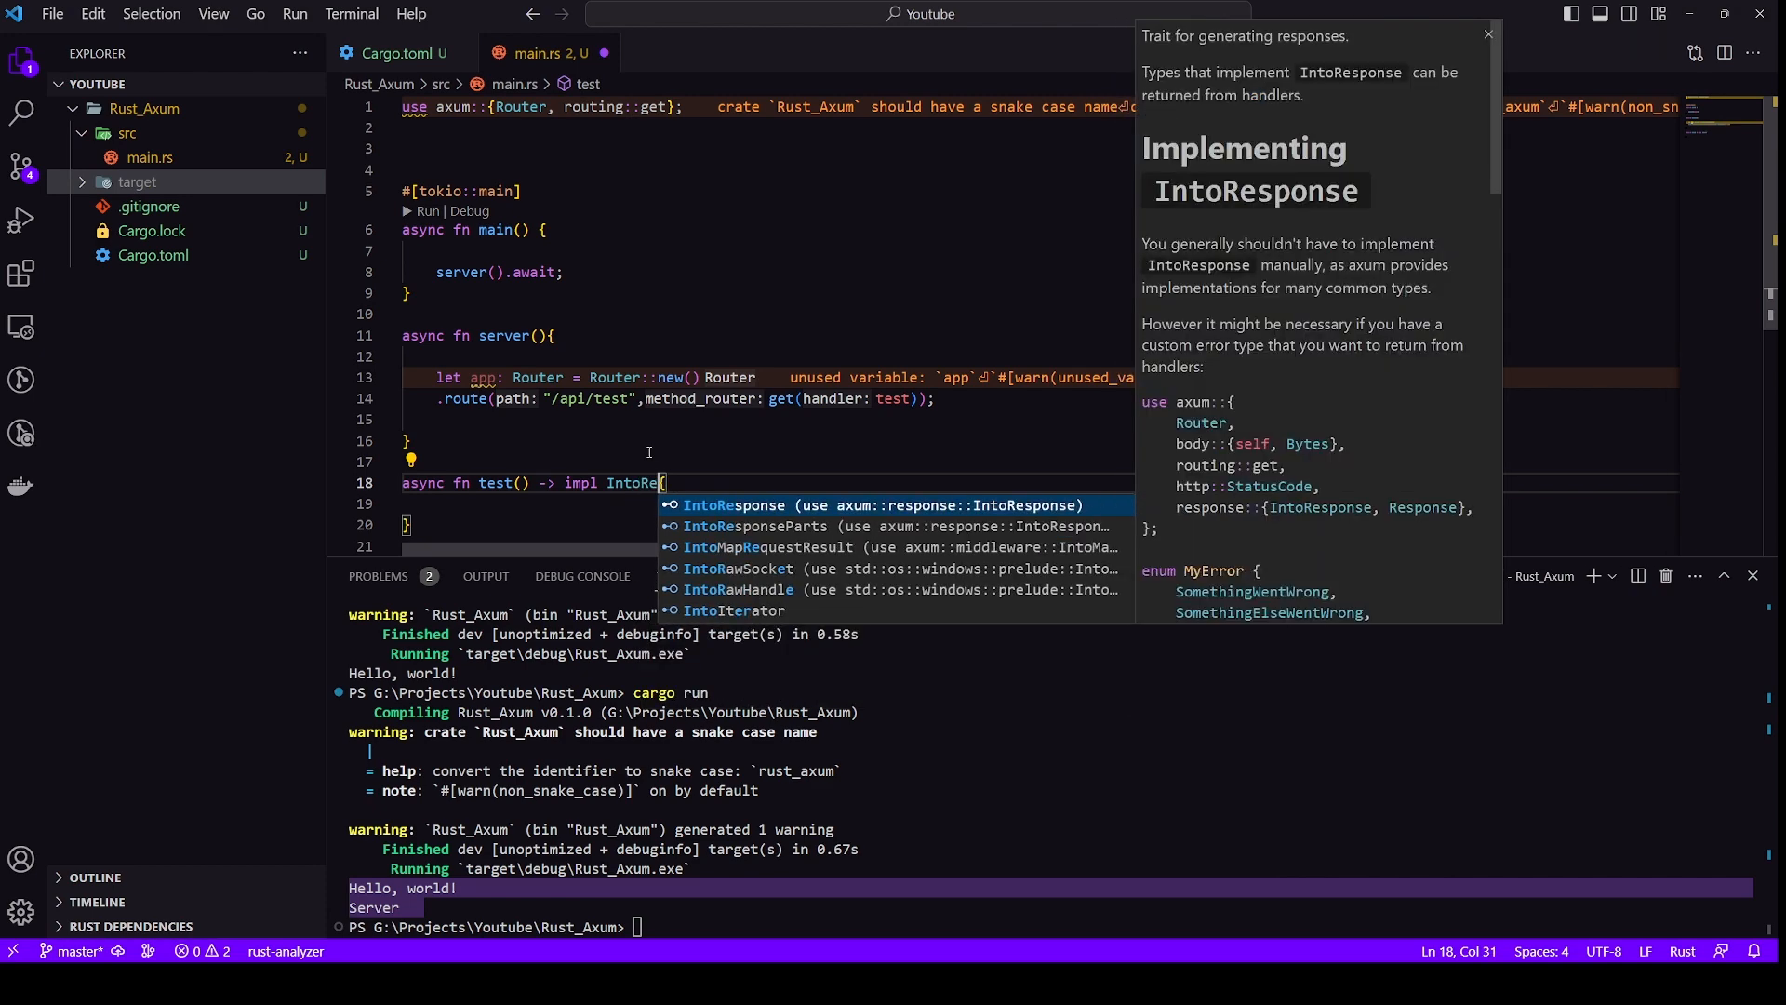
Have test print "Test Api" and return (StatusCode::ACCEPTED, "Hey There")
{"action": "type", "text": "pr"}
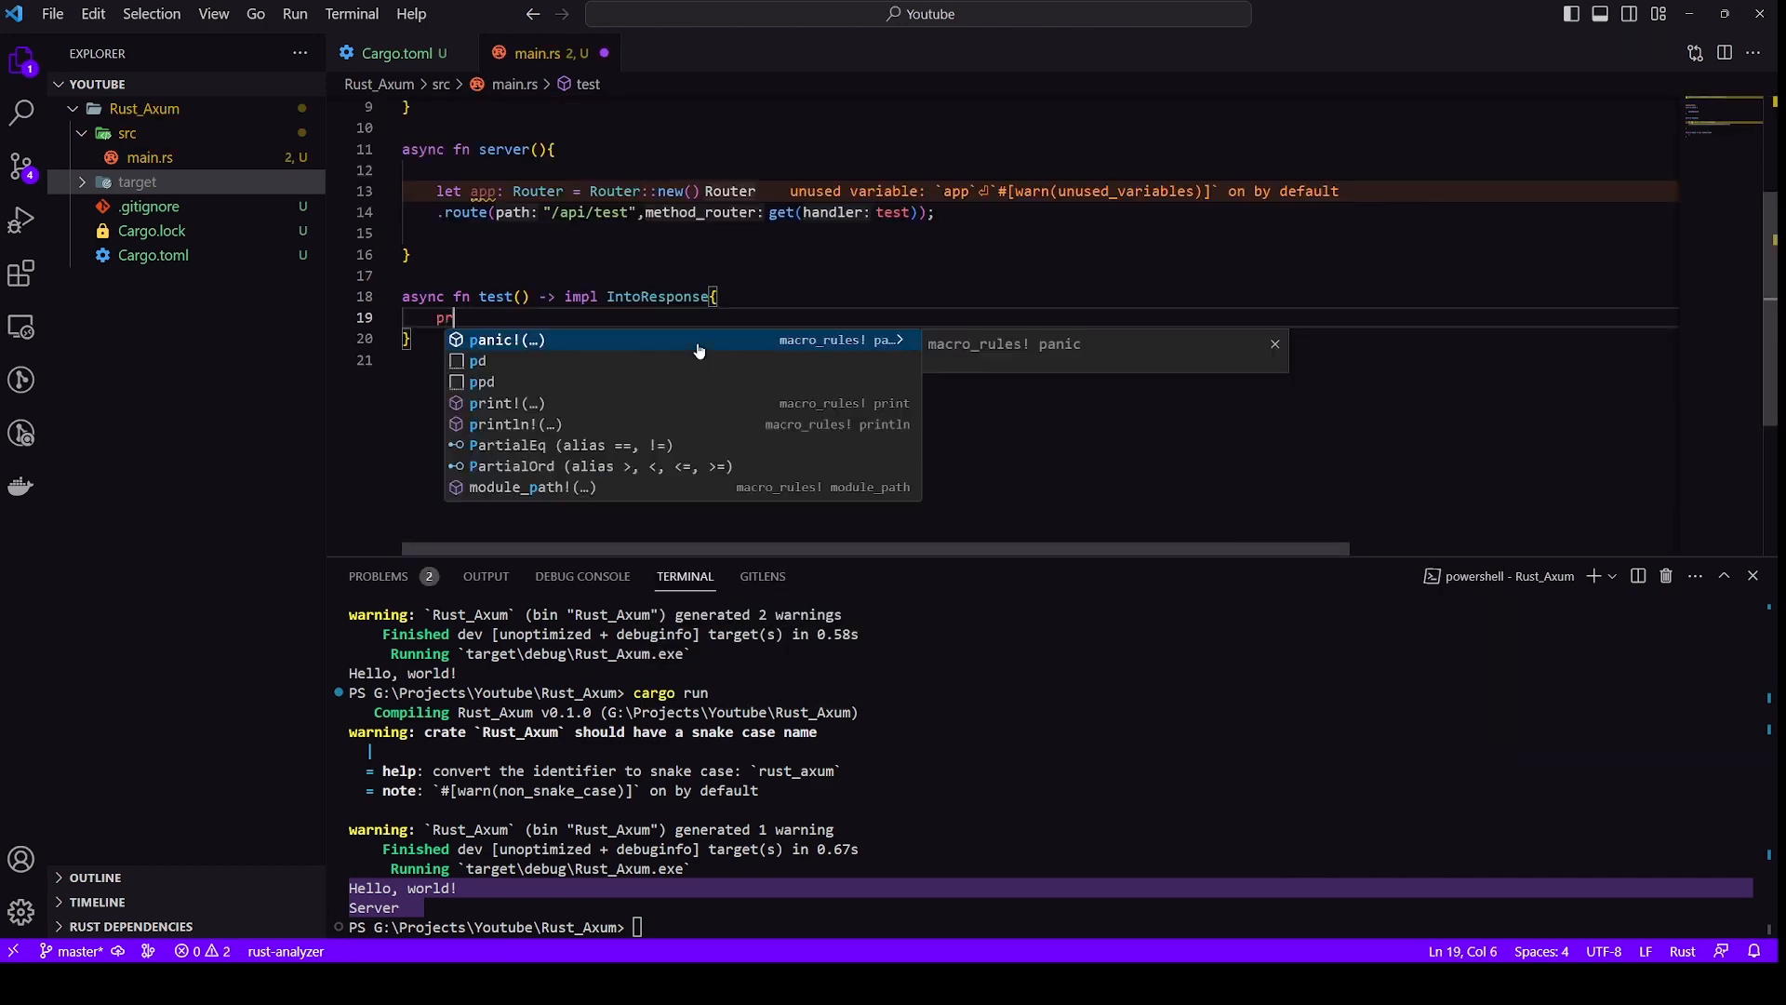
{"action": "left_click", "coordinate": [517, 424]}
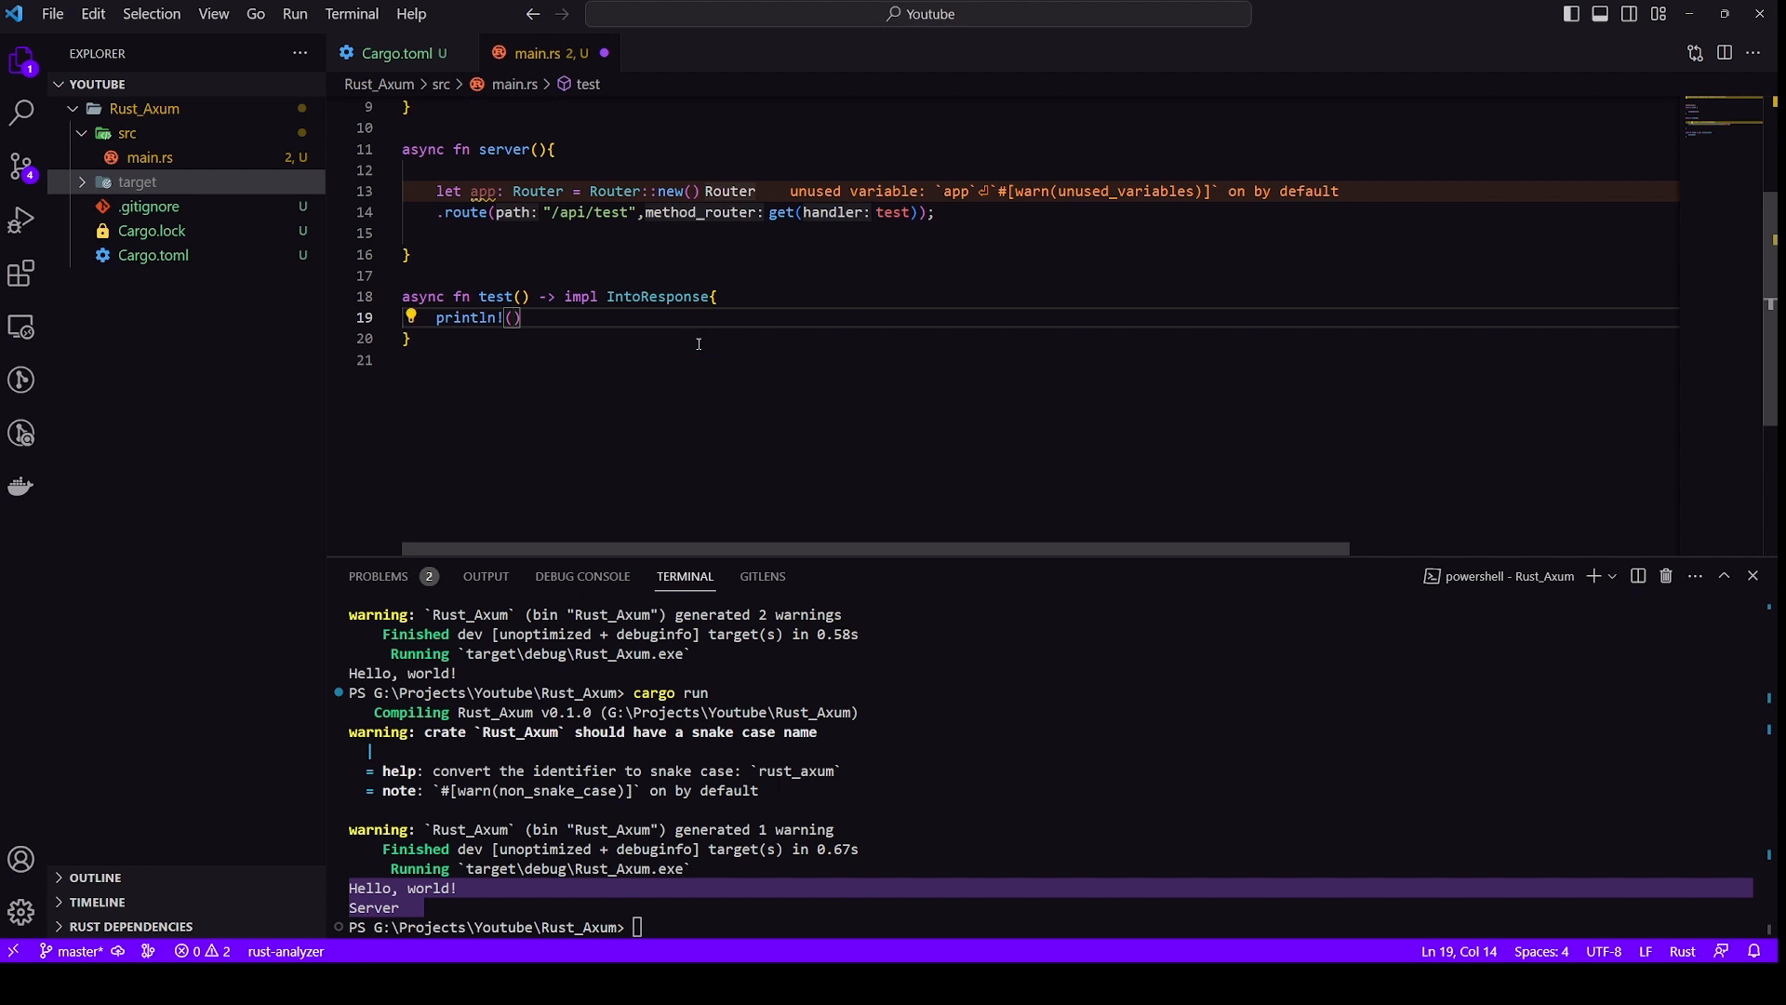
{"action": "type", "text": "\"Test\""}
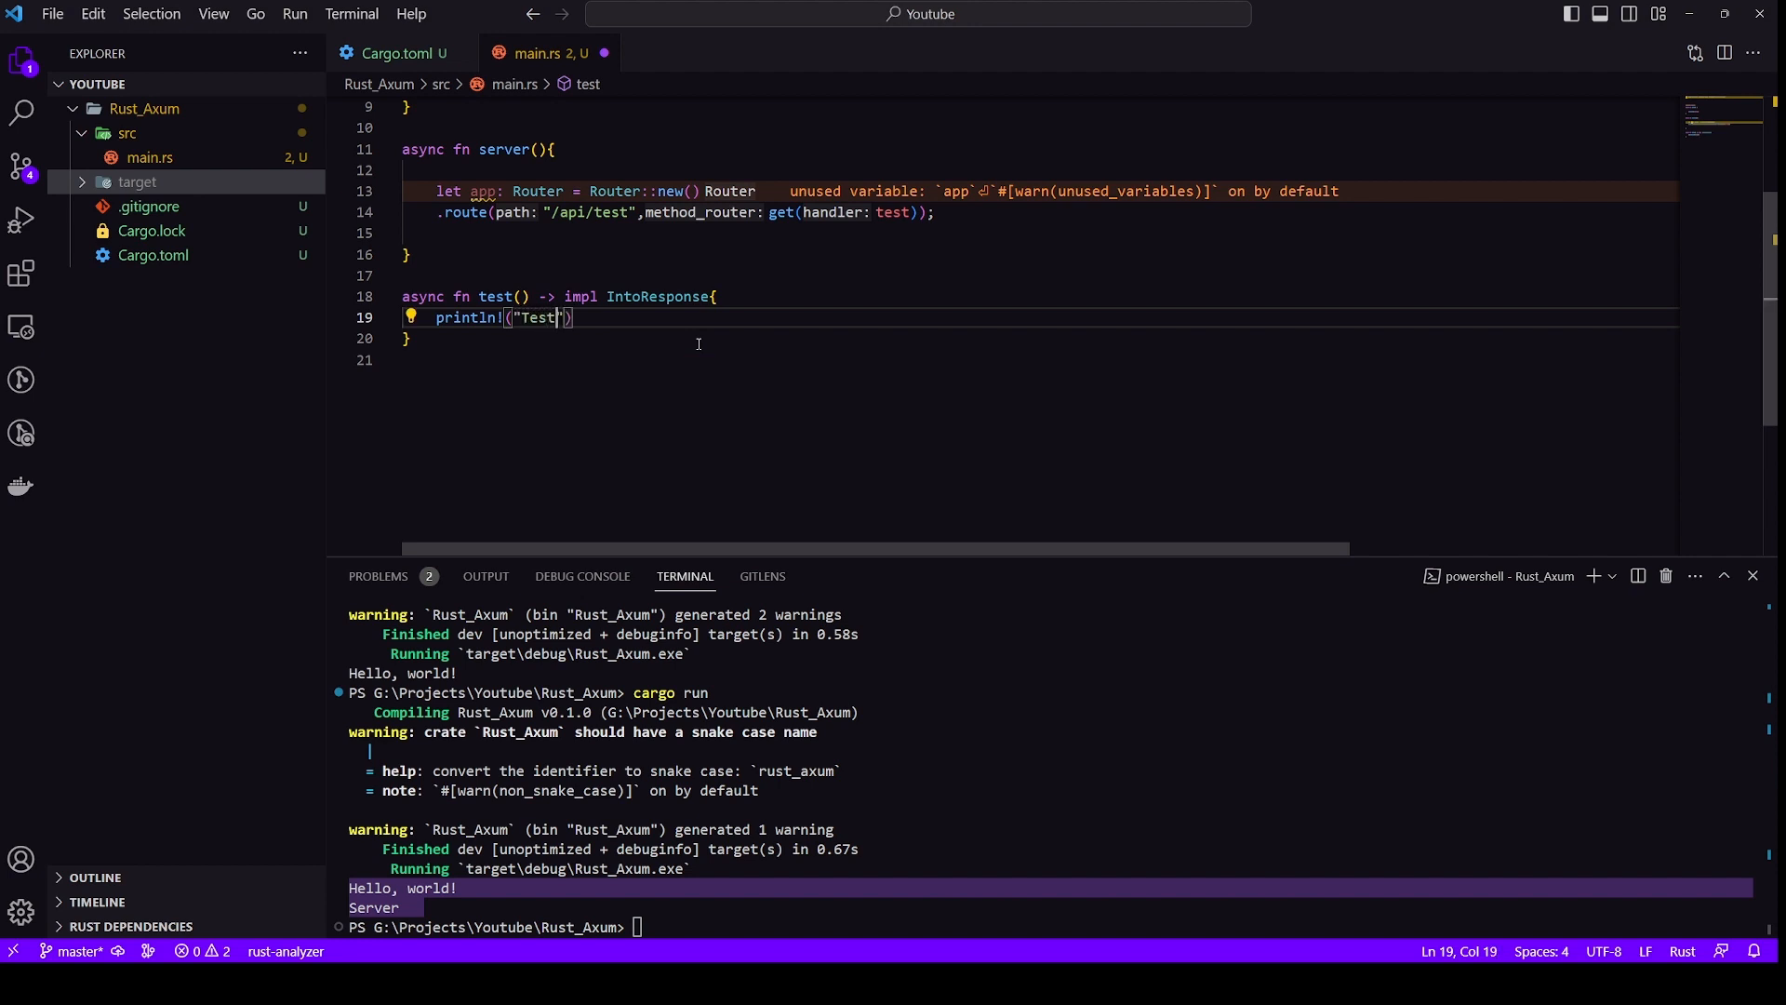
{"action": "type", "text": "Api"}
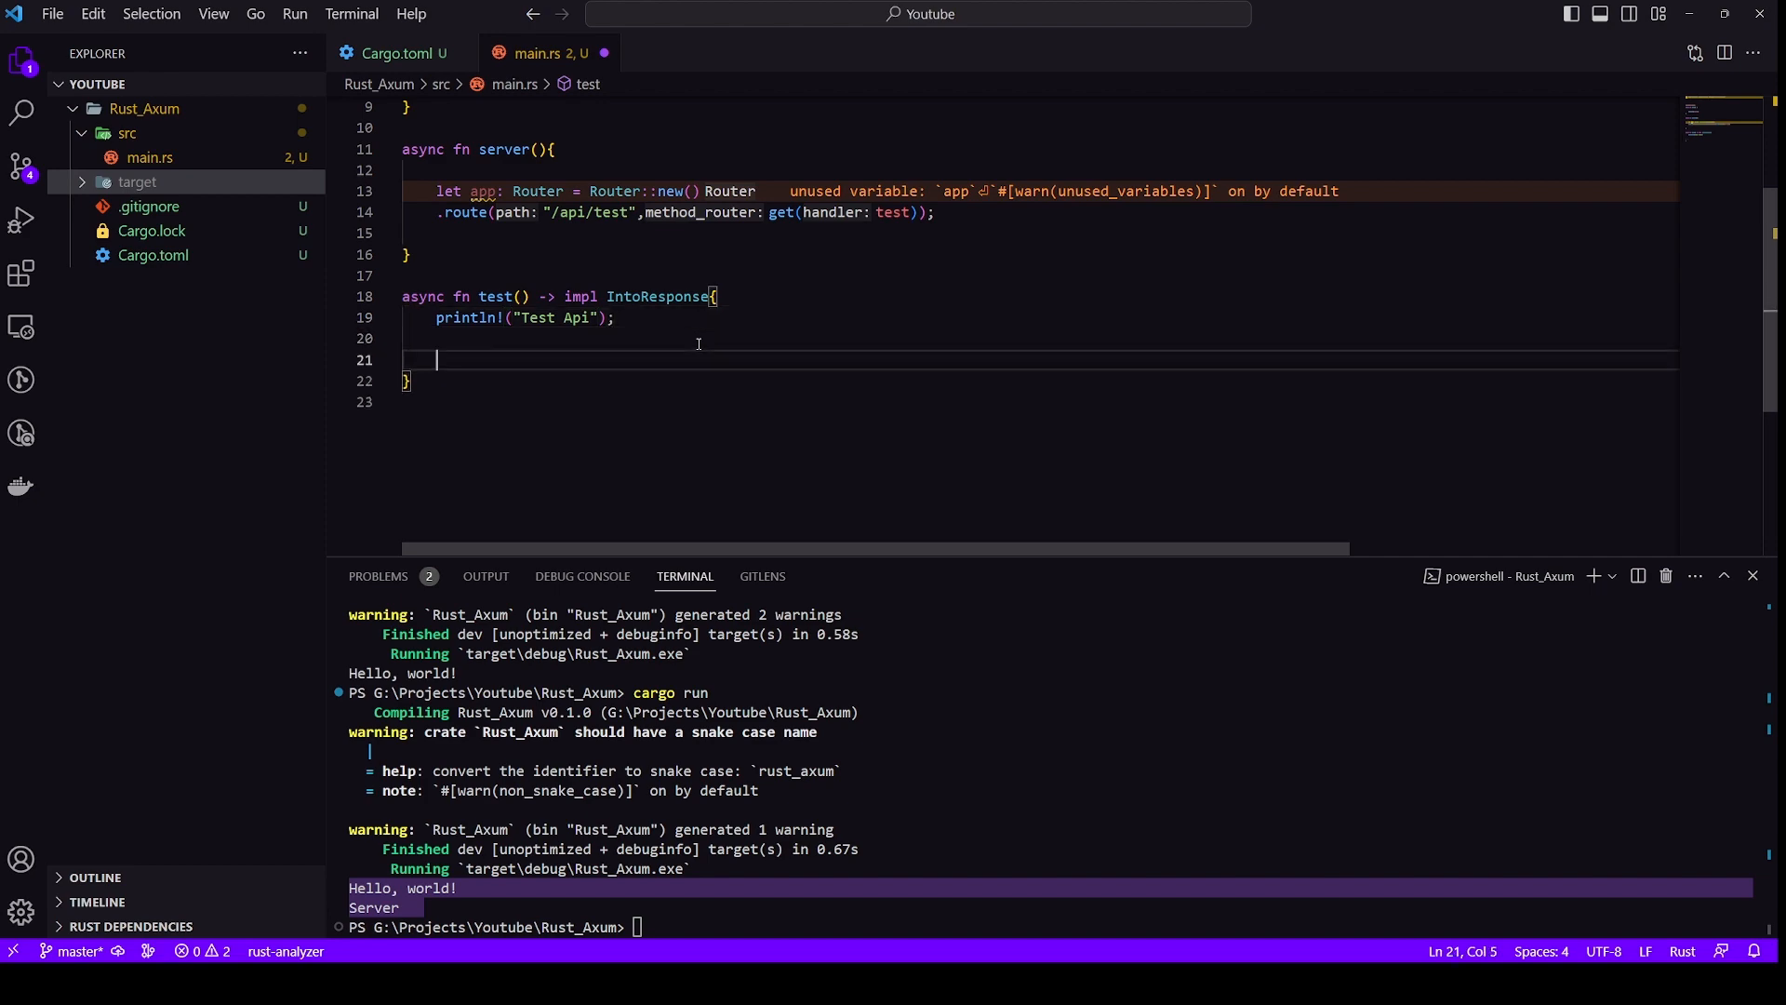
{"action": "type", "text": "Statue)"}
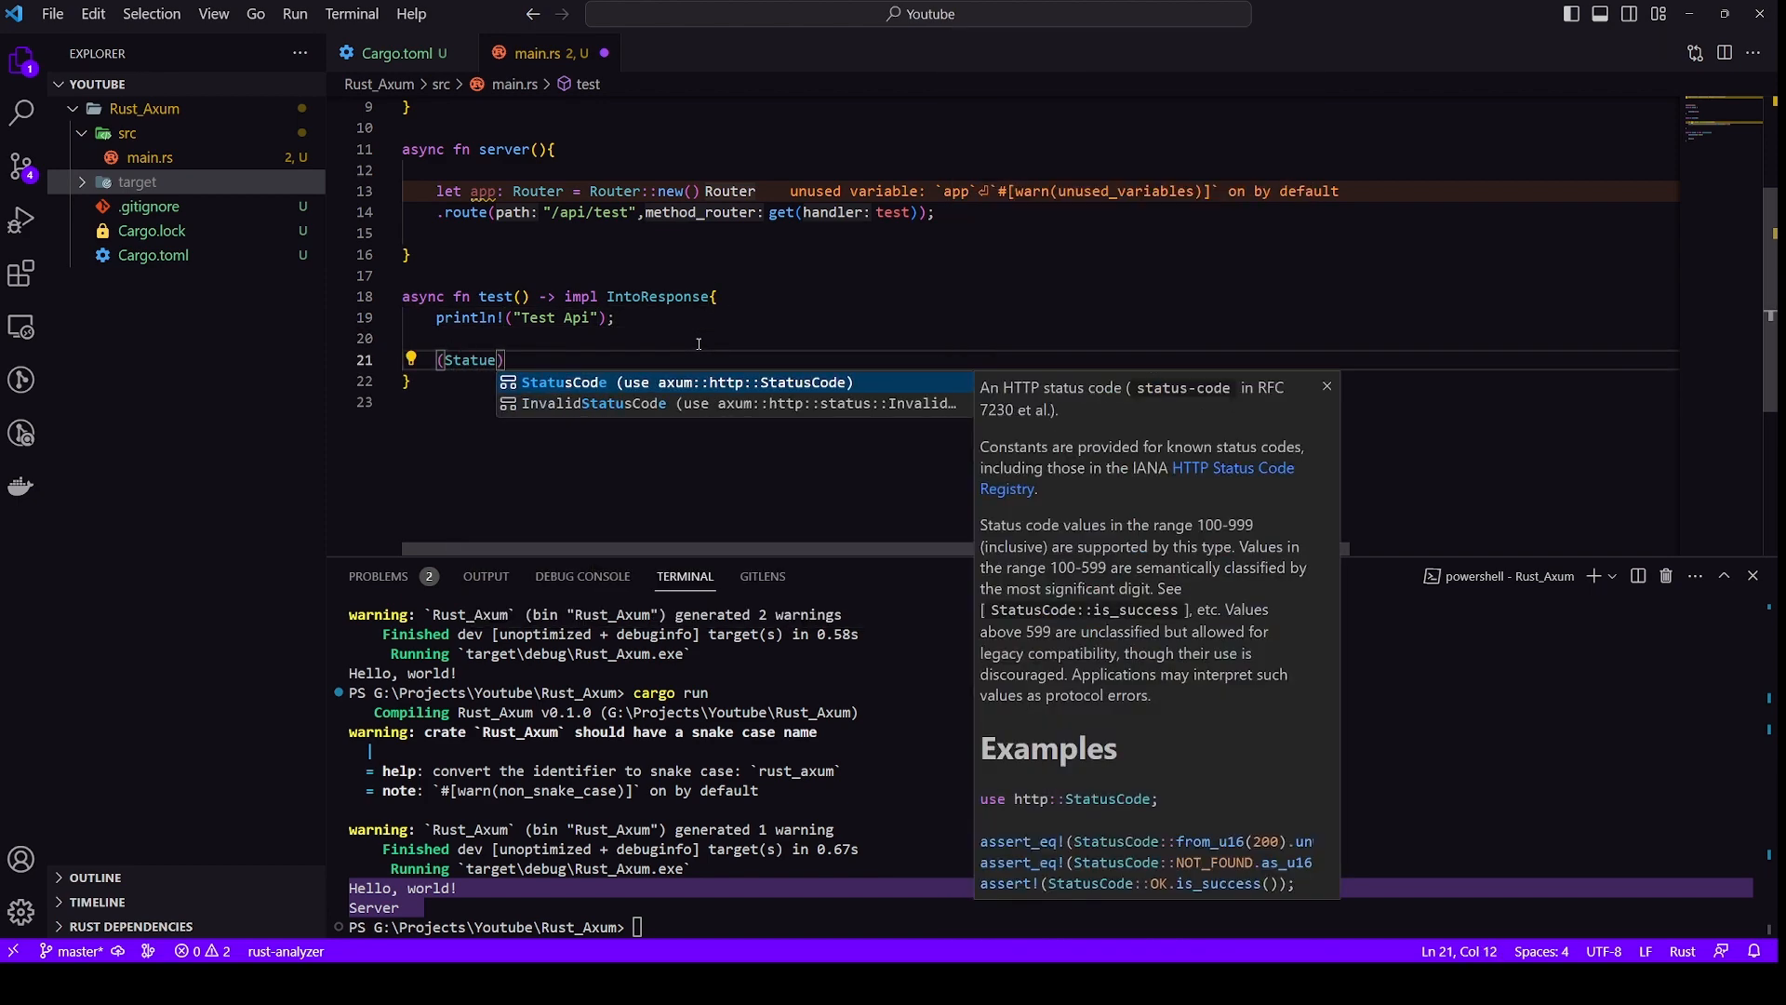
{"action": "type", "text": "StatusCode::ACCEPTED"}
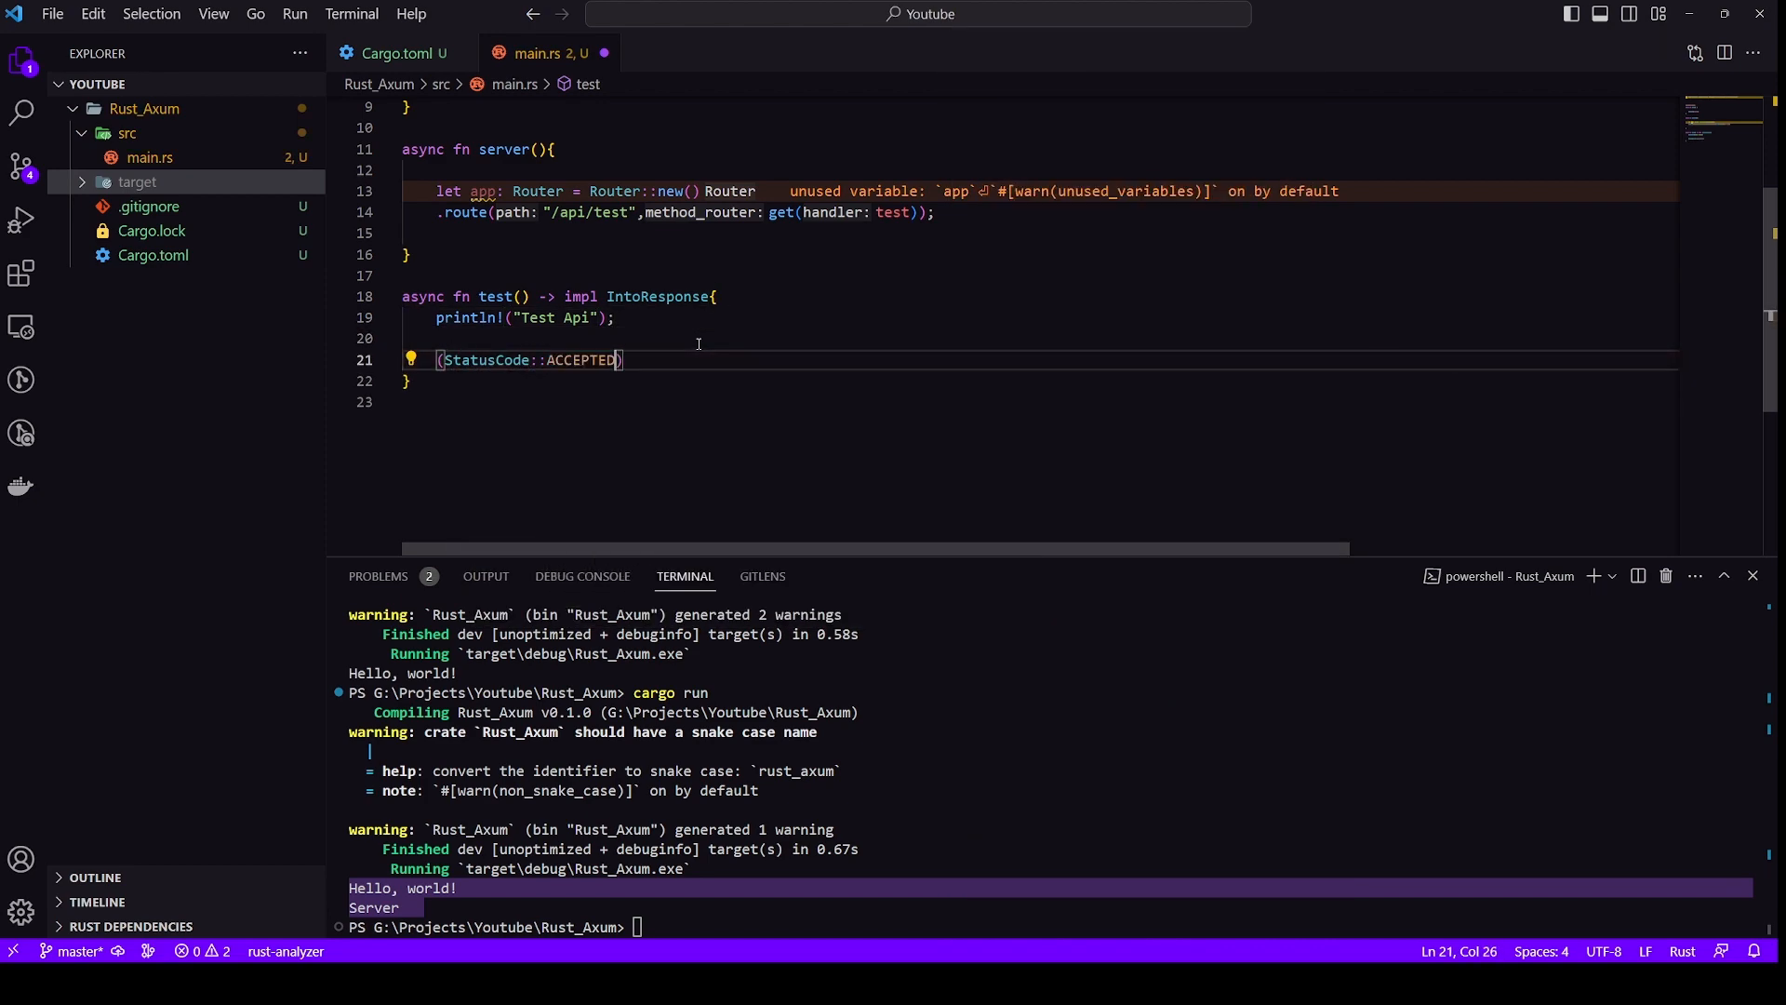
{"action": "type", "text": ",\"Hey There\""}
{"action": "type", "text": "a"}
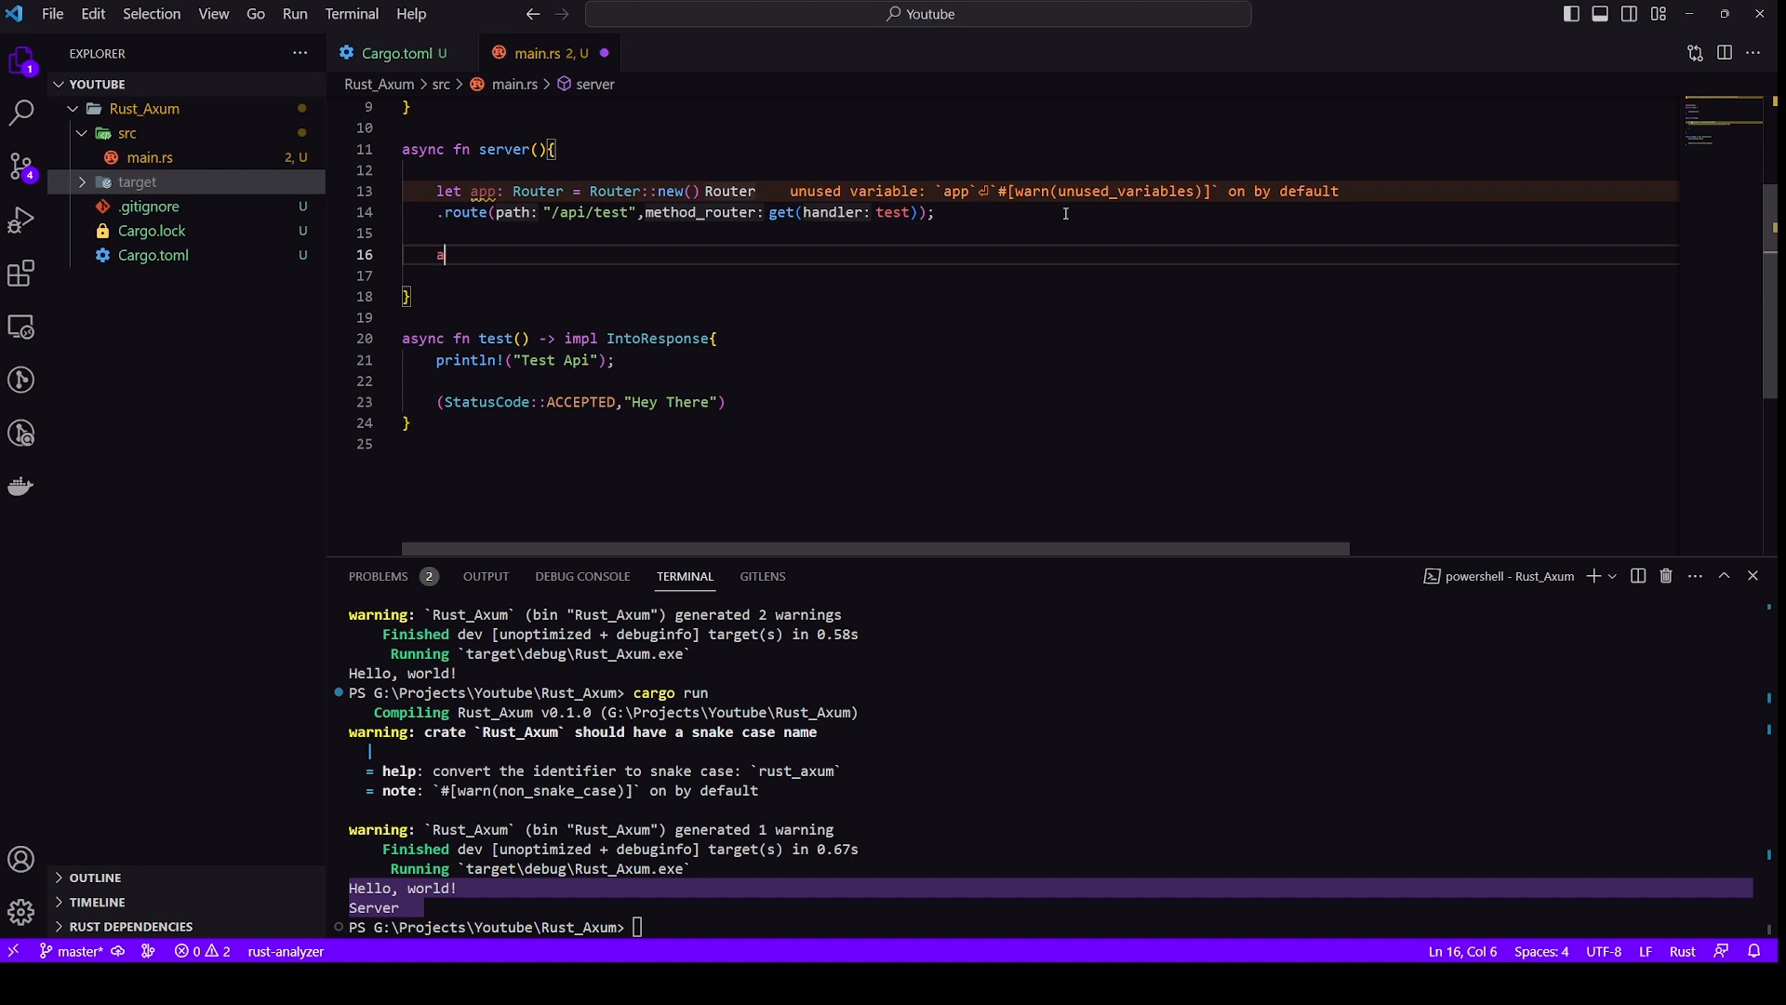
Bind axum::Server to "0.0.0.0:3000".parse().unwrap() and serve the app's make_service with .await.unwrap()
{"action": "type", "text": "xum::Server"}
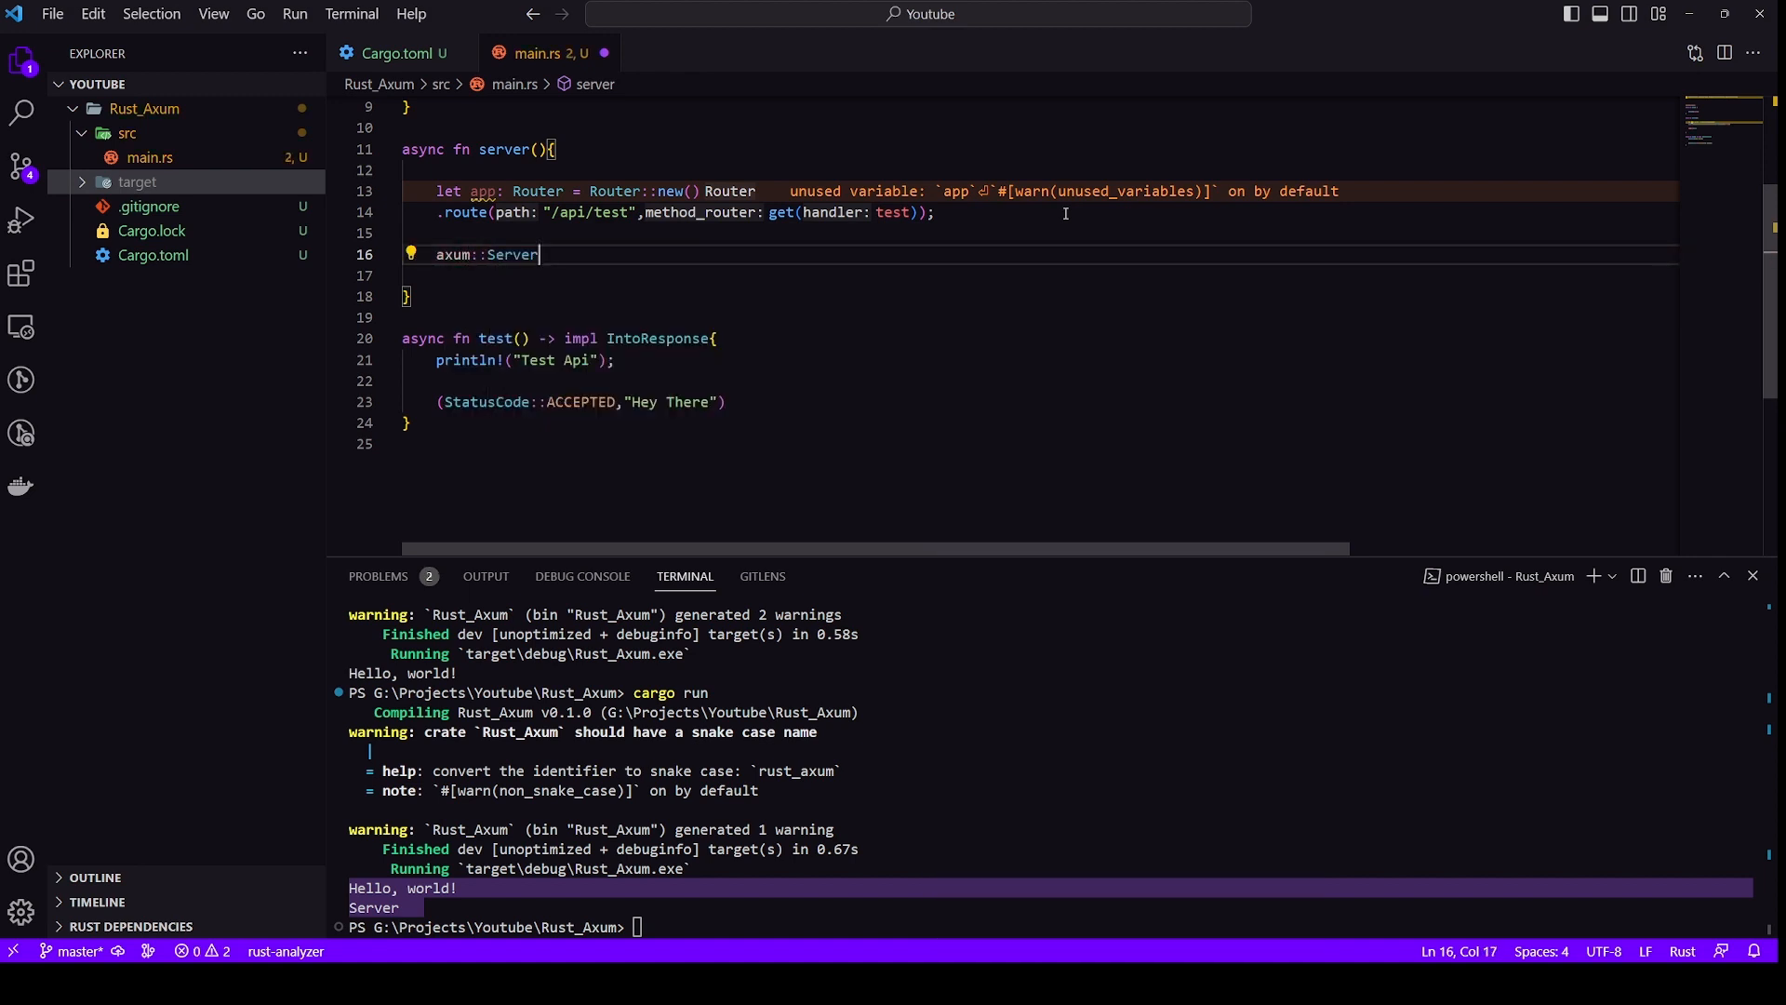
{"action": "type", "text": "::bind(\""}
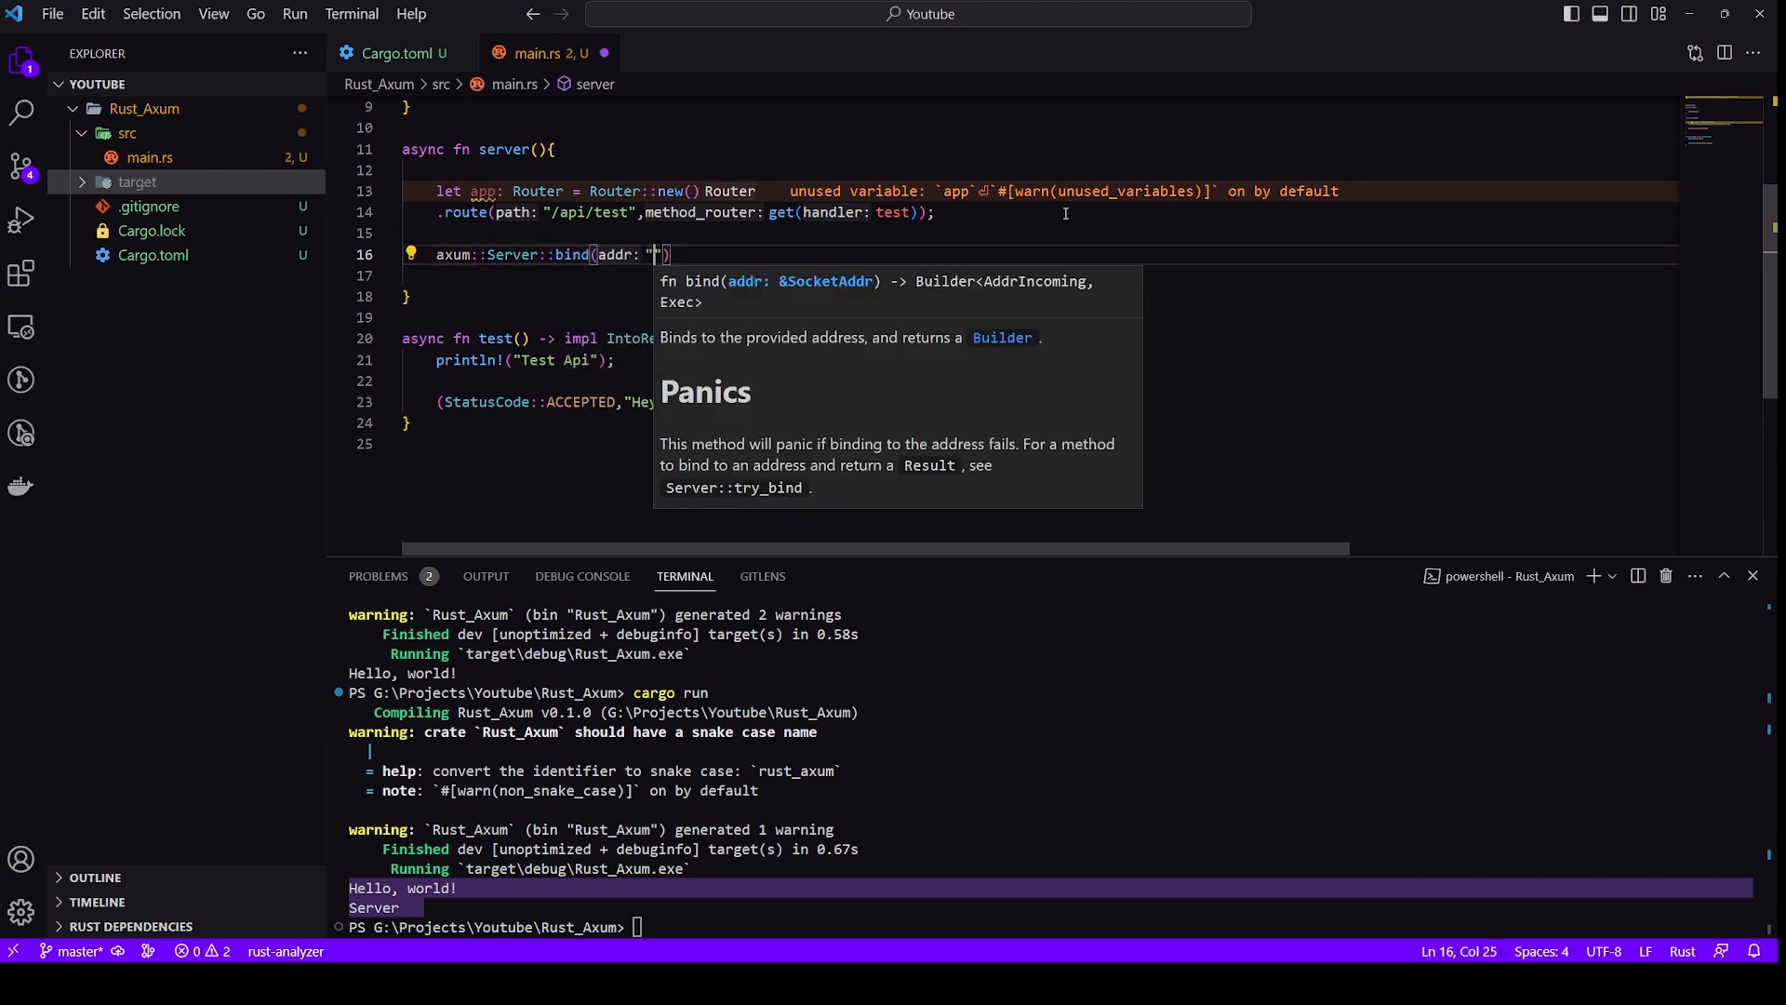
{"action": "type", "text": "0.0.0.0"}
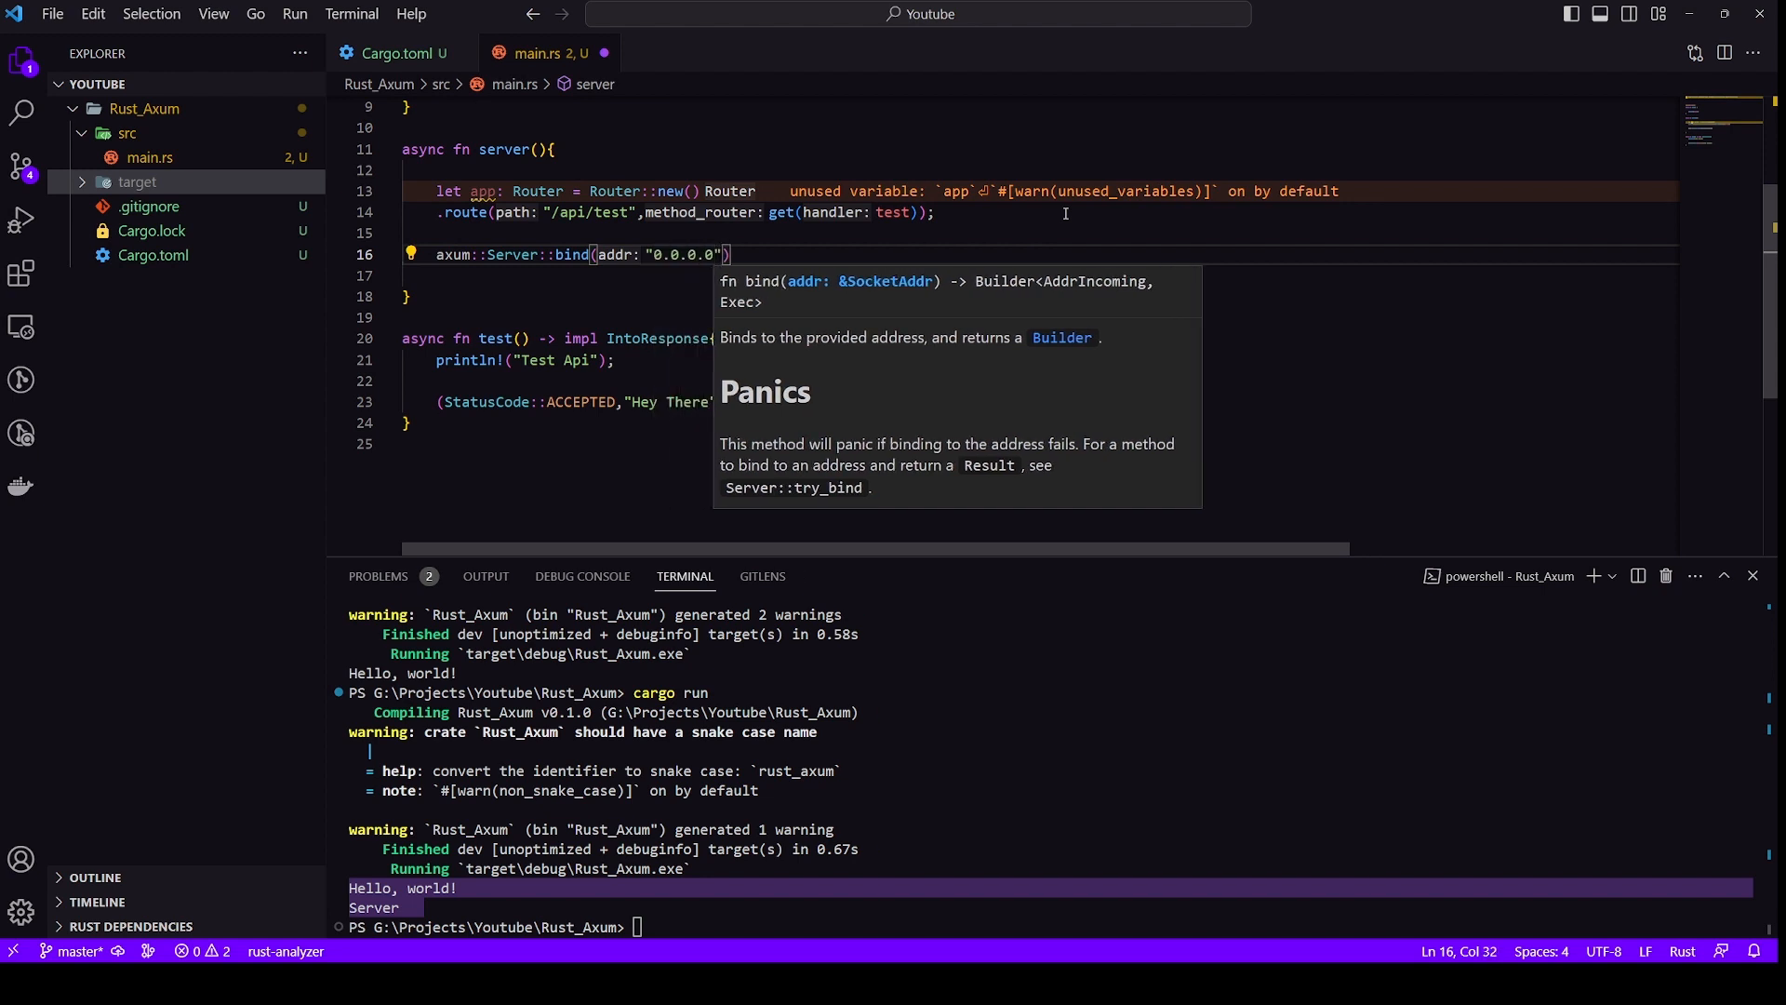
{"action": "type", "text": ":3000"}
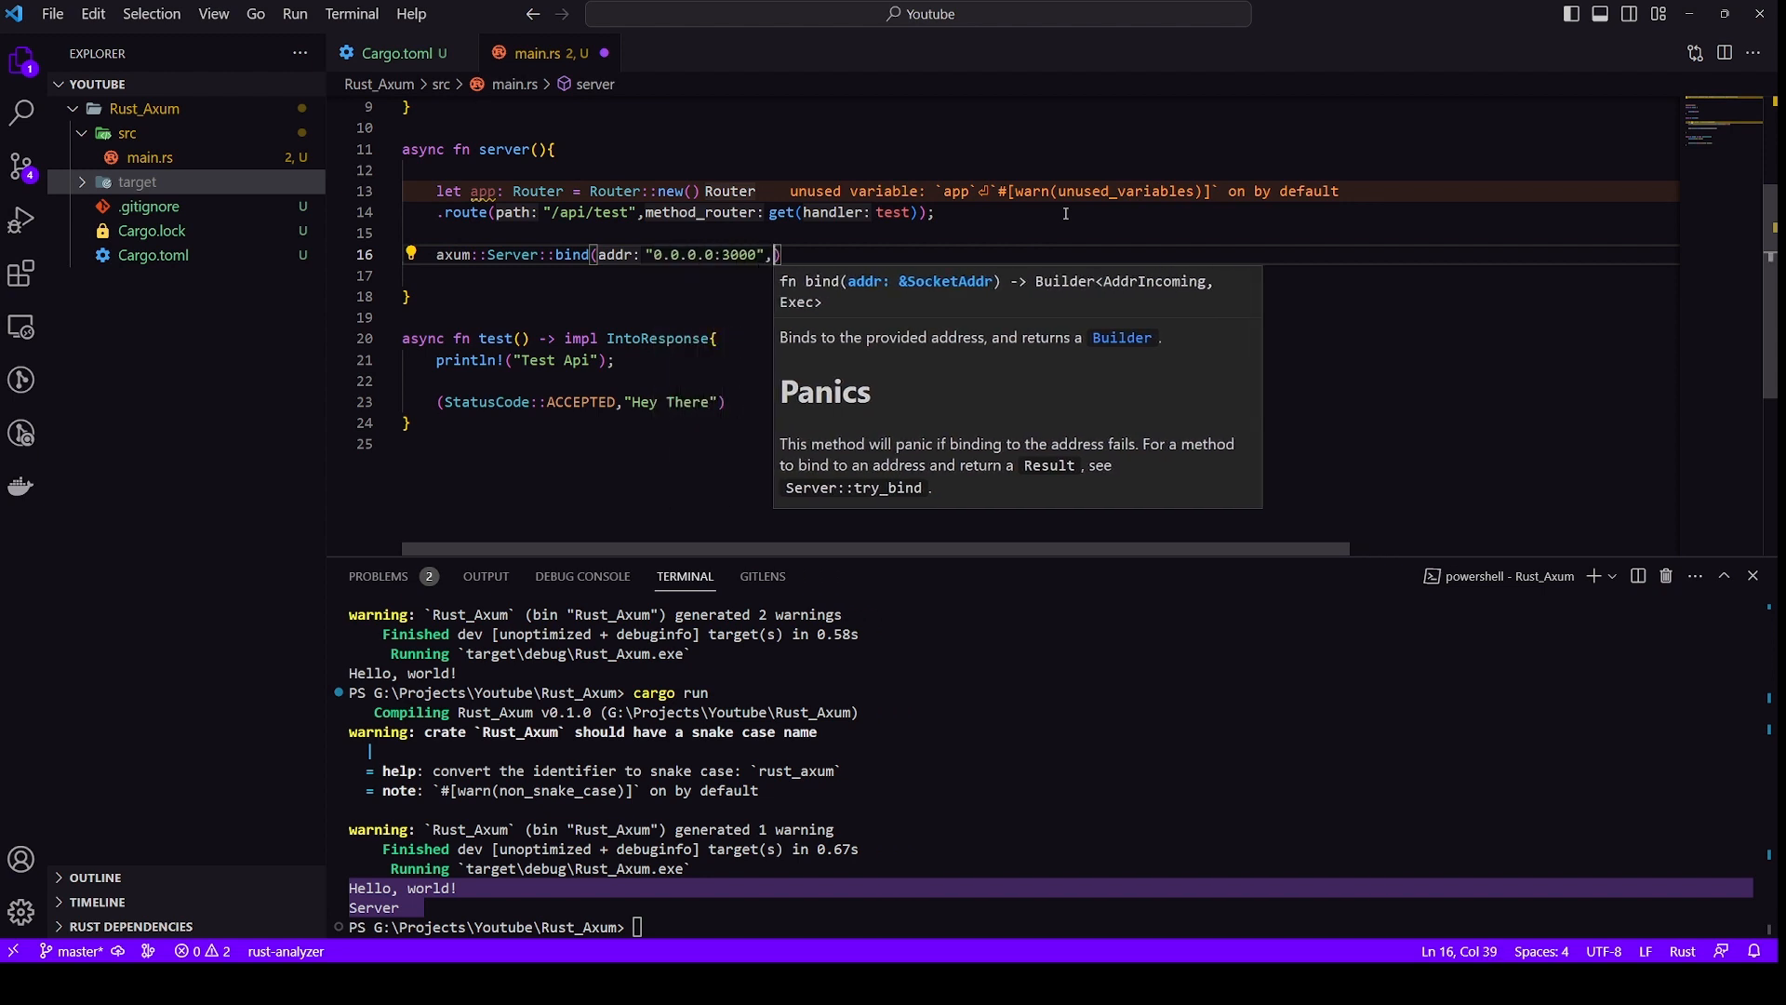
{"action": "key", "text": "Backspace"}
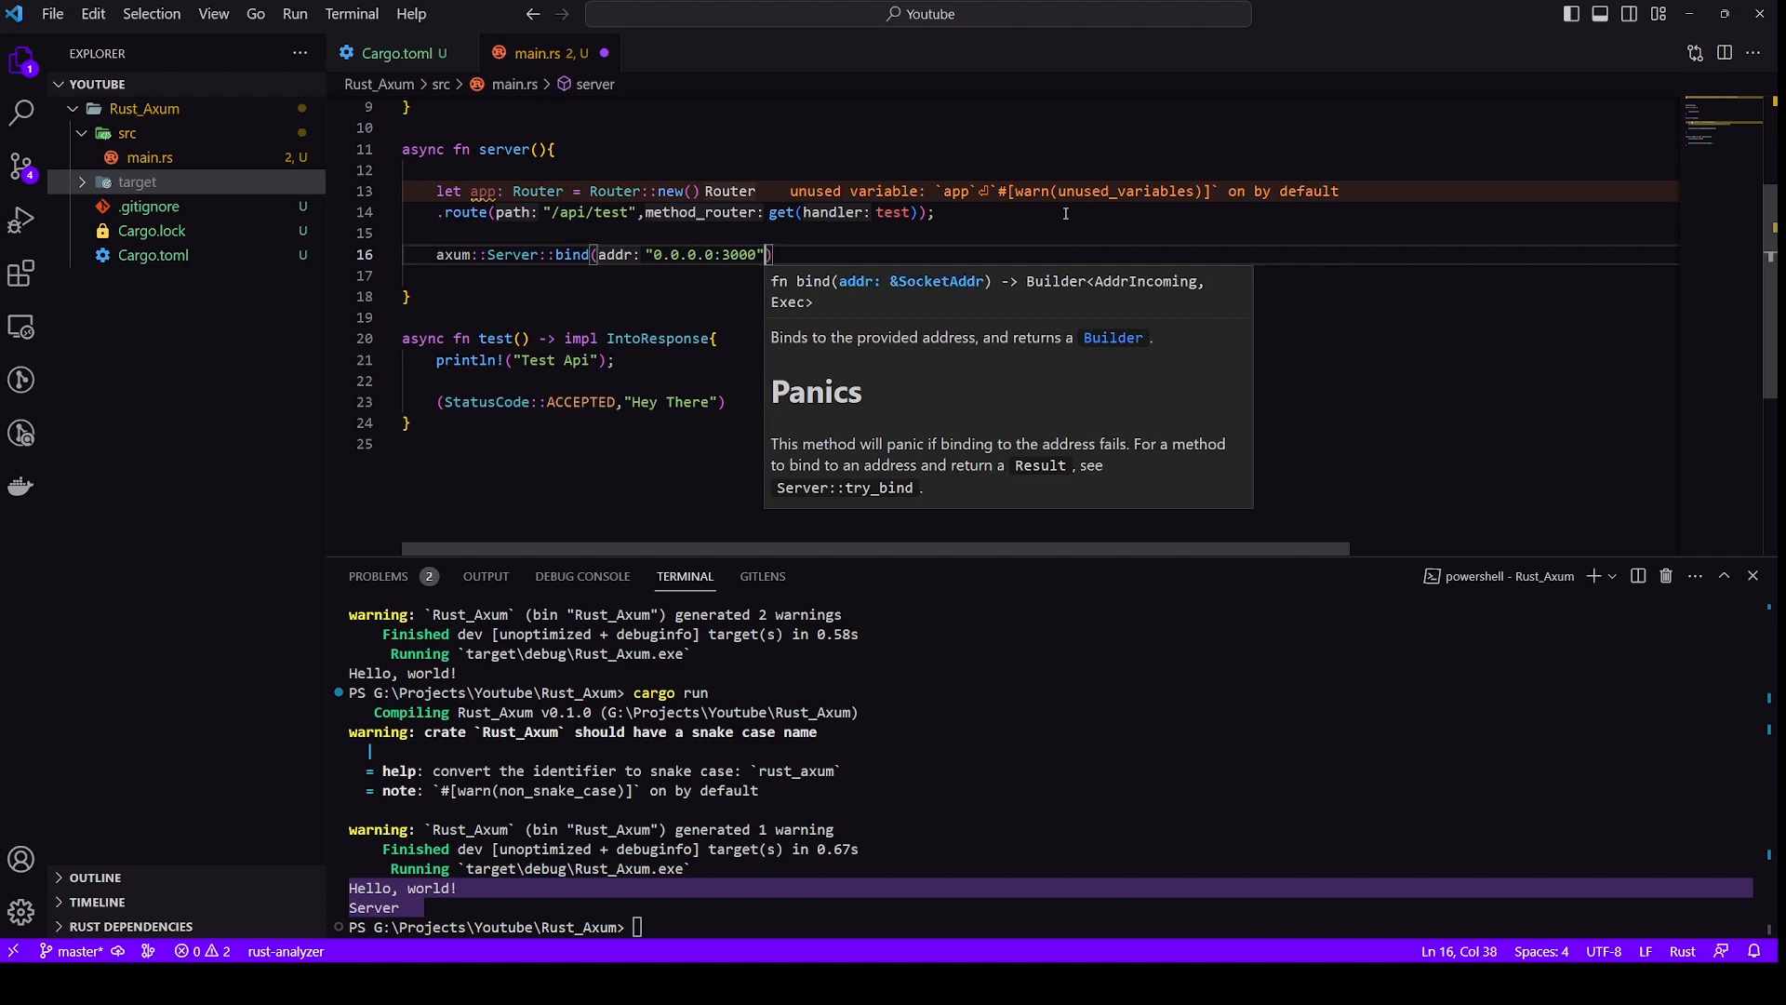
{"action": "type", "text": ".parse().unwrap())"}
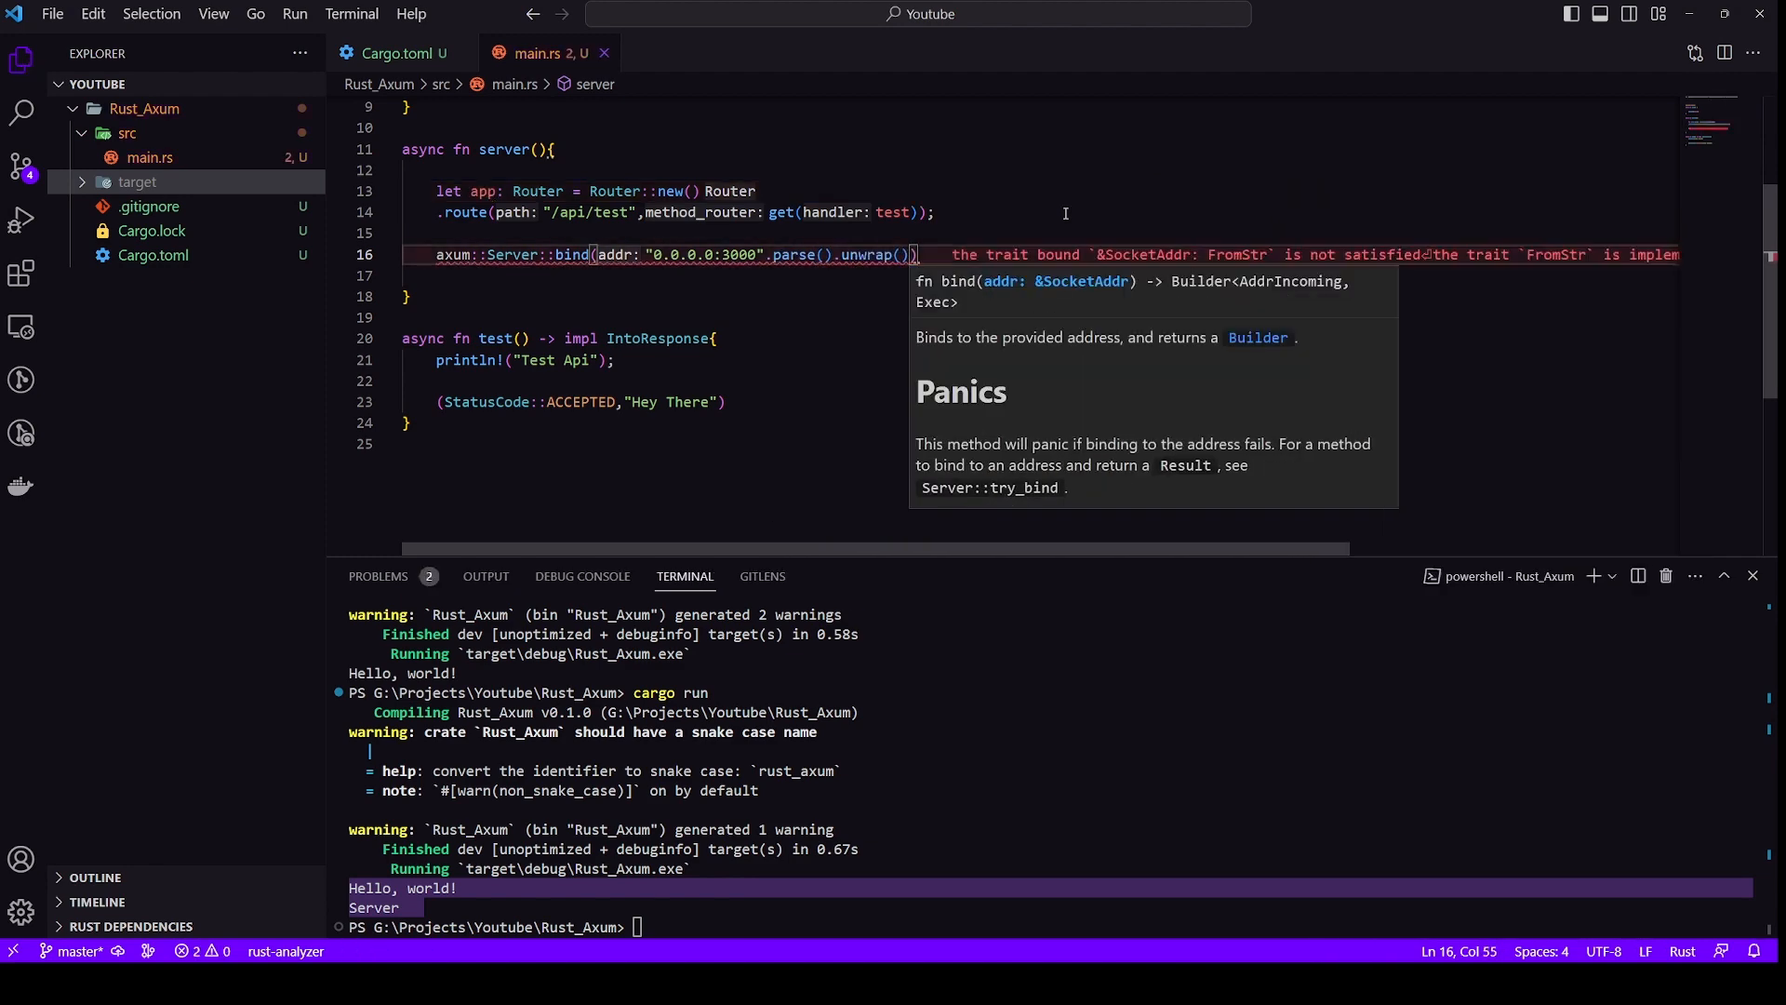
{"action": "mouse_move", "coordinate": [867, 254]}
{"action": "type", "text": "&"}
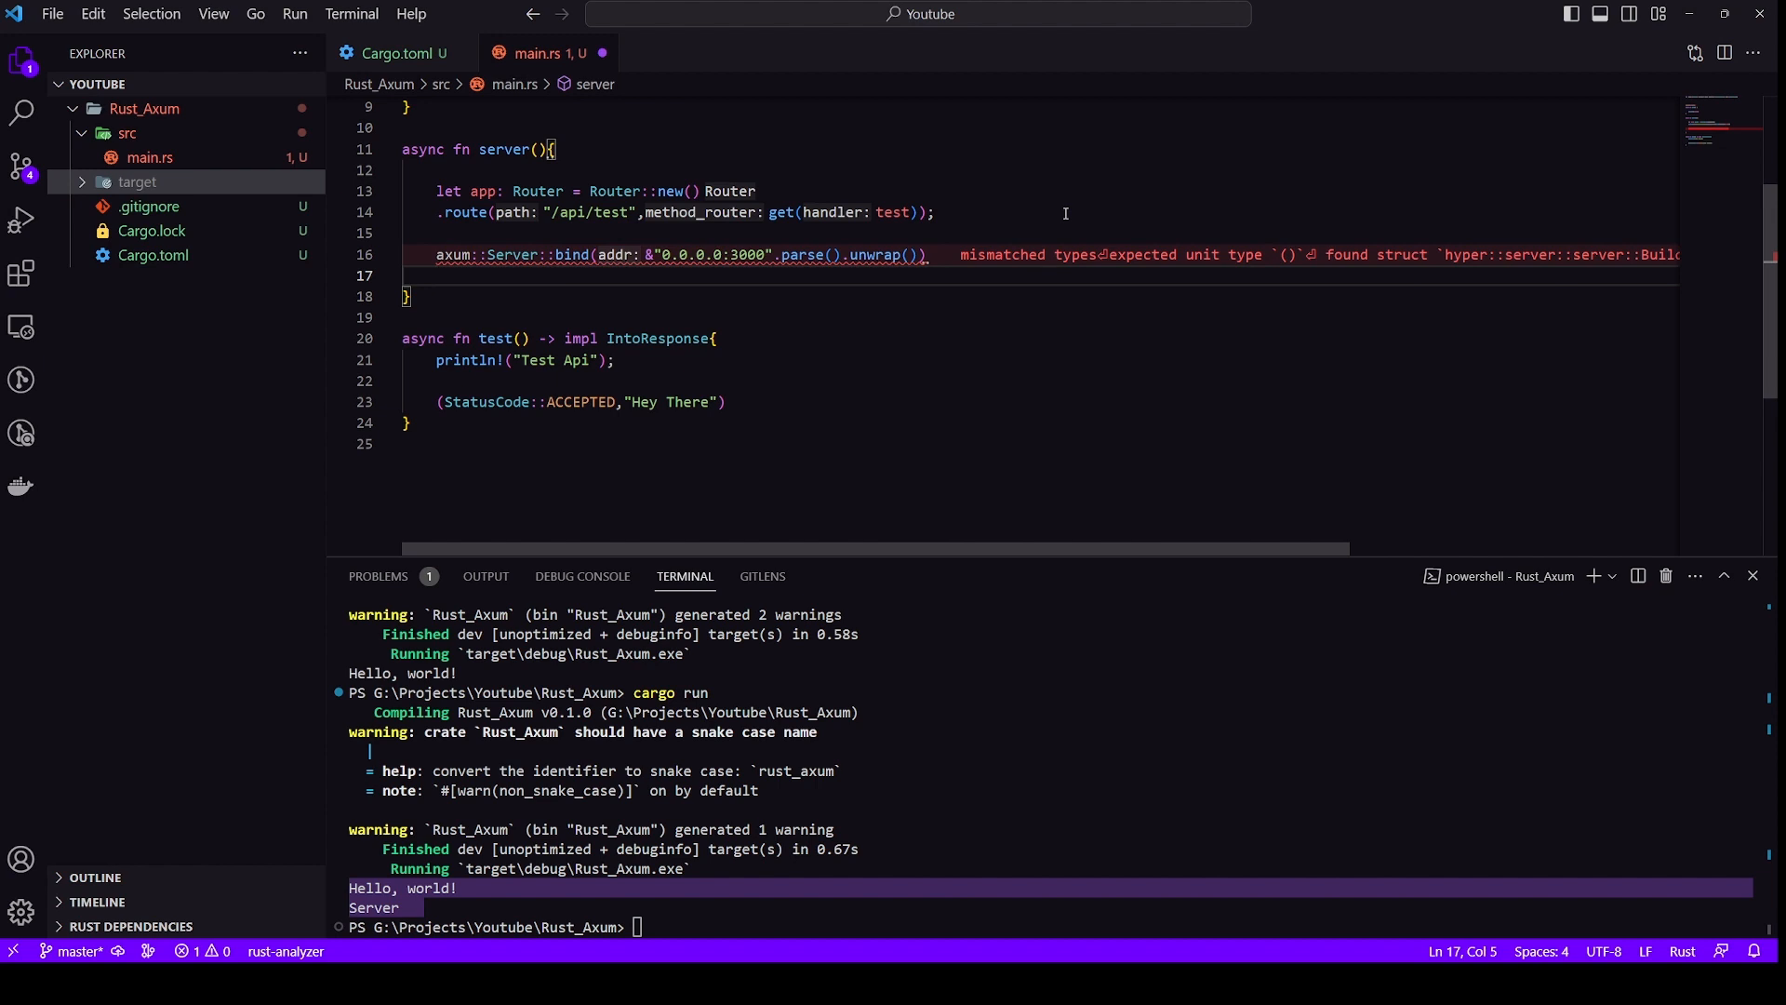
{"action": "type", "text": ".serve(make_service)"}
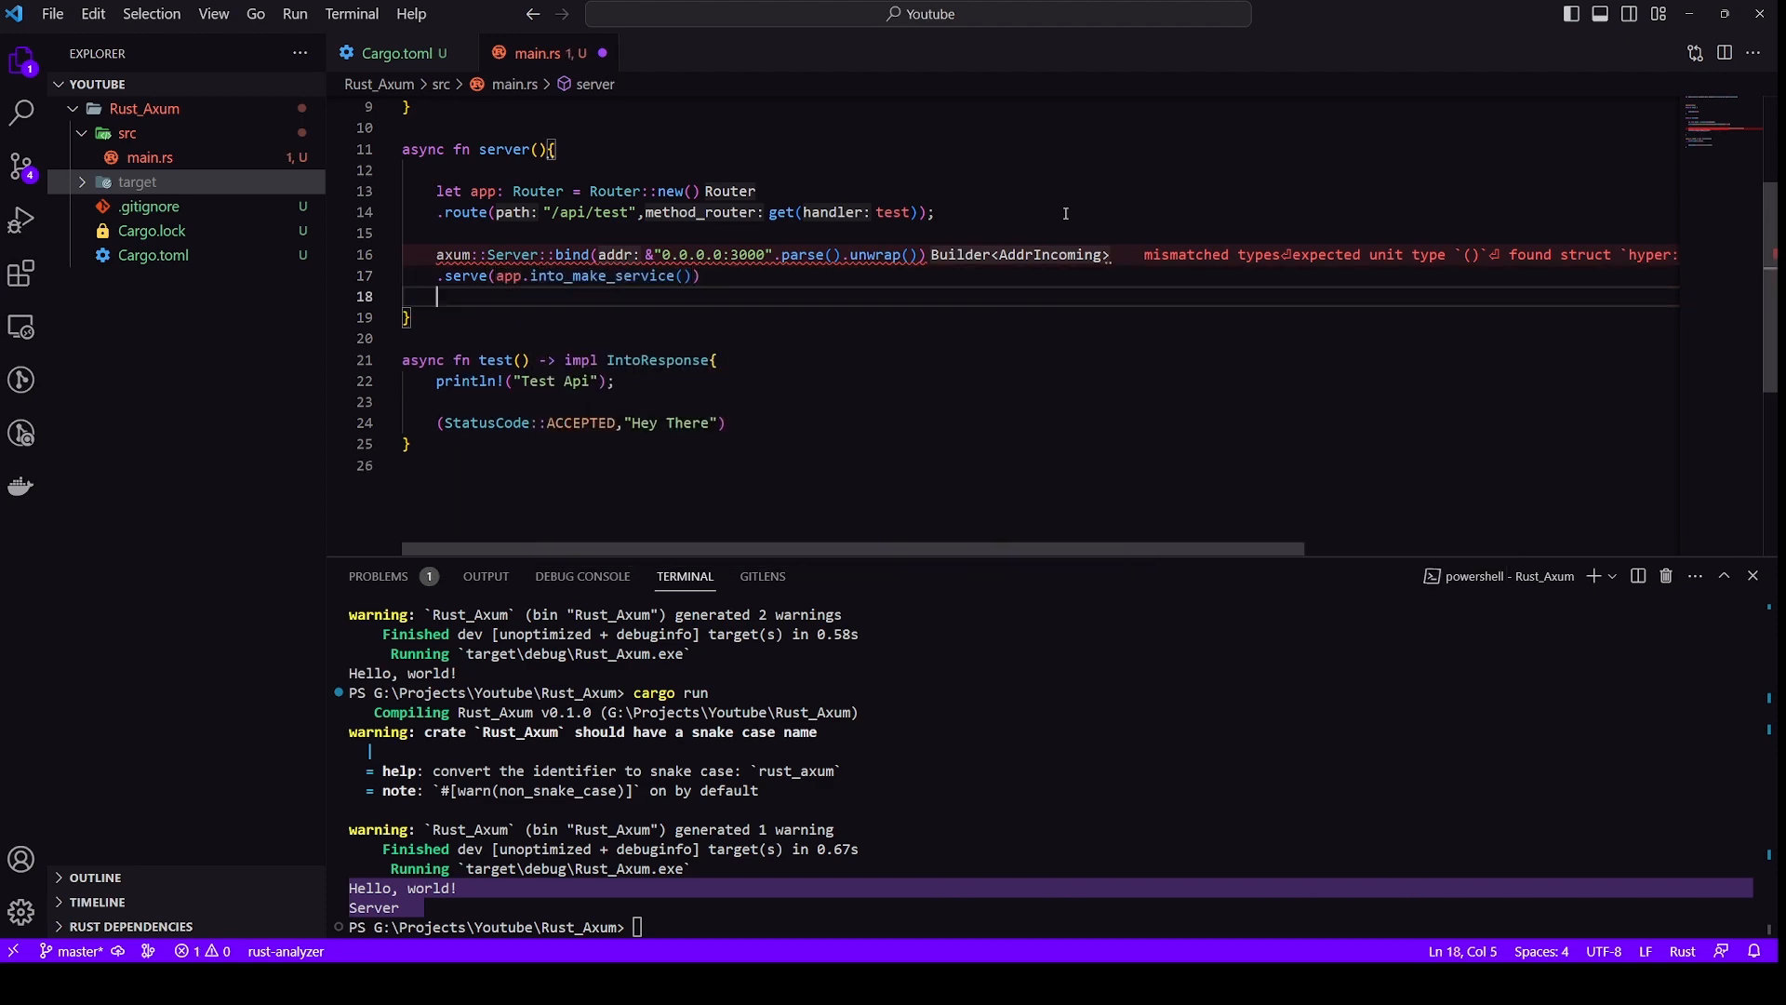
{"action": "type", "text": ".await"}
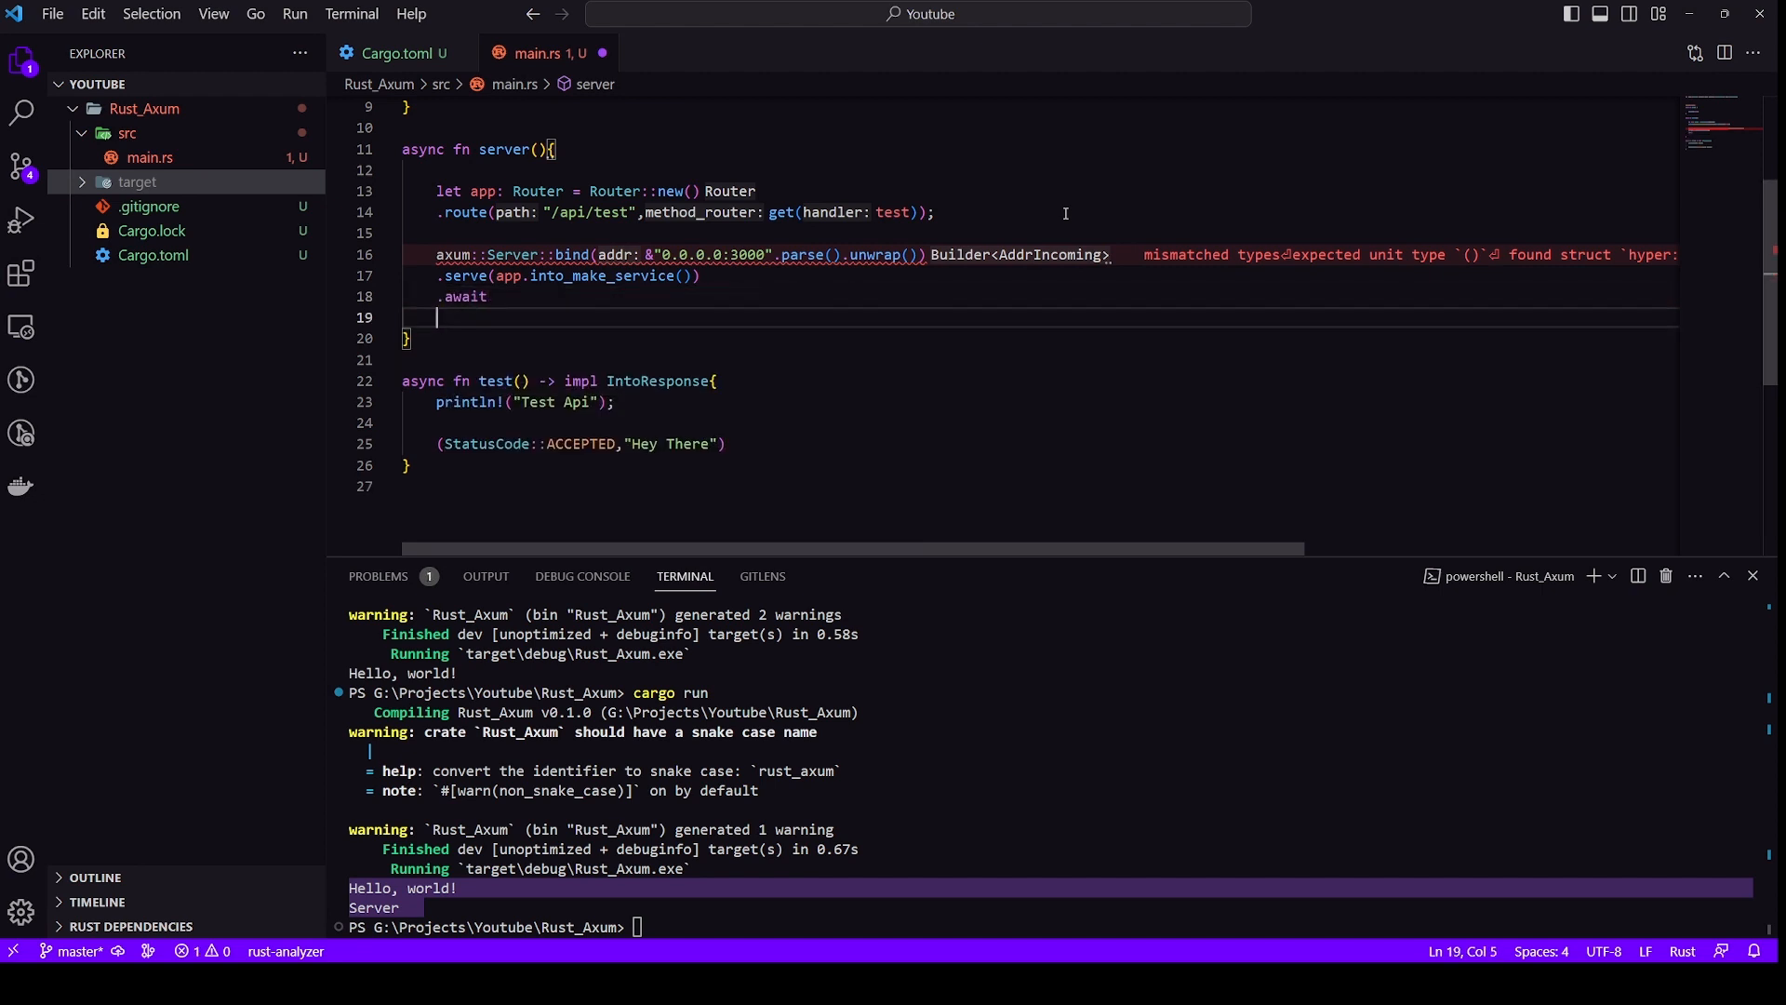
{"action": "type", "text": ".unwrap()"}
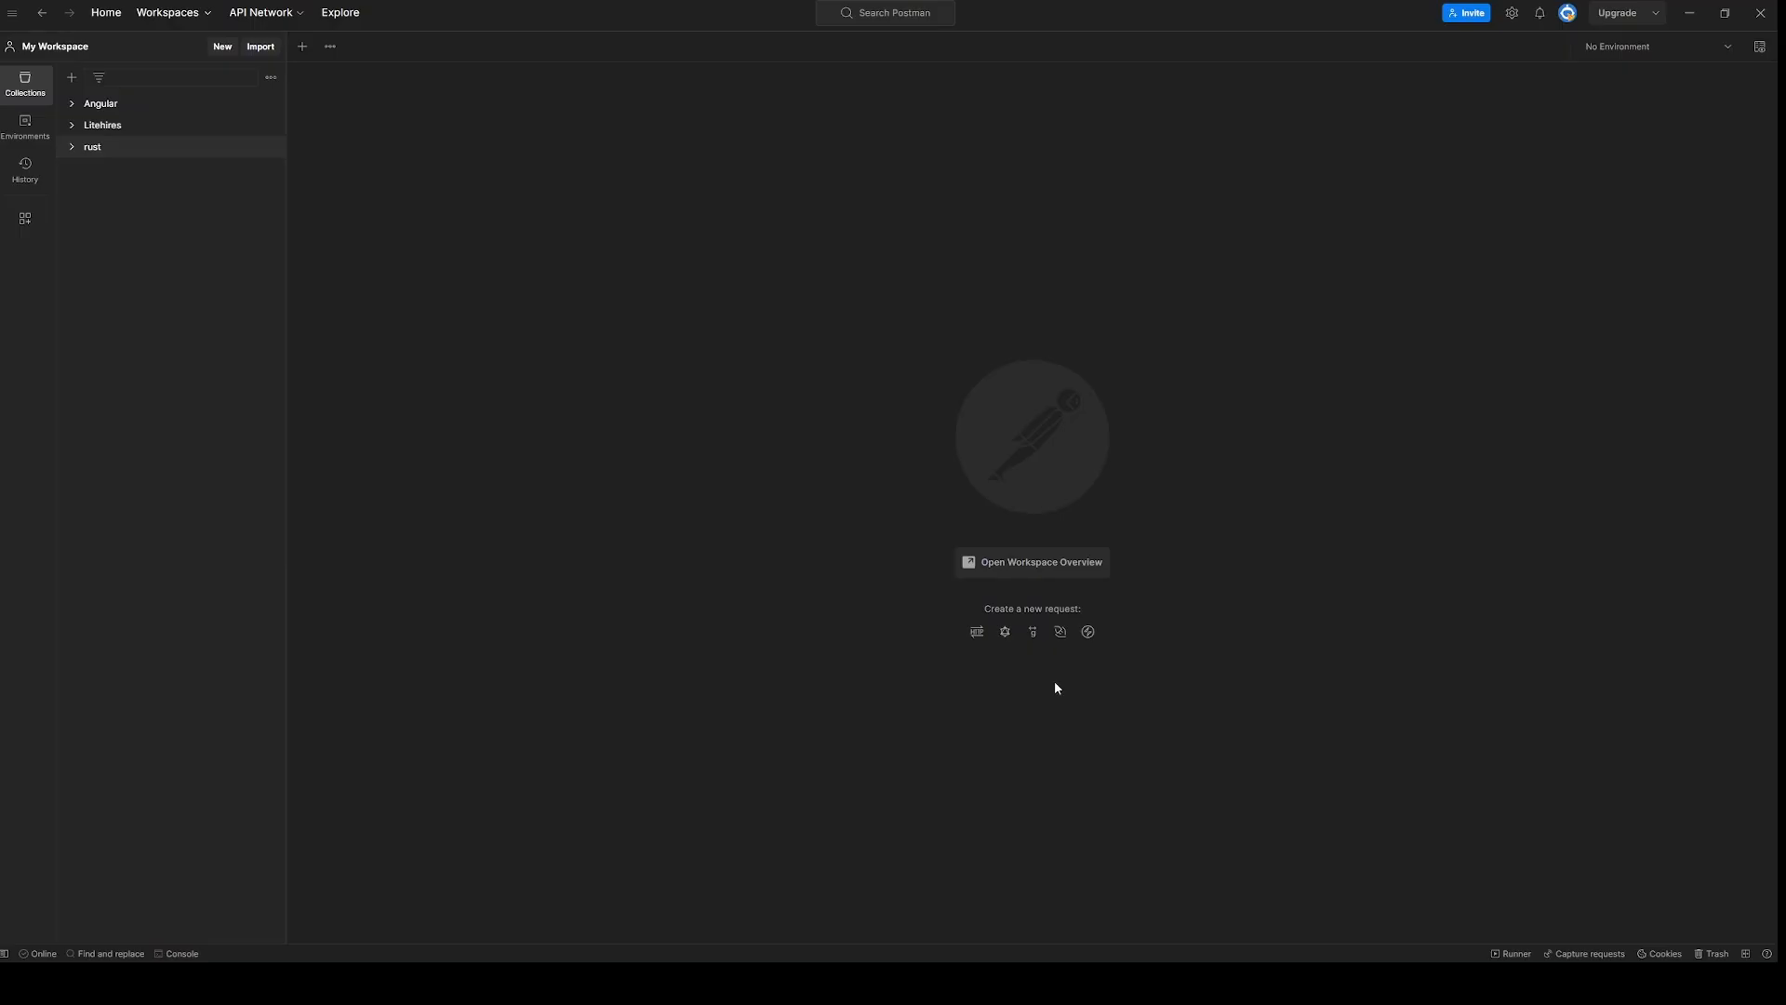
Send a new HTTP GET to localhost:3000/api/test and check the 'Hey There' response body
{"action": "left_click", "coordinate": [221, 46]}
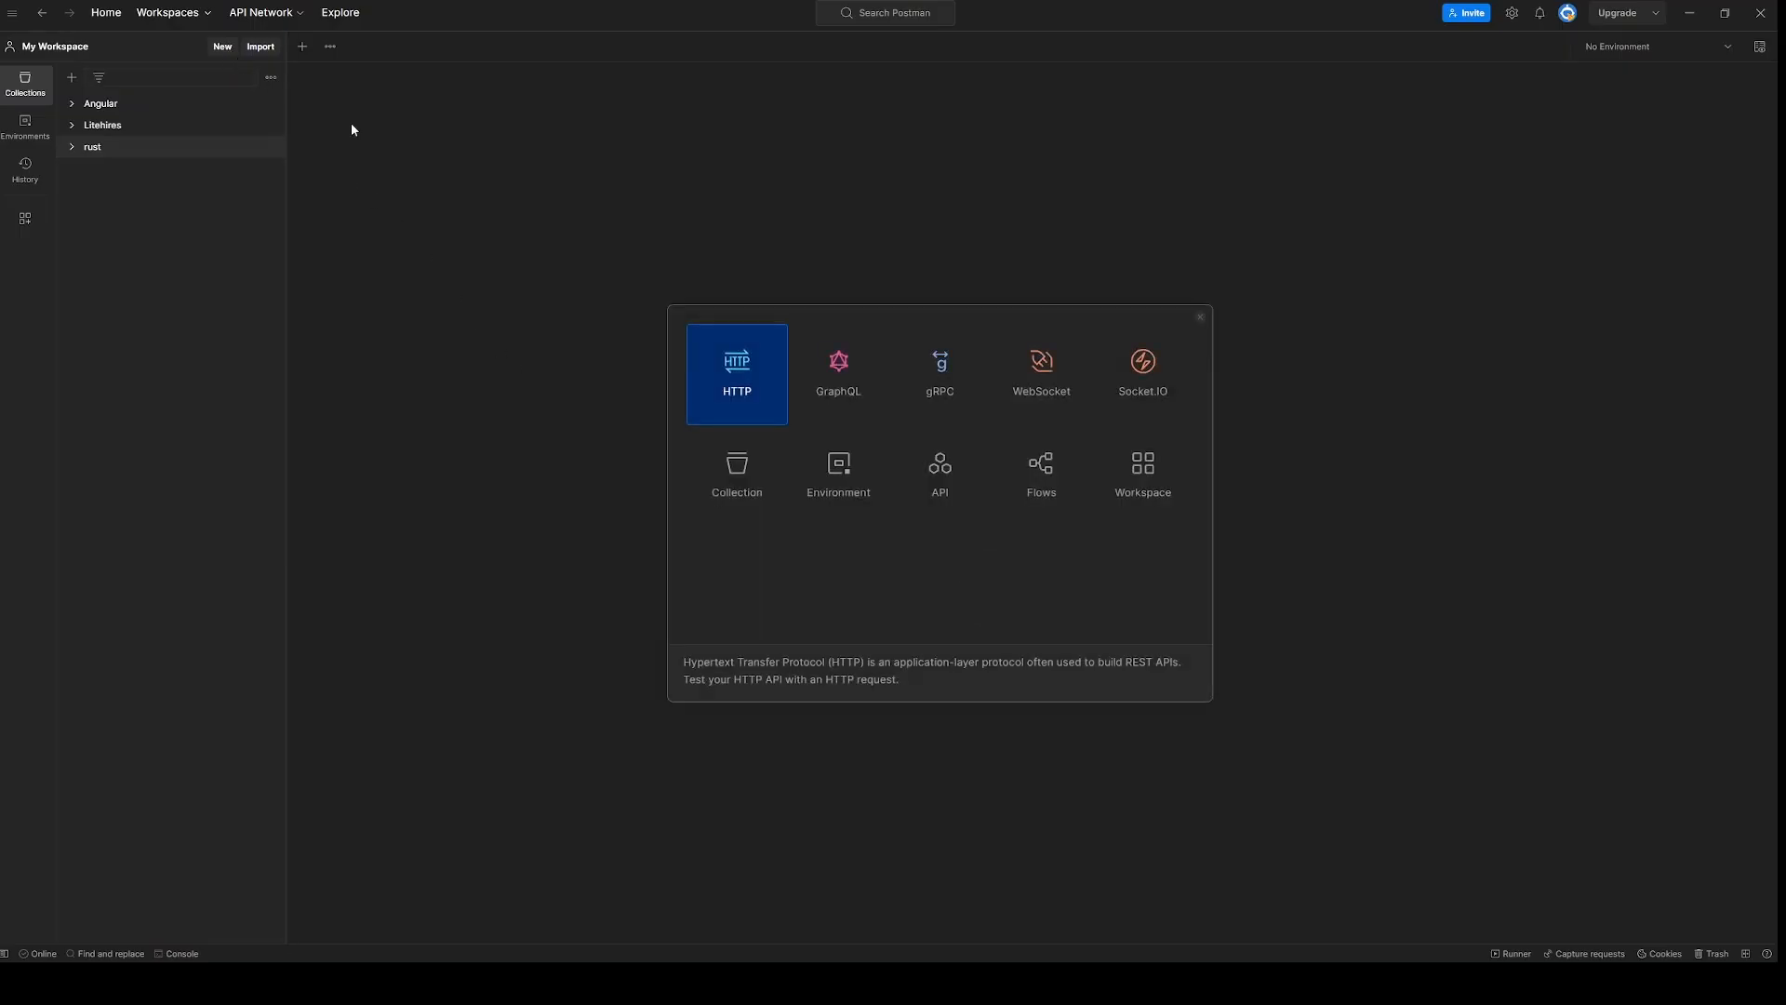
{"action": "mouse_move", "coordinate": [742, 381]}
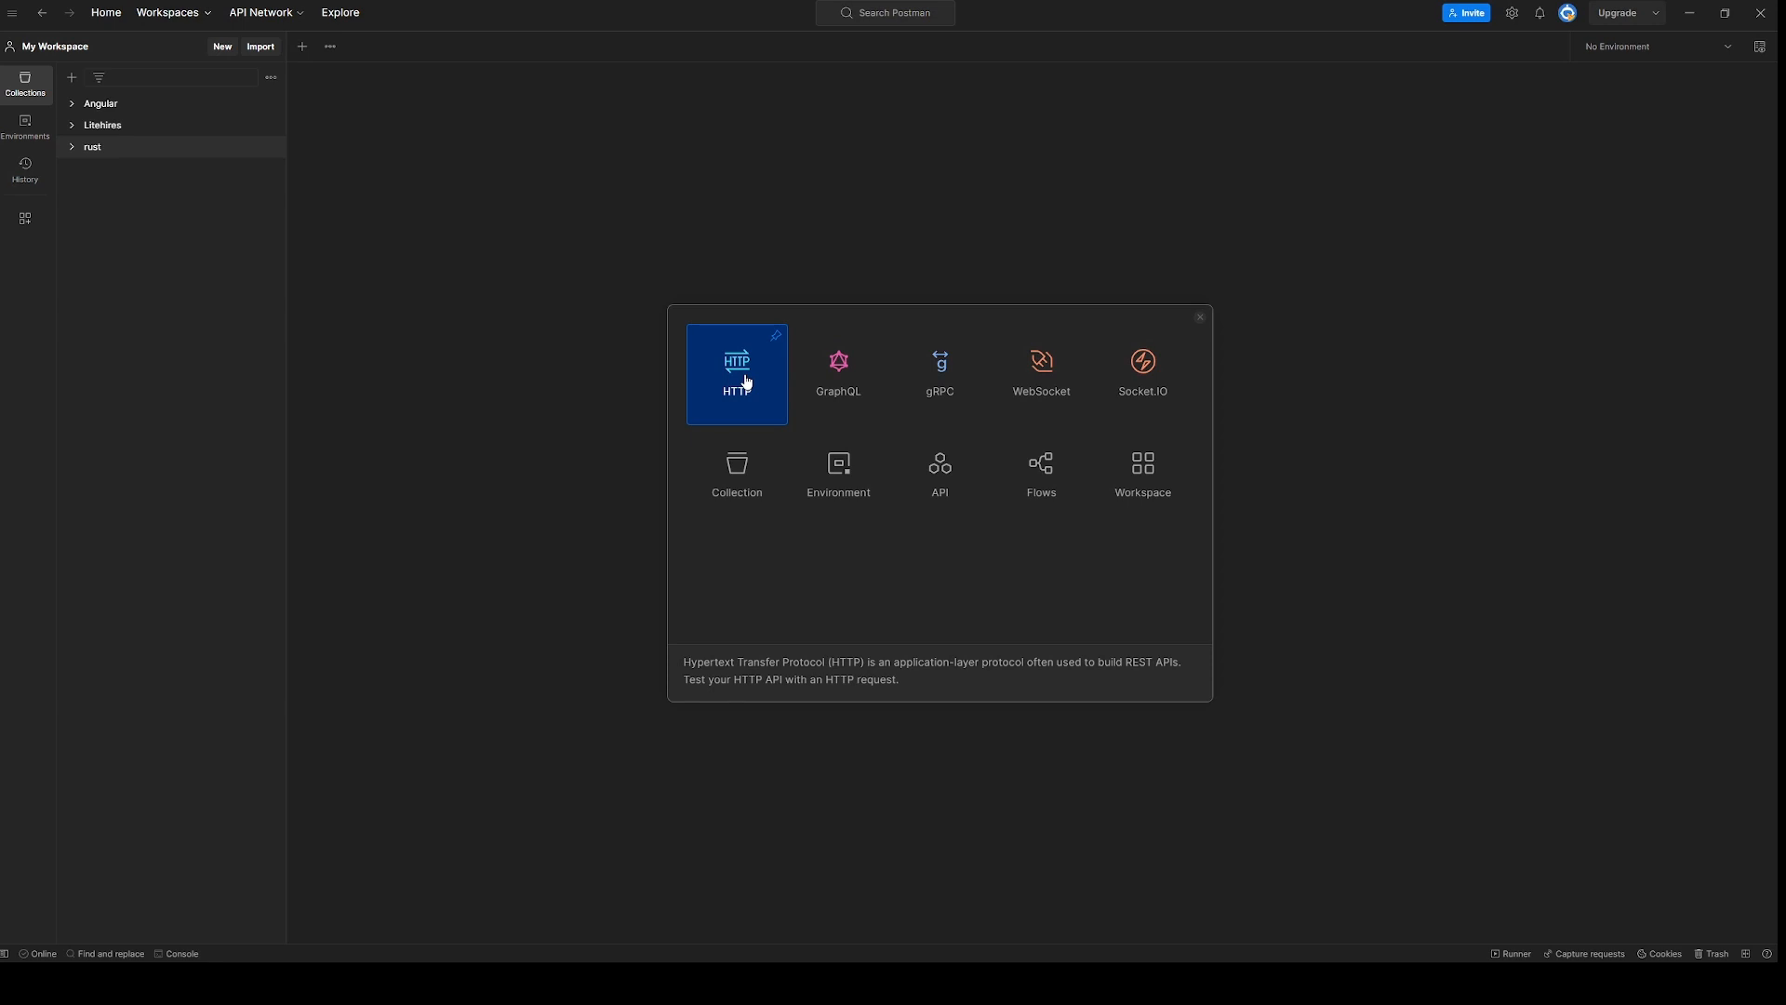
{"action": "left_click", "coordinate": [736, 374]}
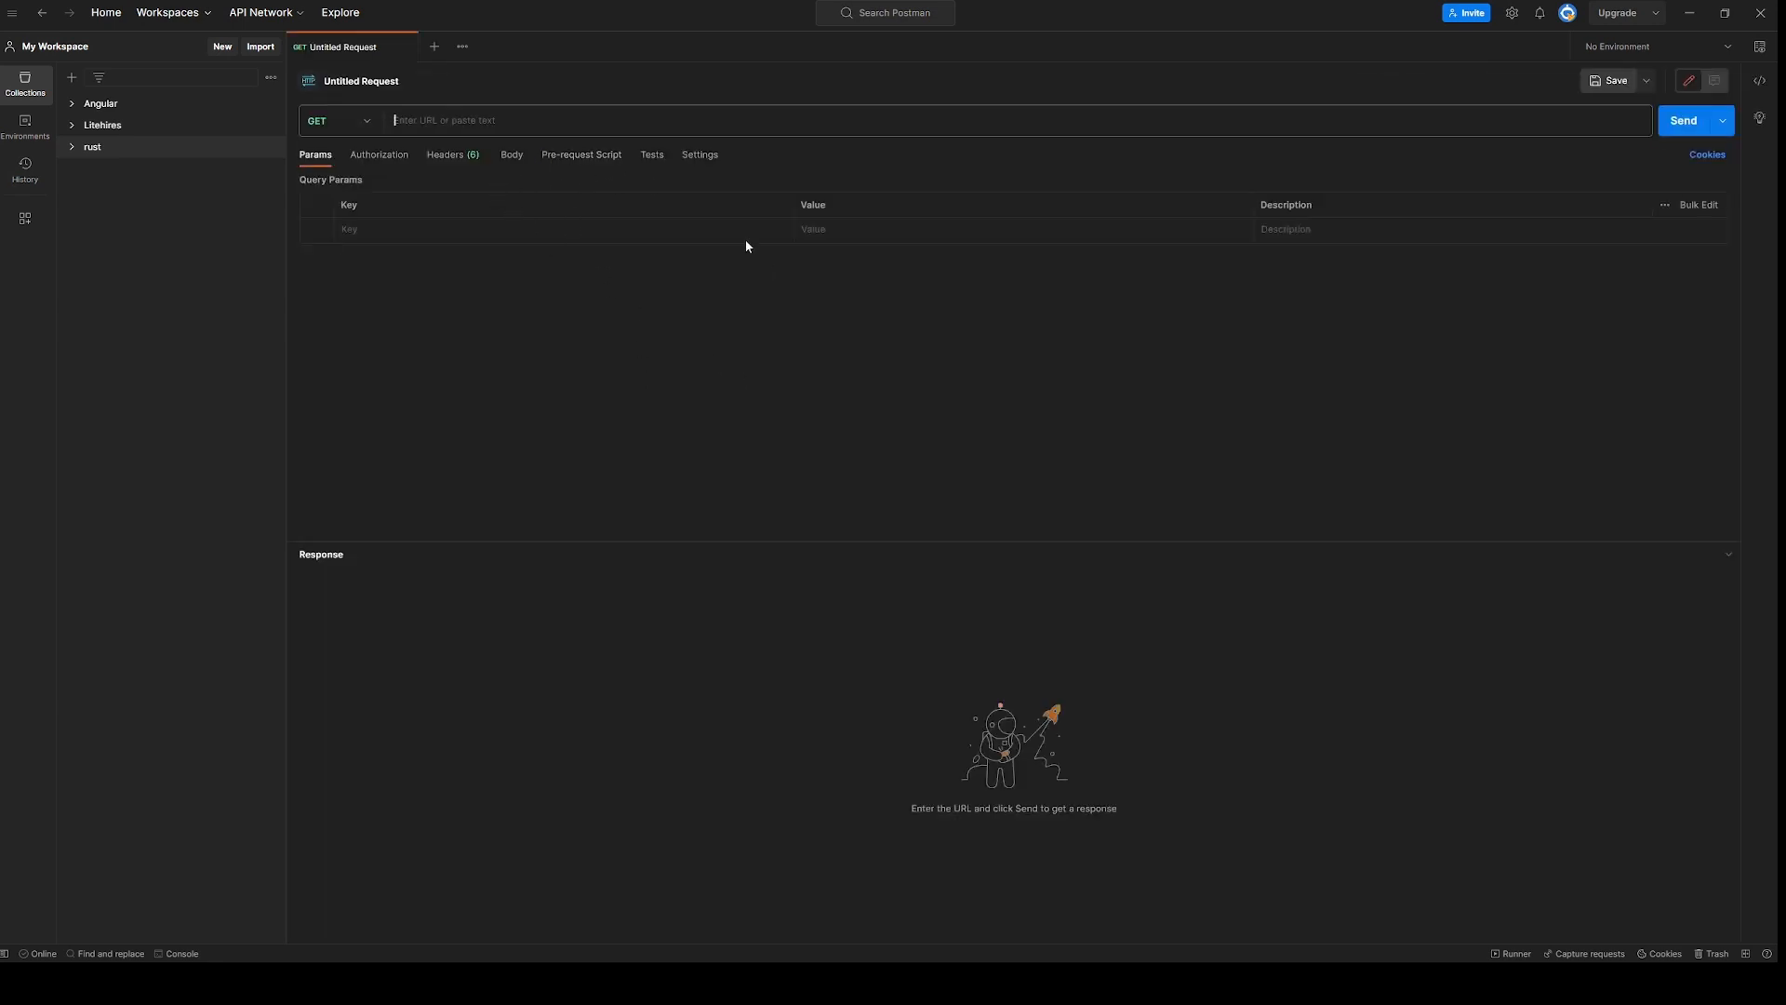
{"action": "type", "text": "localhost::"}
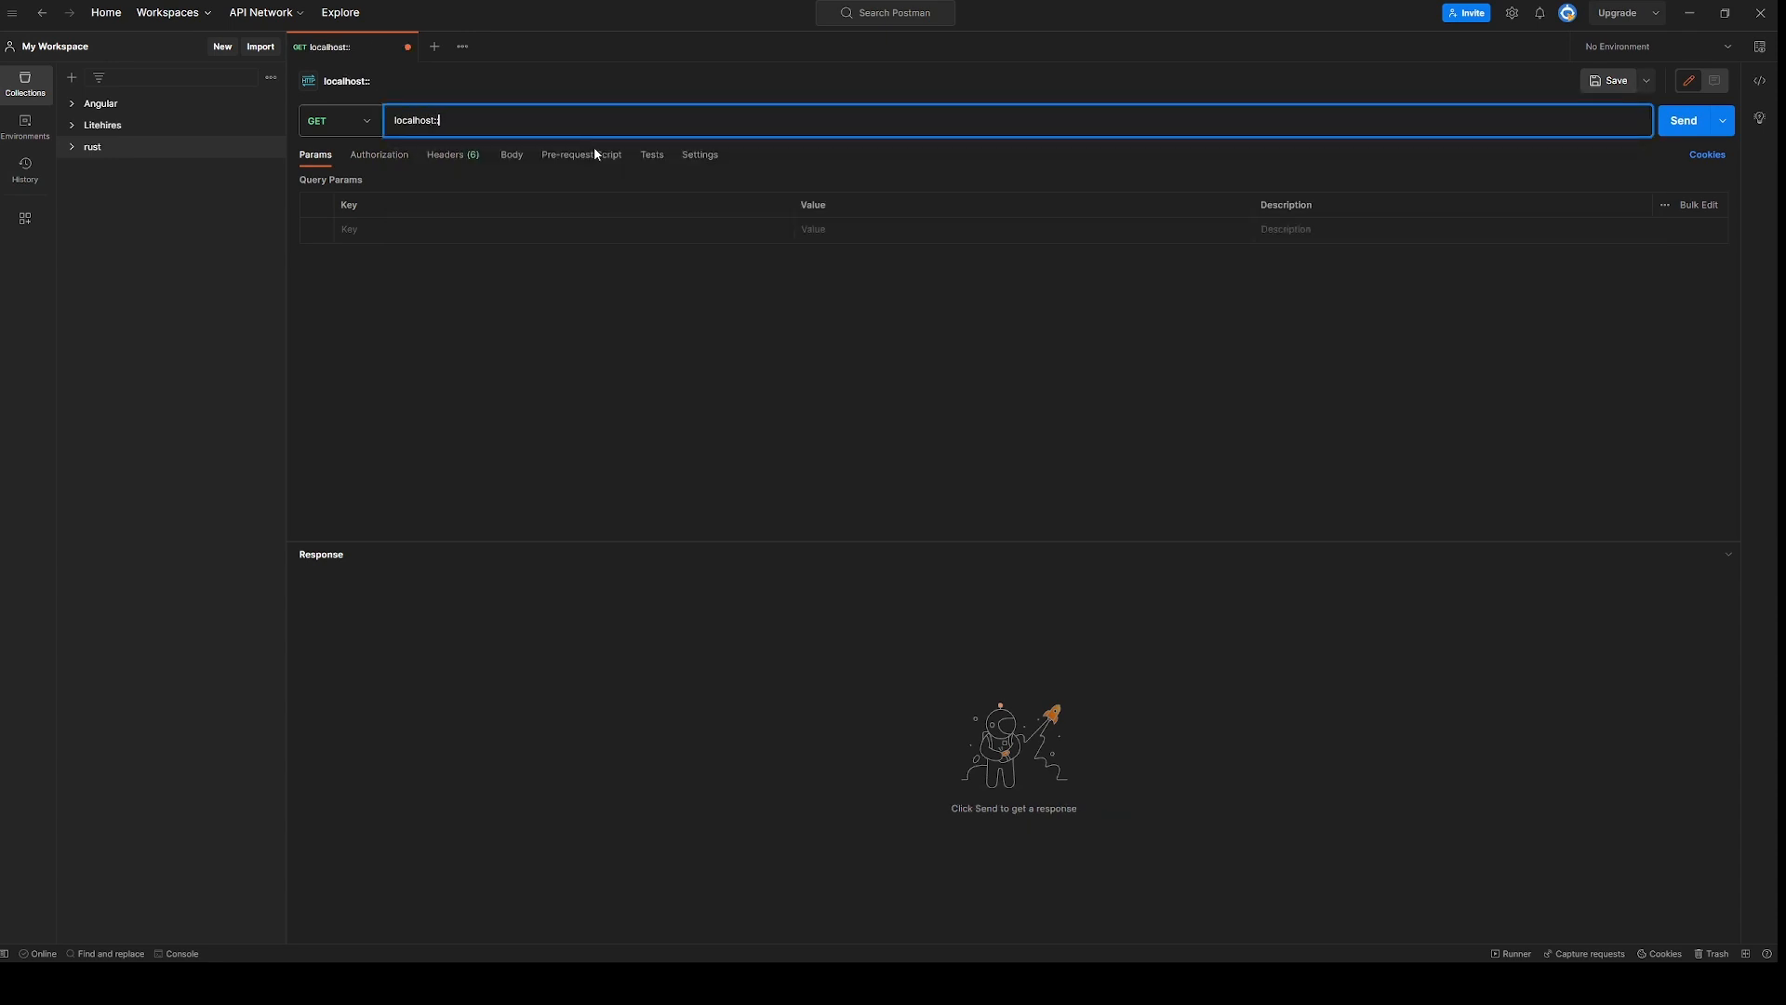
{"action": "type", "text": "3000"}
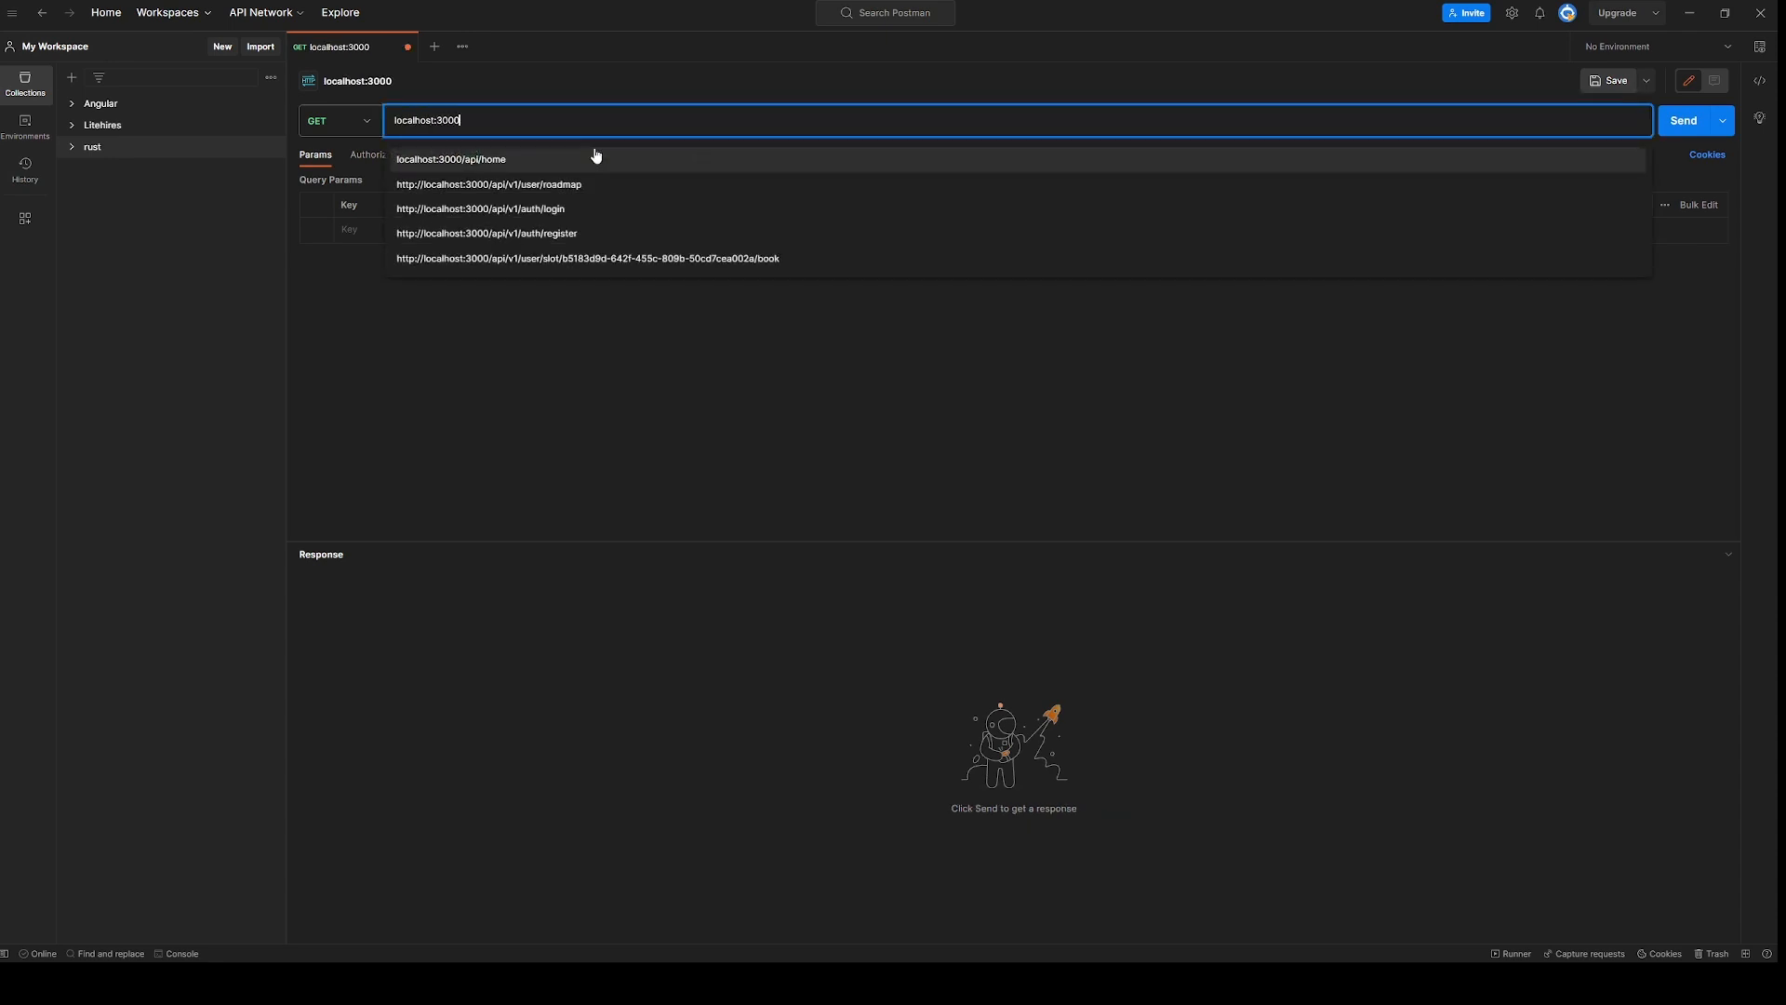
{"action": "type", "text": "/api/test"}
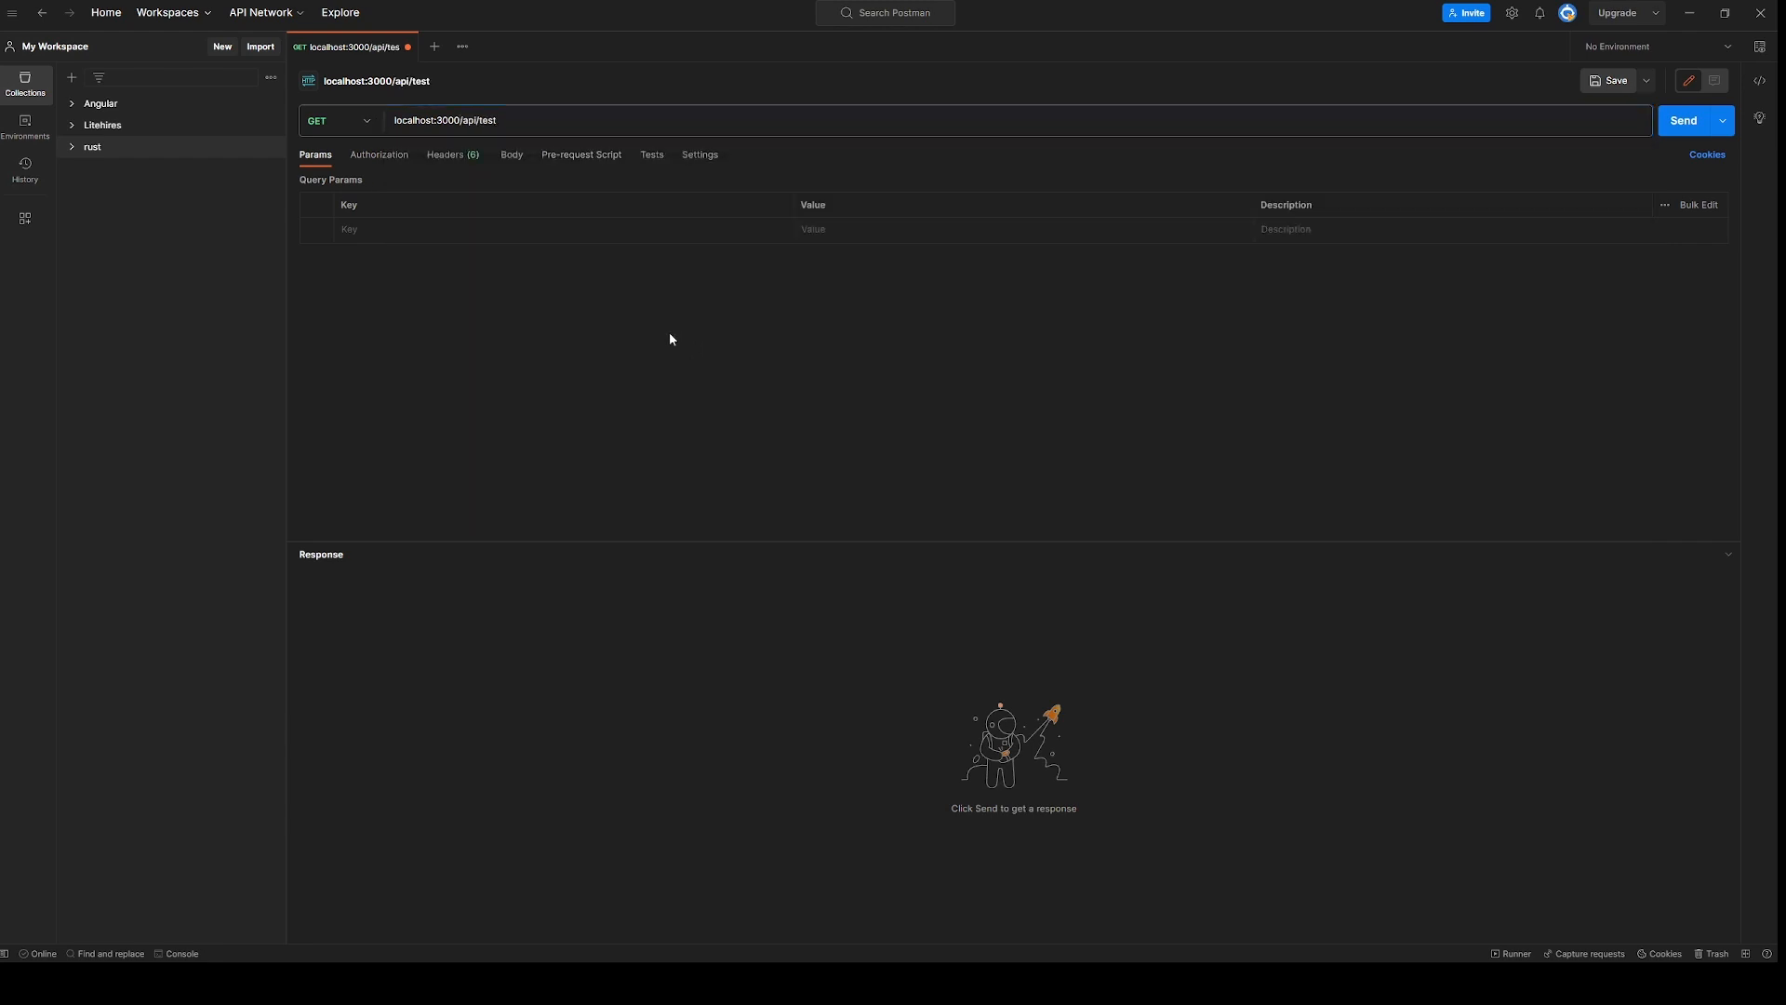
{"action": "left_click", "coordinate": [1689, 120]}
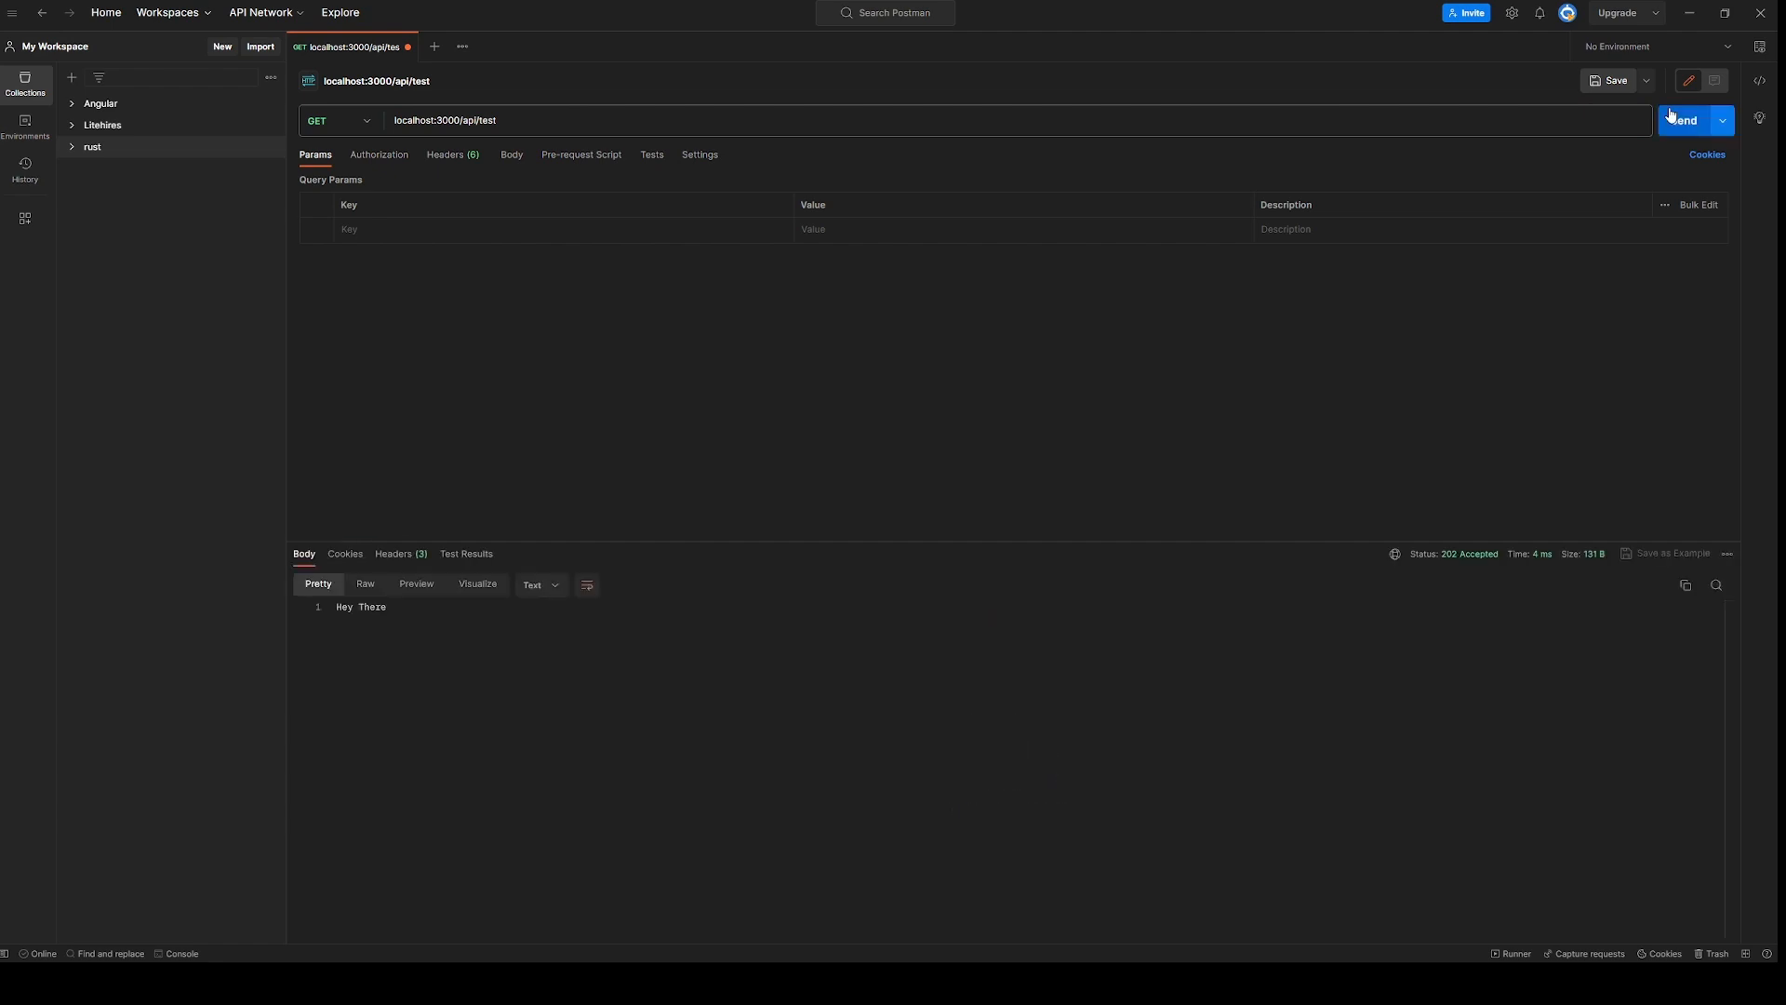
{"action": "left_click", "coordinate": [361, 605]}
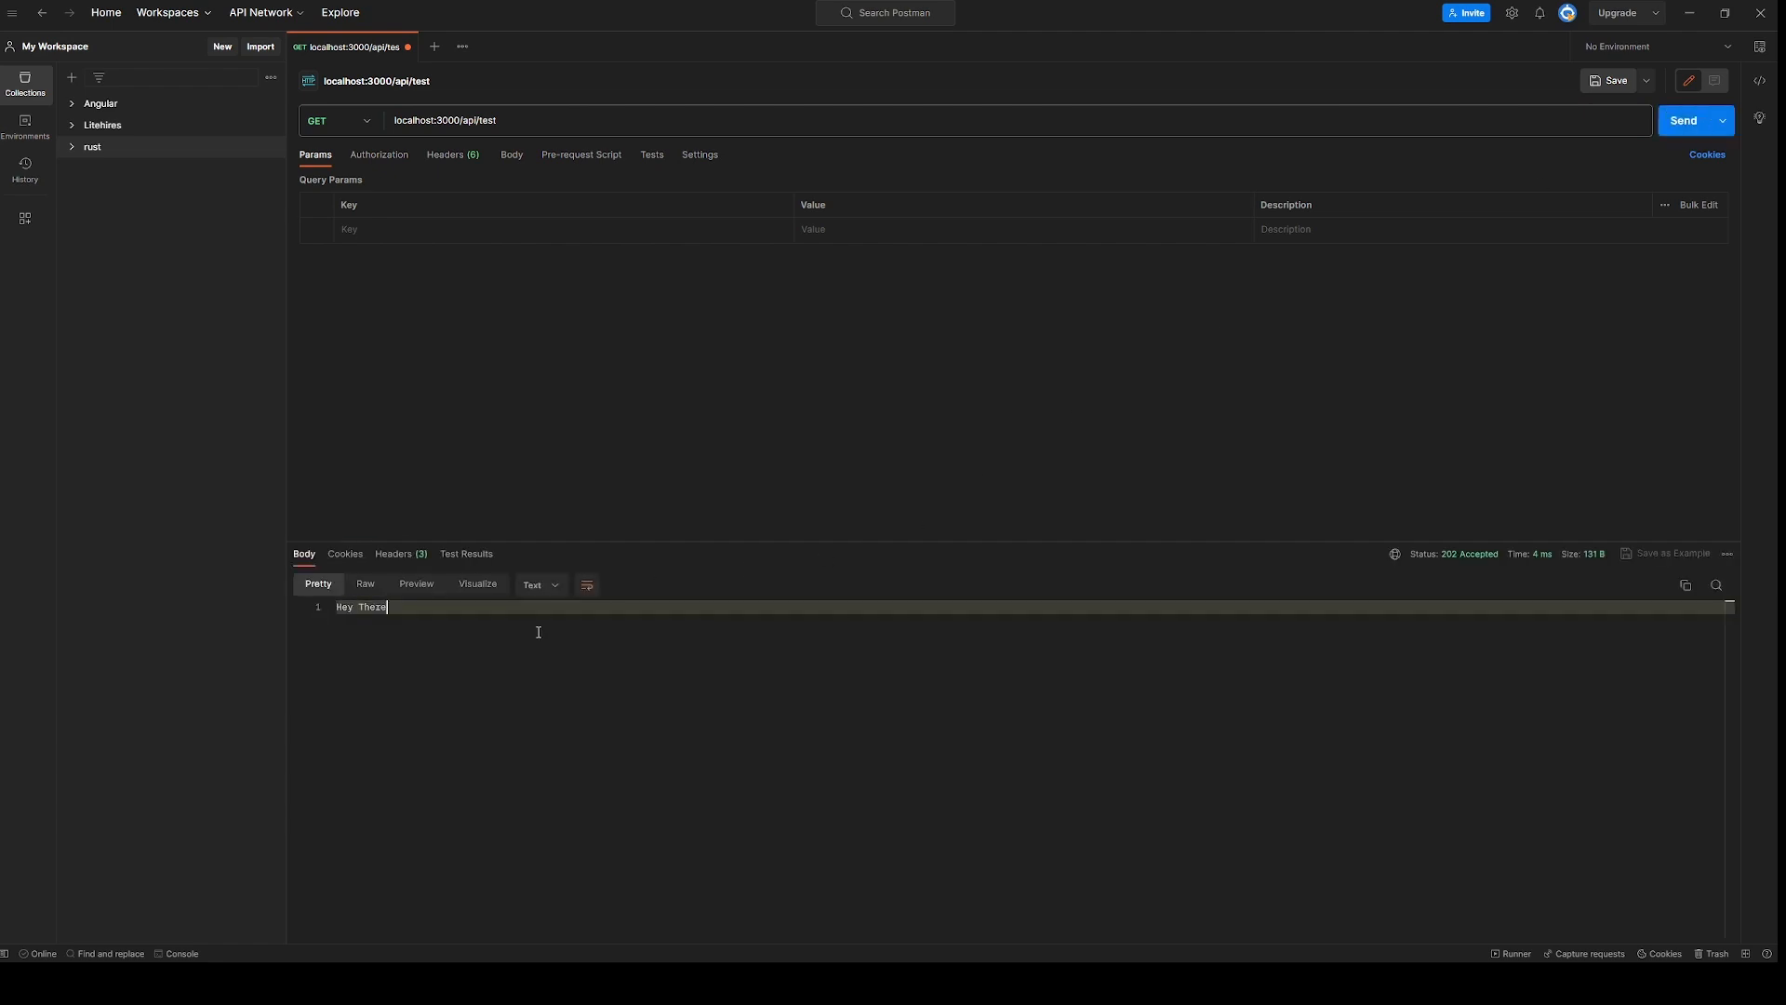